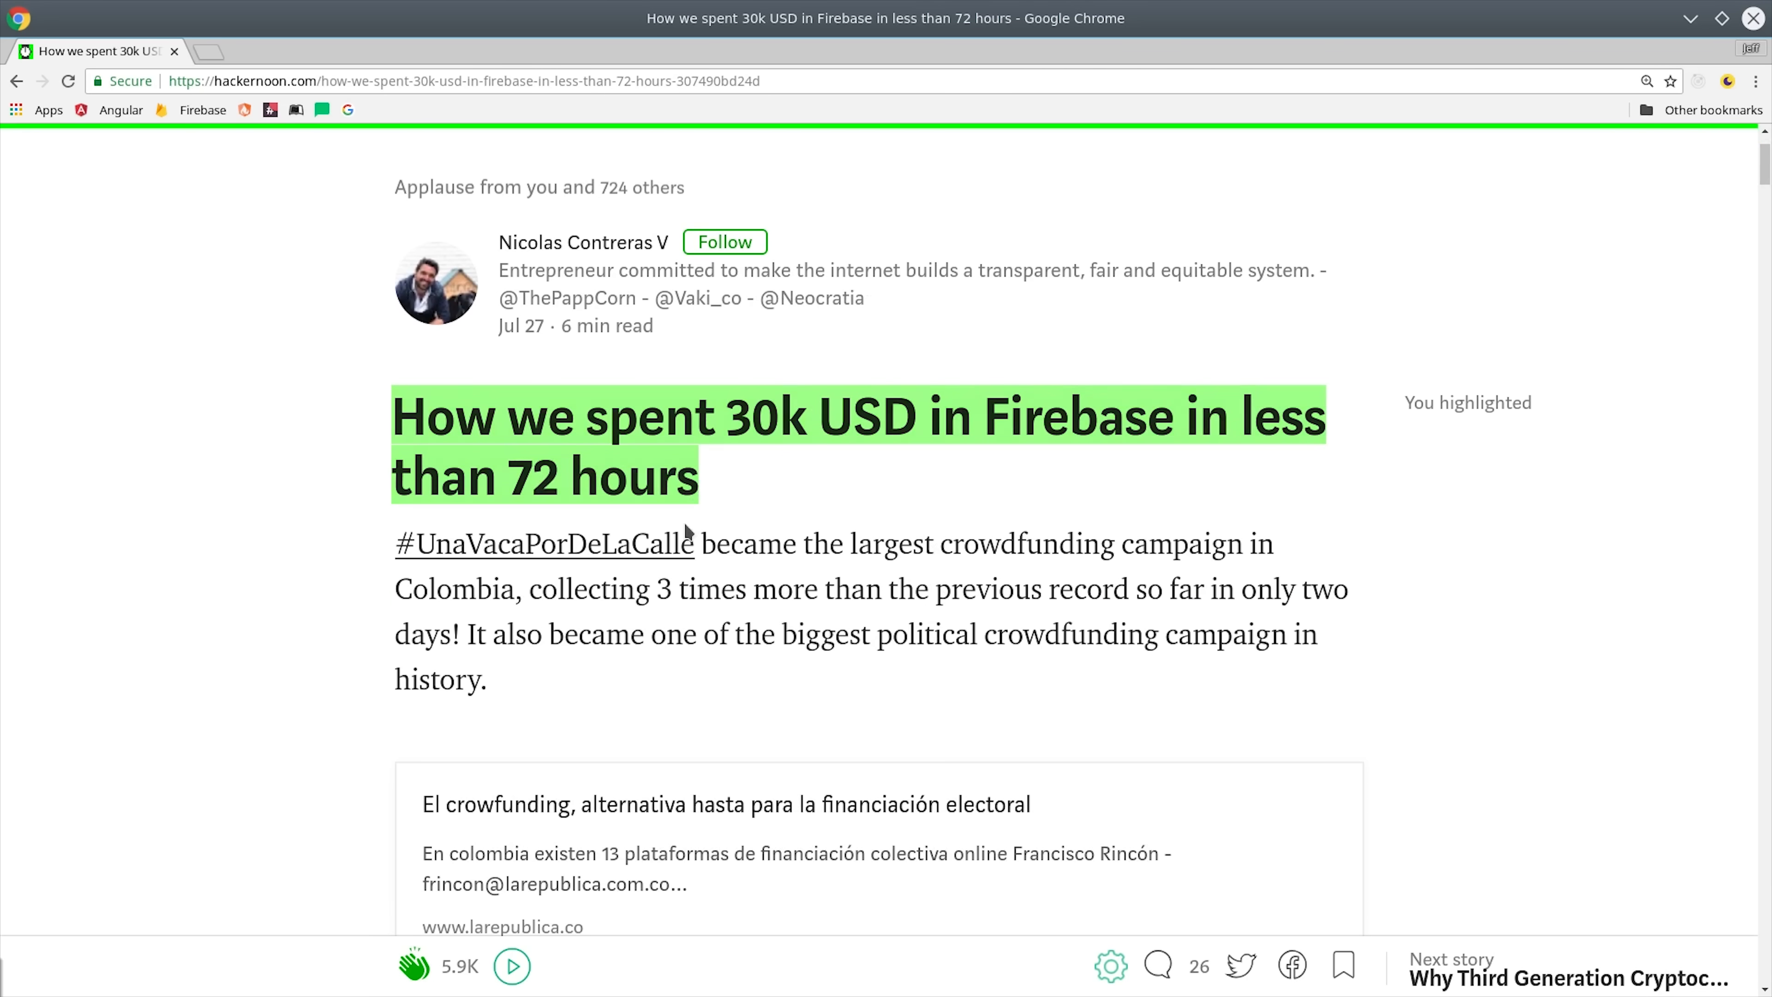
mouse_move(751, 633)
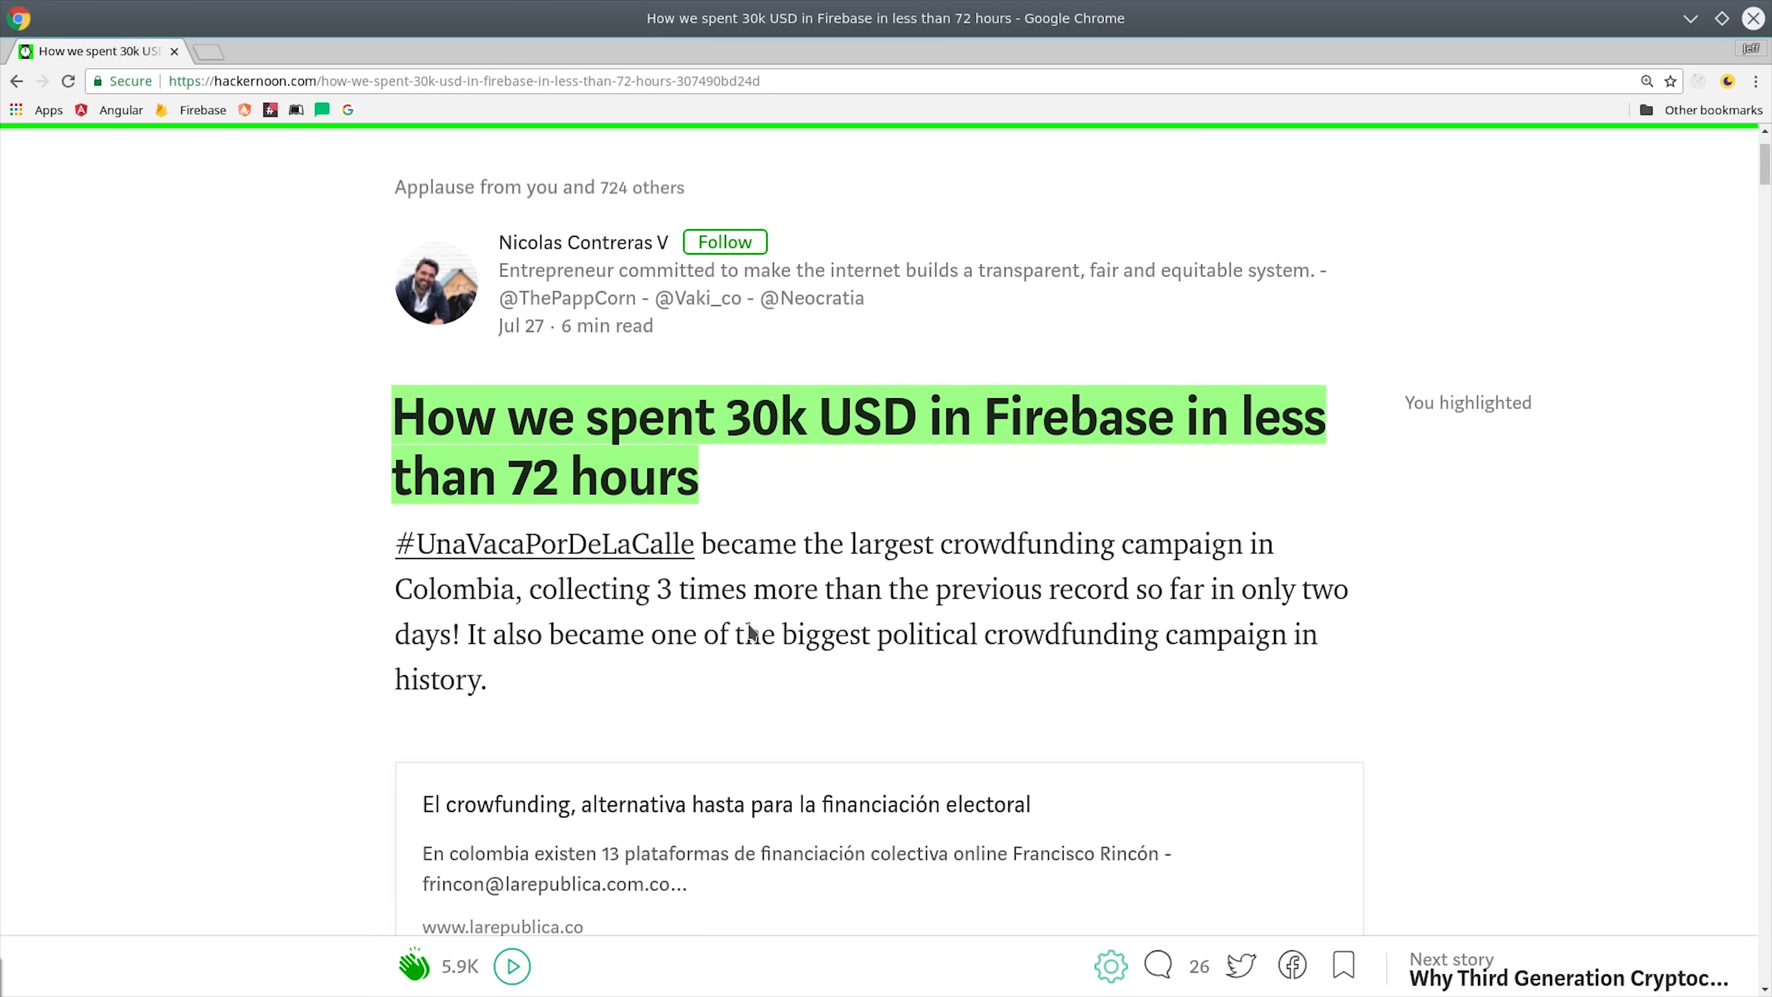
mouse_move(1192, 593)
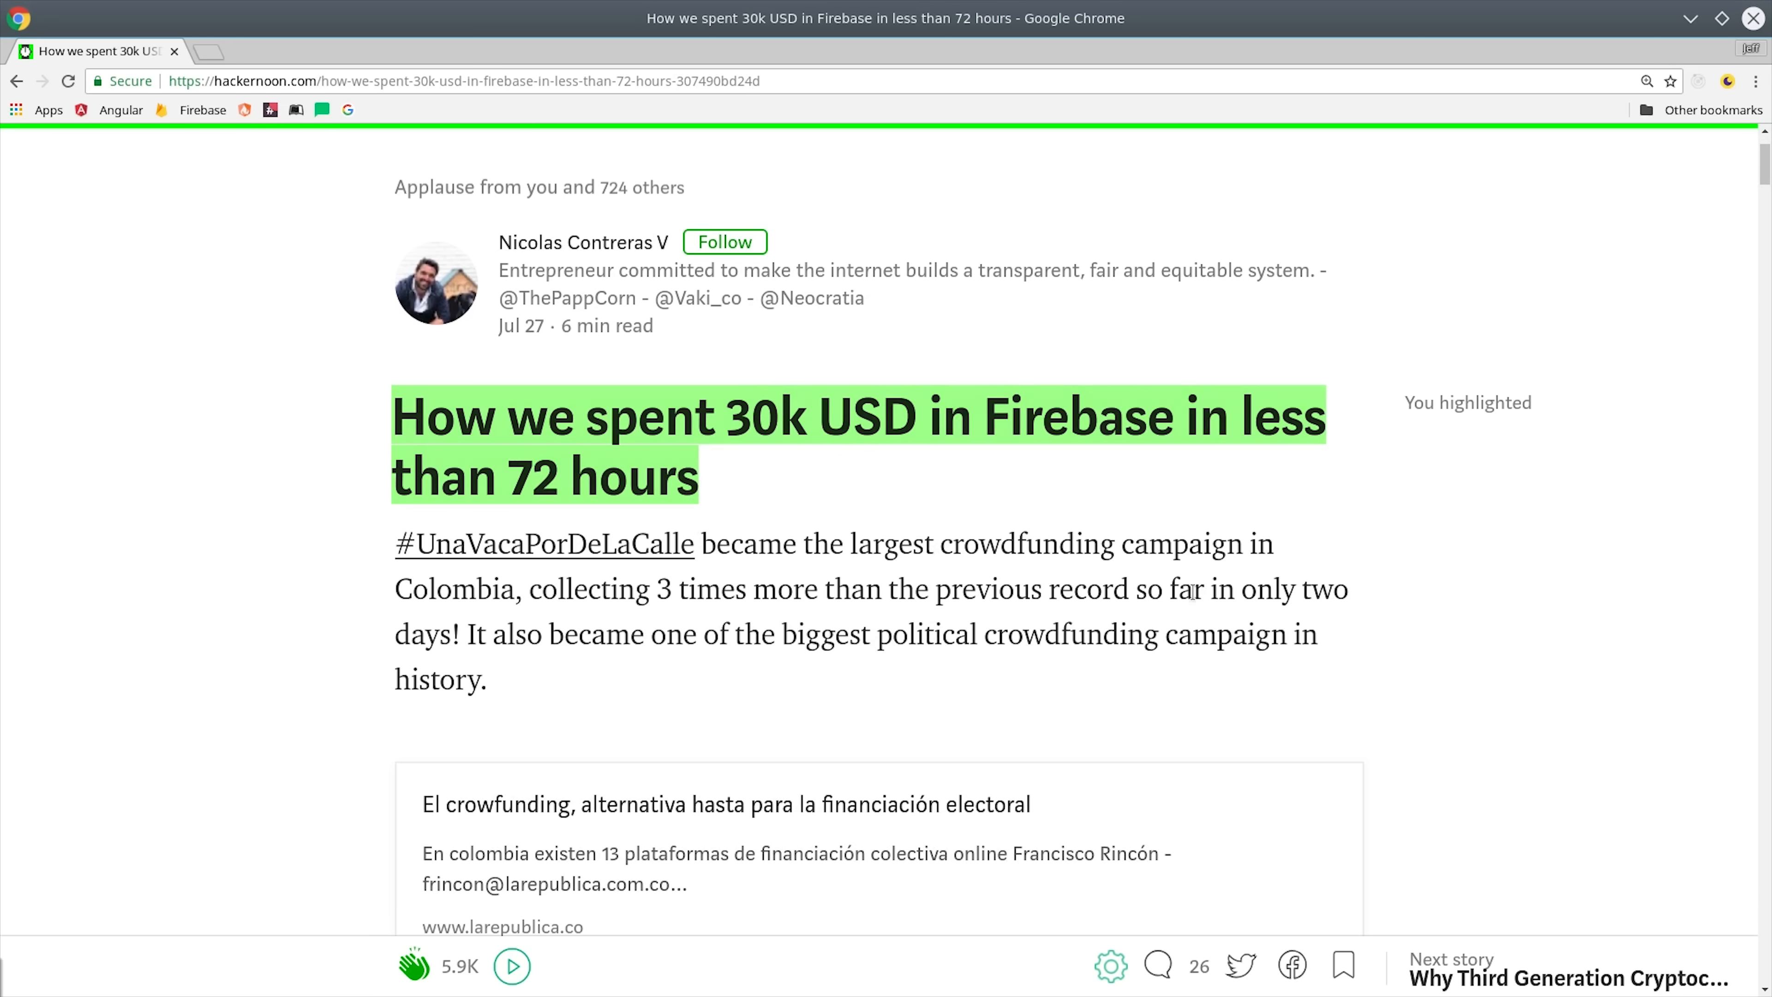
Step: Highlight the sentence about 40 Billion Firestore requests in under 48 hours while scrolling the article
scroll(down, 3)
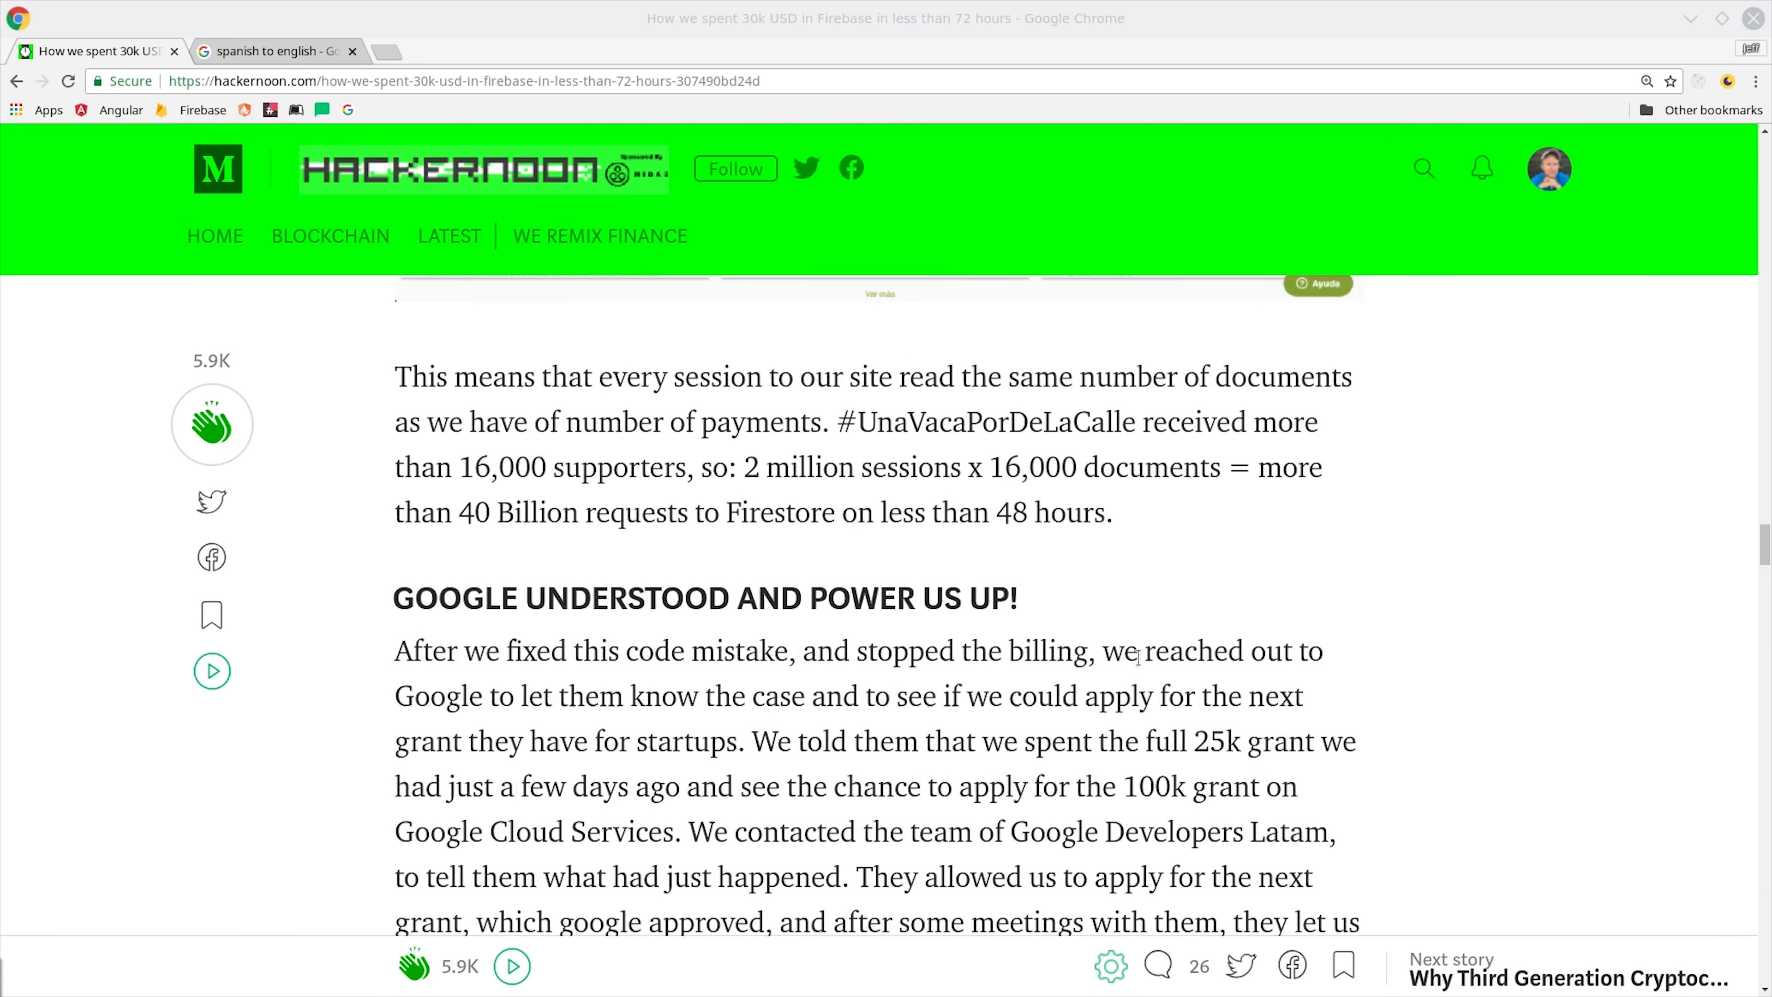
scroll(down, 3)
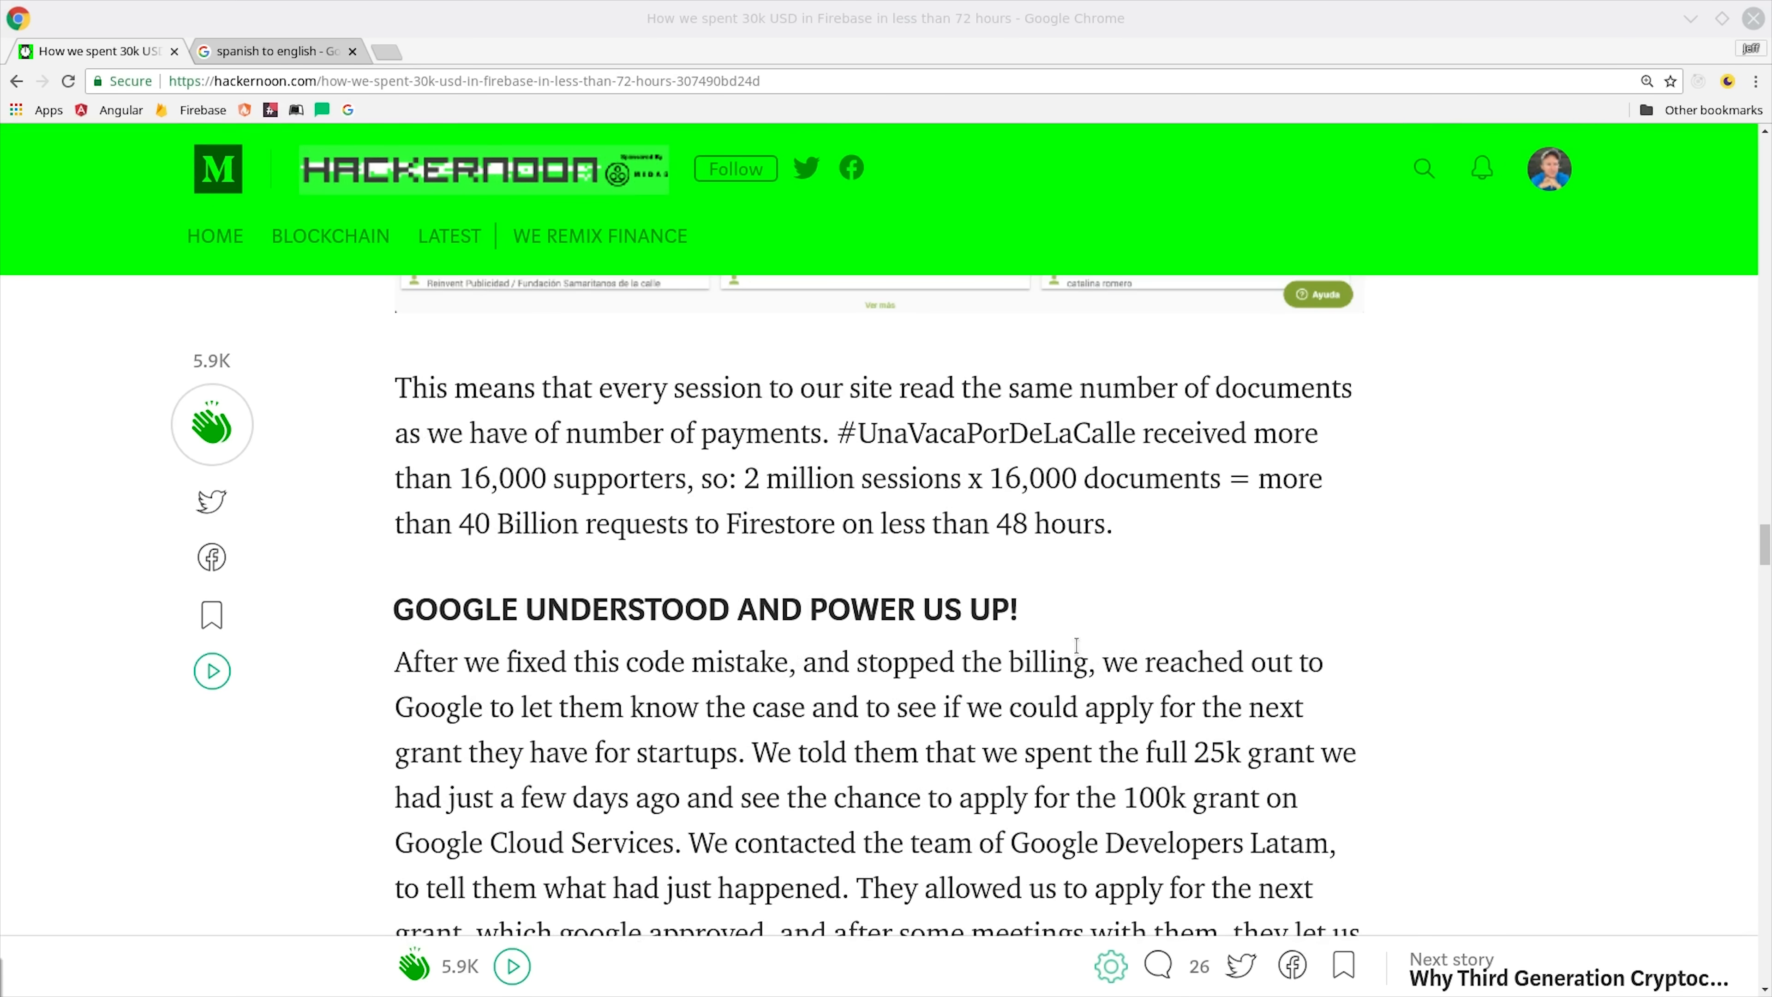
drag(459, 523, 939, 523)
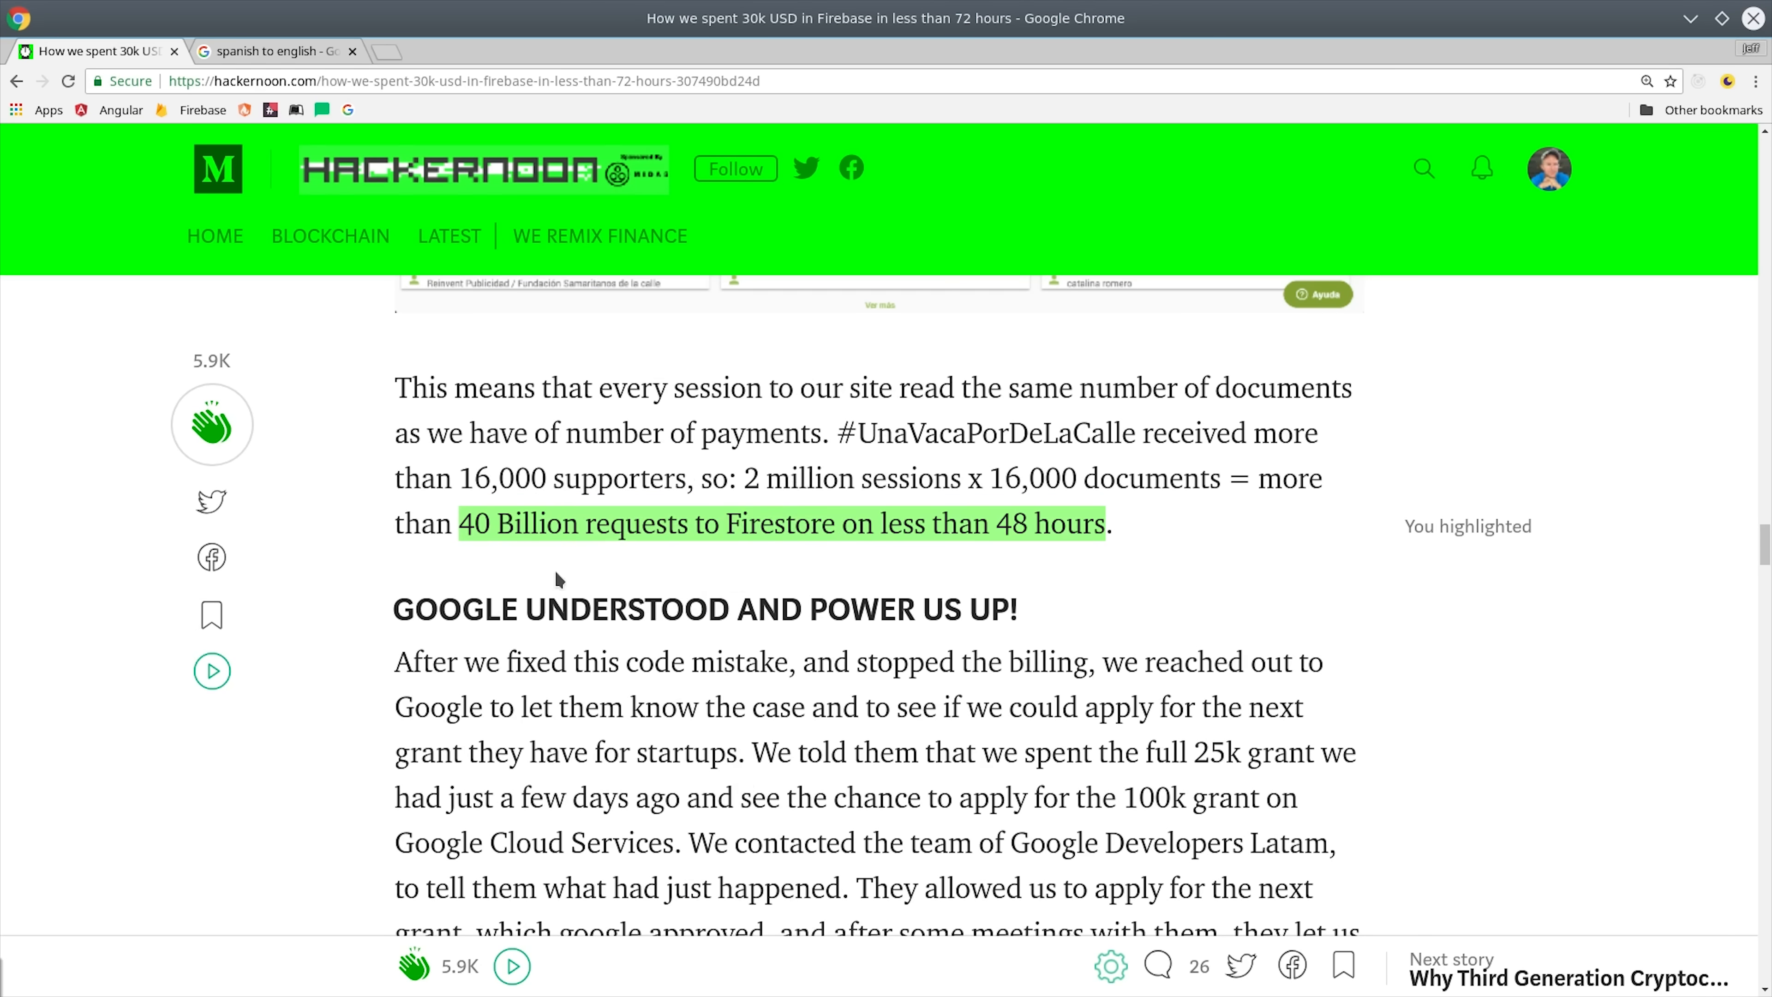
scroll(down, 3)
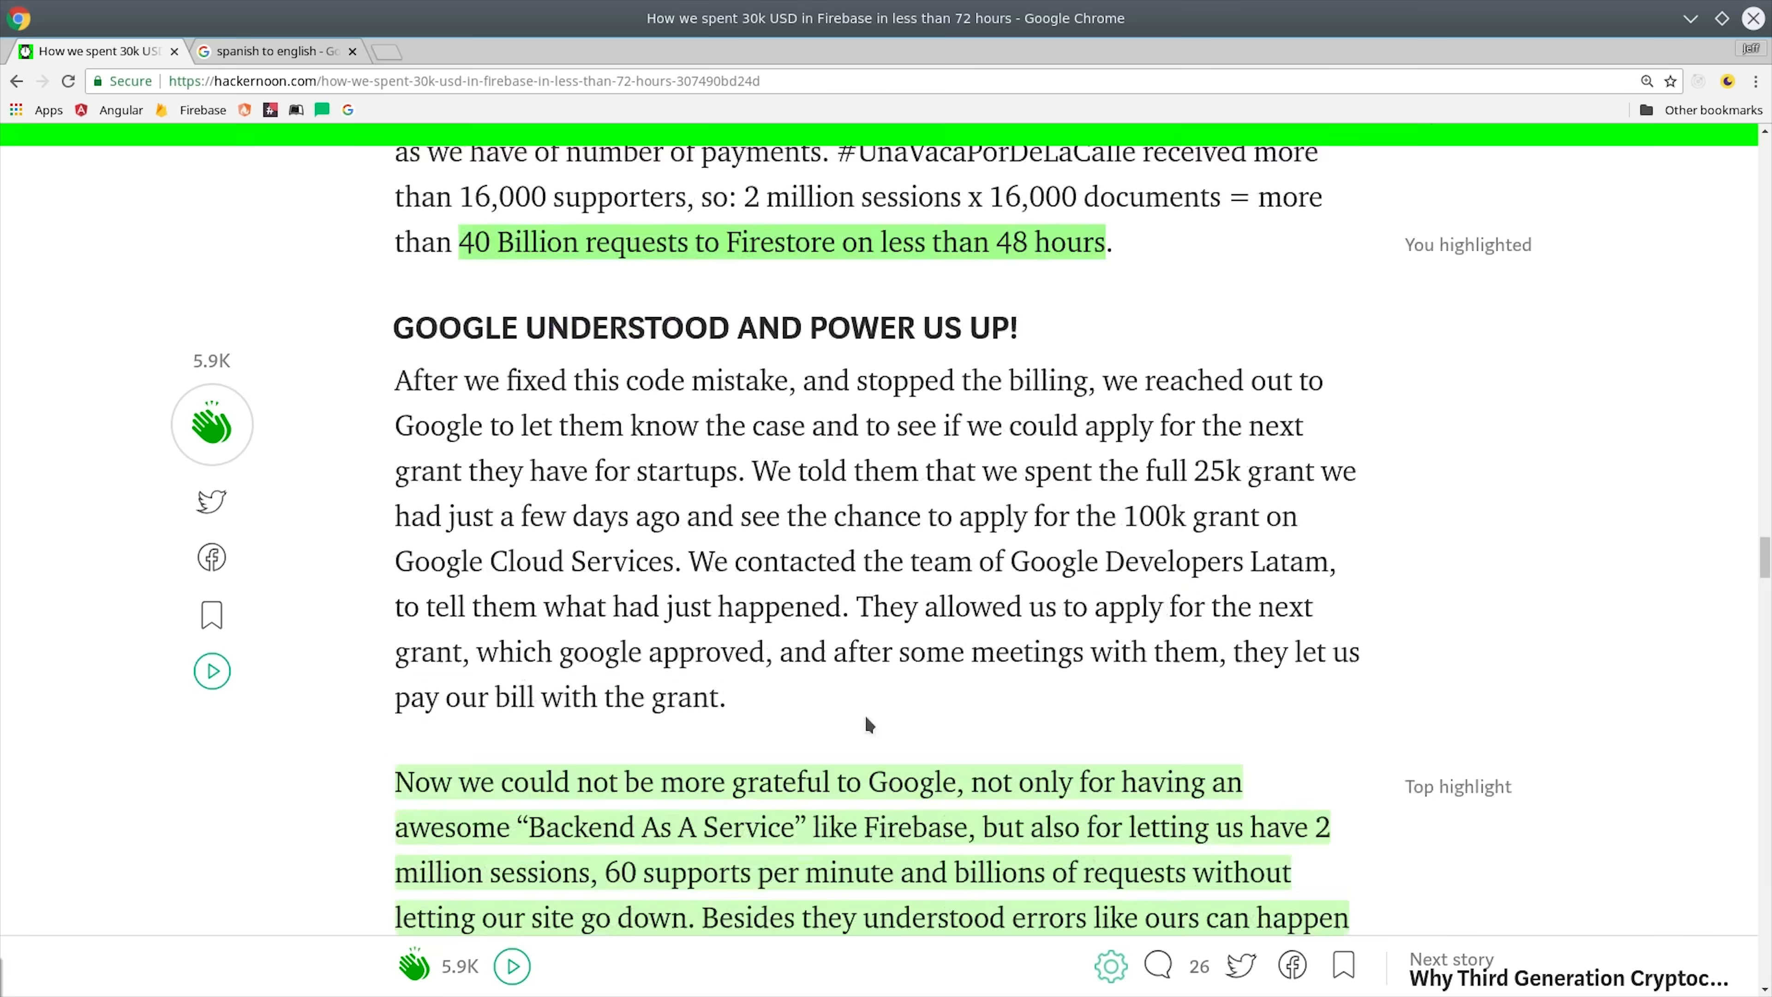
scroll(down, 3)
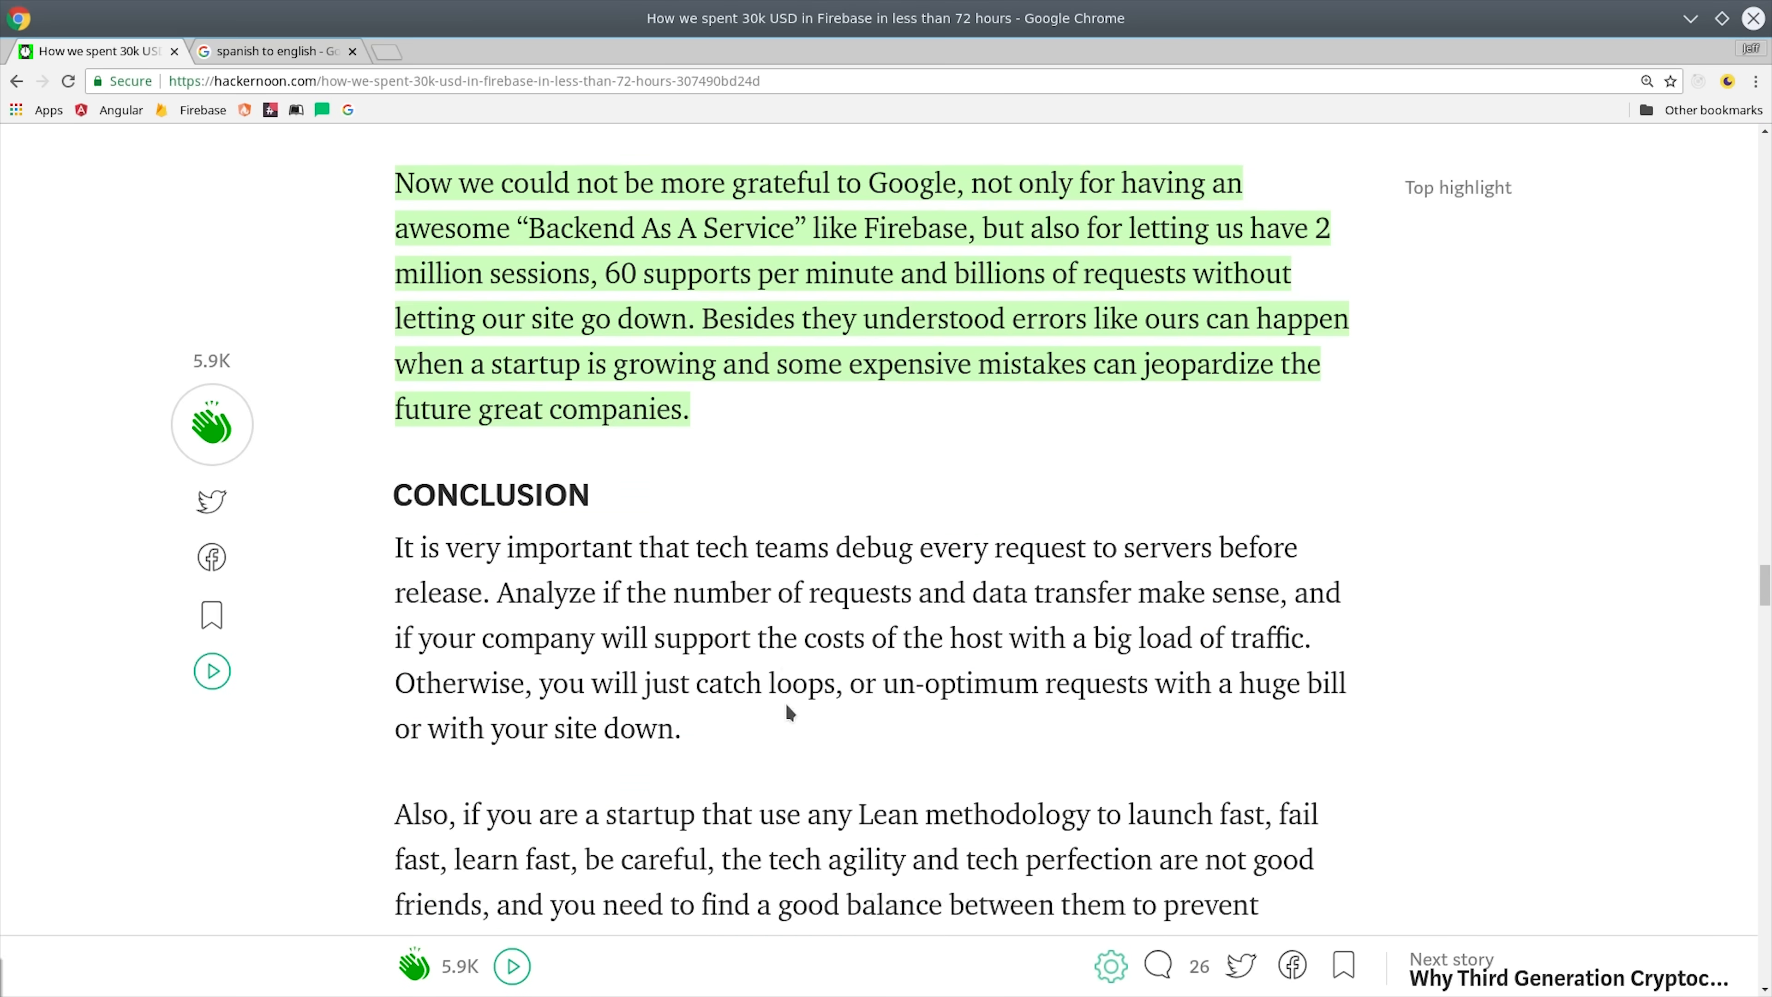
scroll(down, 3)
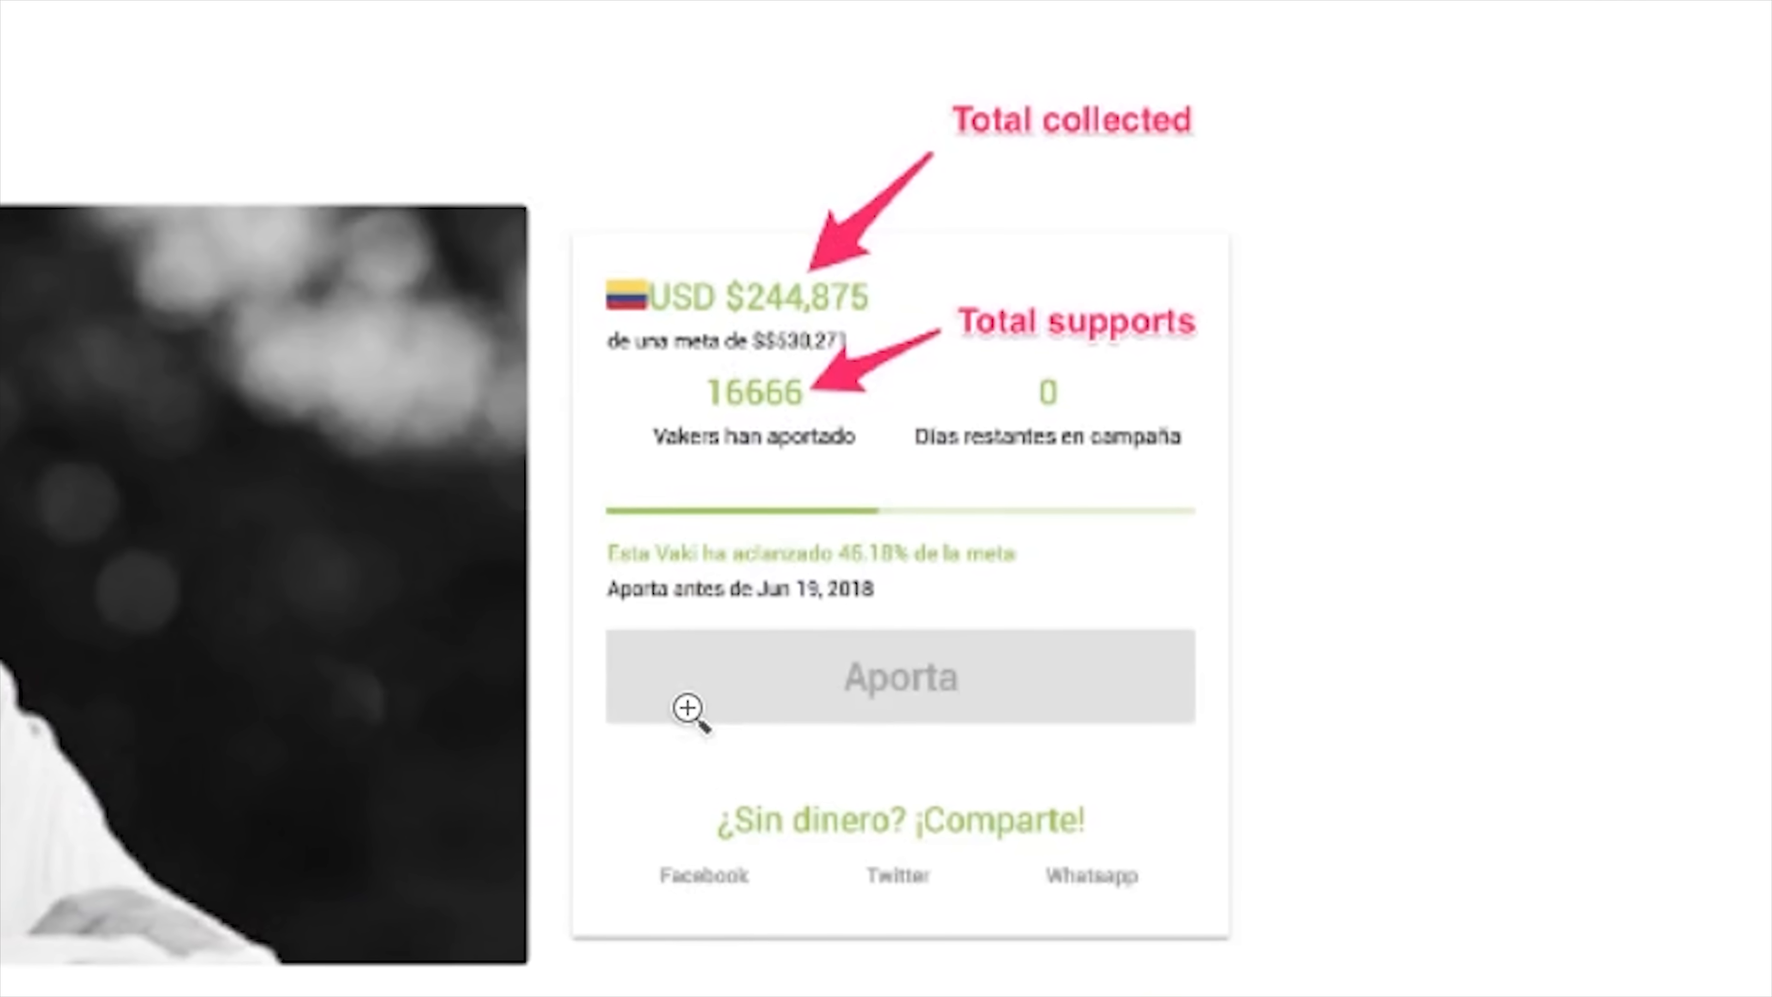
scroll(up, 3)
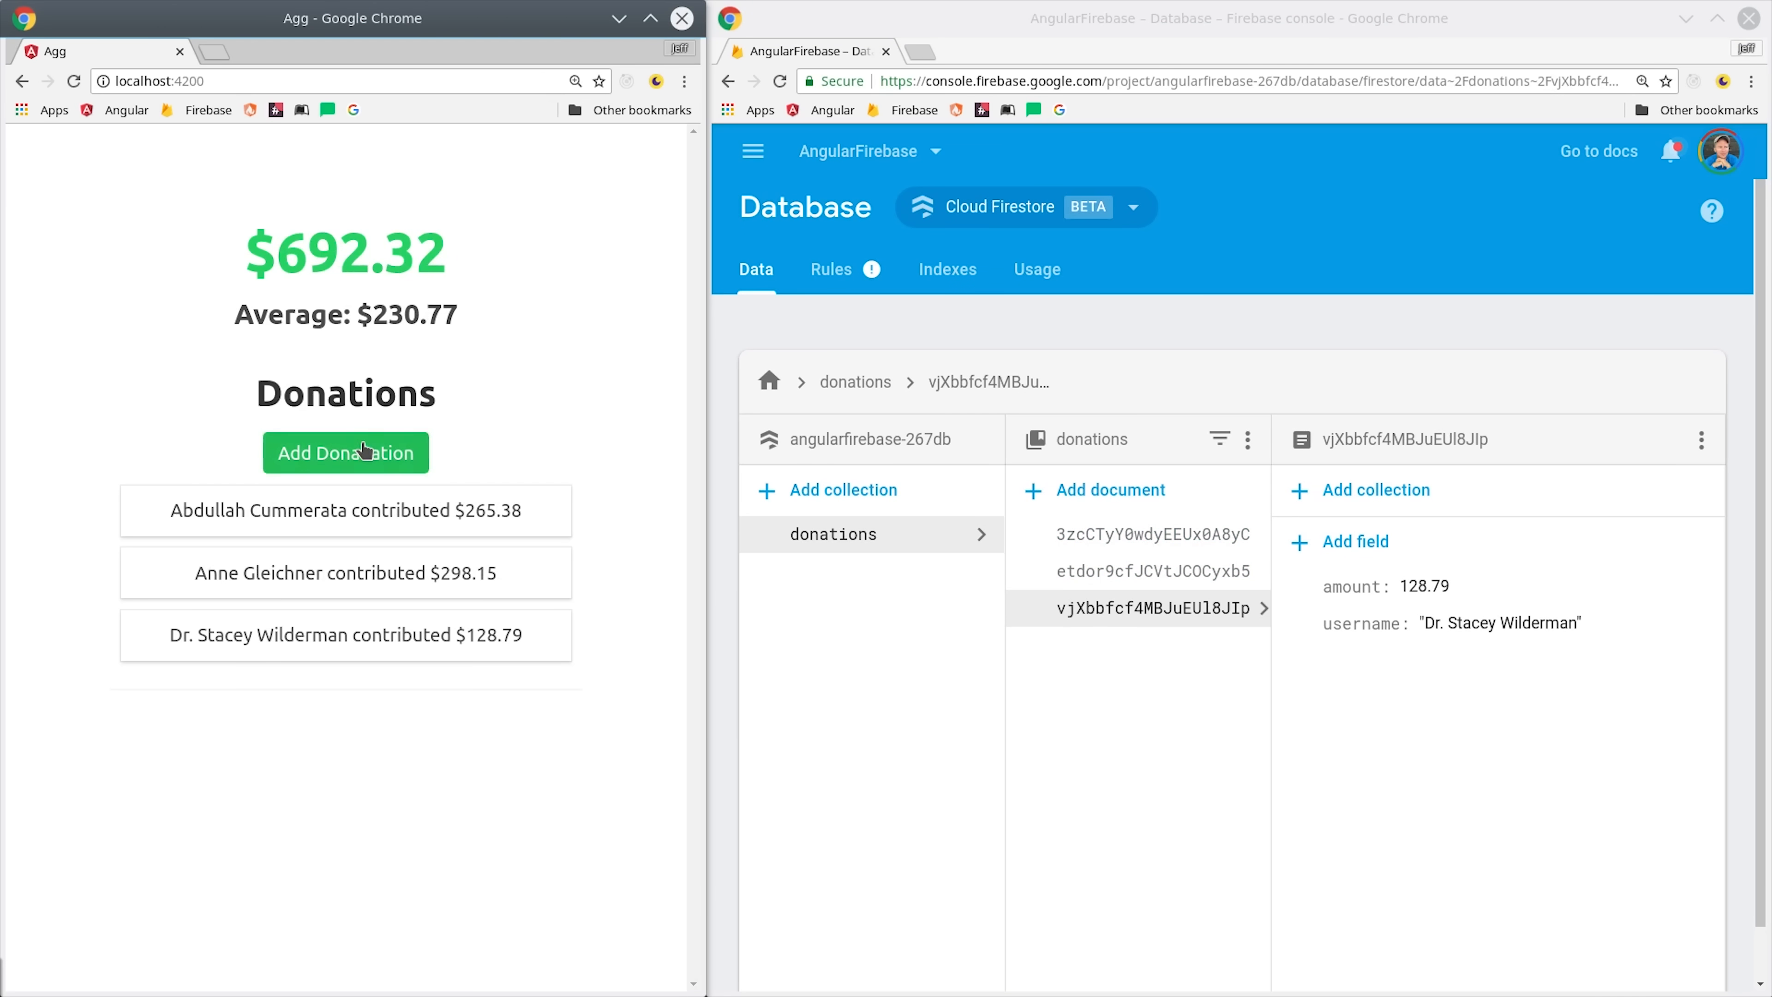
Step: Add several batches of random donations in the localhost app so the Firestore total climbs
click(346, 453)
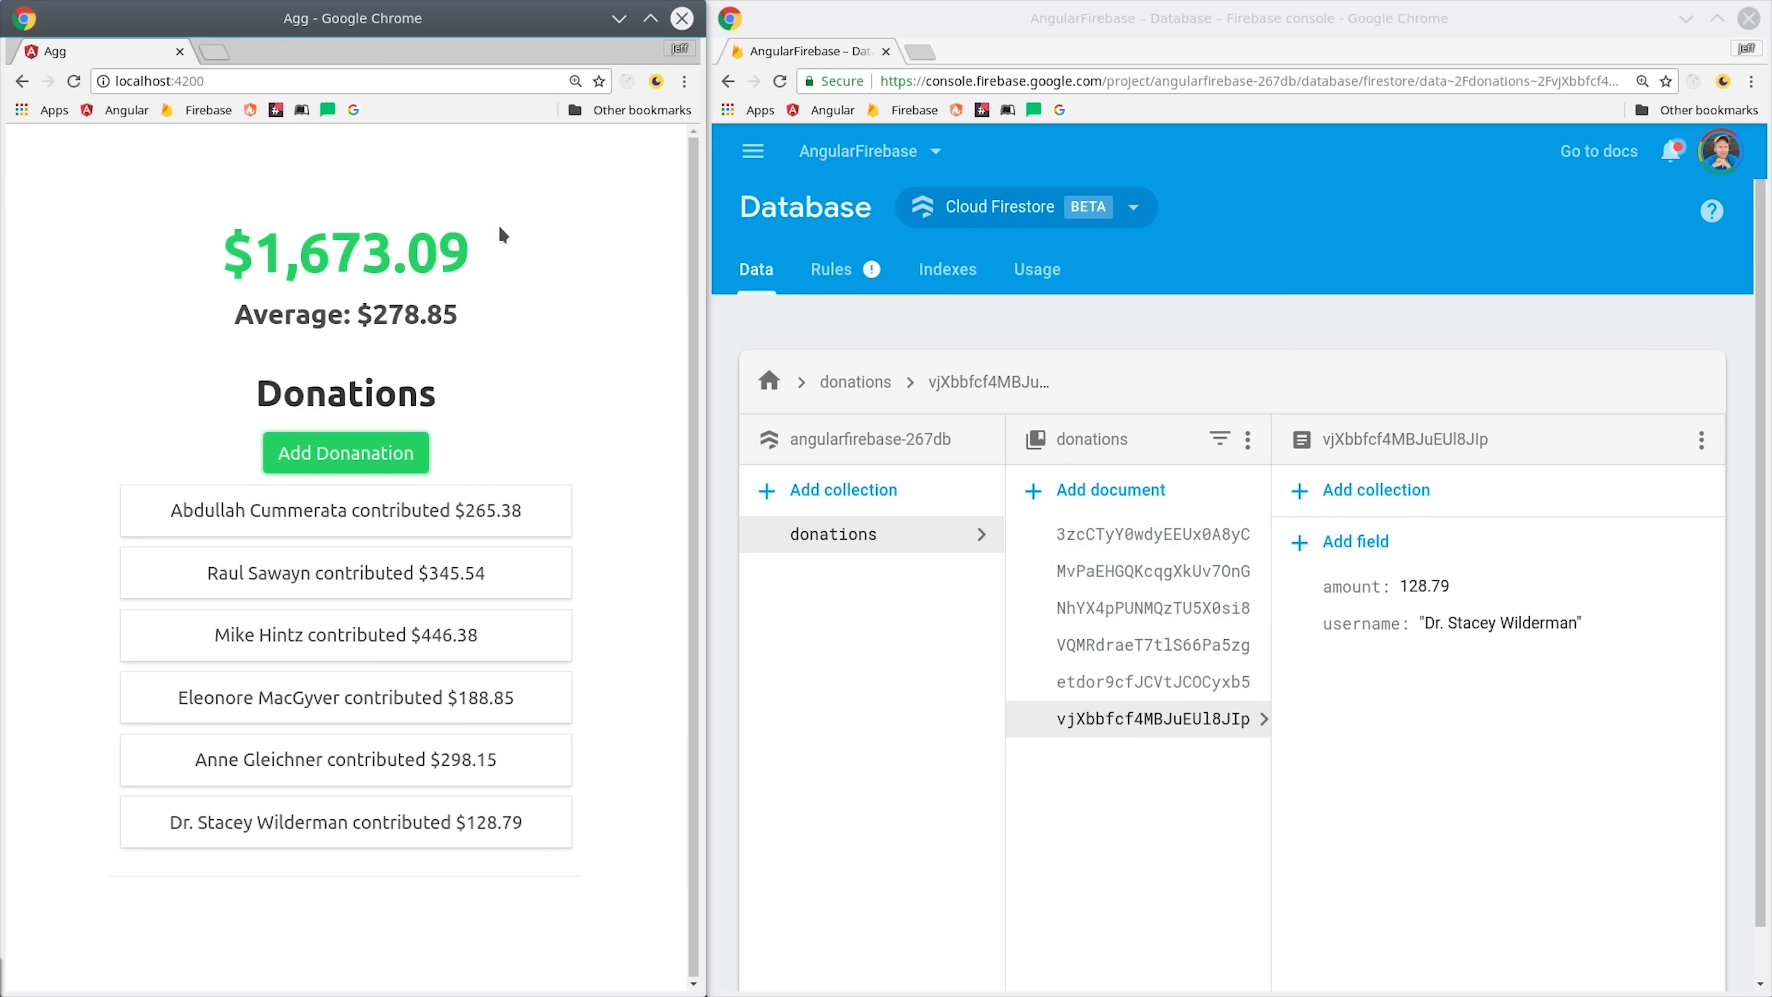
mouse_move(463, 595)
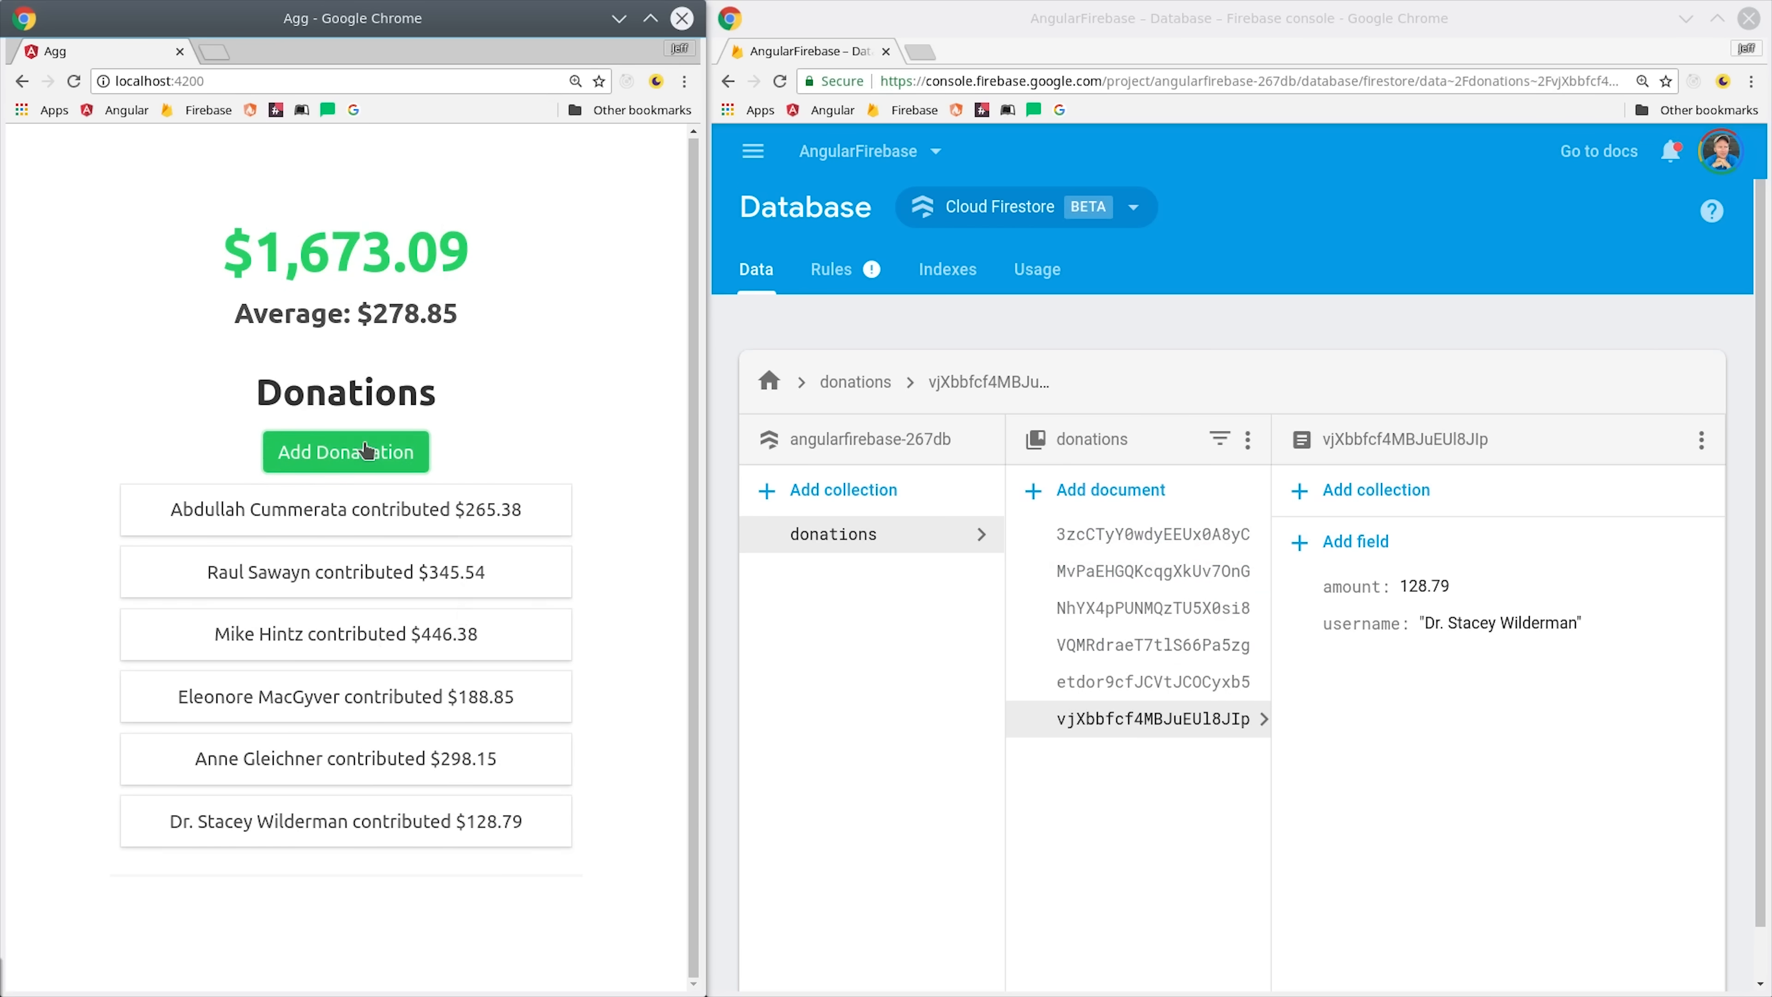
click(344, 452)
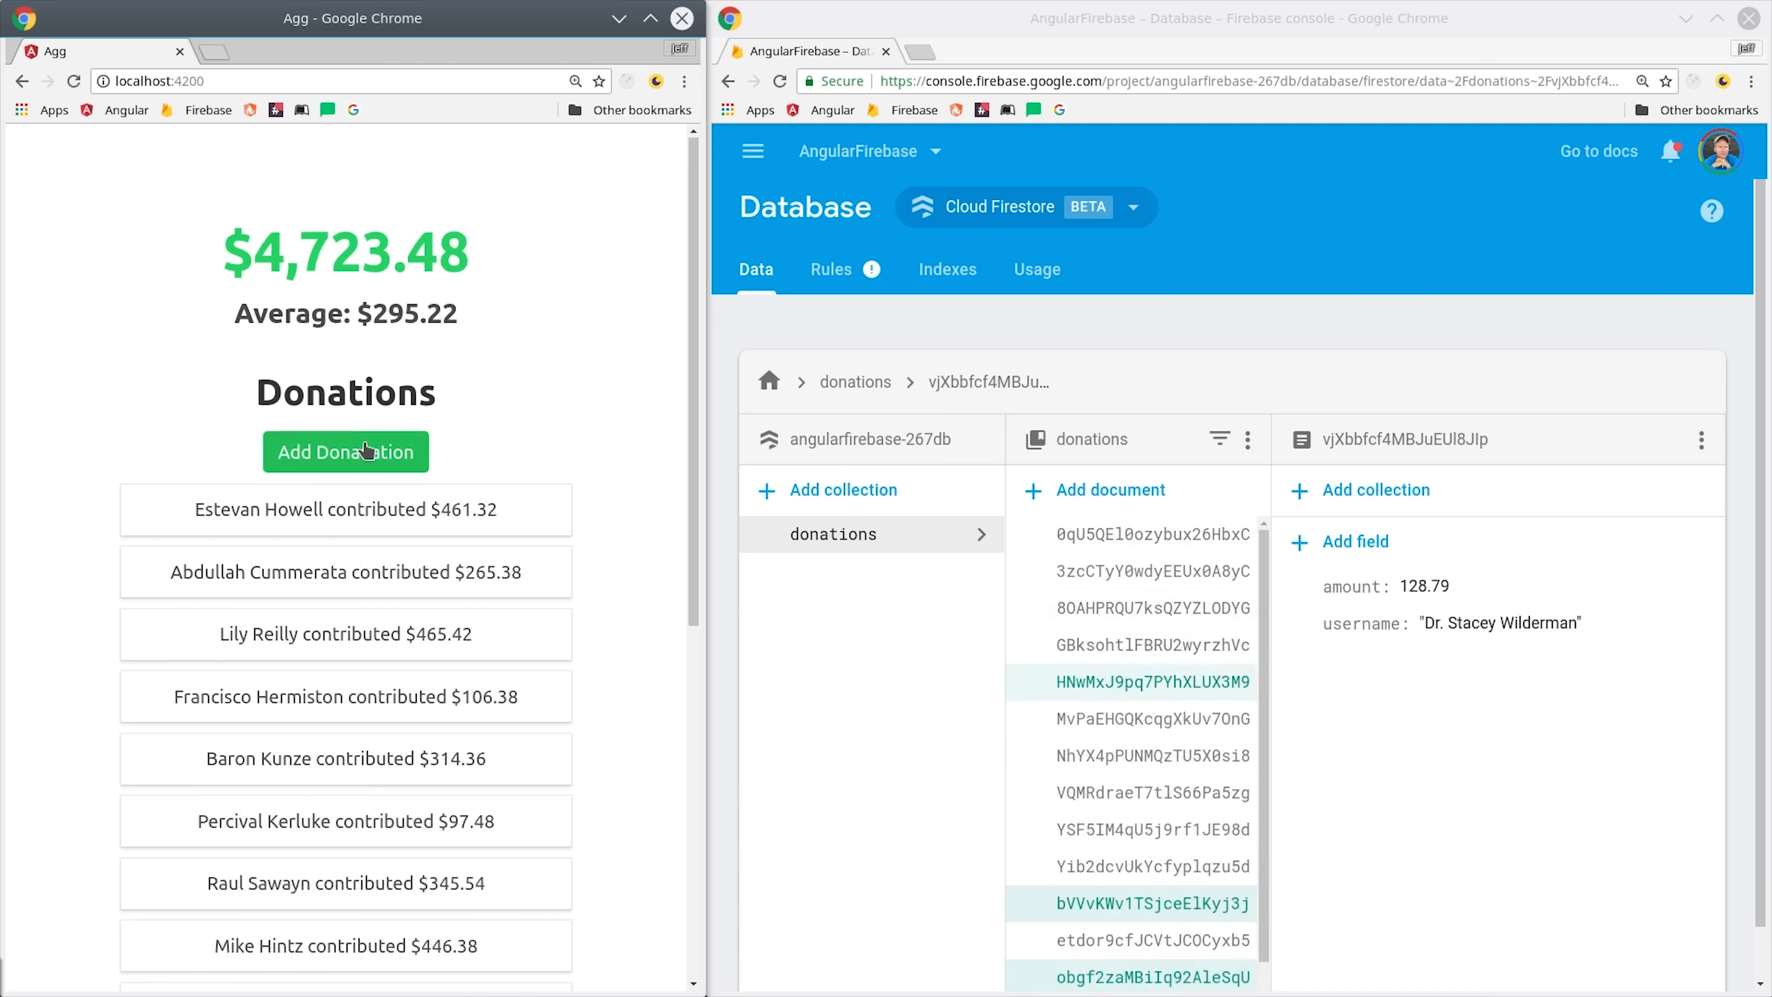
click(344, 452)
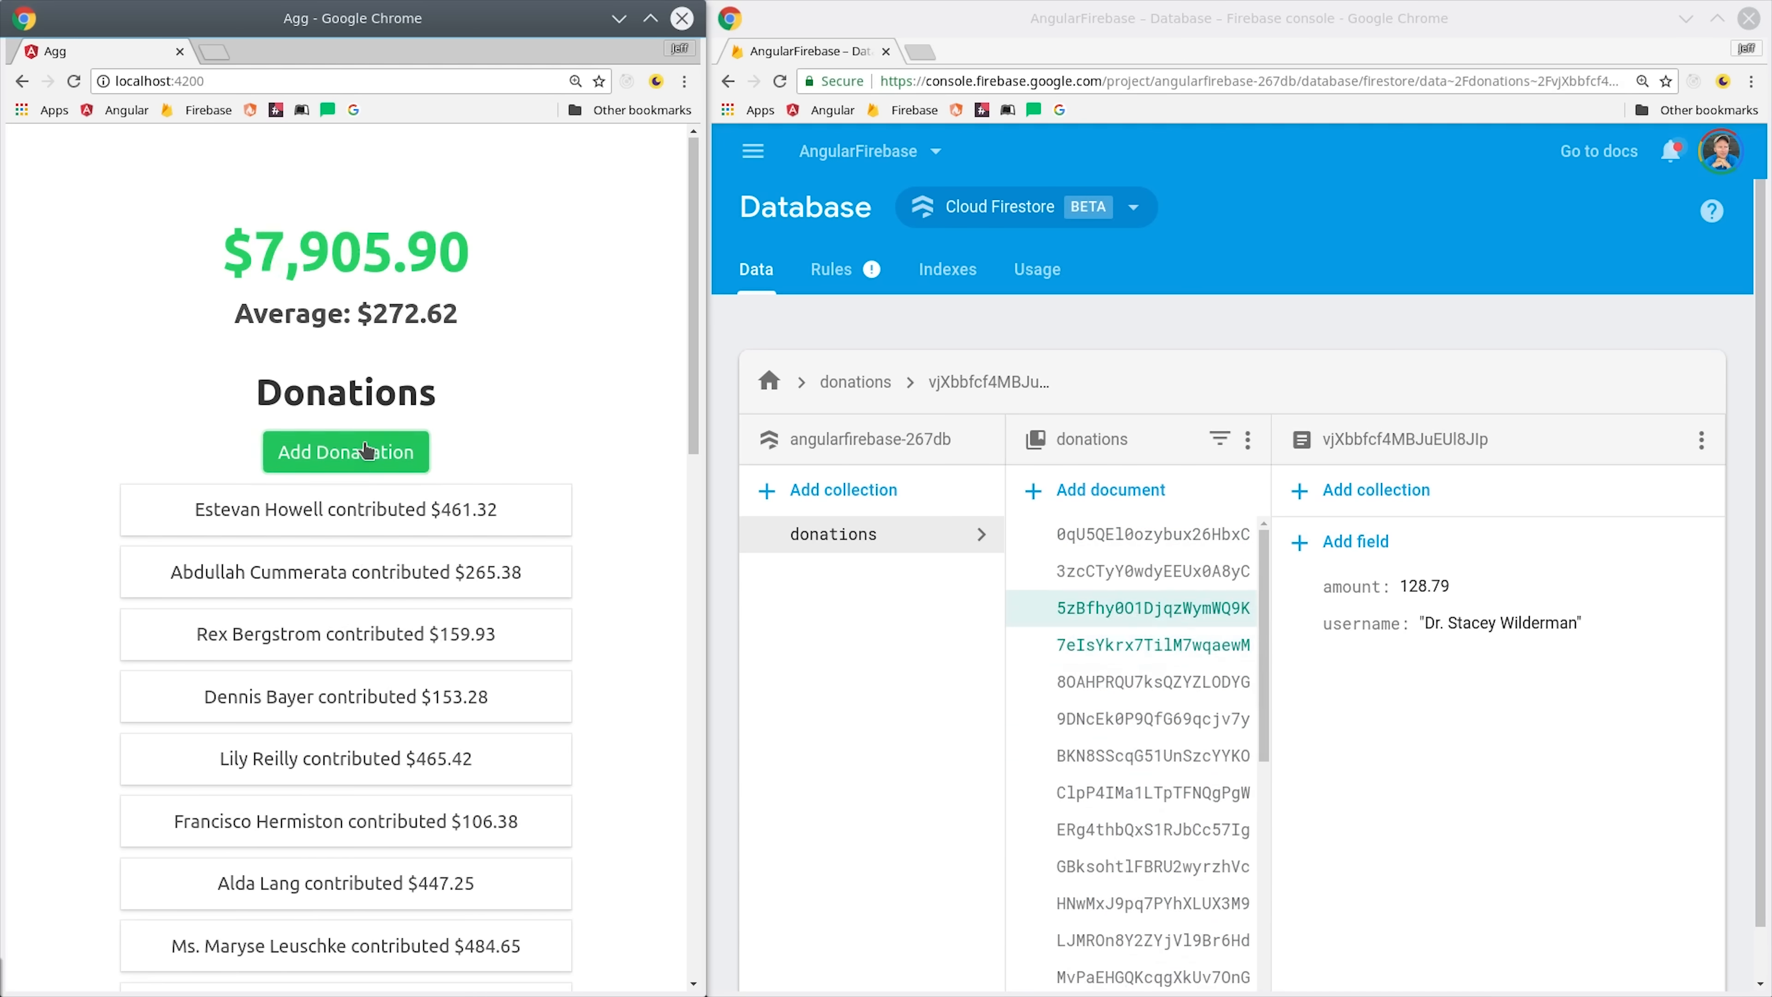
click(344, 452)
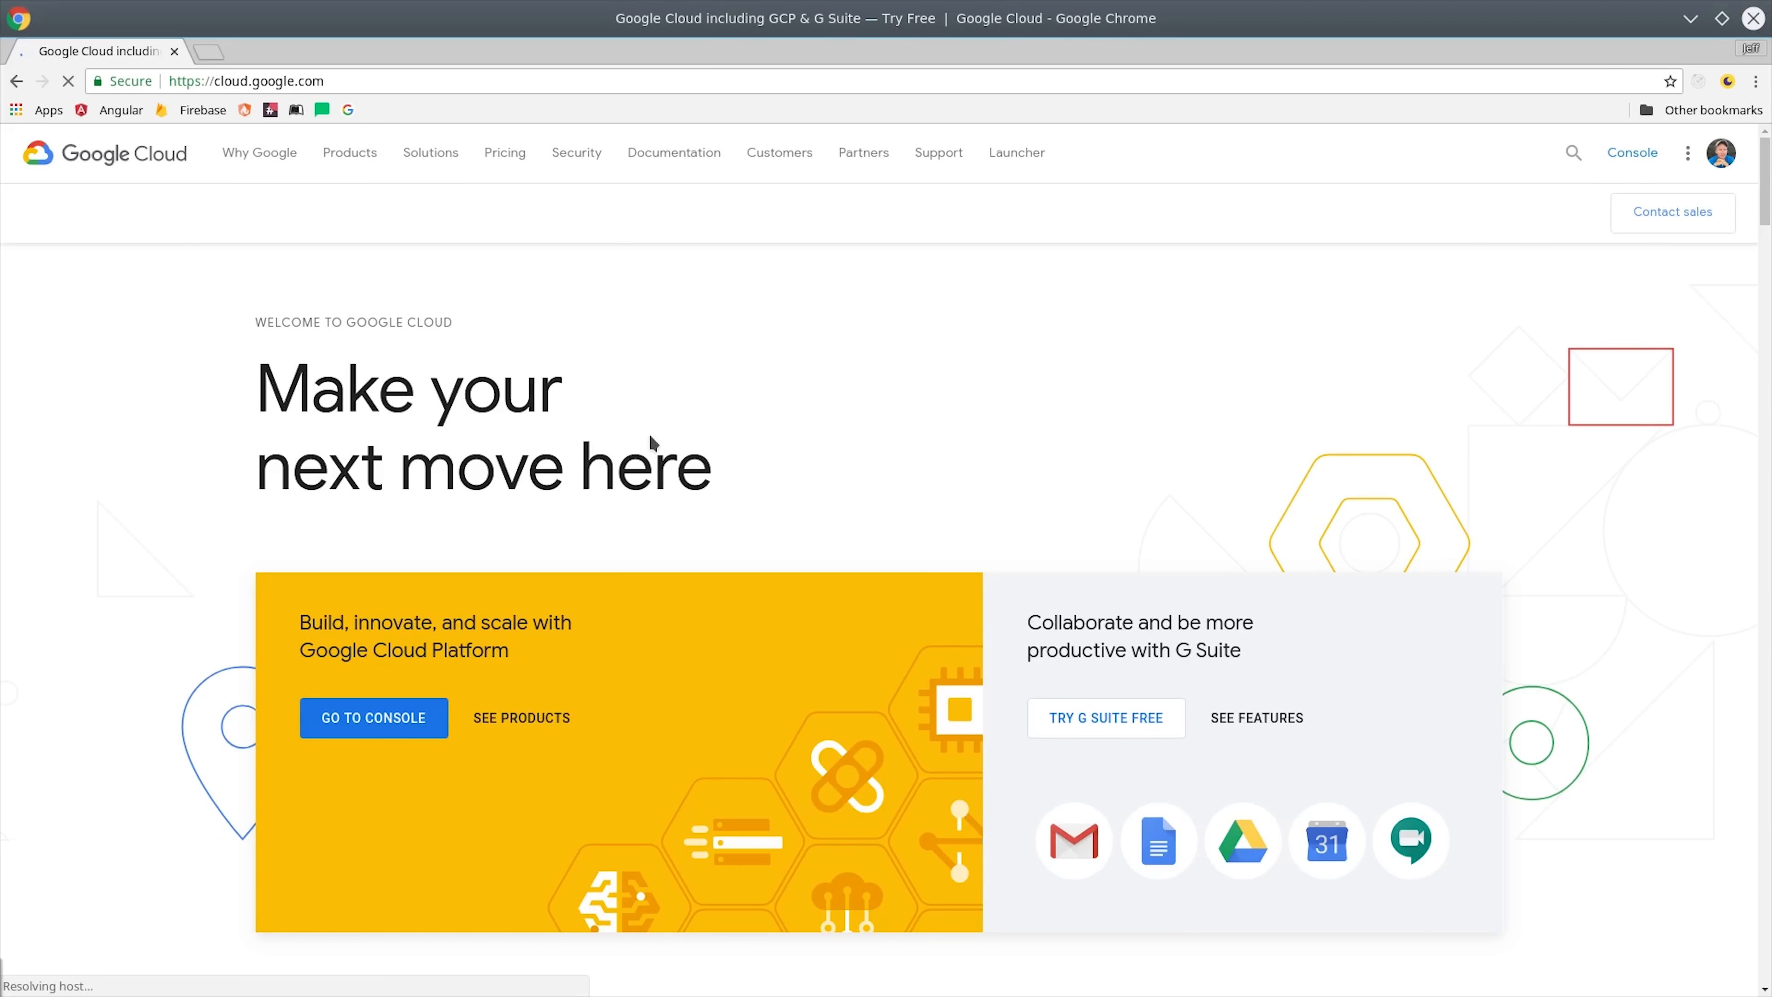
mouse_move(301, 313)
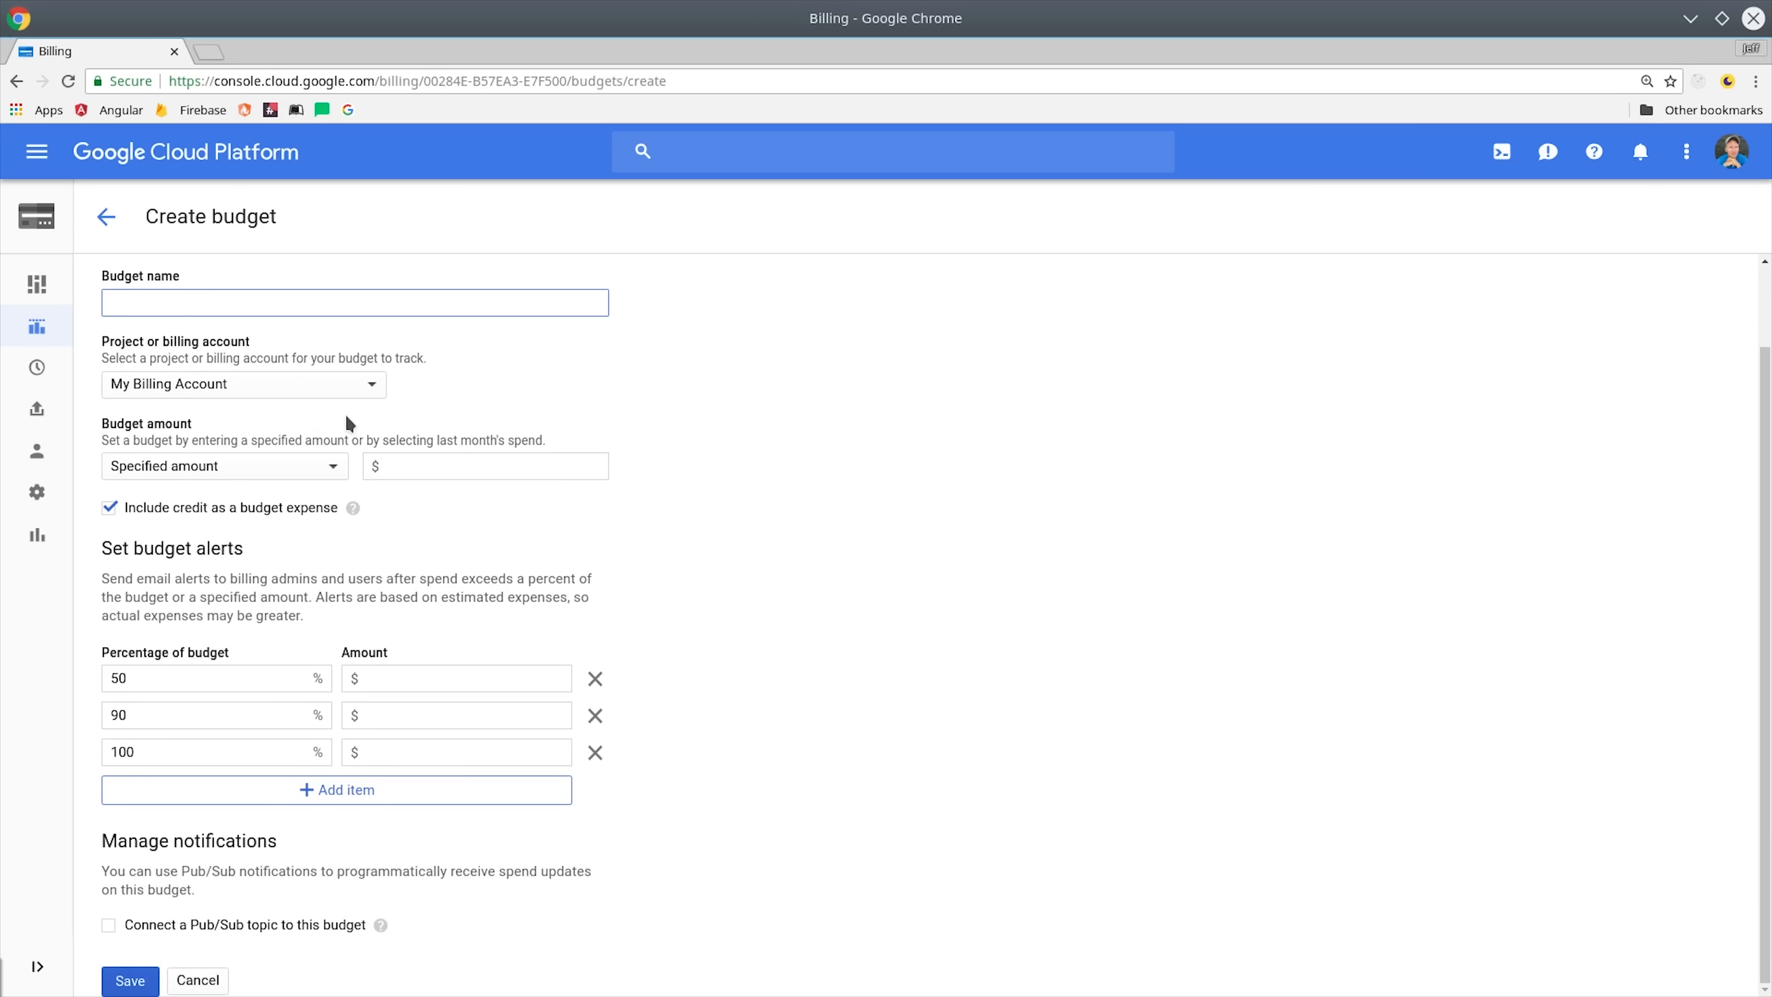
Step: Begin naming the new billing budget by entering 'Startu' in the Budget name field
click(352, 302)
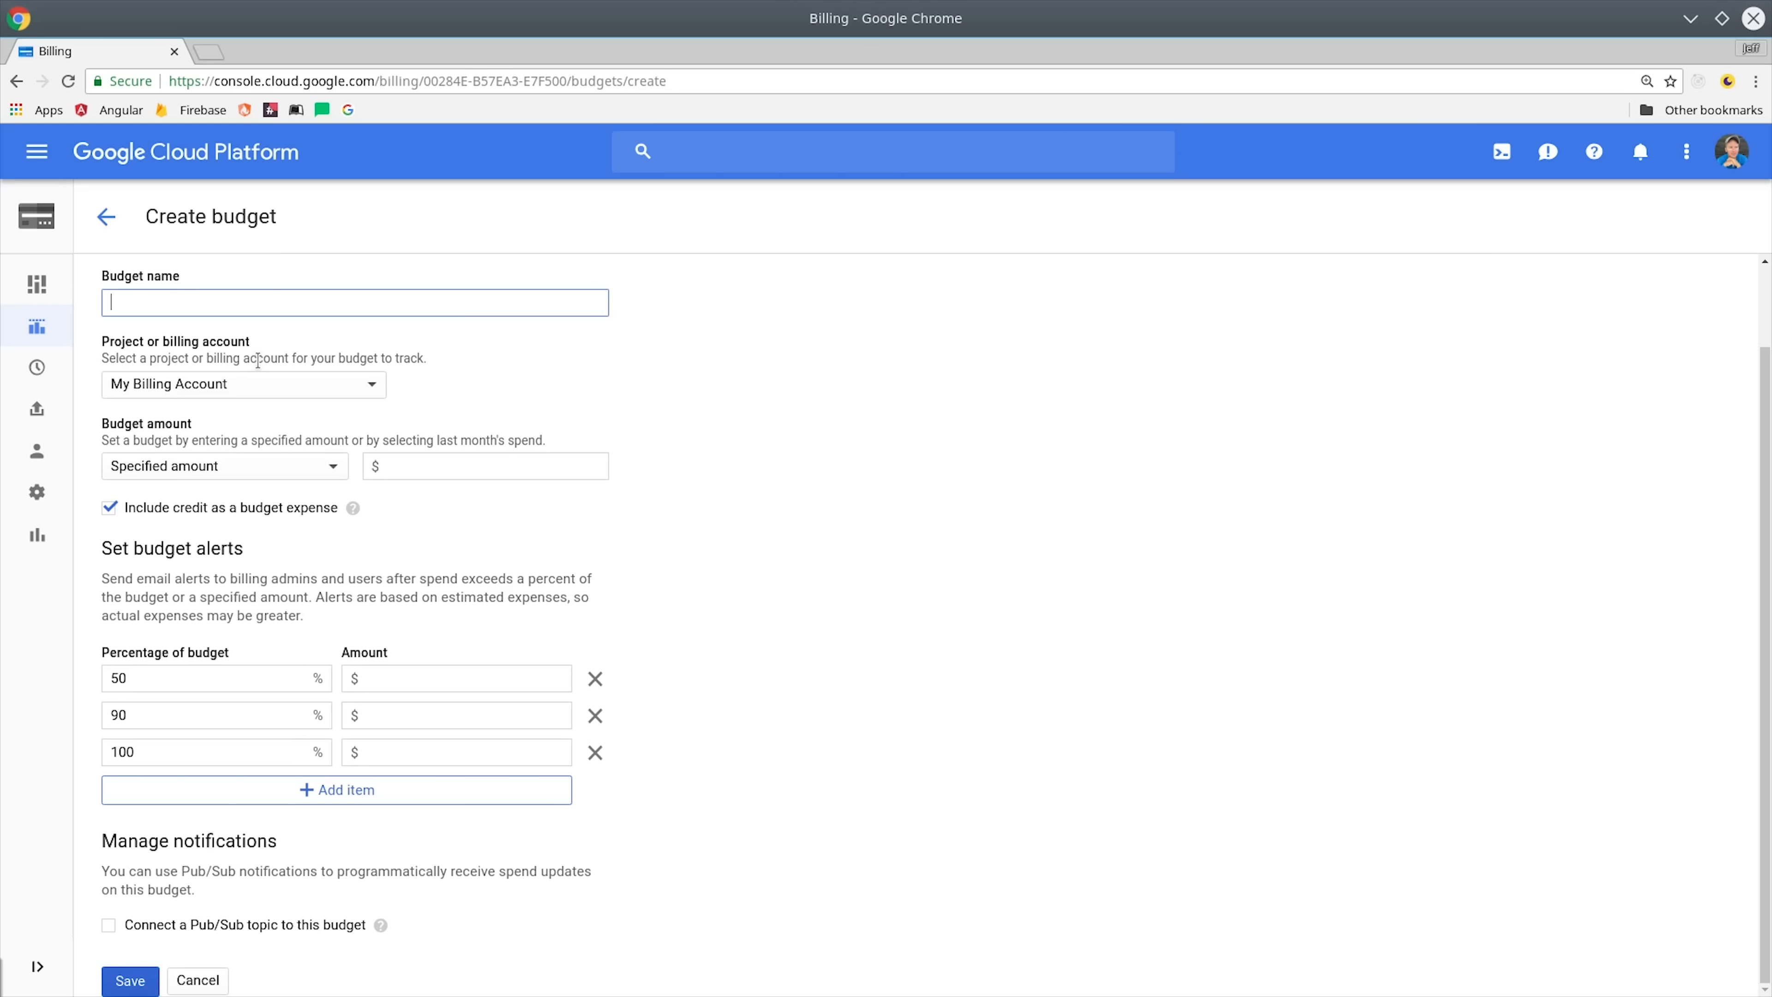
text(Startu)
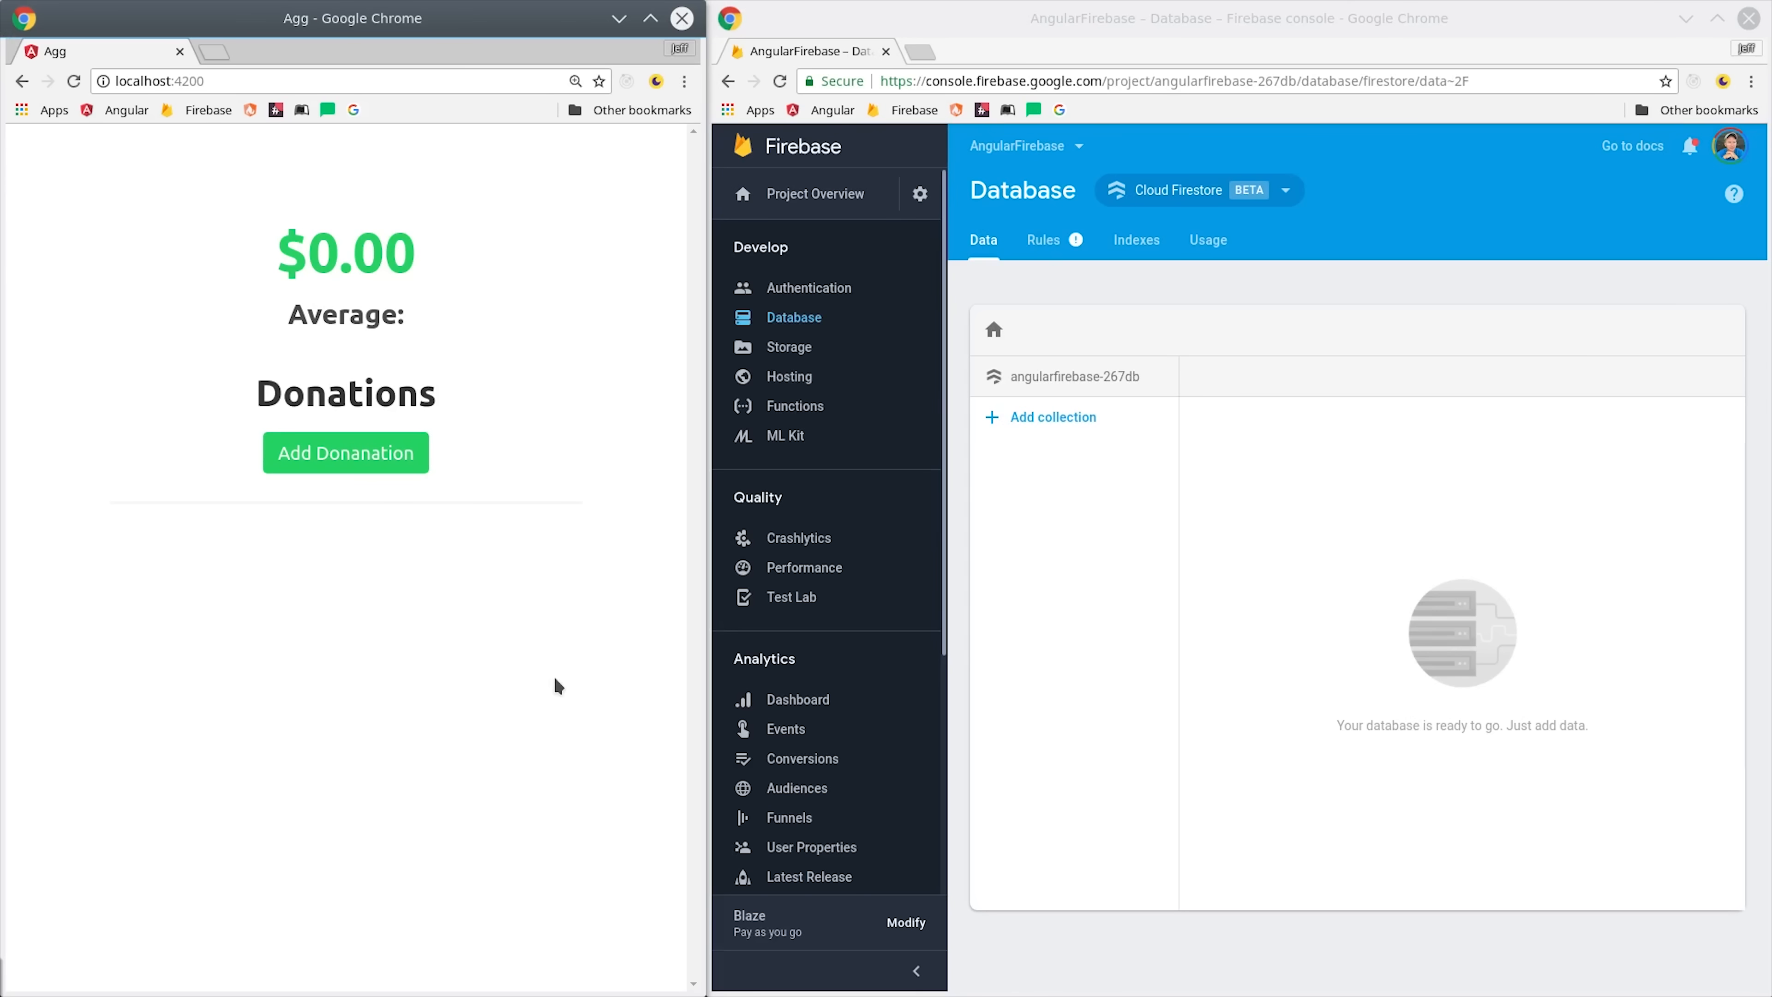
Step: Add donations to the empty database repeatedly until the app total passes $11,000
click(344, 452)
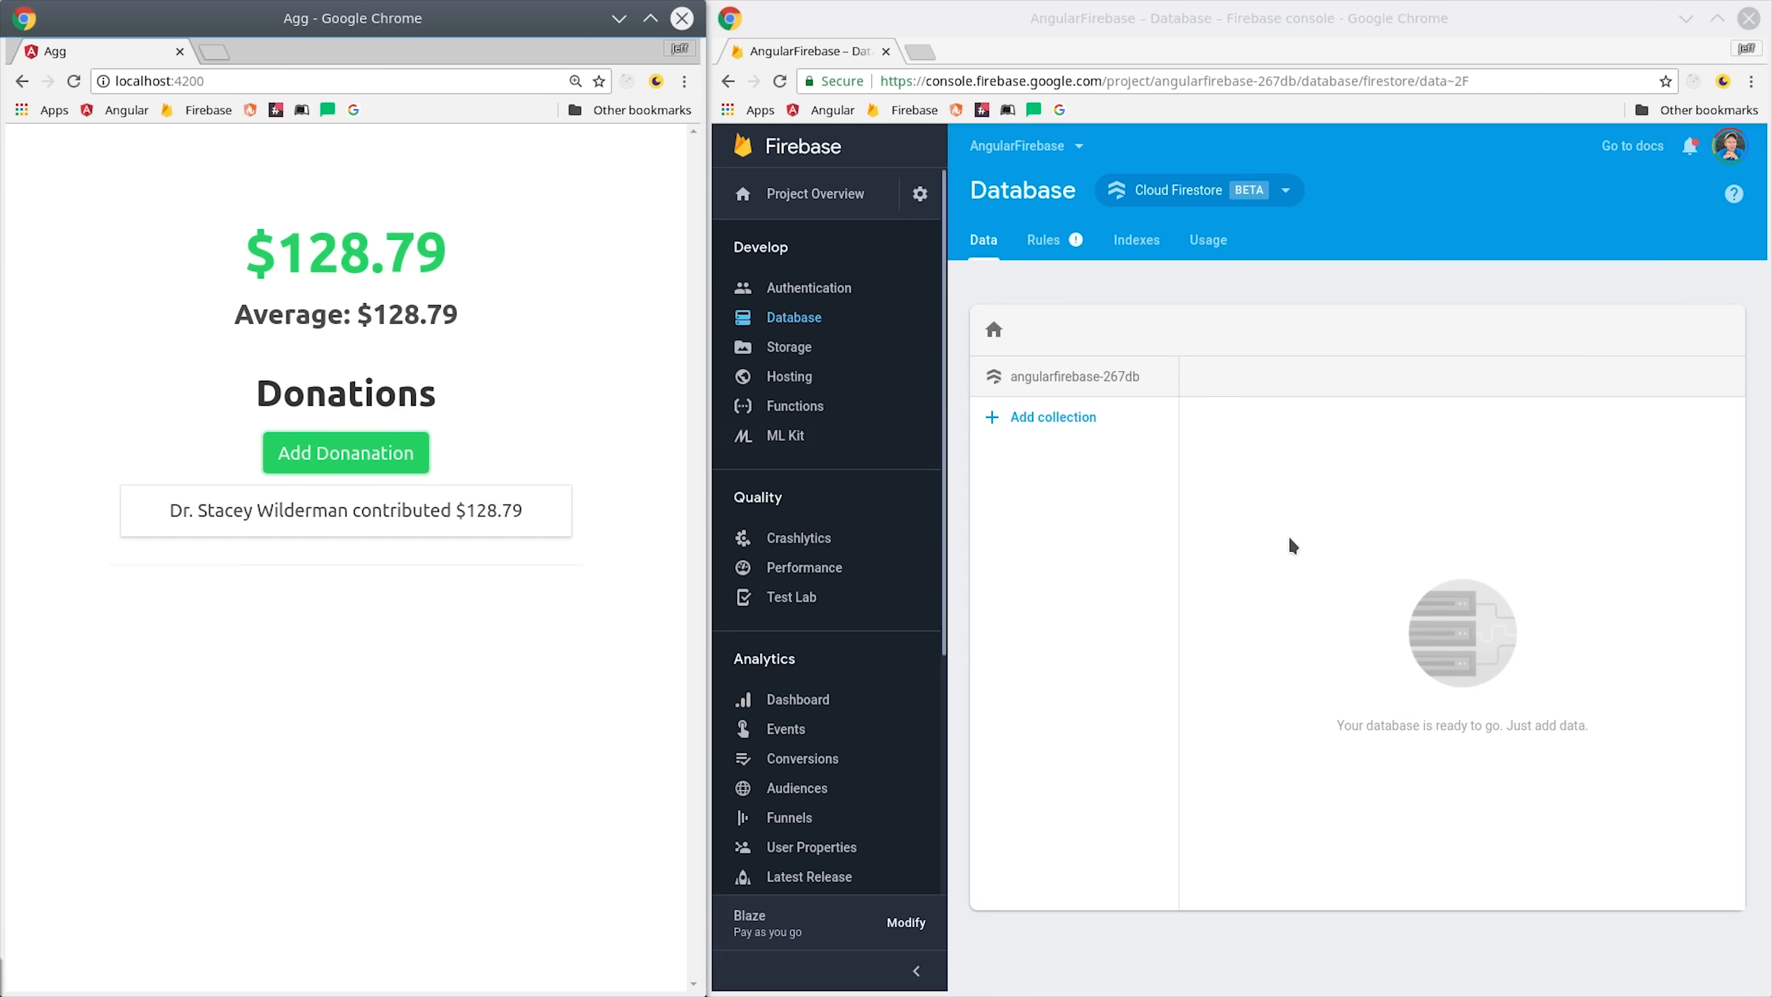
key(ctrl+plus)
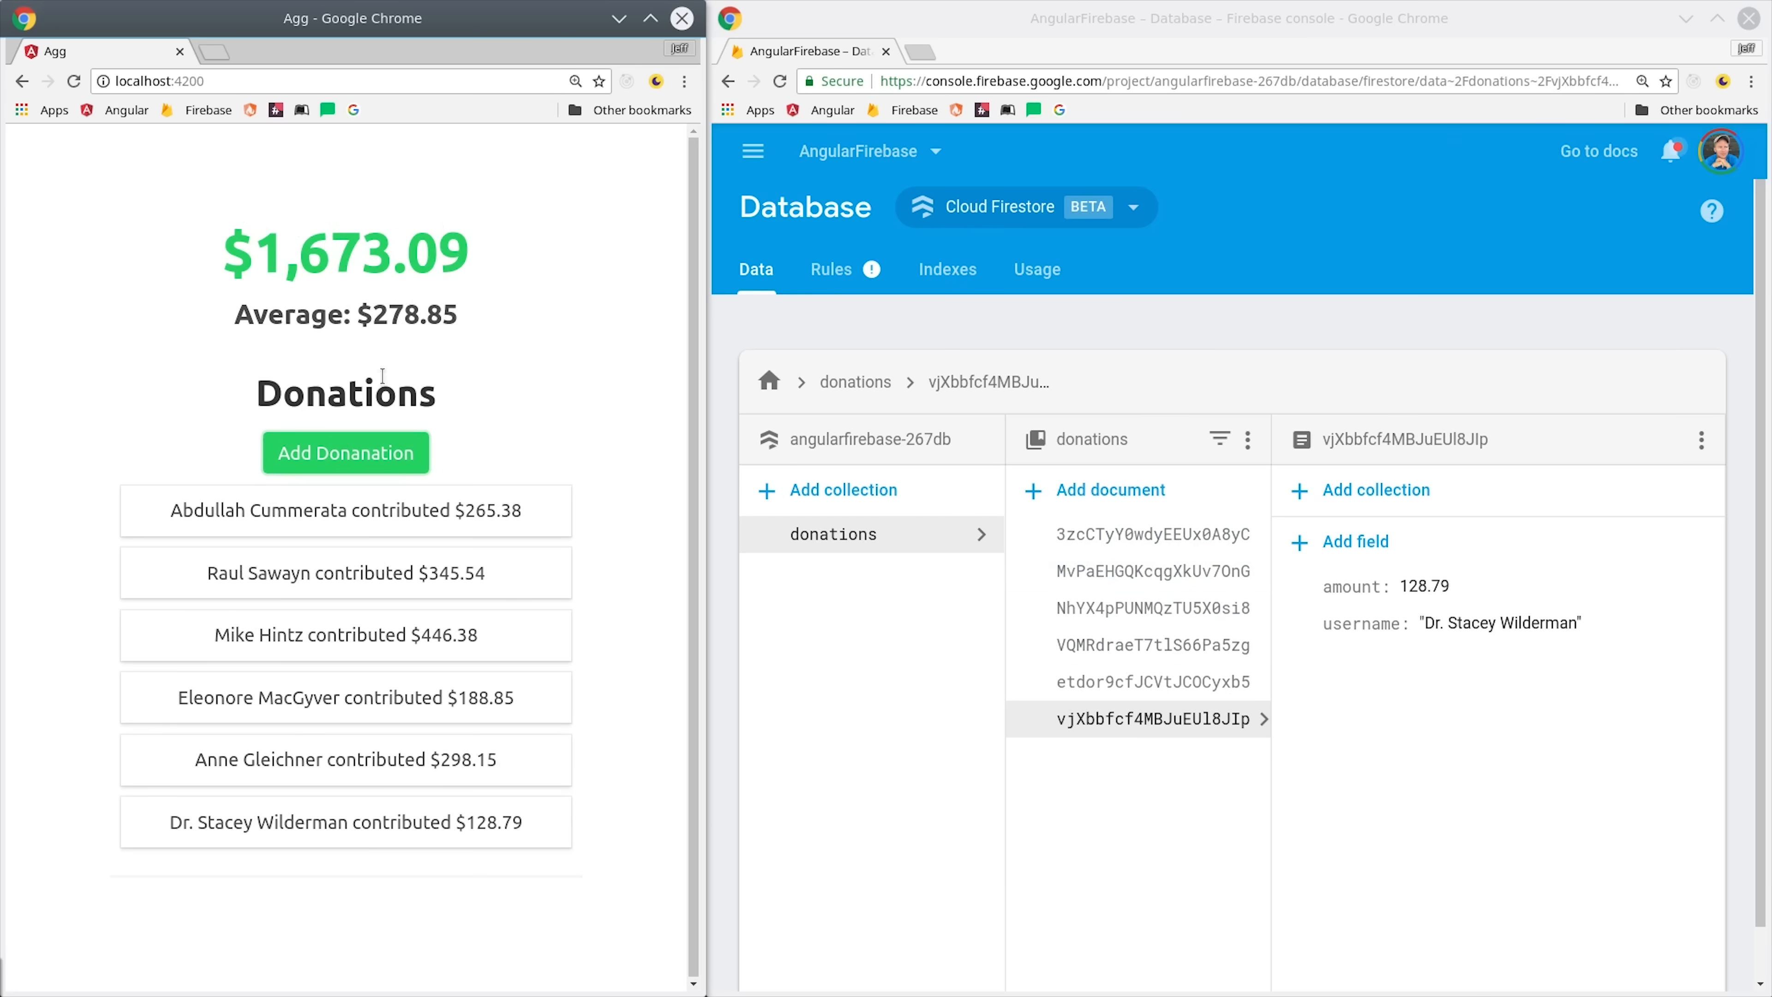
mouse_move(453, 623)
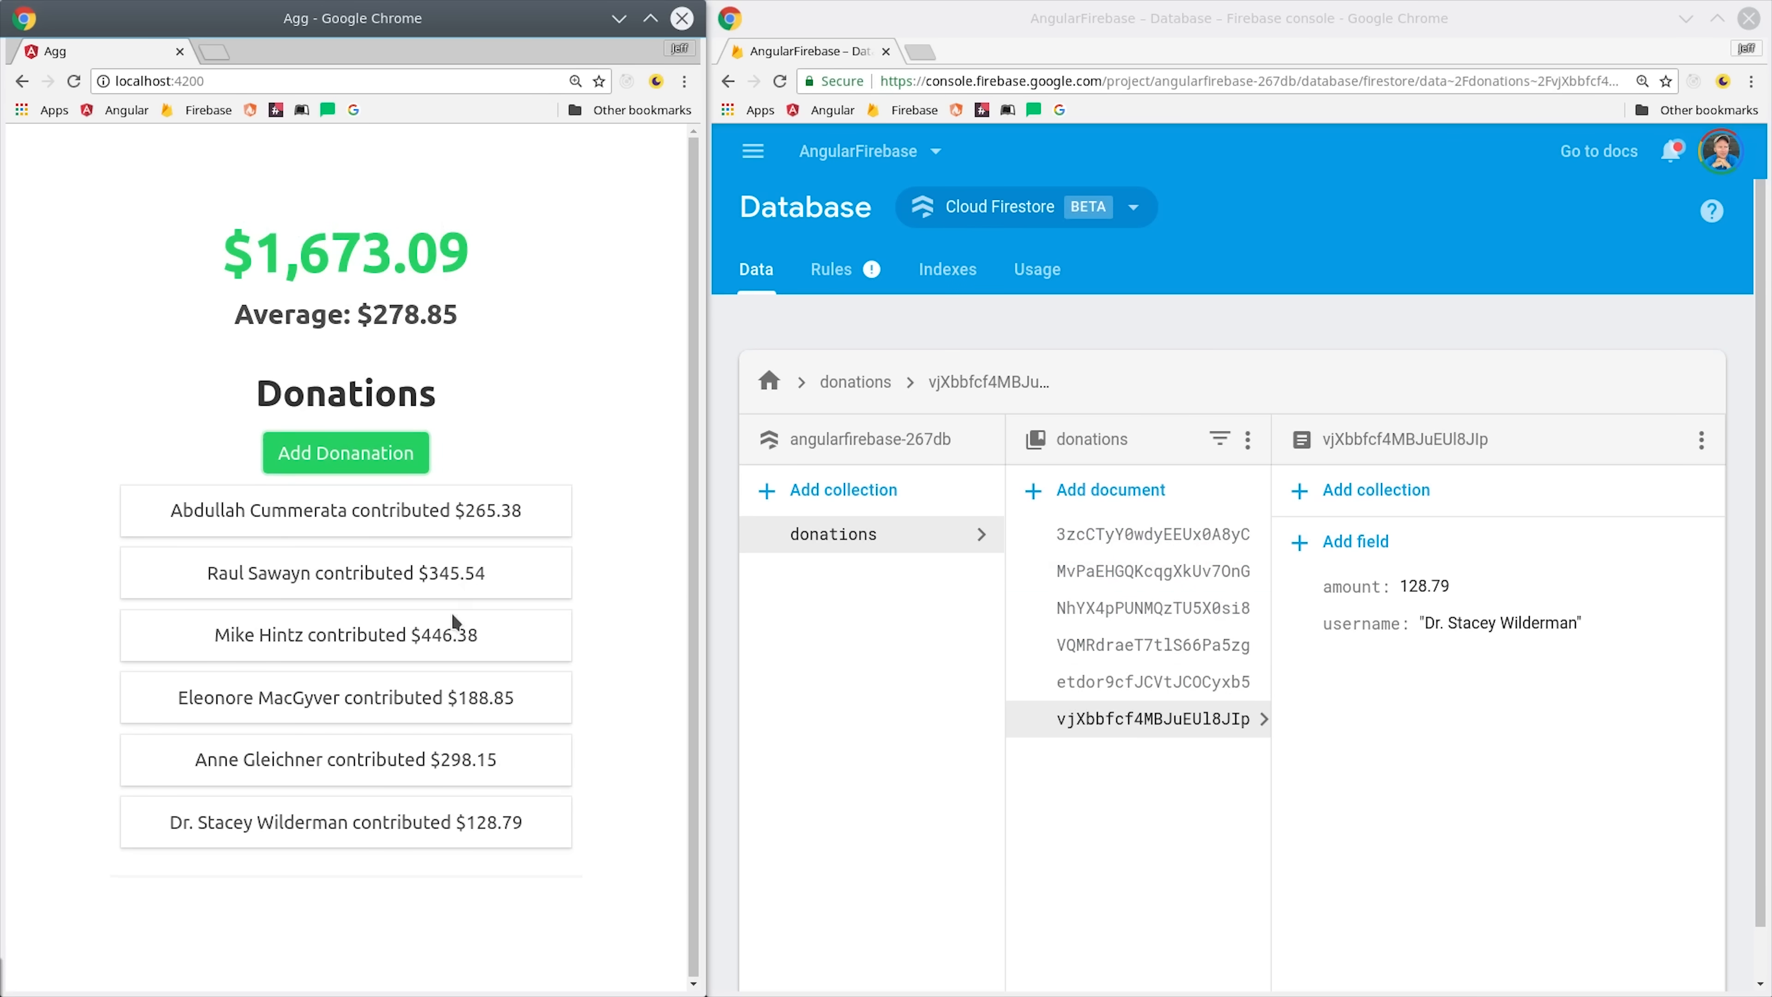
click(346, 452)
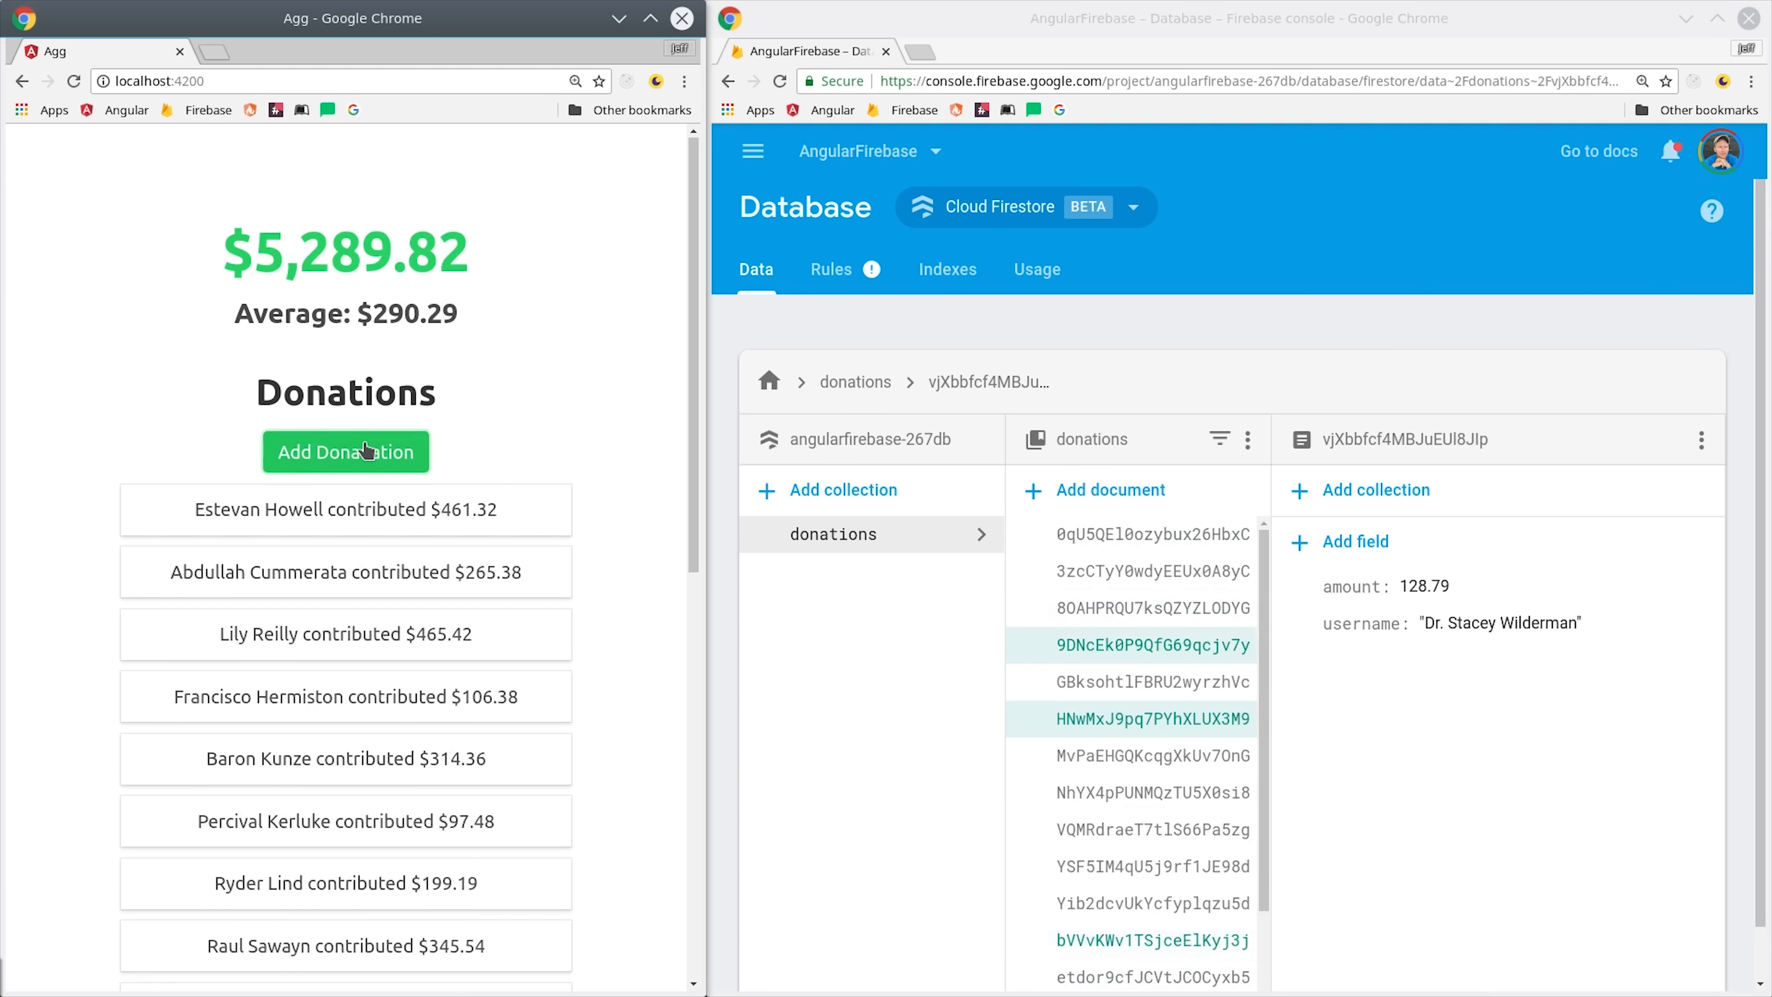
click(344, 453)
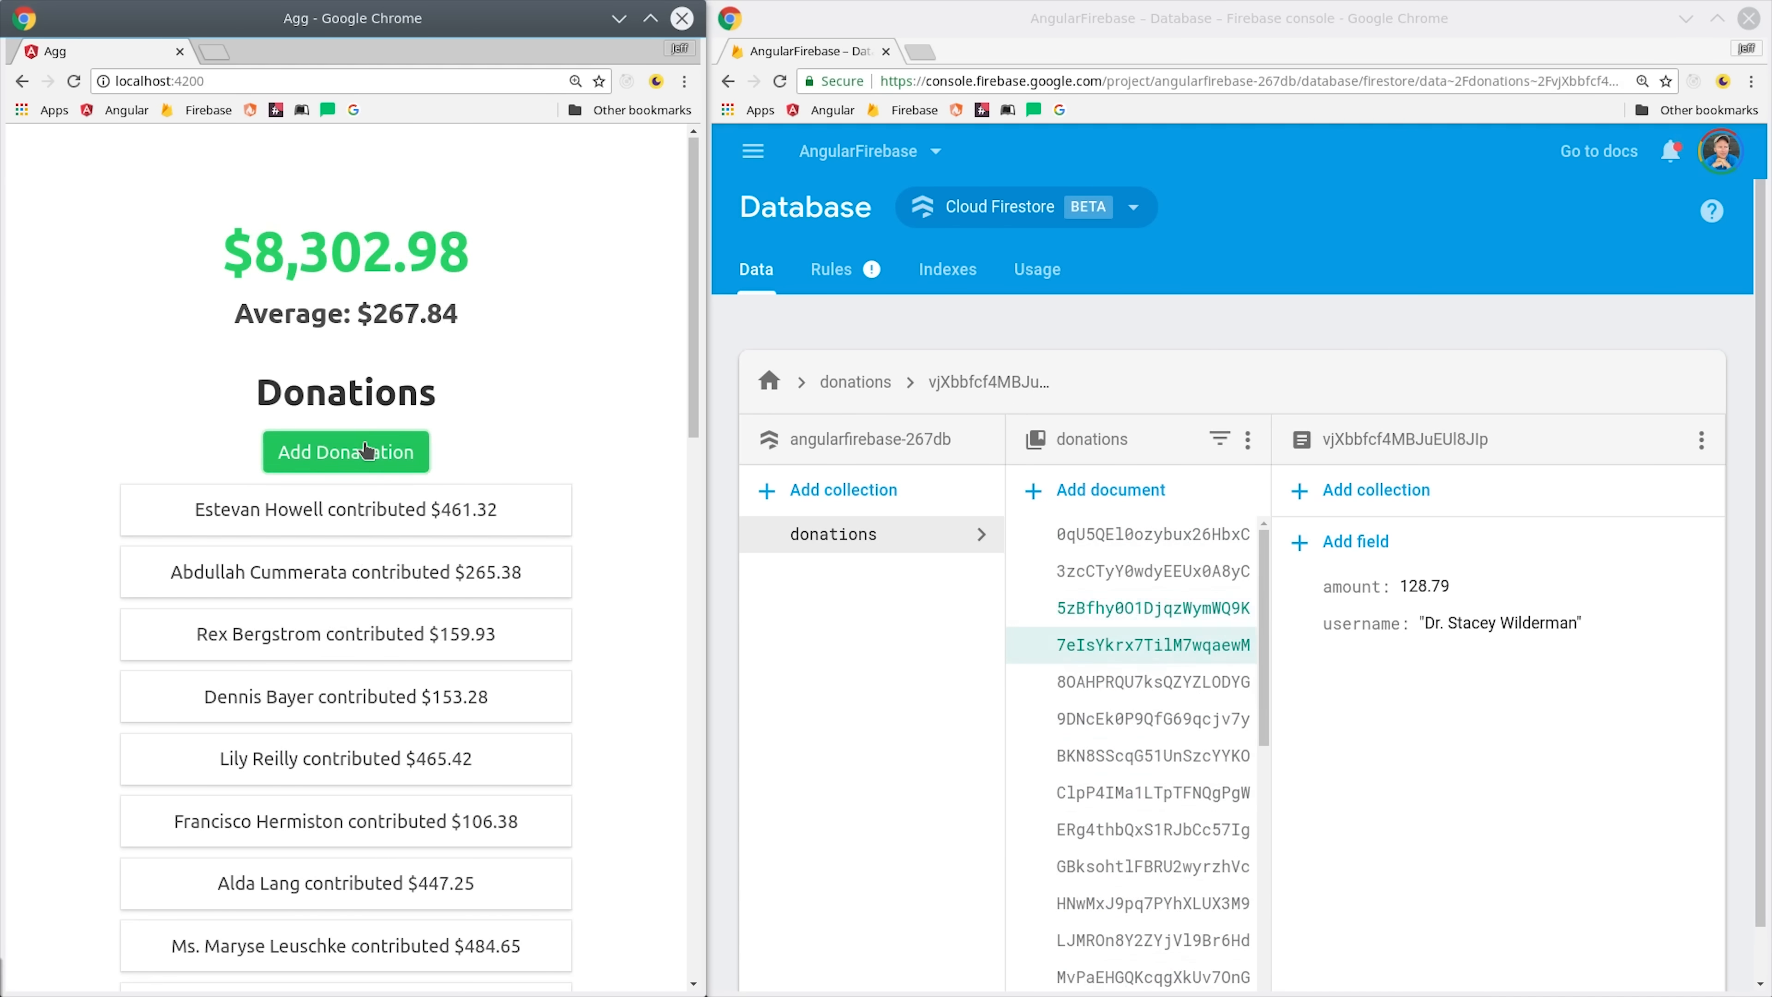
click(344, 451)
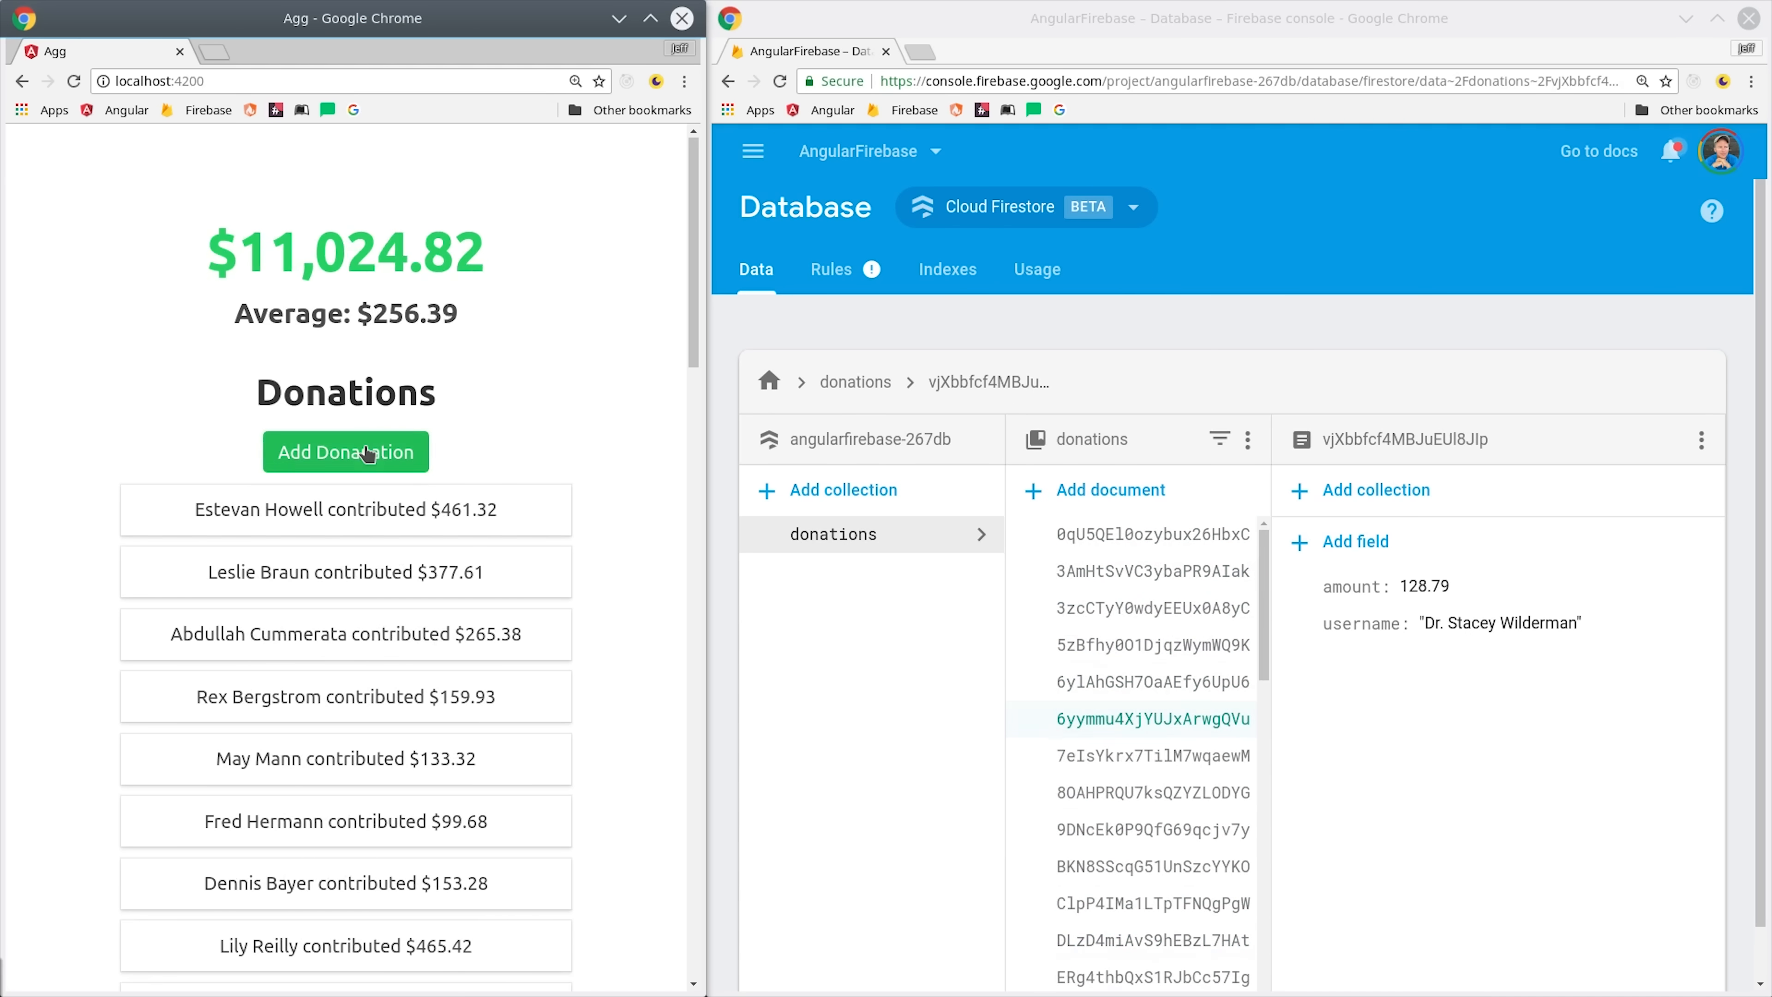
click(344, 452)
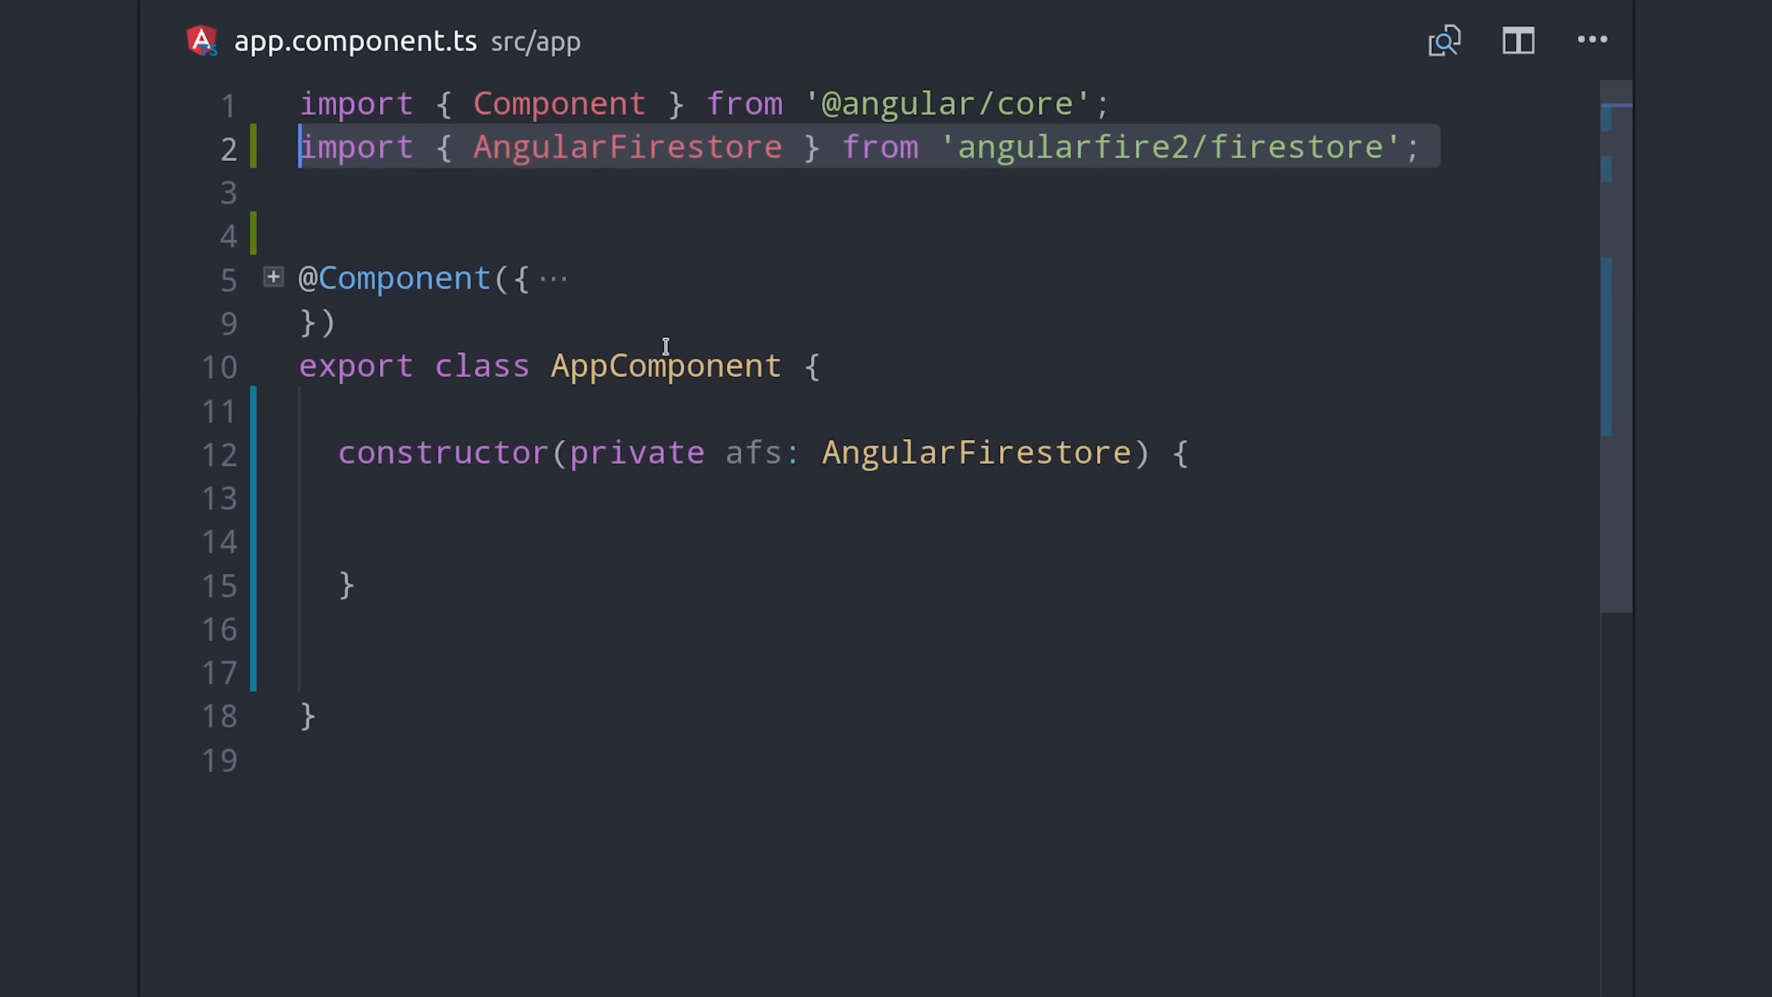
Step: Import map from rxjs/operators and set this.donations to afs.collection('donations').valueChanges()
text(import { map } from 'rxjs/operators';)
click(869, 236)
text(import * as faker from 'faker';)
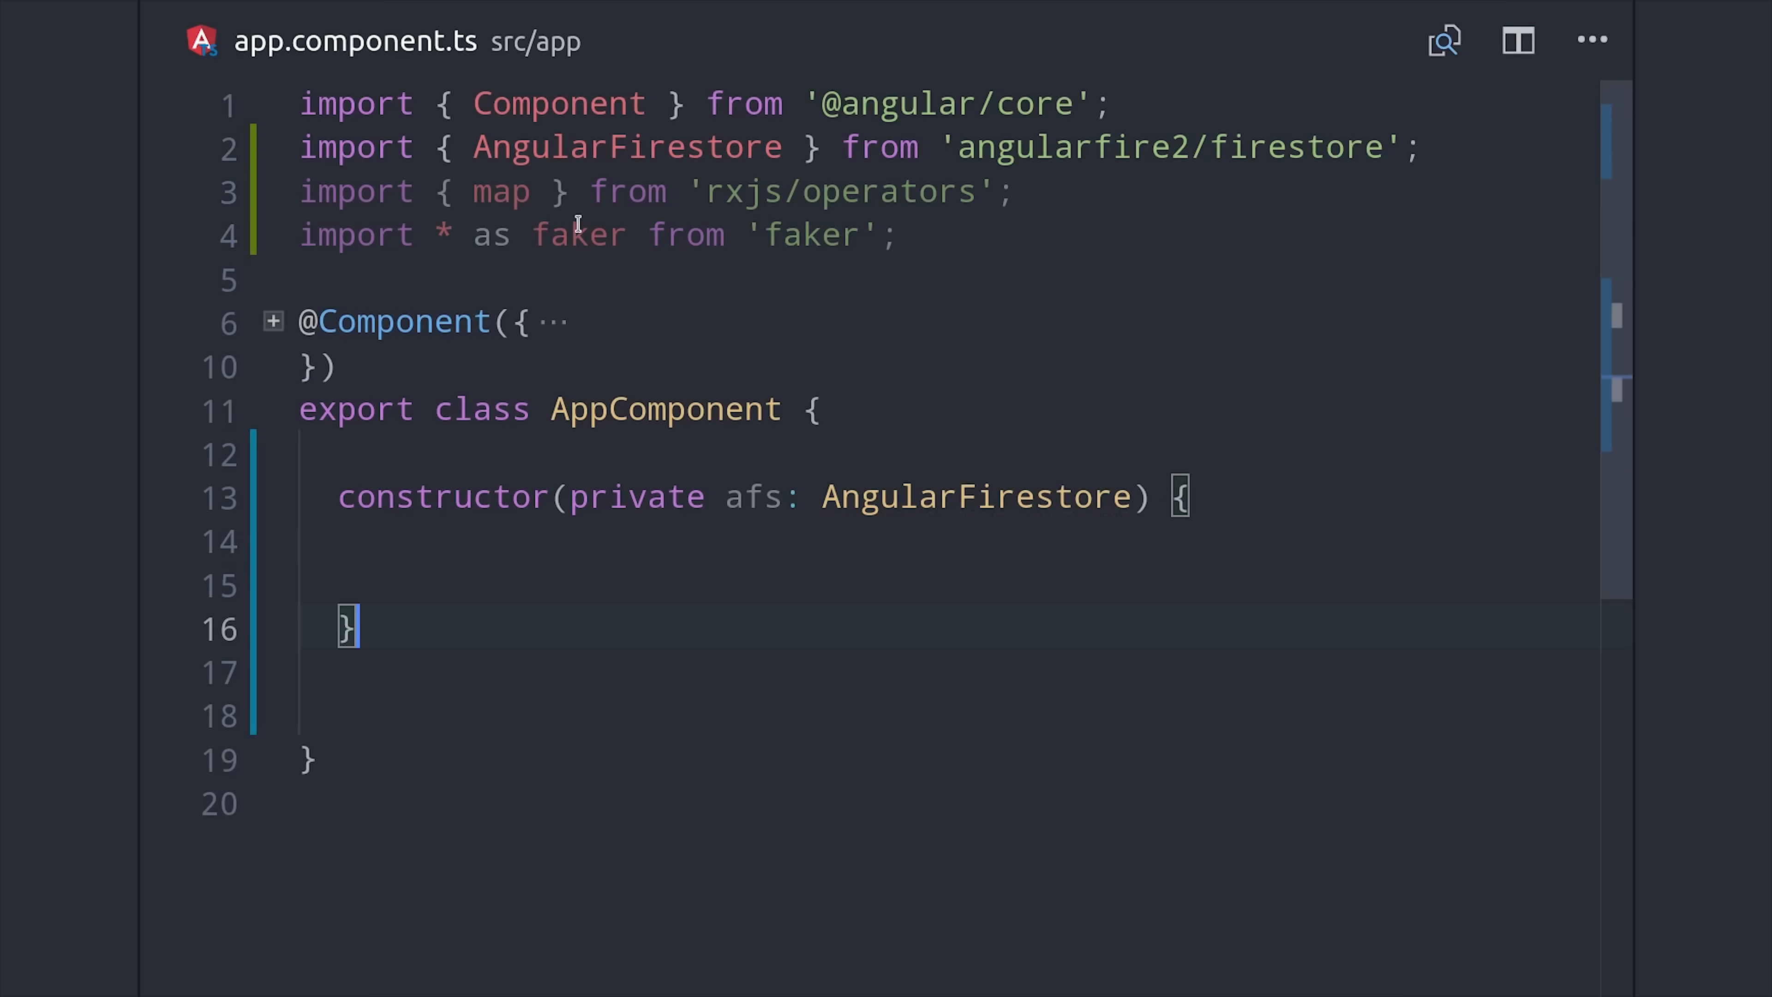
click(273, 321)
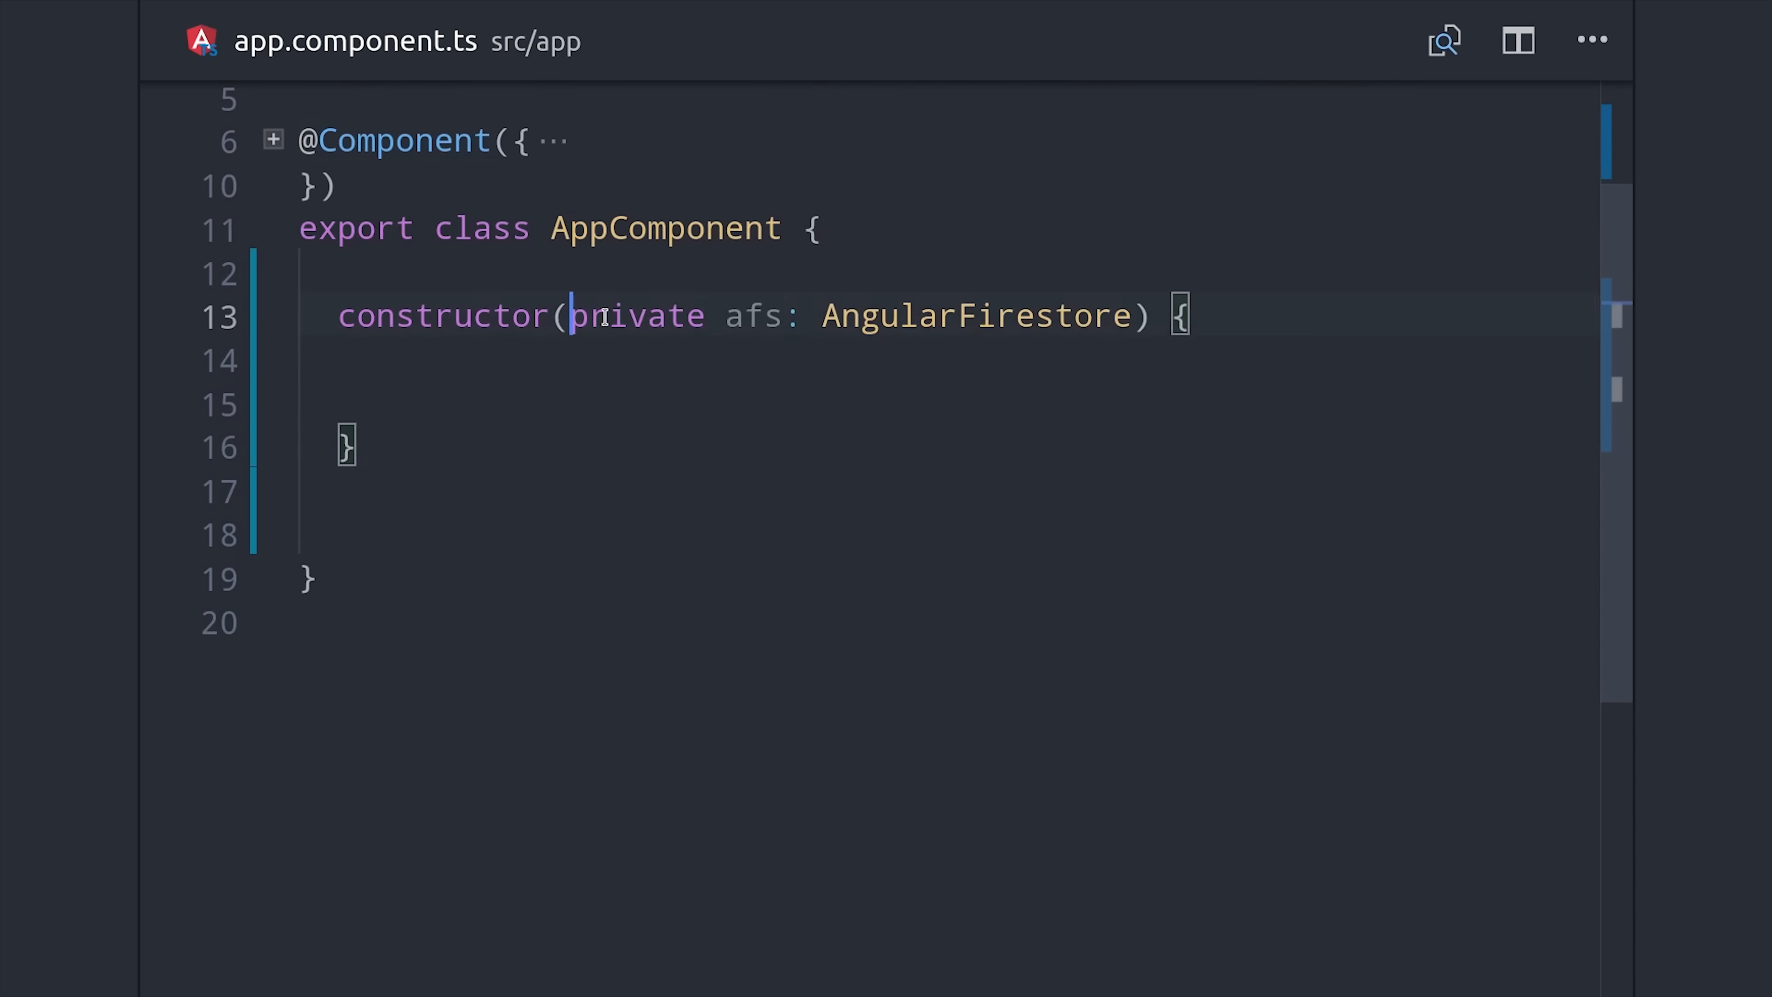
text(donations;)
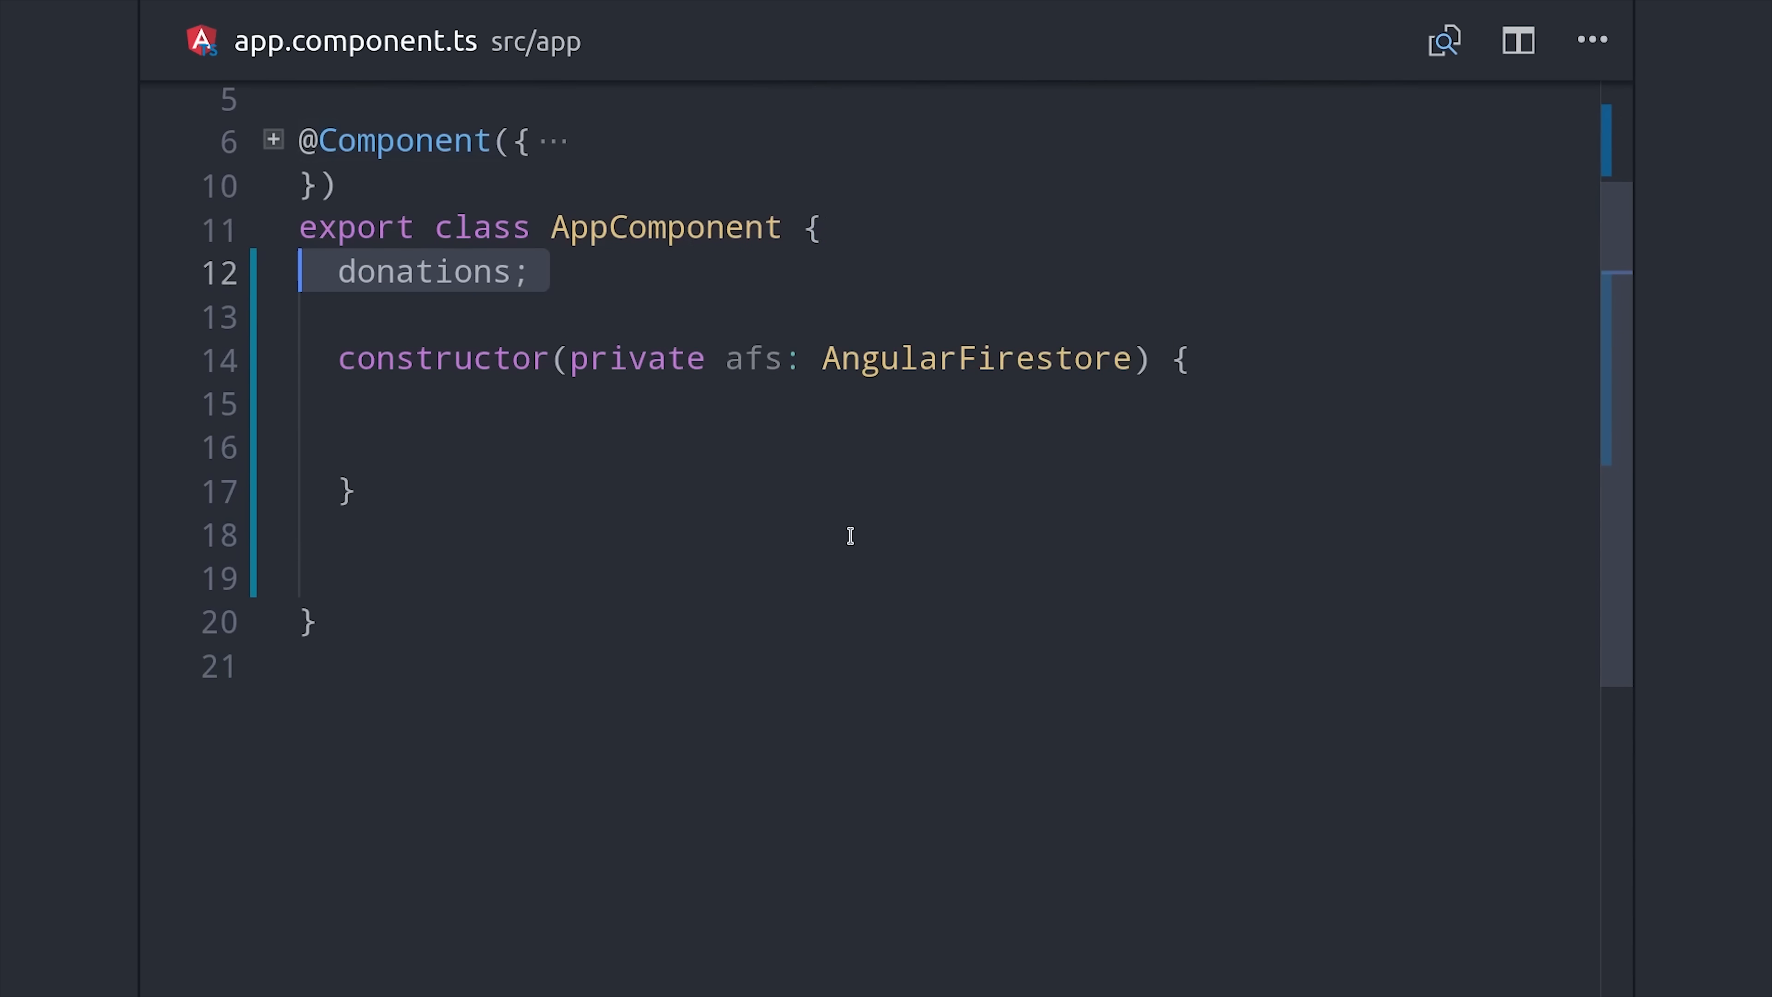
text(total;)
text(average;)
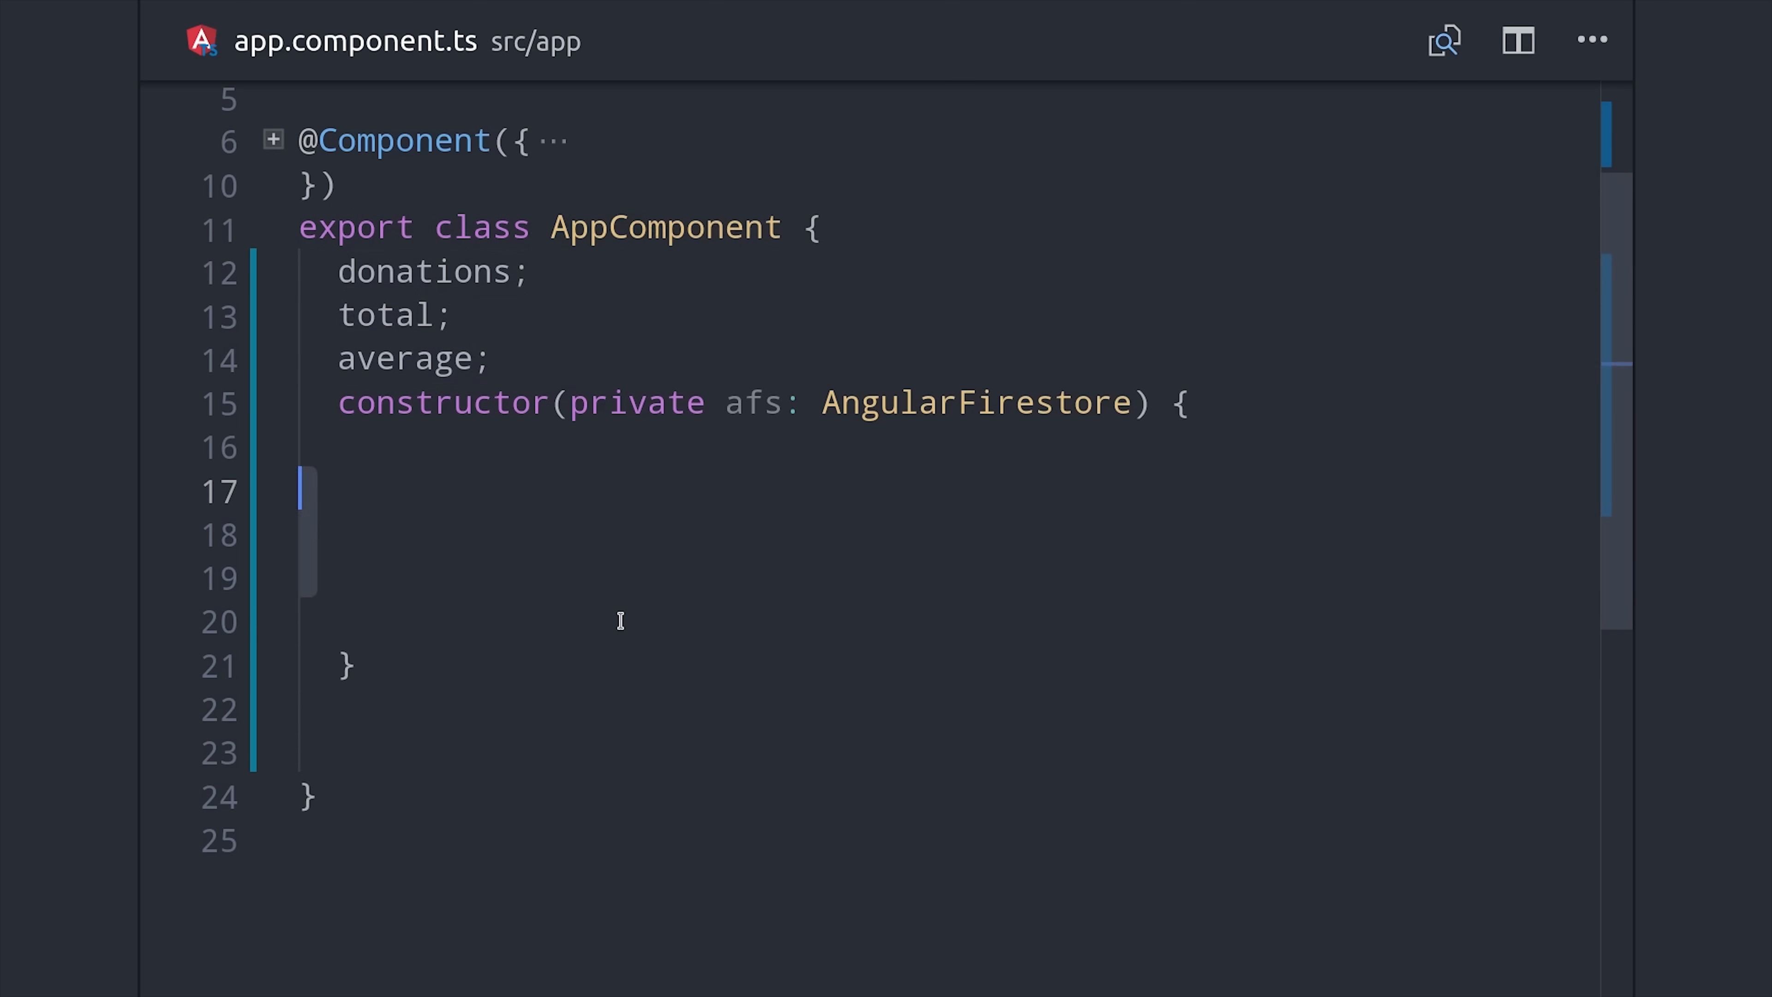
text(this.donations = afs.collection('donations'))
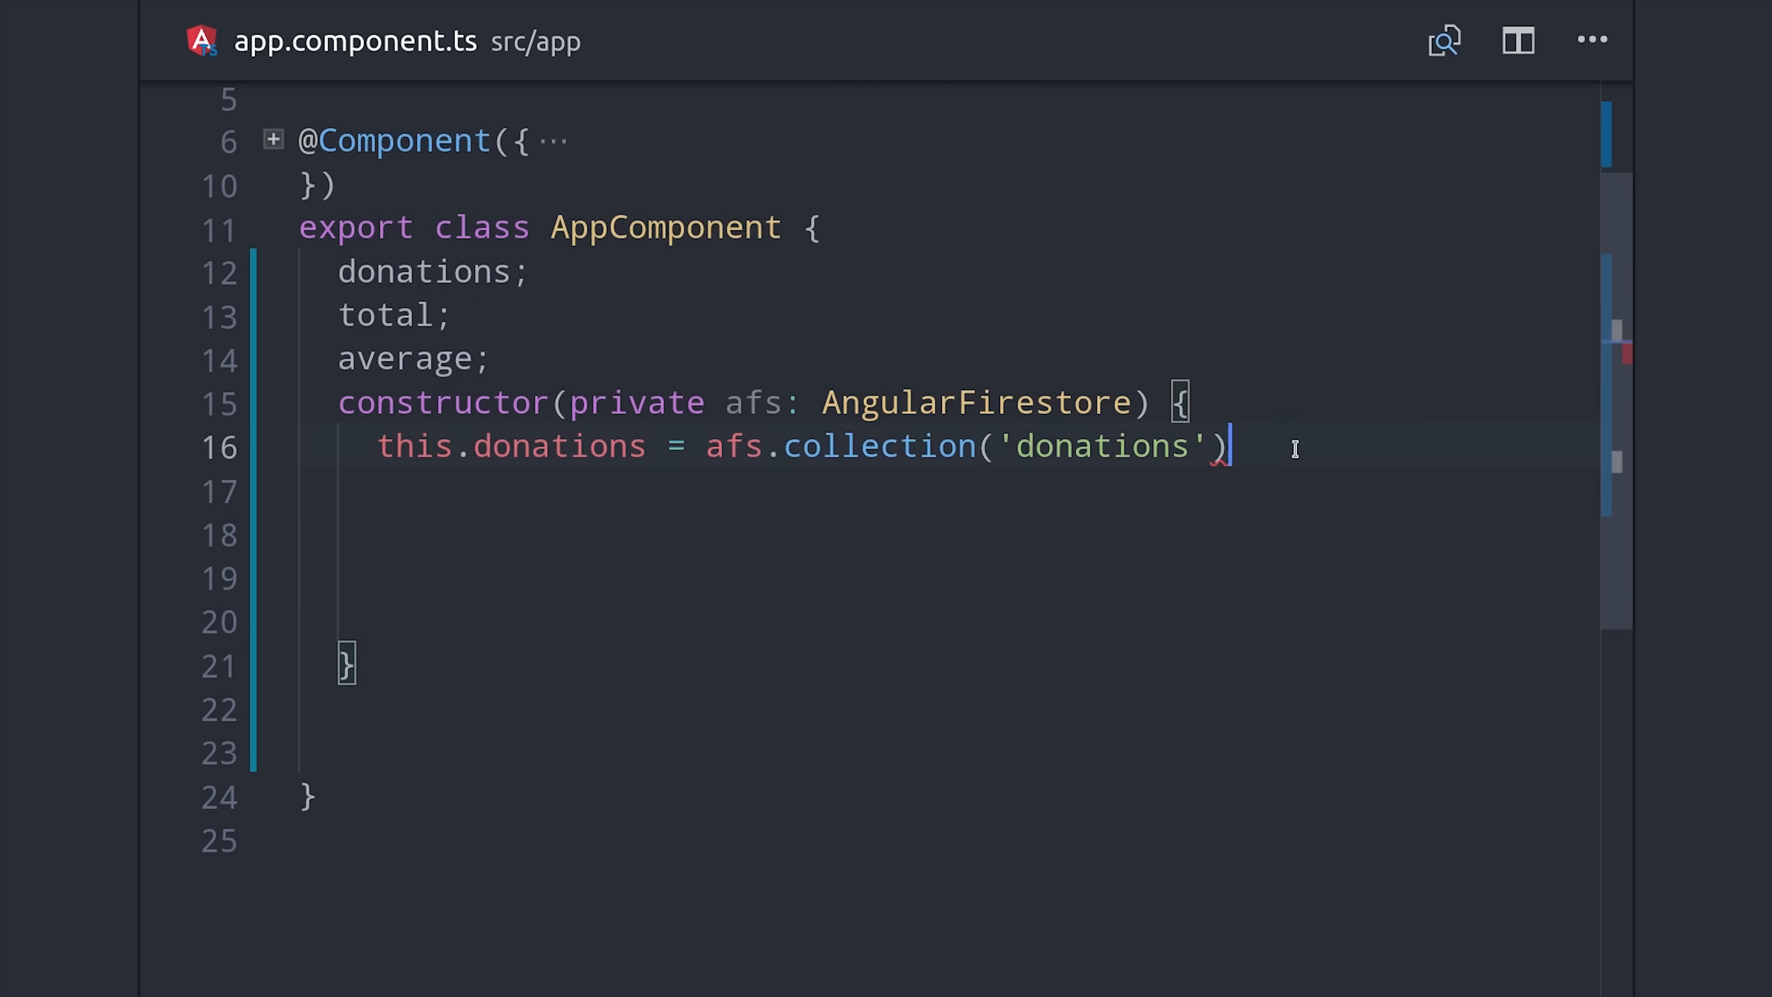
mouse_move(562, 445)
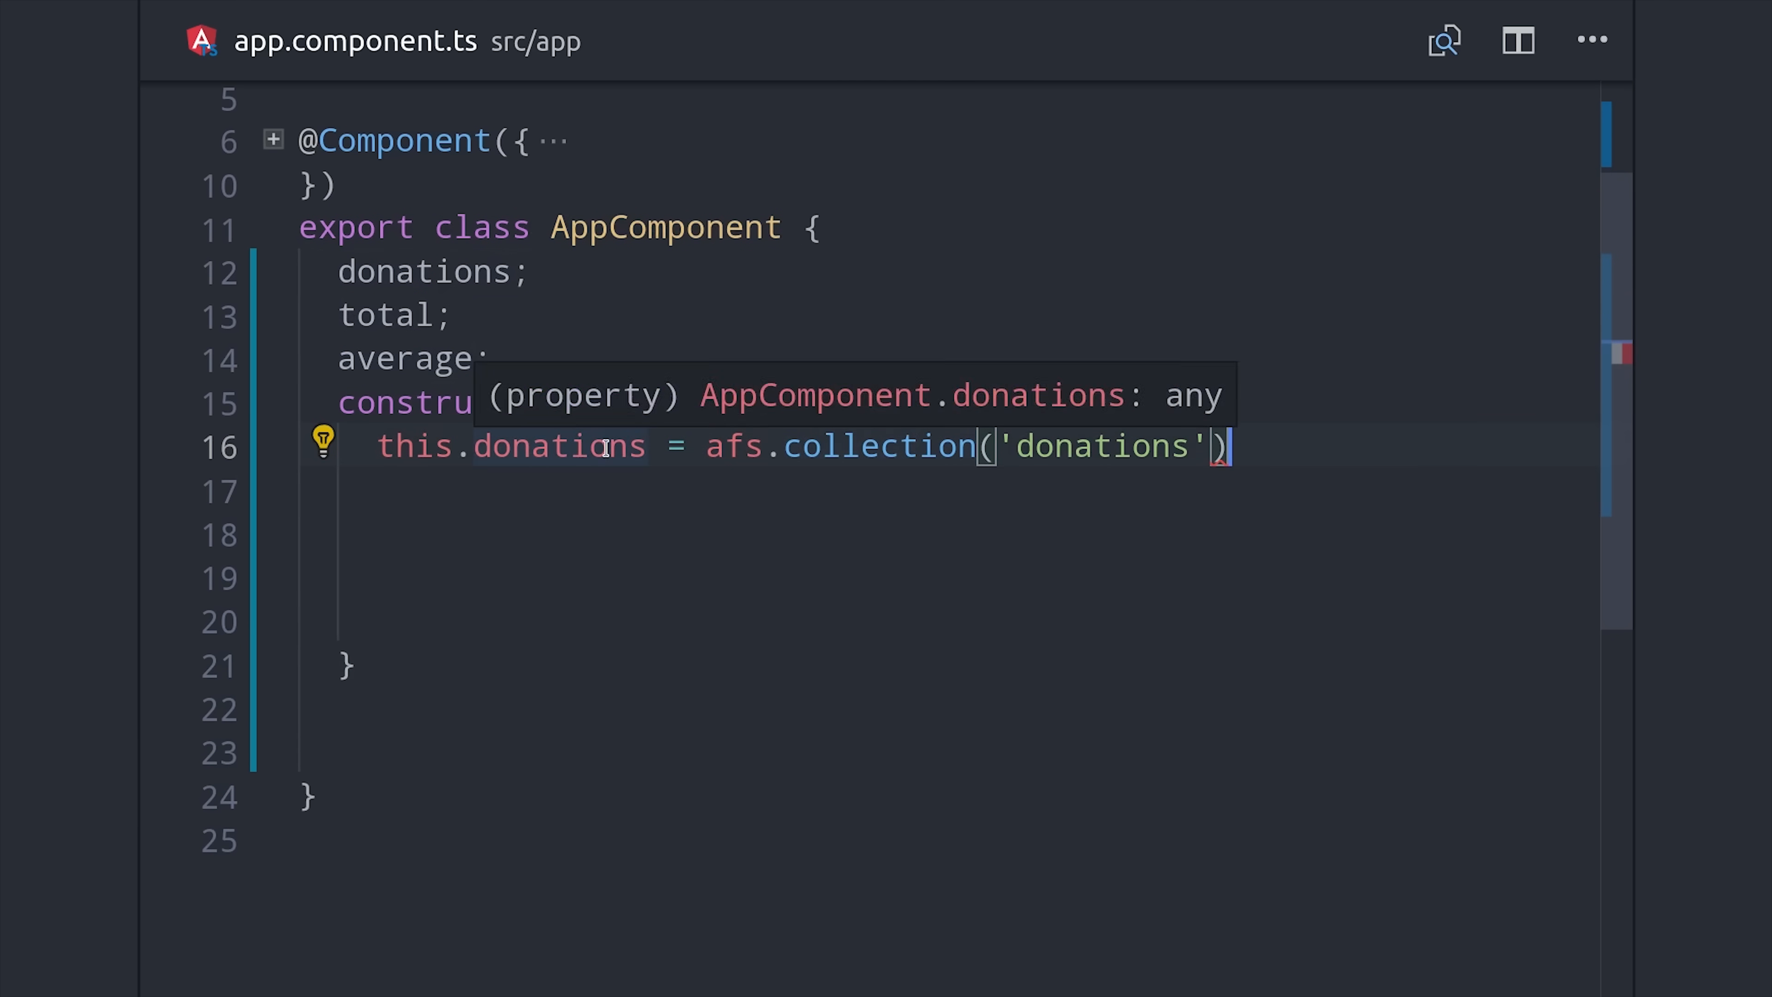
mouse_move(1118, 444)
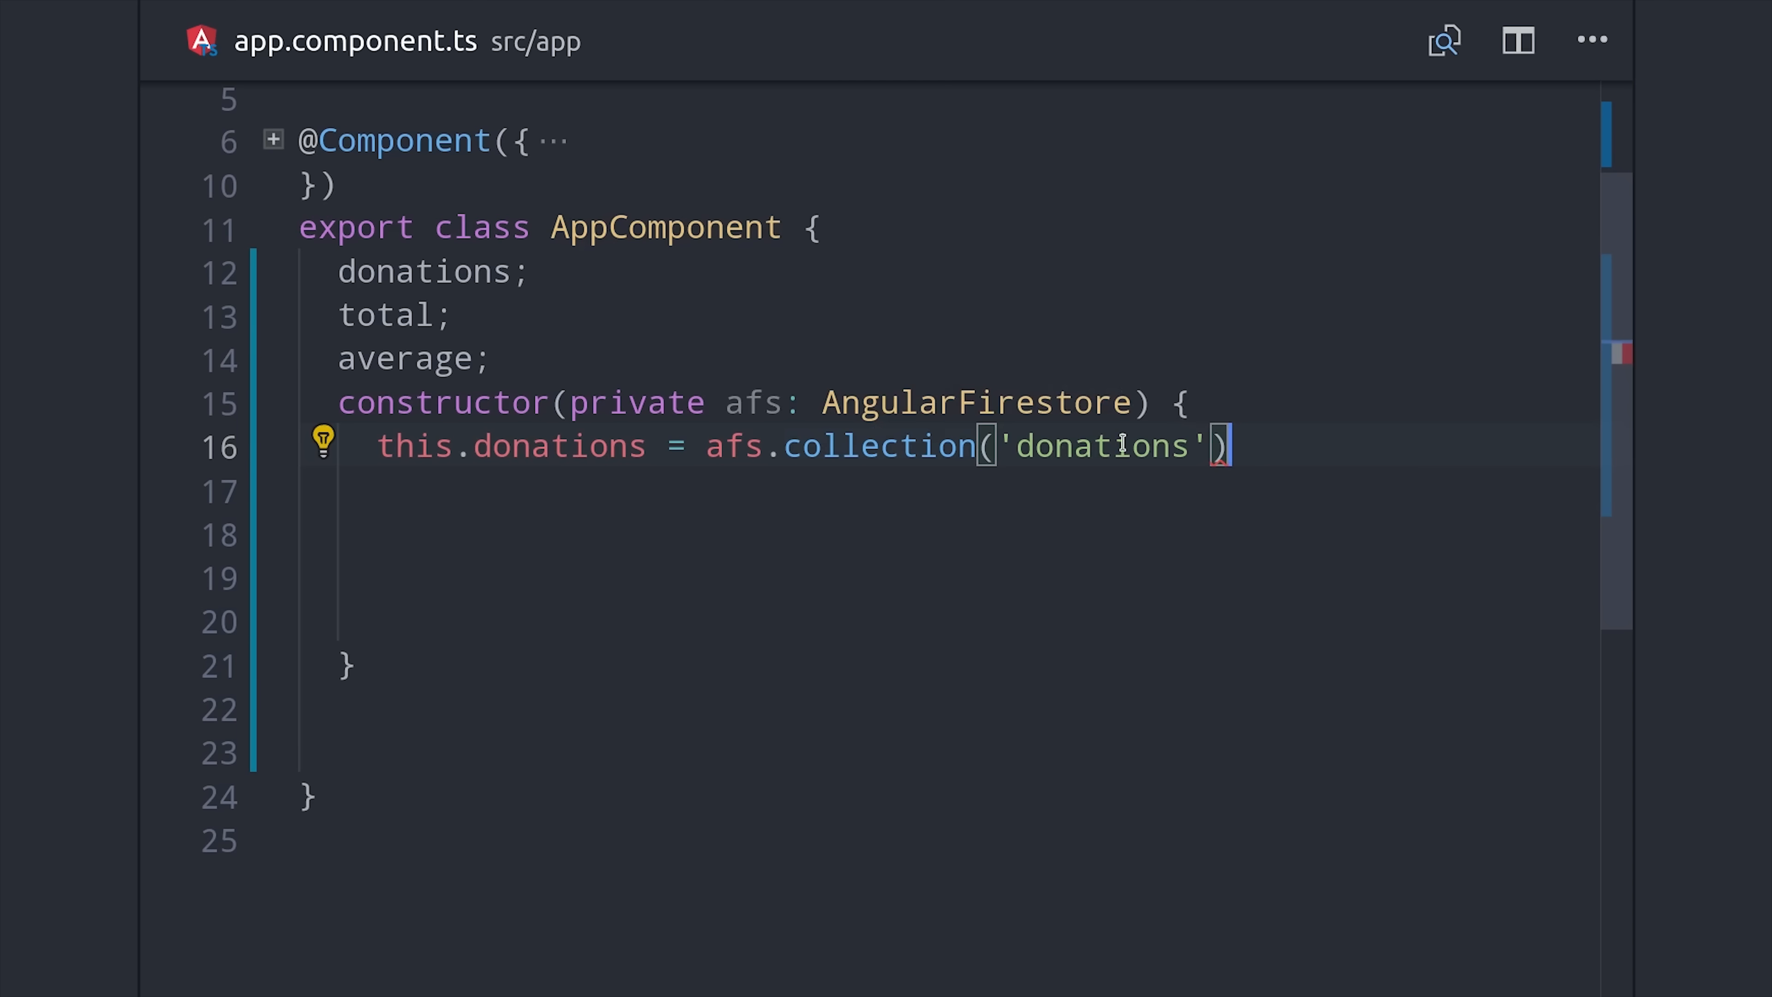
text(.valueChanges();)
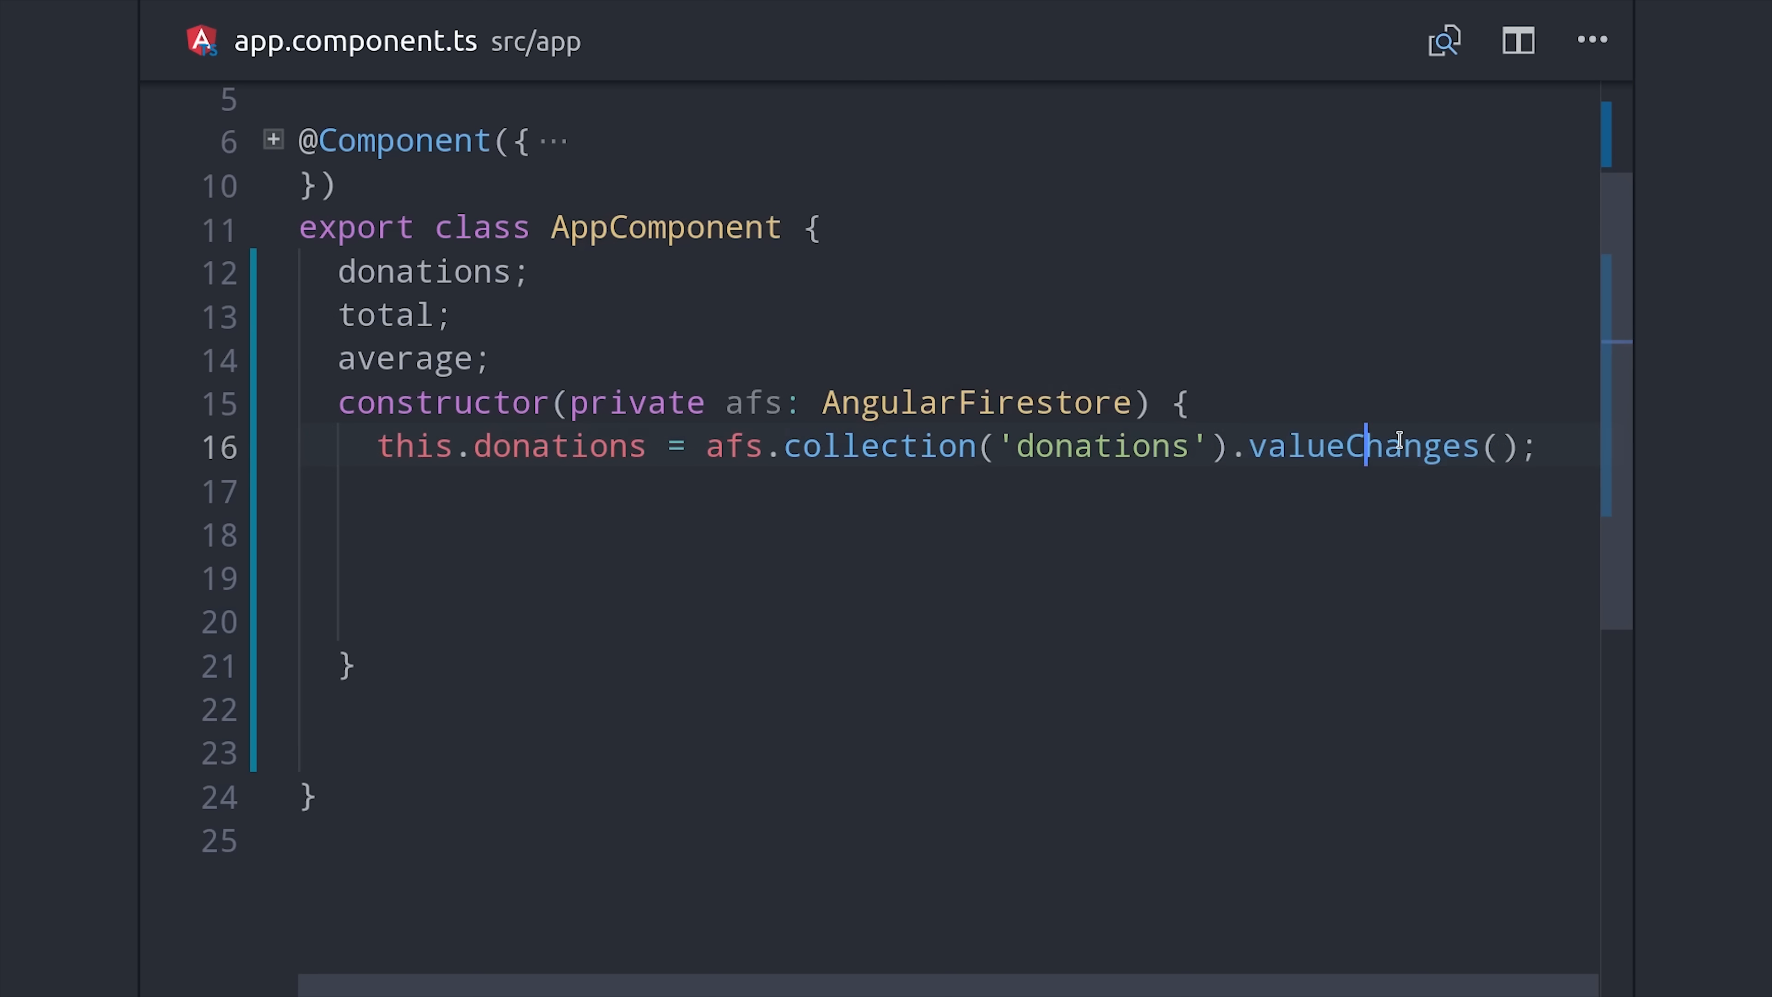
mouse_move(1368, 445)
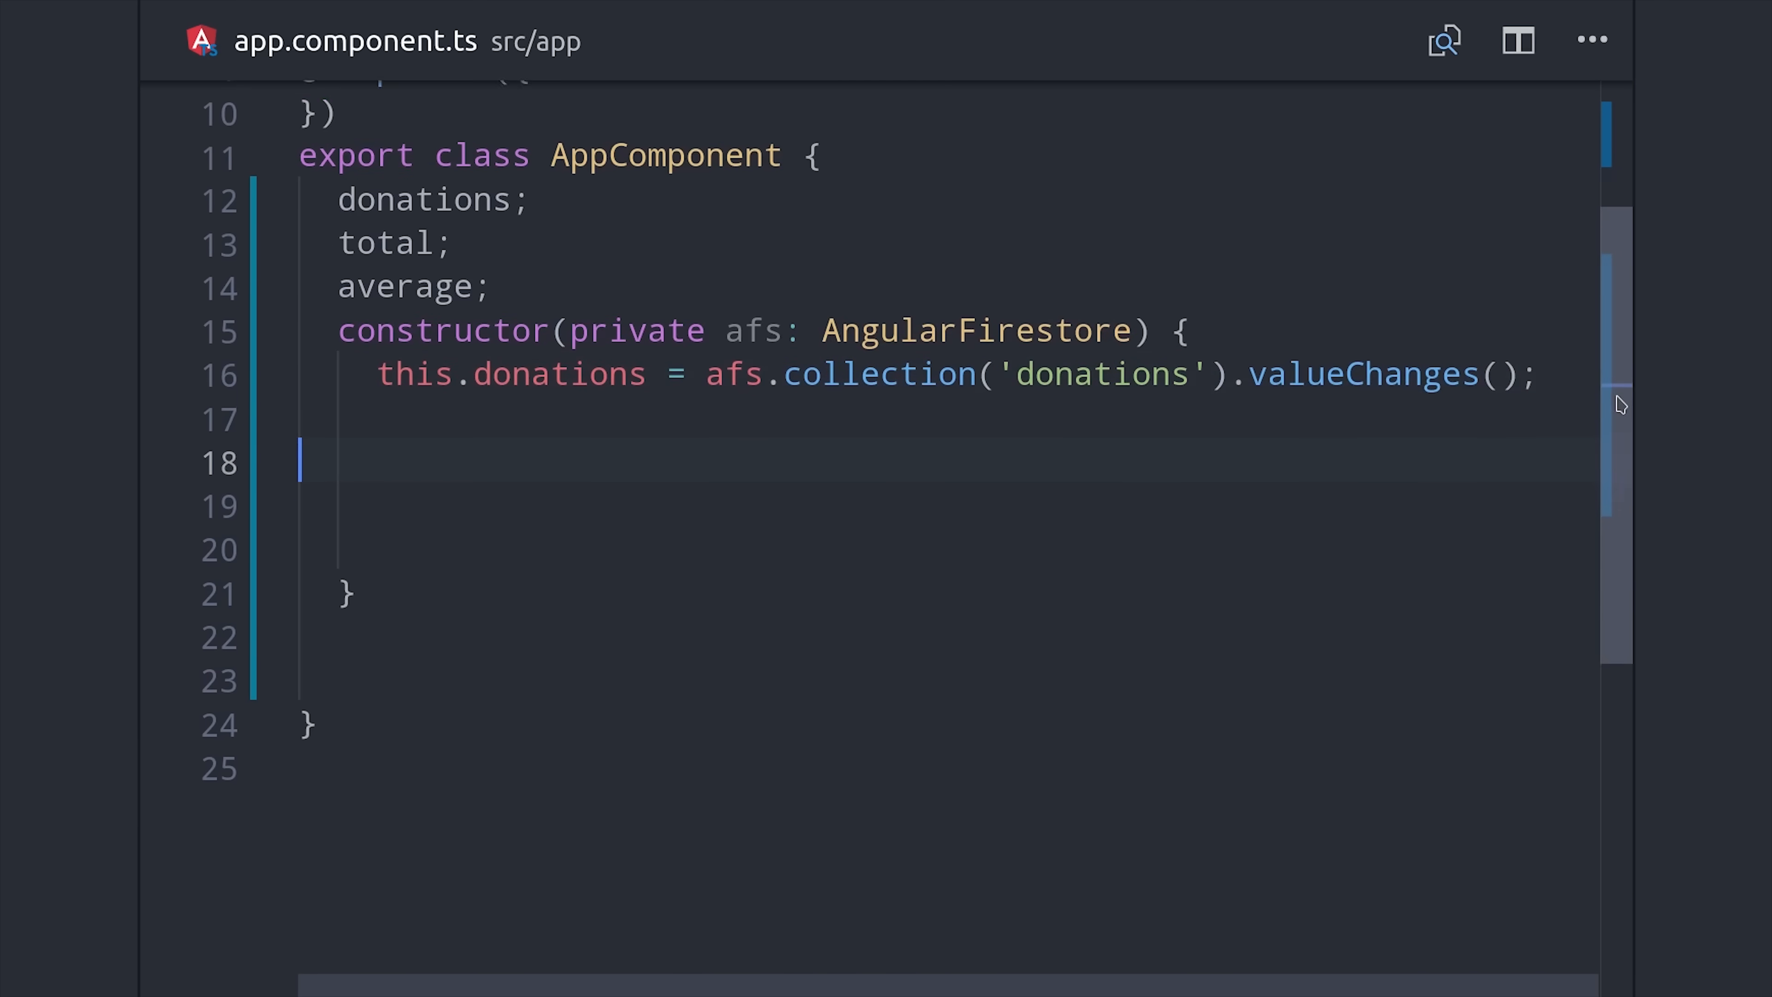
Step: Compute this.total by piping valueChanges through map with arr.reduce summing current.amount
text(this.total = afs)
click(945, 506)
text(.collection<any>('donations)
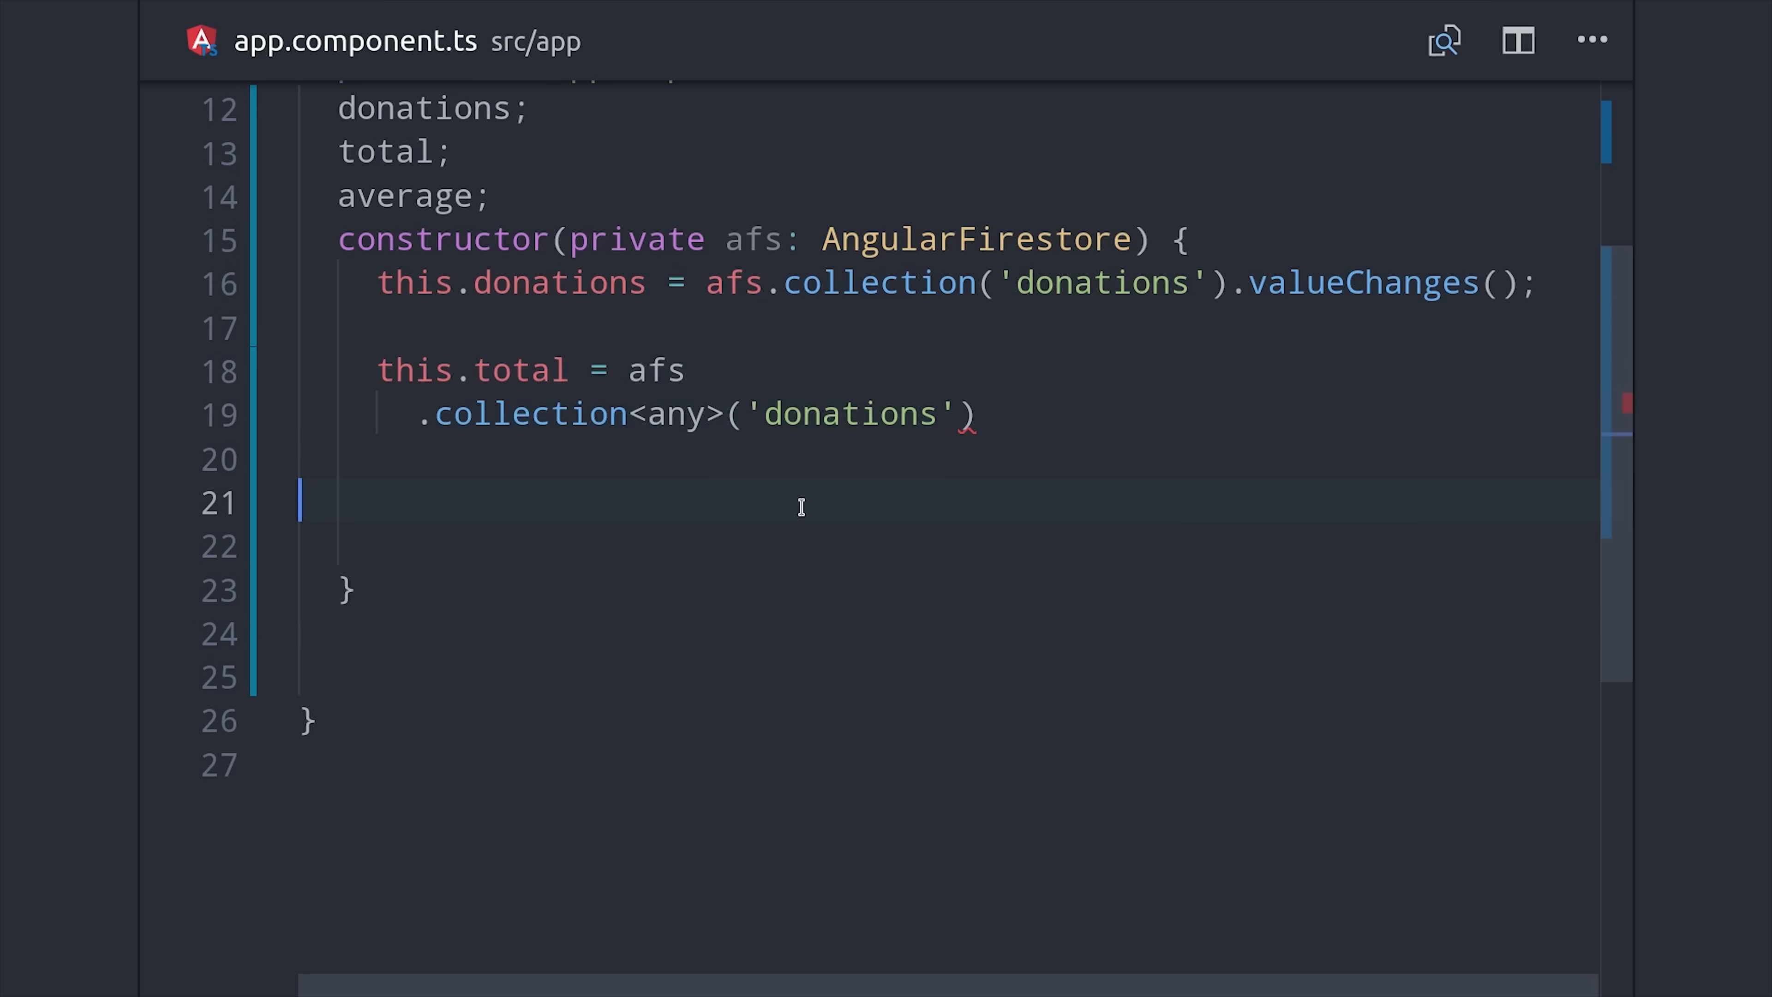
text(.valueChanges())
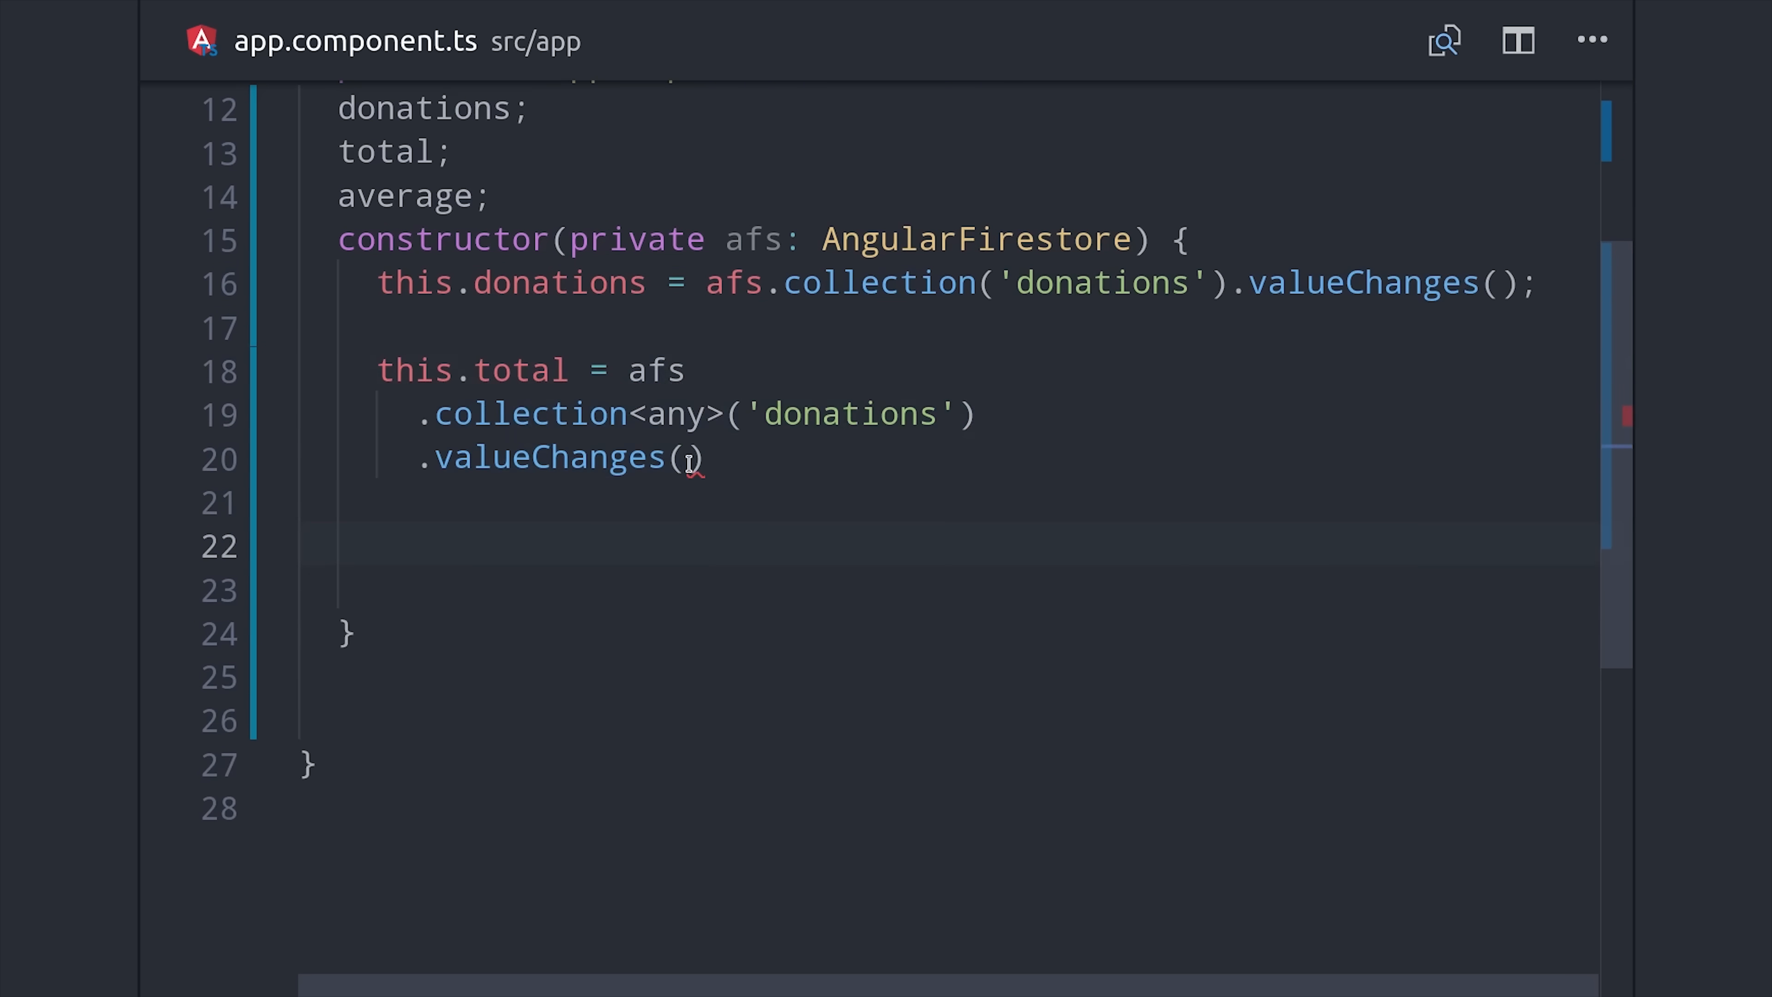
text(.pipe()
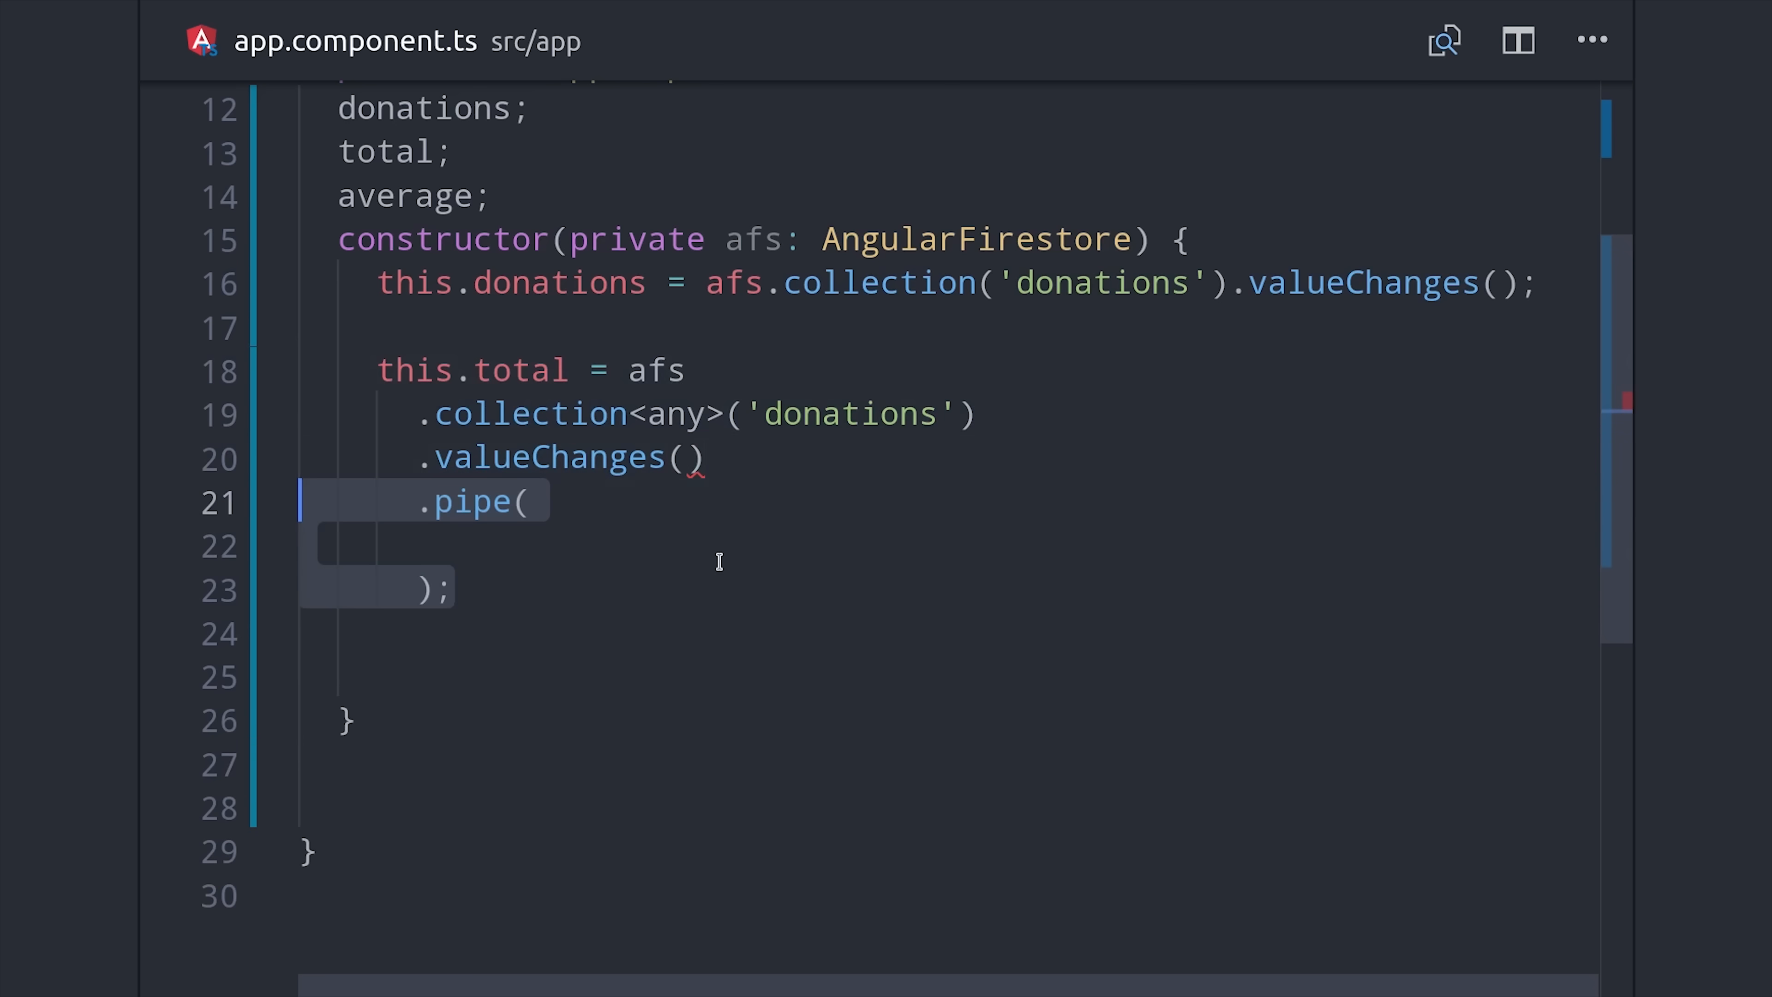
text(map()
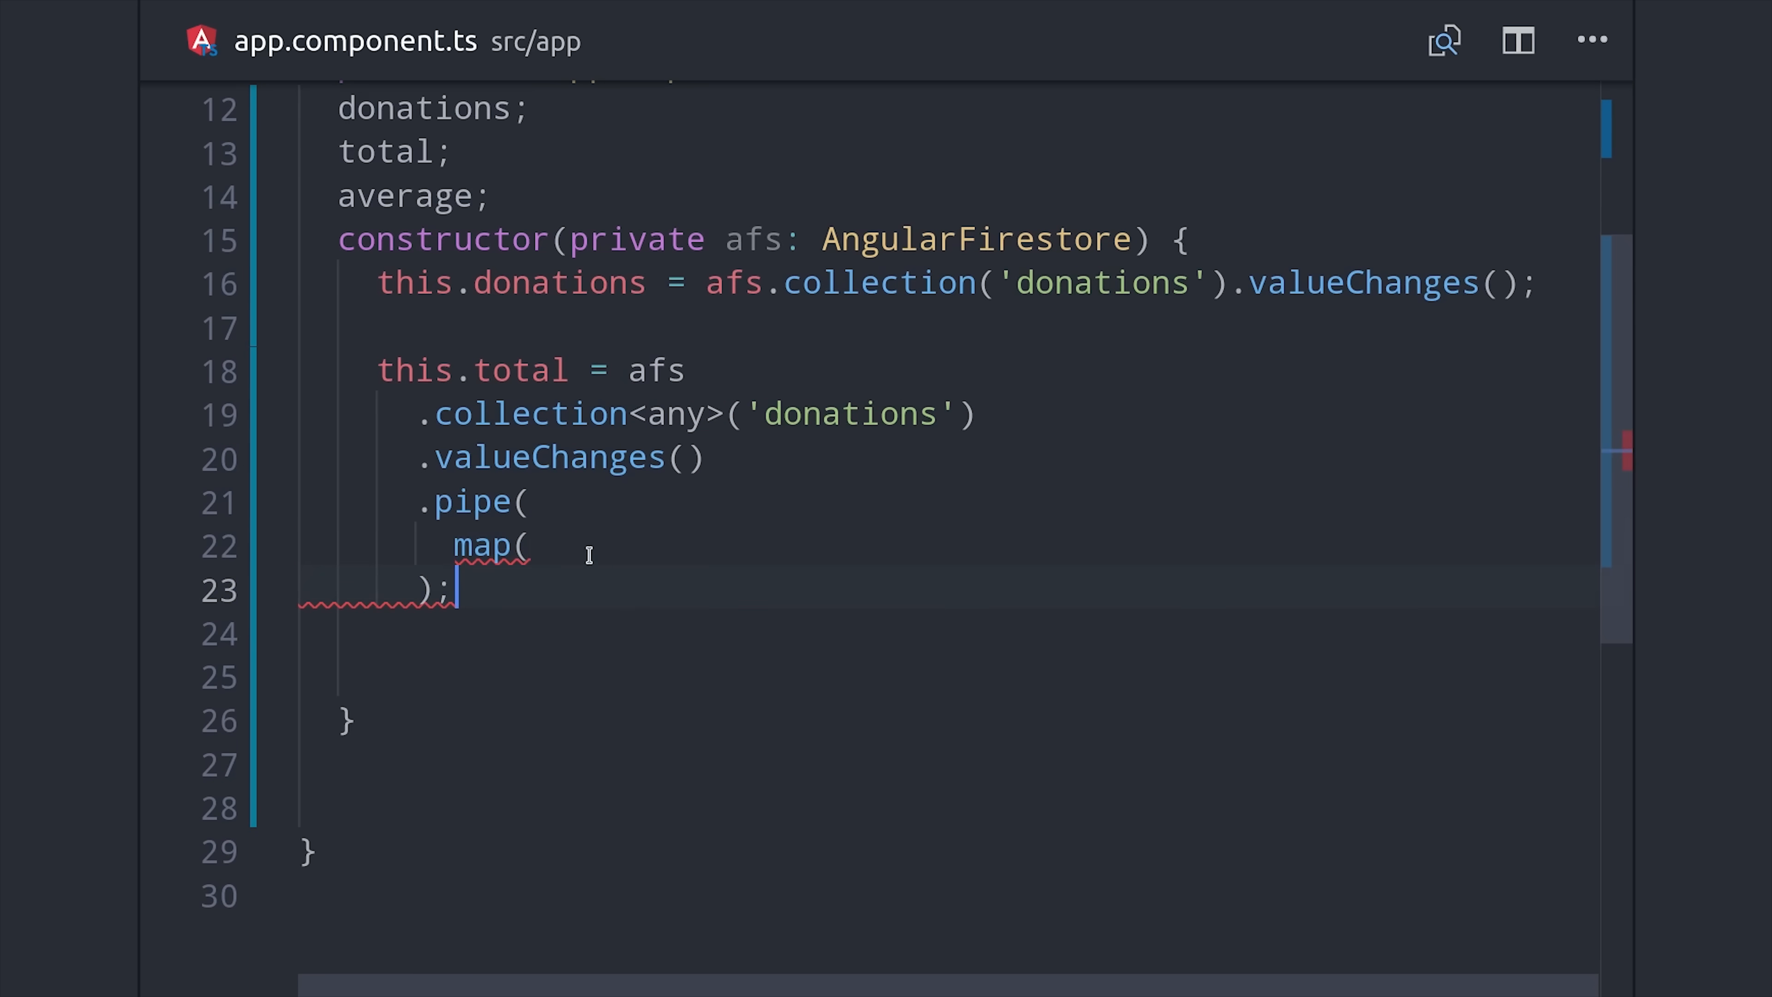
text(arr => arr.reduce())
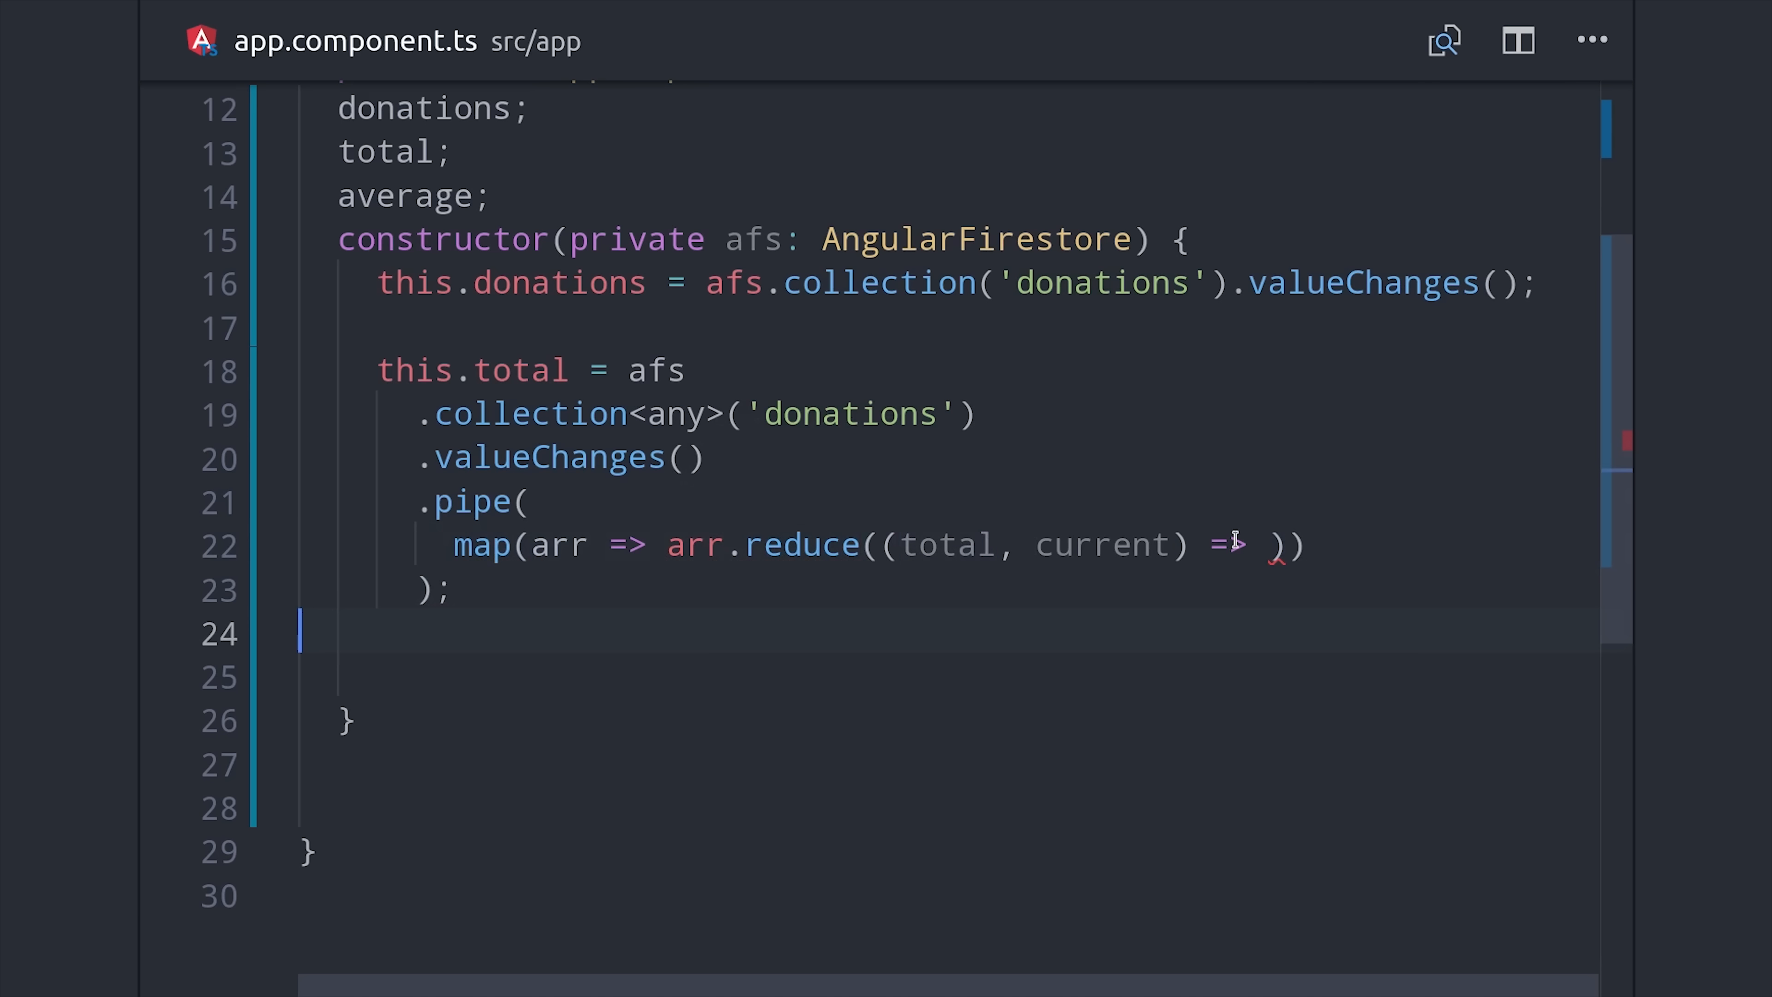
text(total + current.amount)
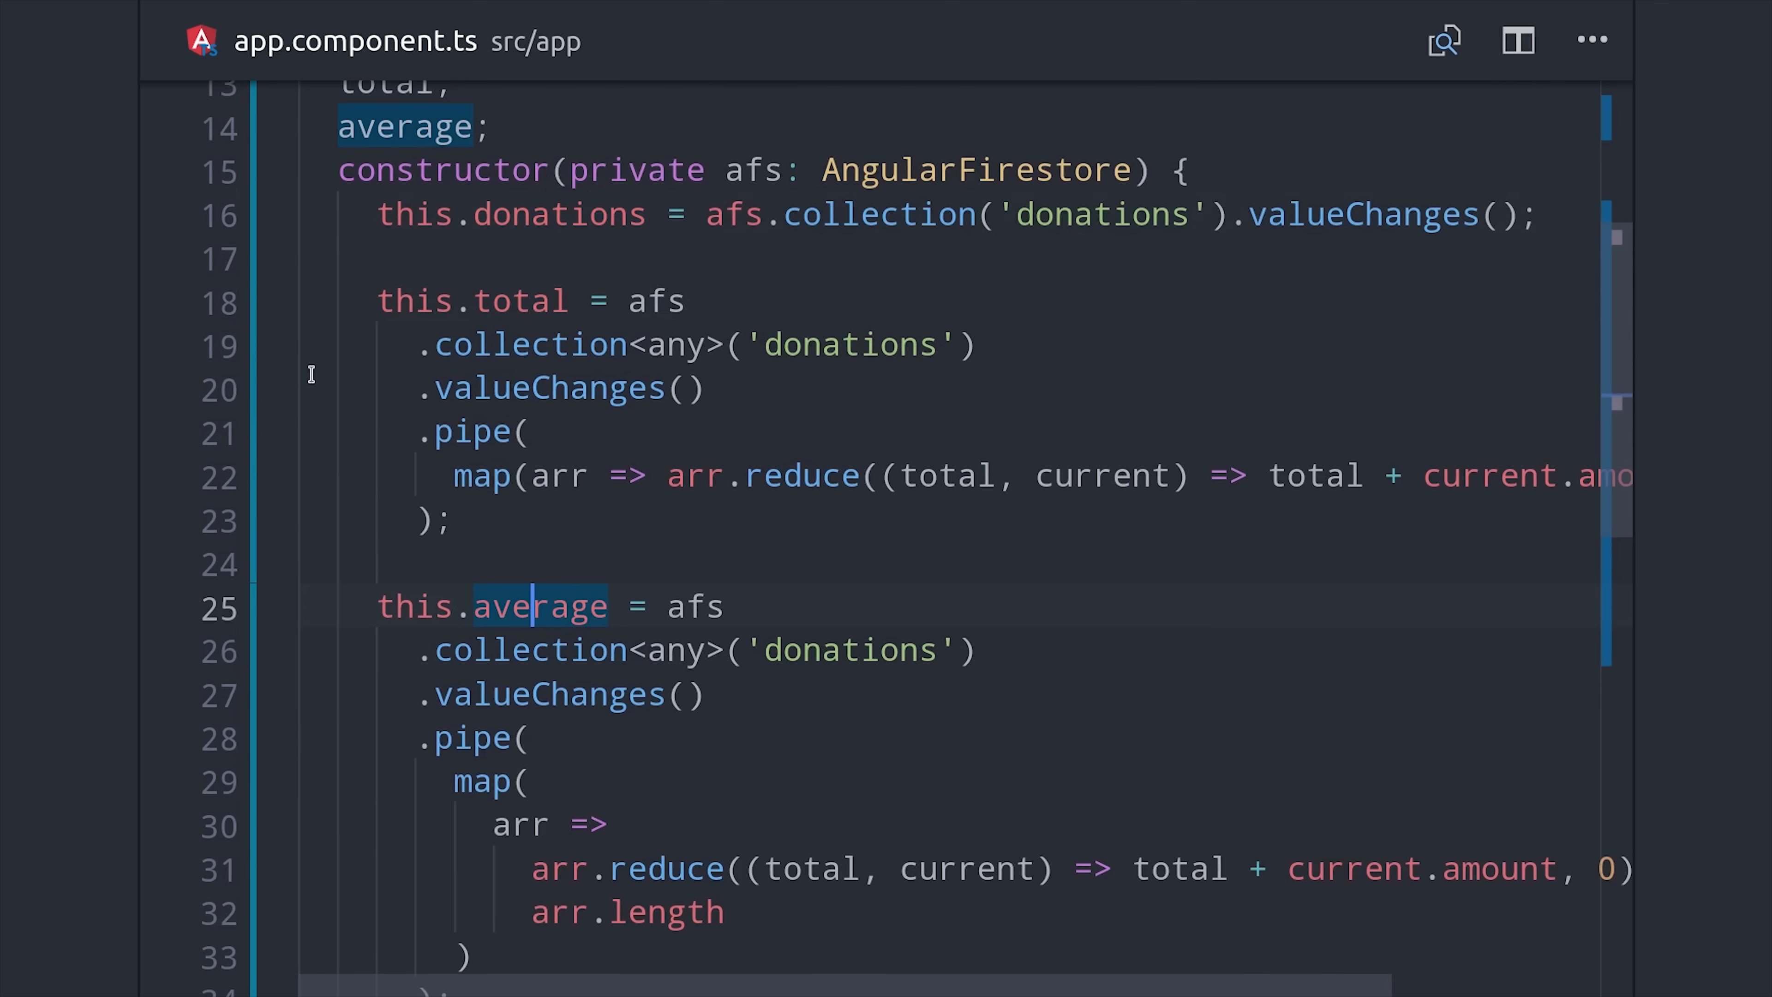
scroll(down, 3)
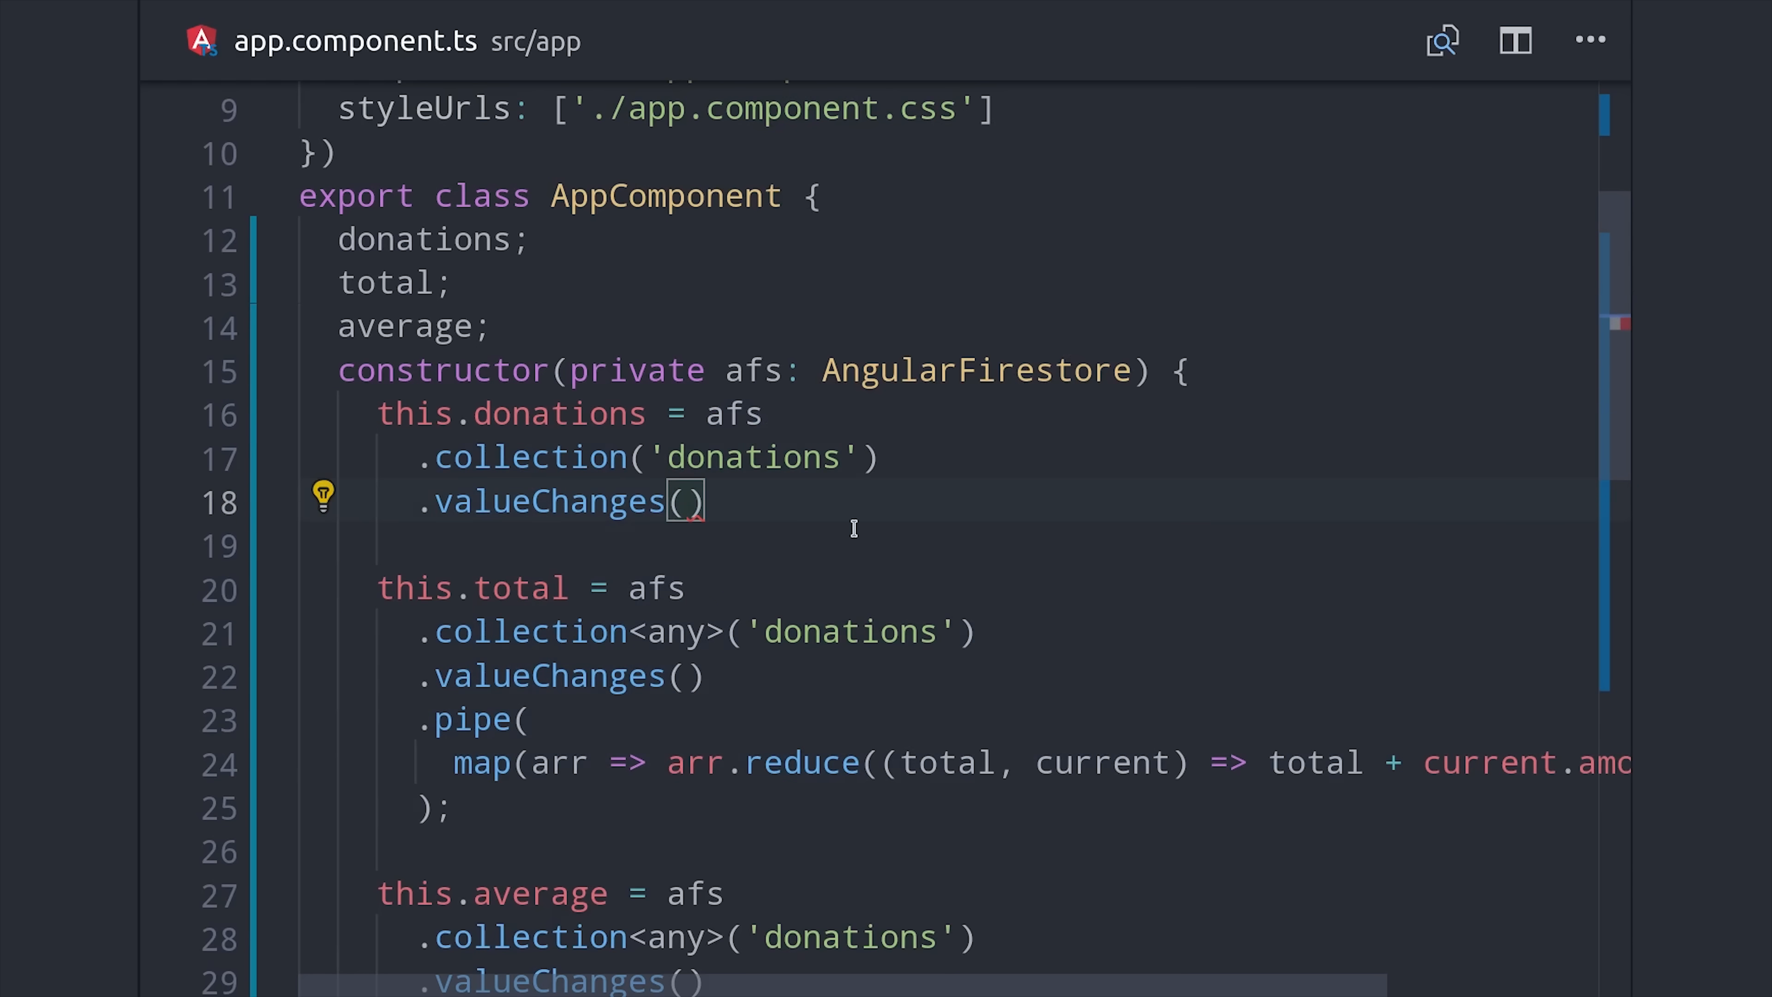
Step: Pipe donations through tap logging `read ${arr.length} docs` and shareReplay, basing total on this.donations
text(.pipe();)
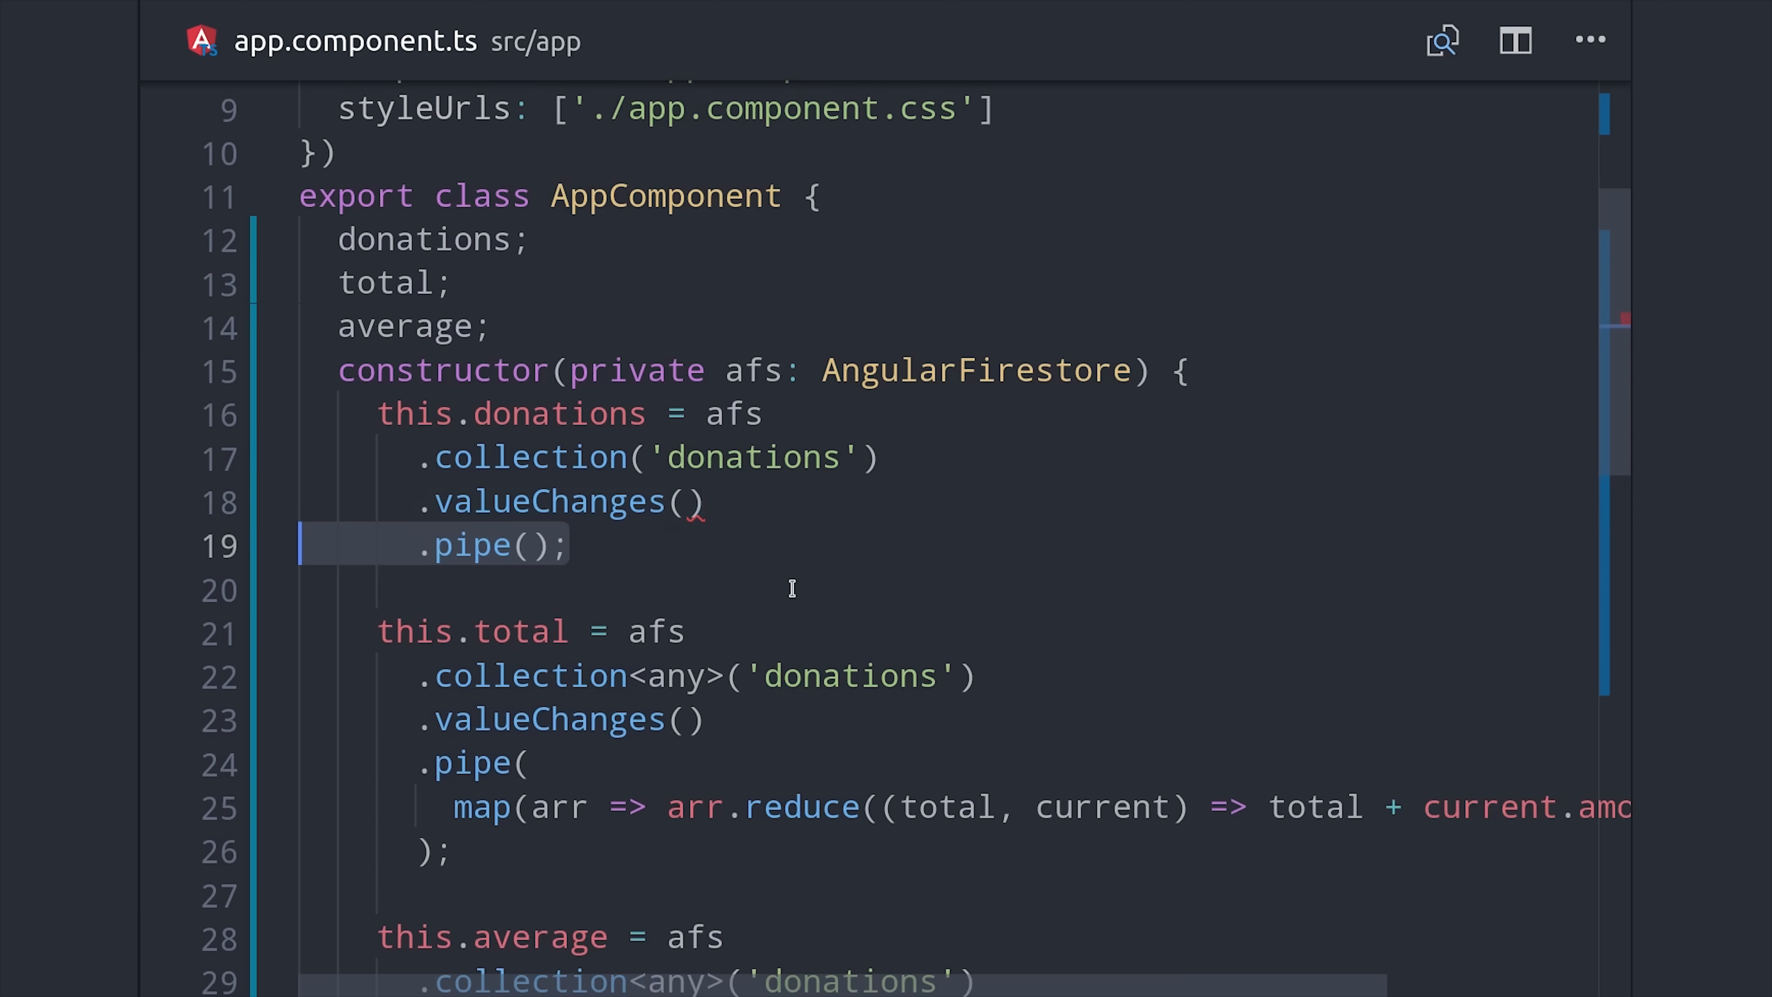
text(tap()
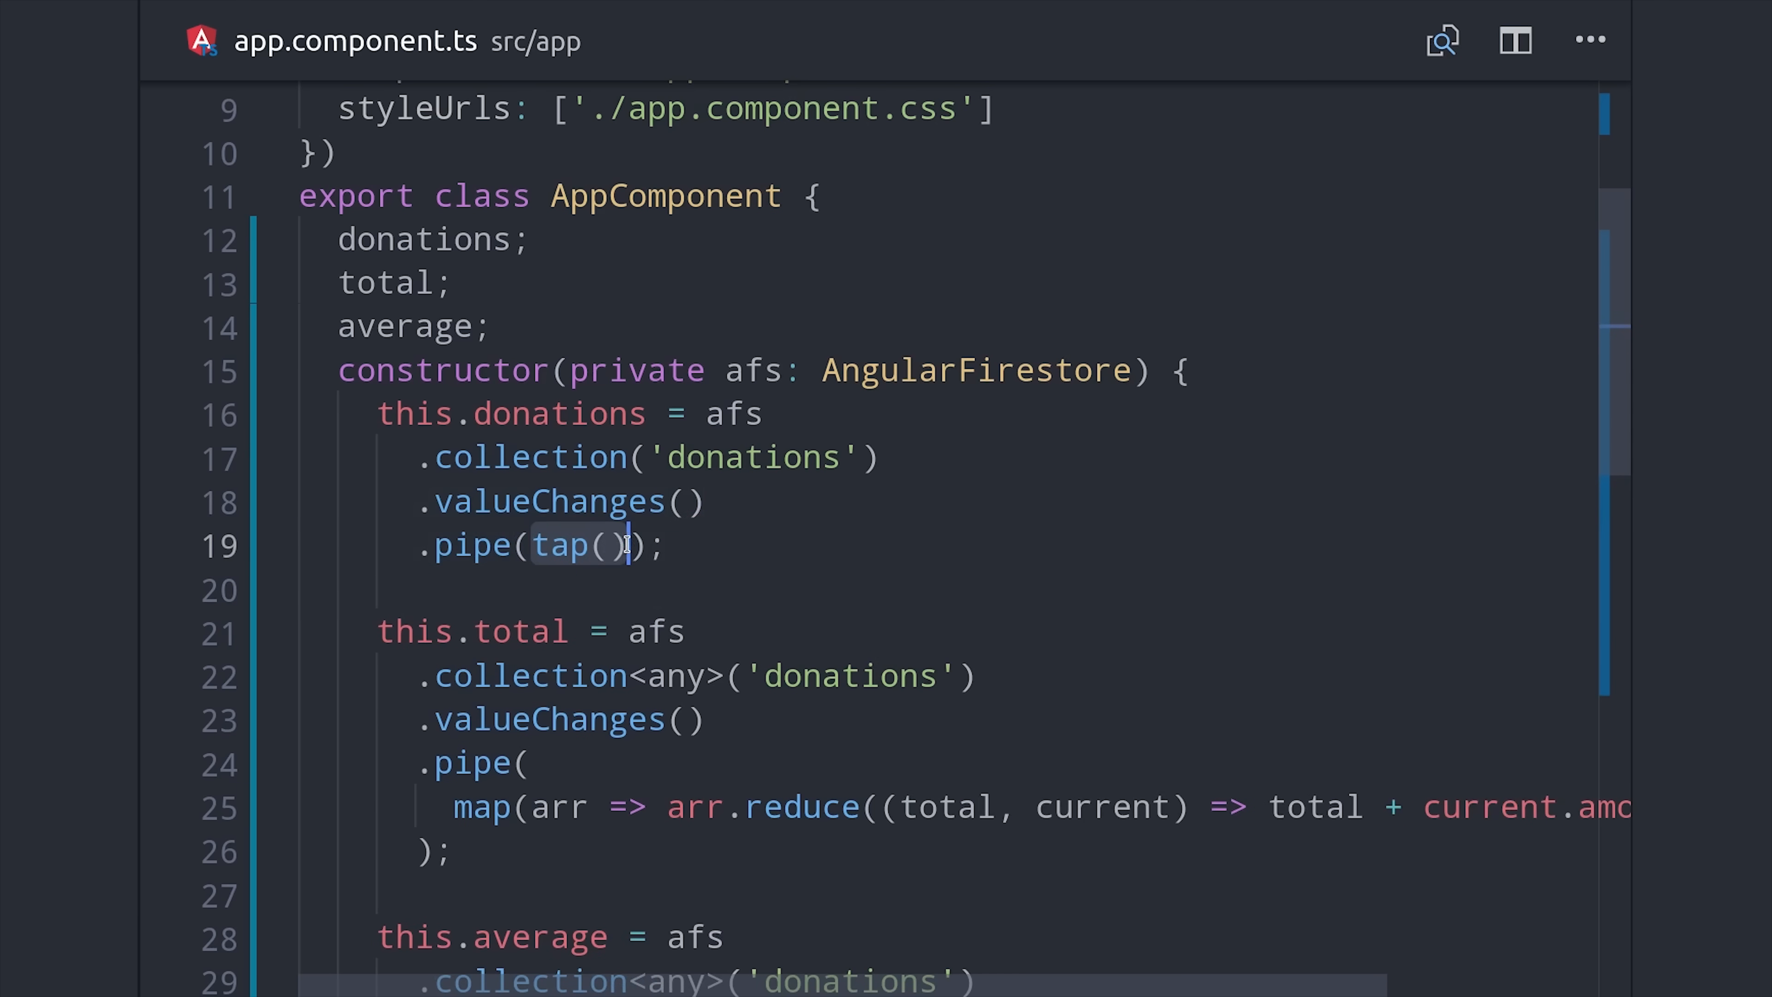
text(arr => console.log()
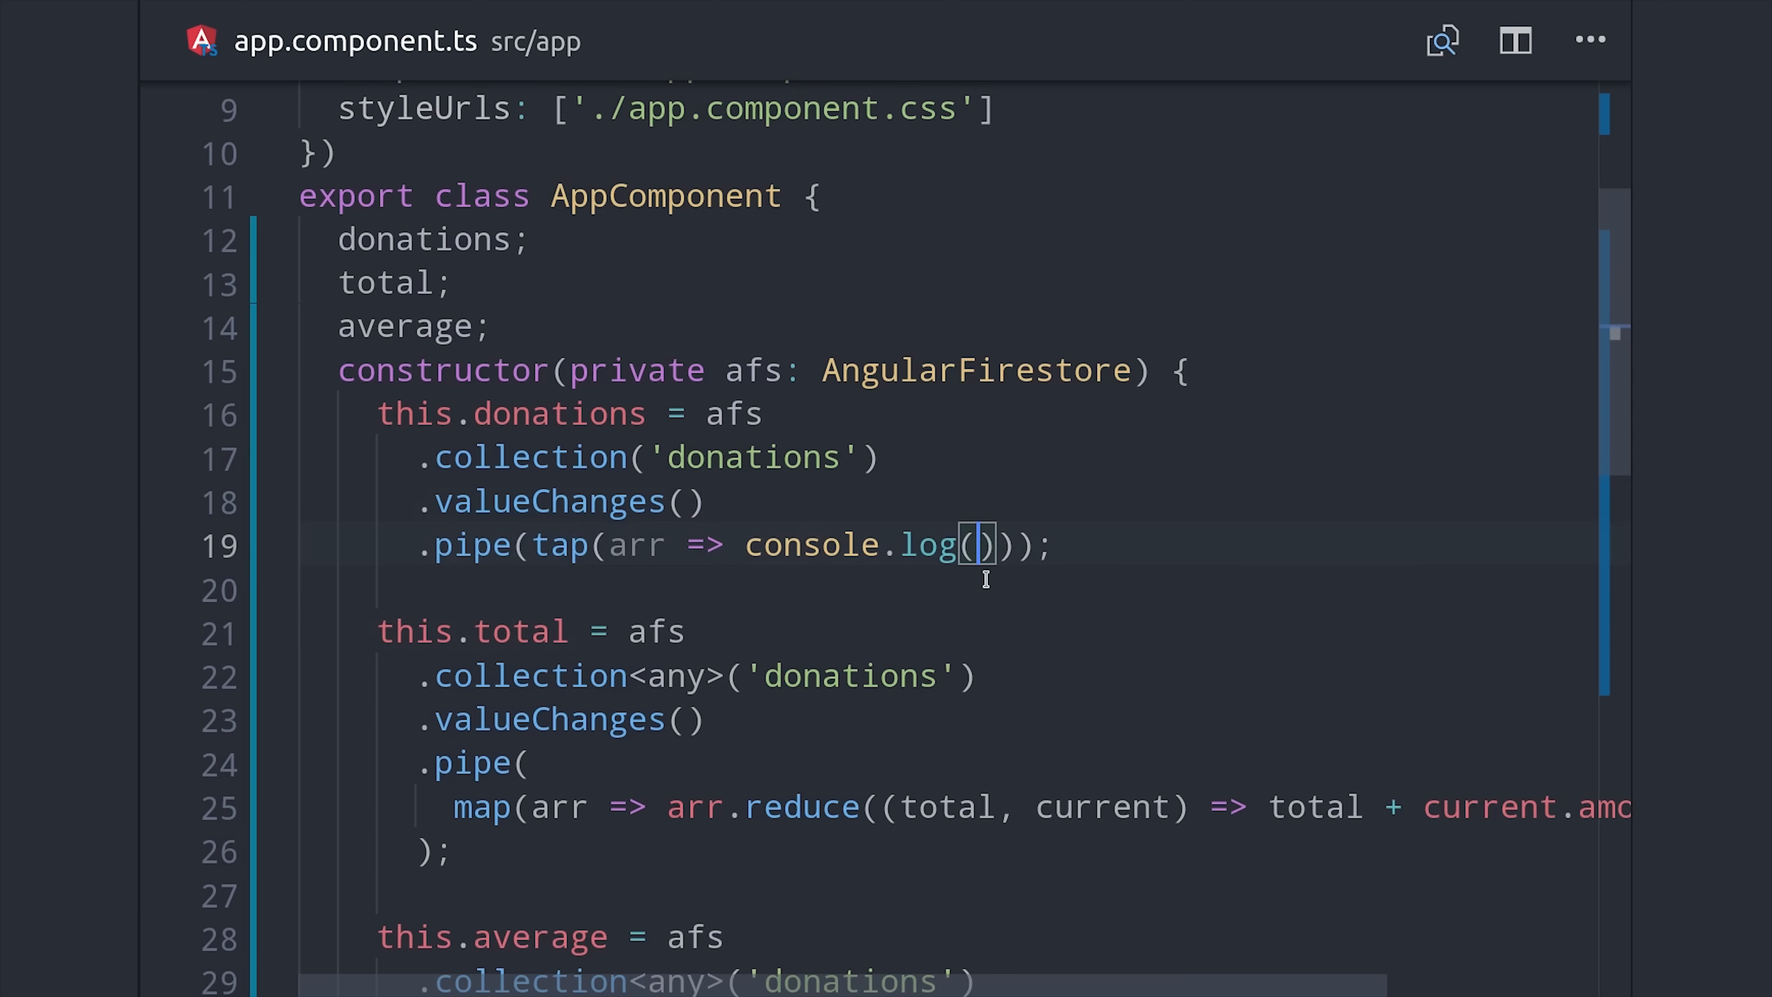
text(`read ${arr.length} docs`)
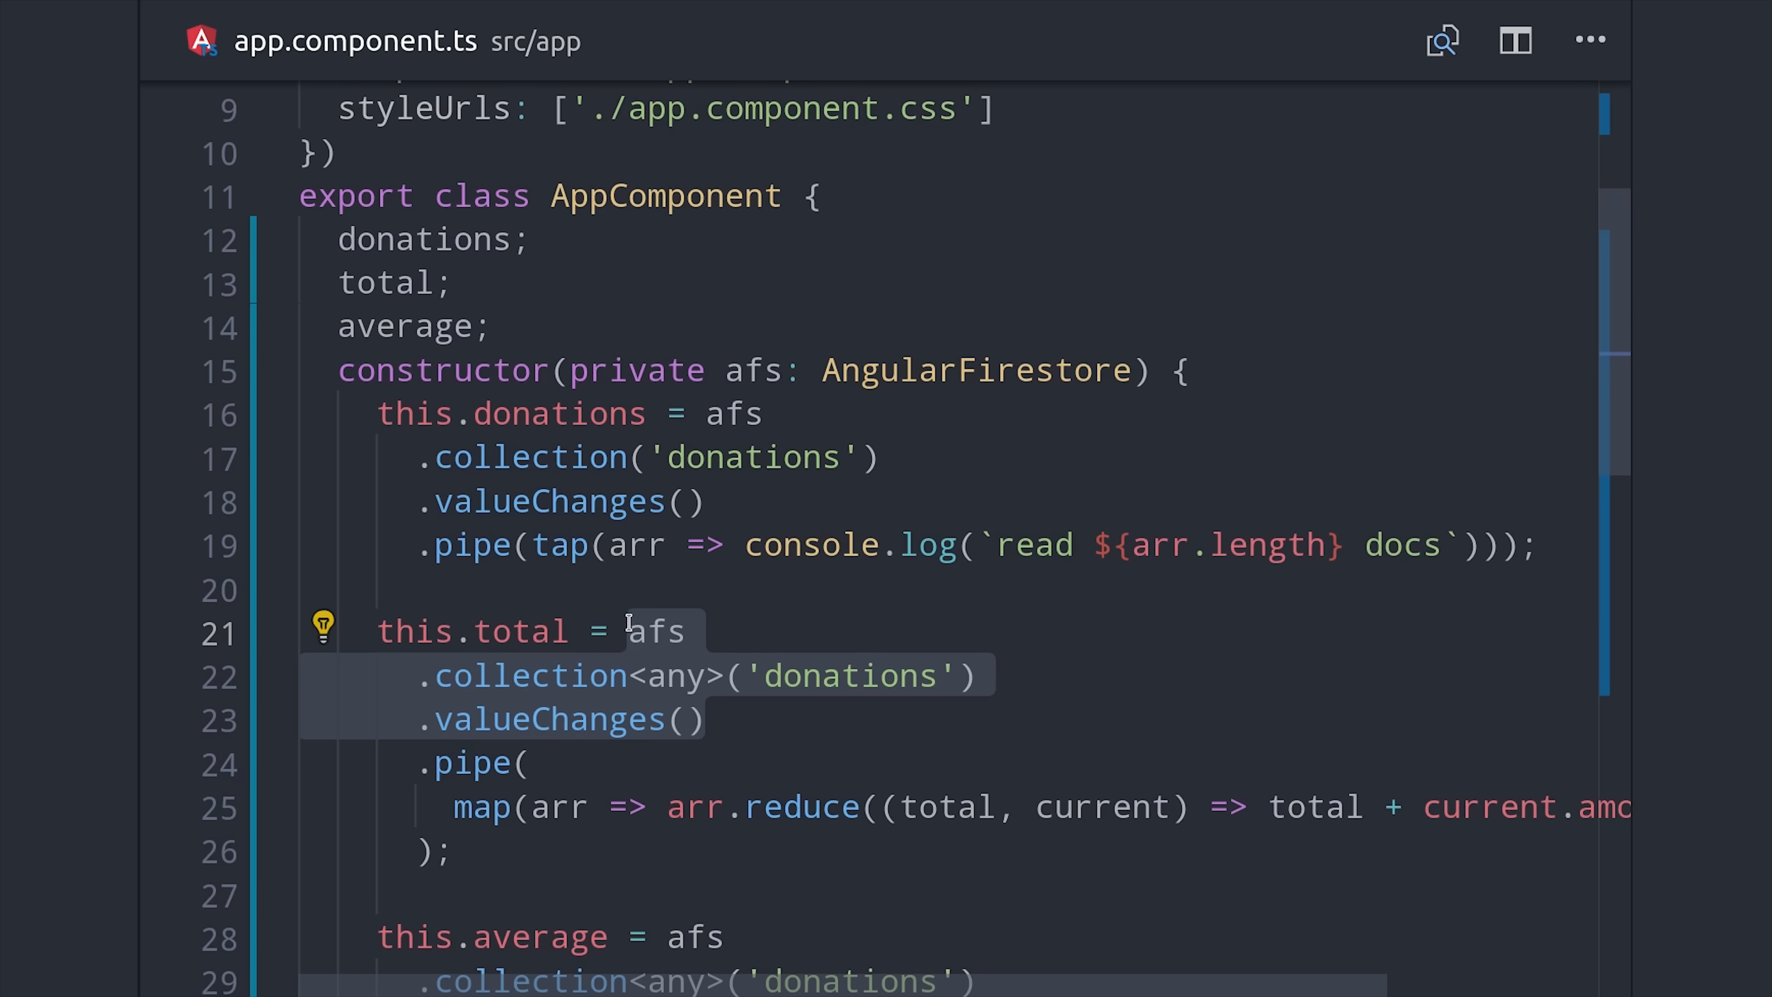
text(this.donations.pipe()
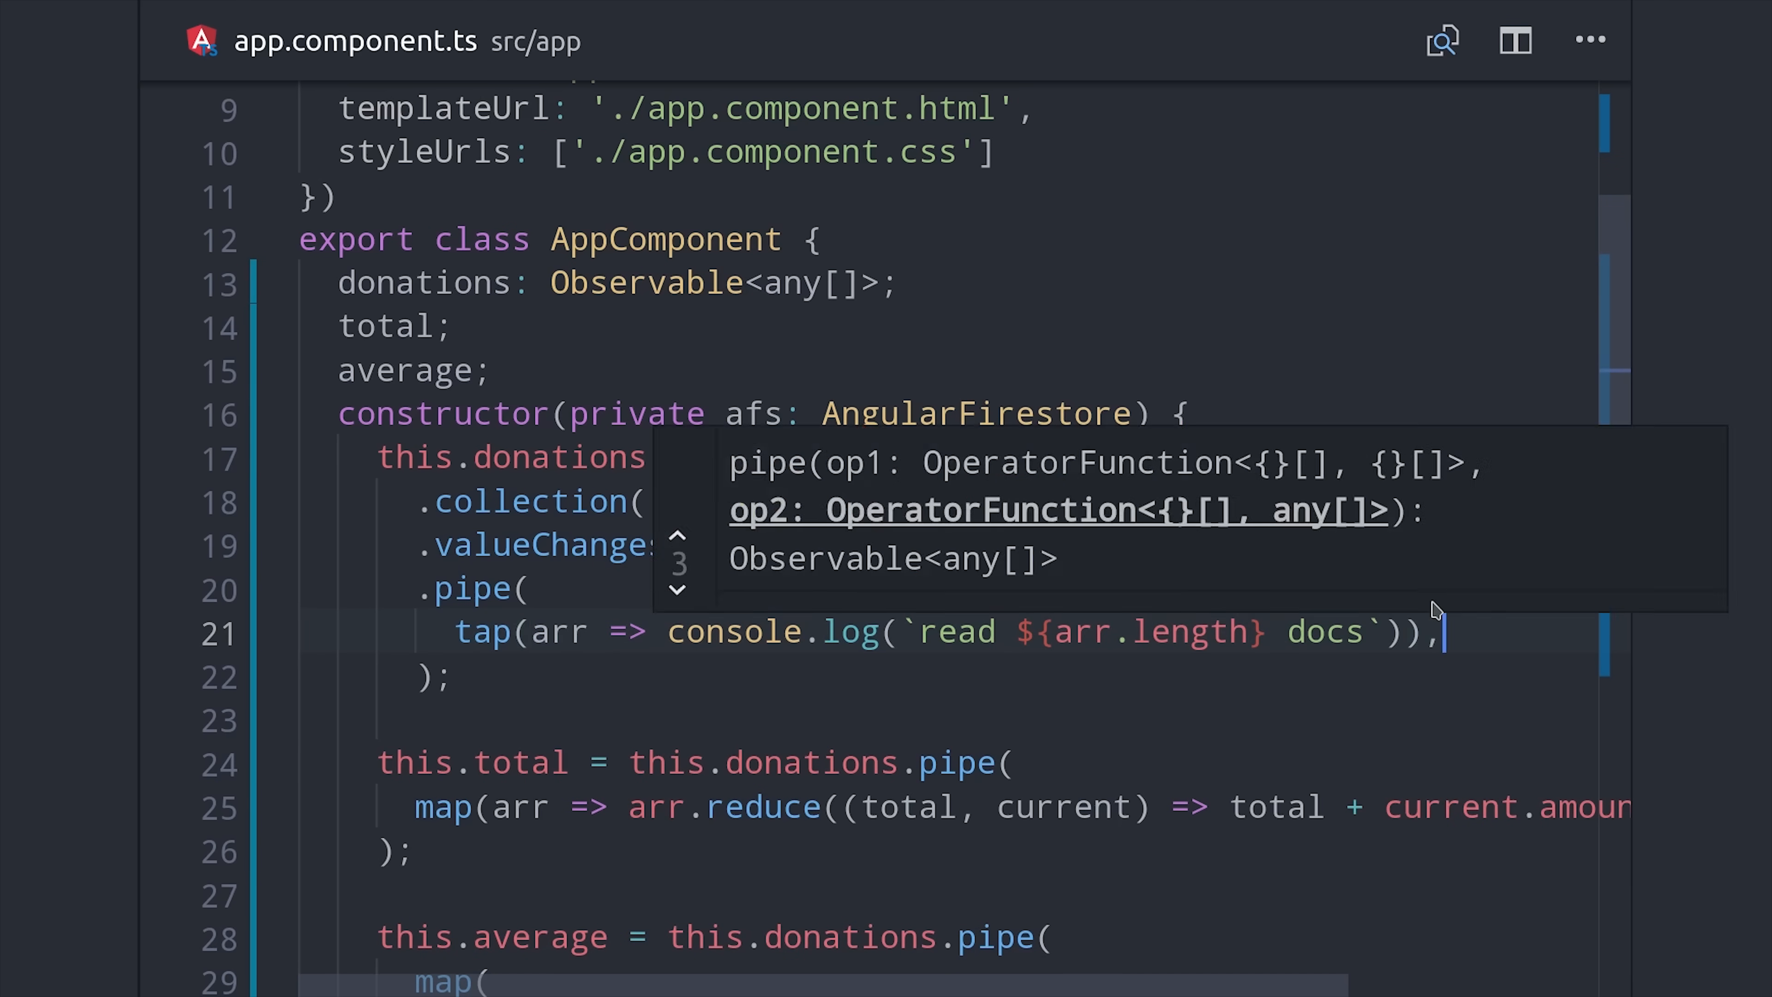
text(shareReplay(1)
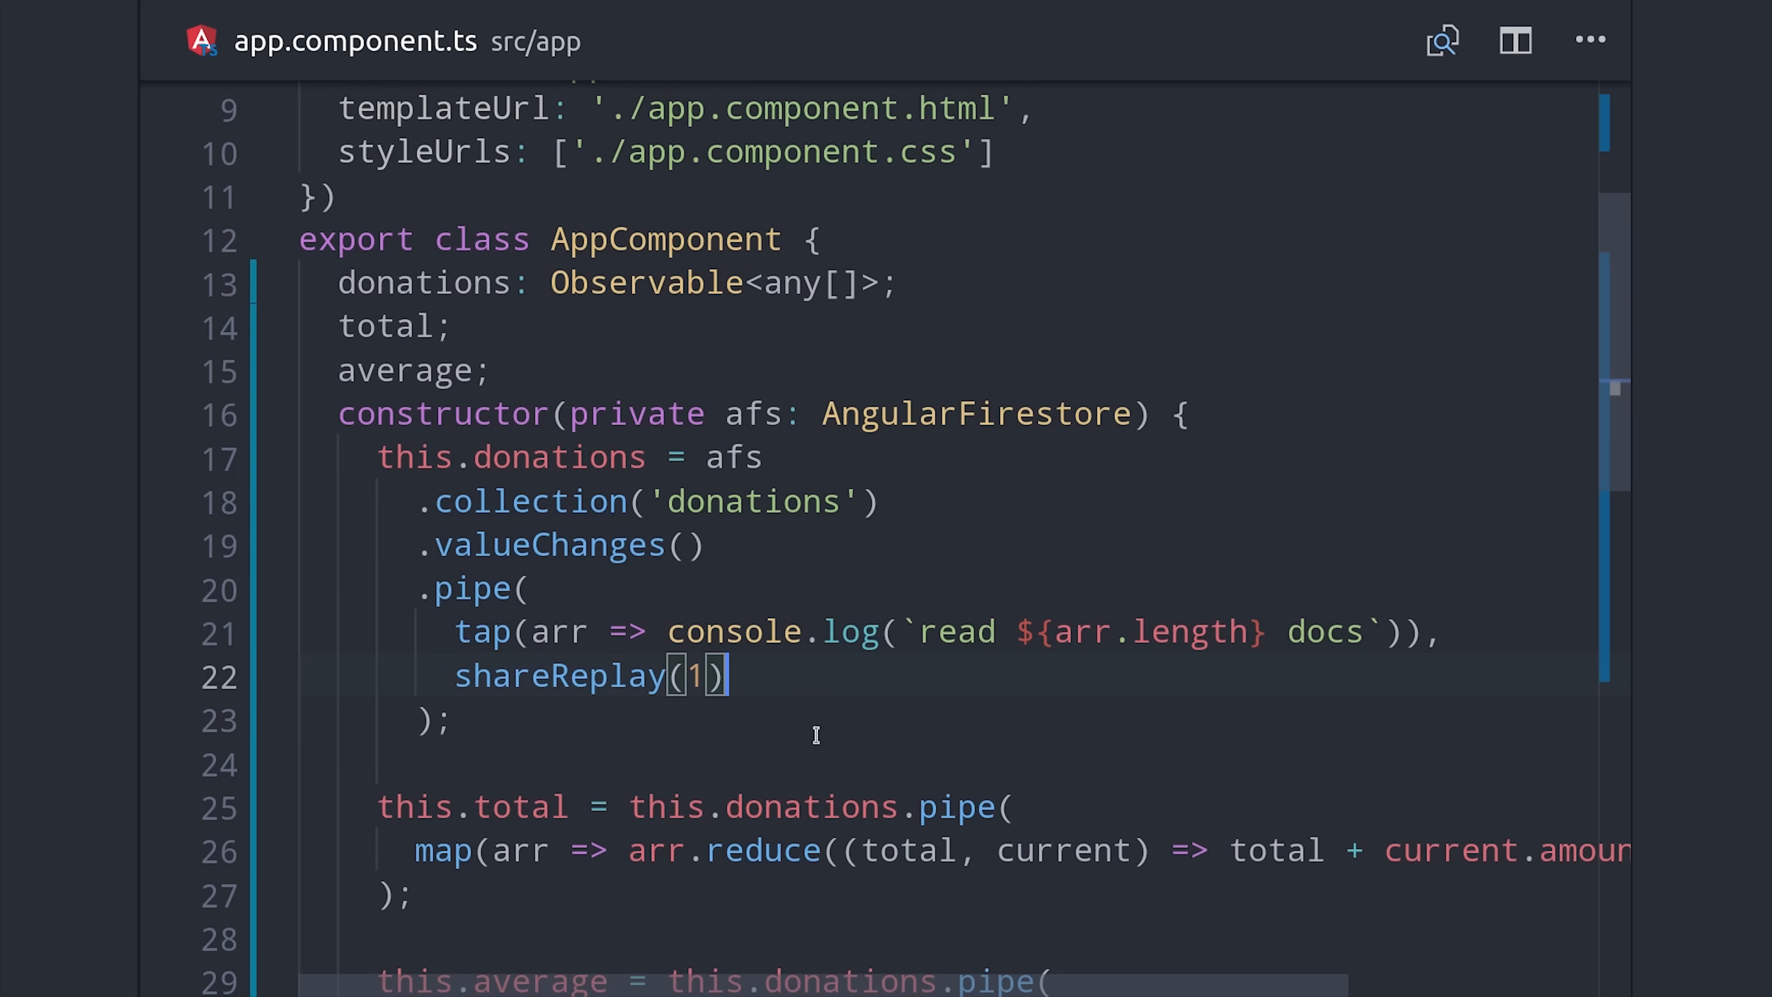
scroll(down, 3)
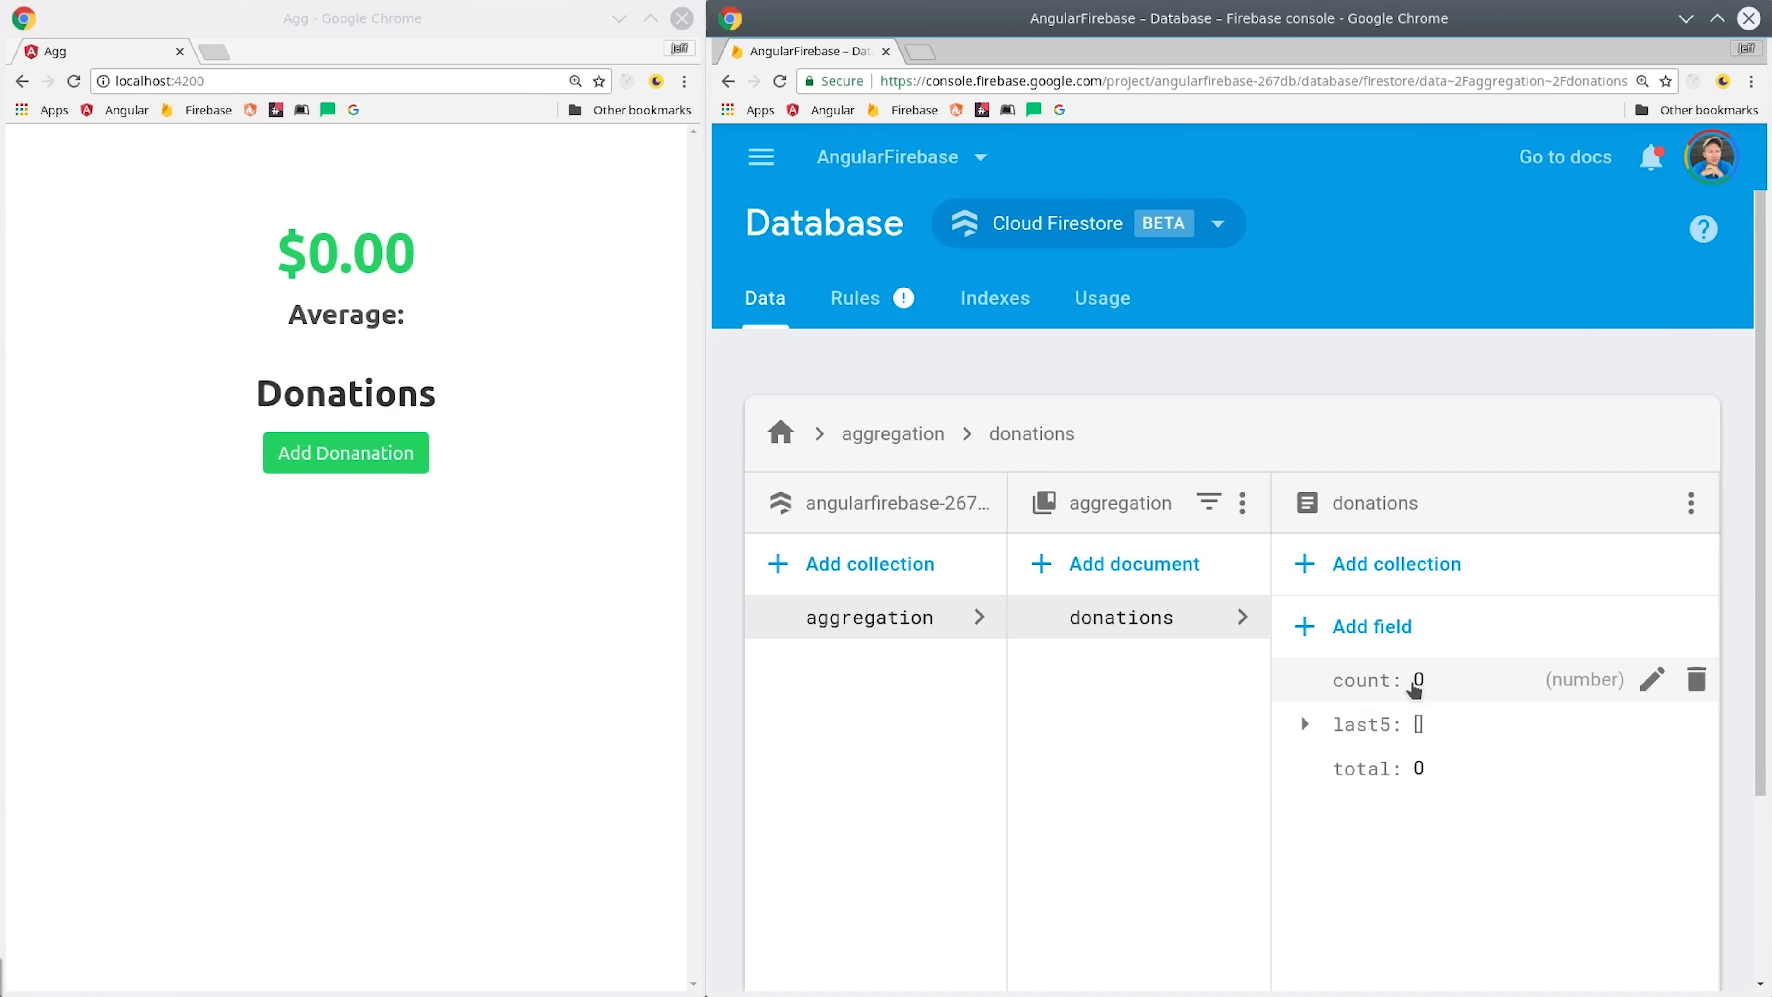
mouse_move(1394, 767)
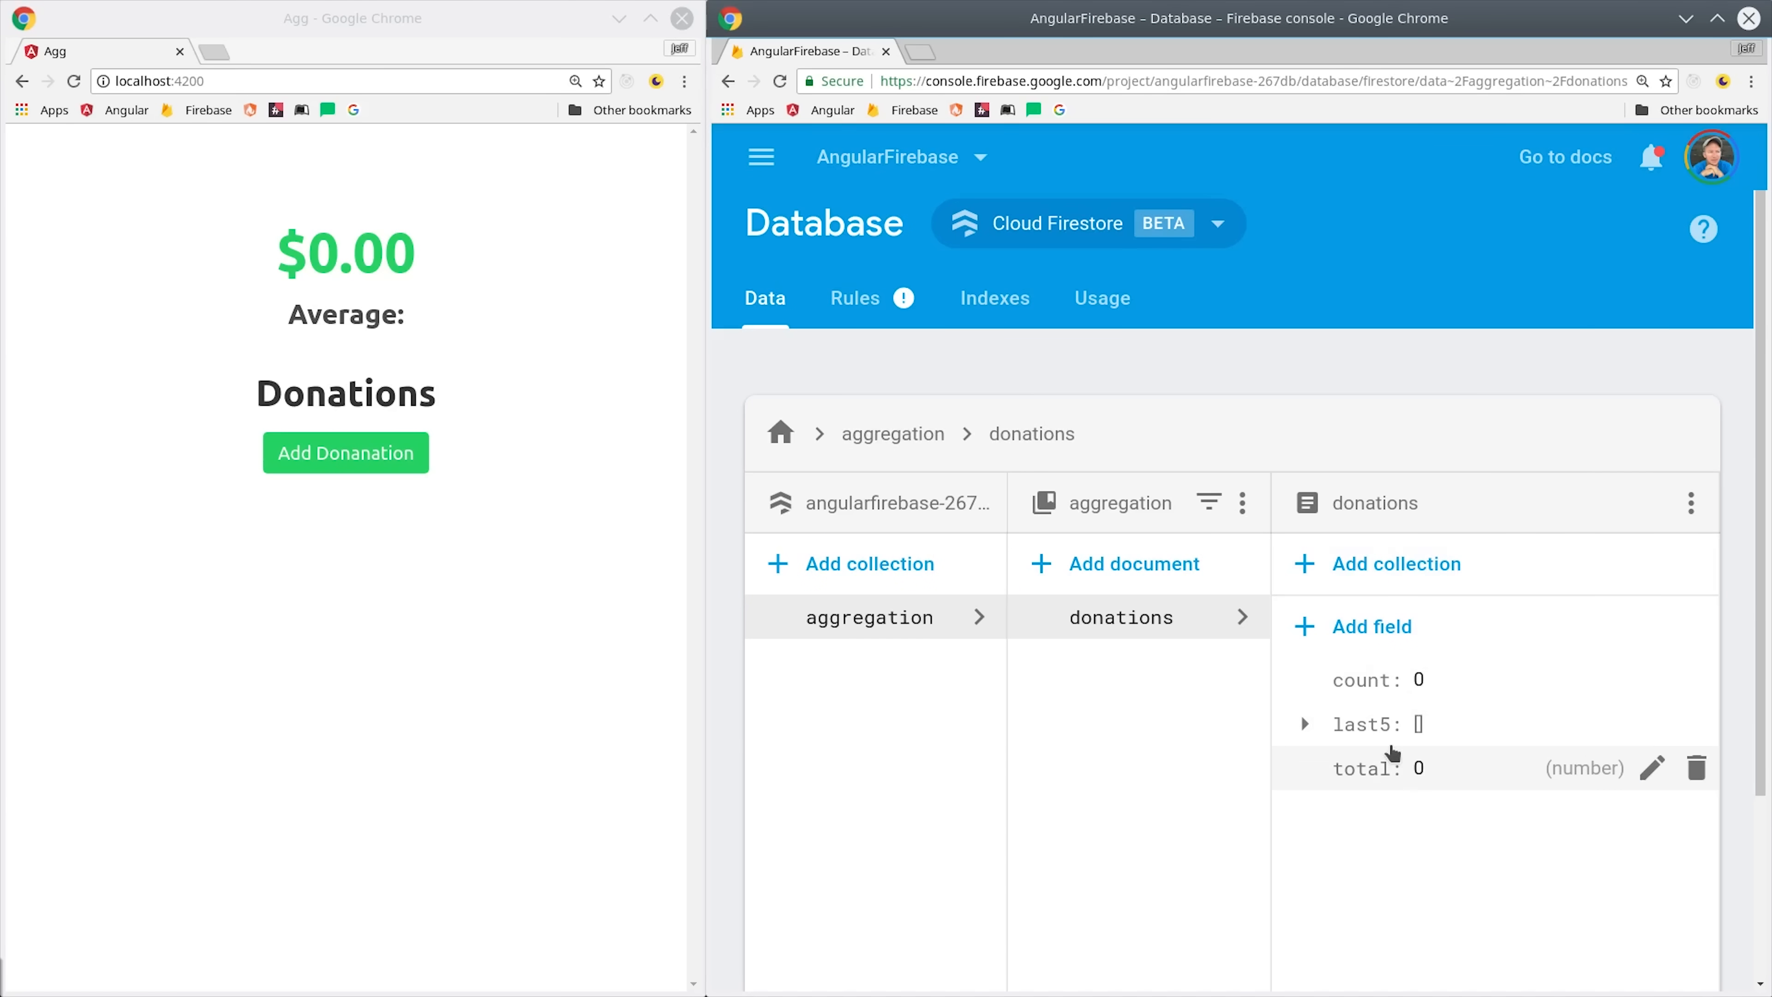
mouse_move(695, 563)
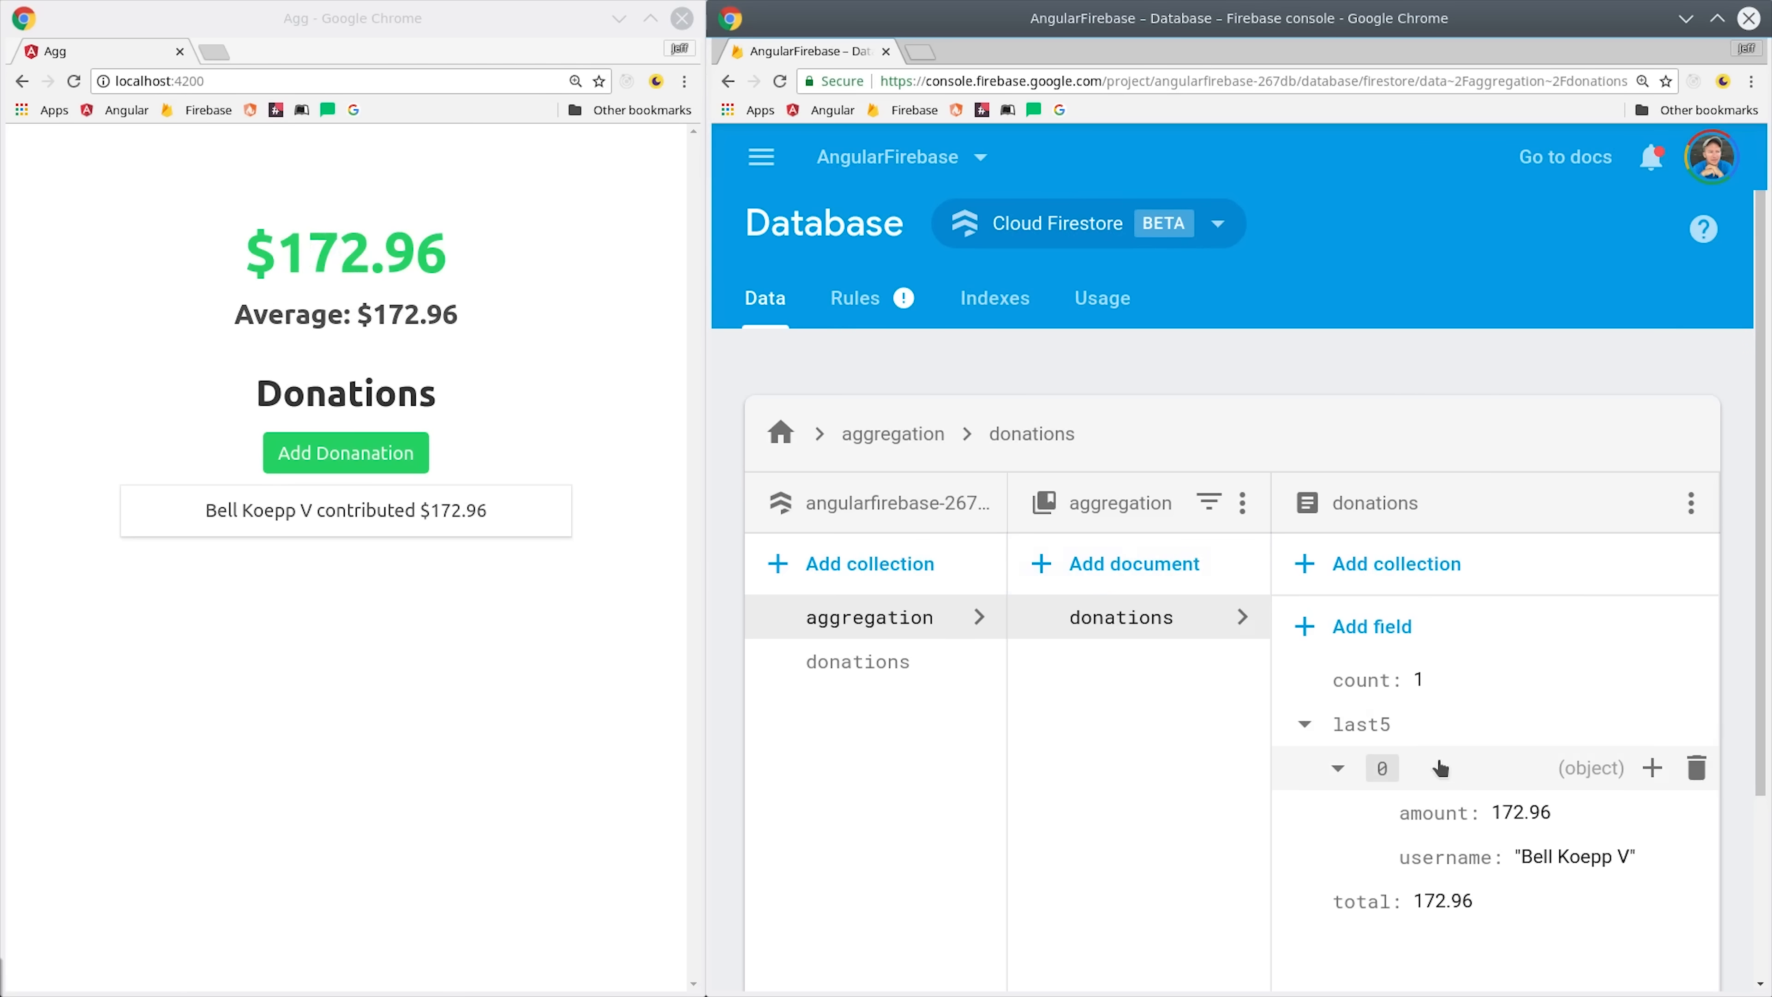
Step: Briefly view the new donation document, then return to the aggregation/donations document
click(856, 661)
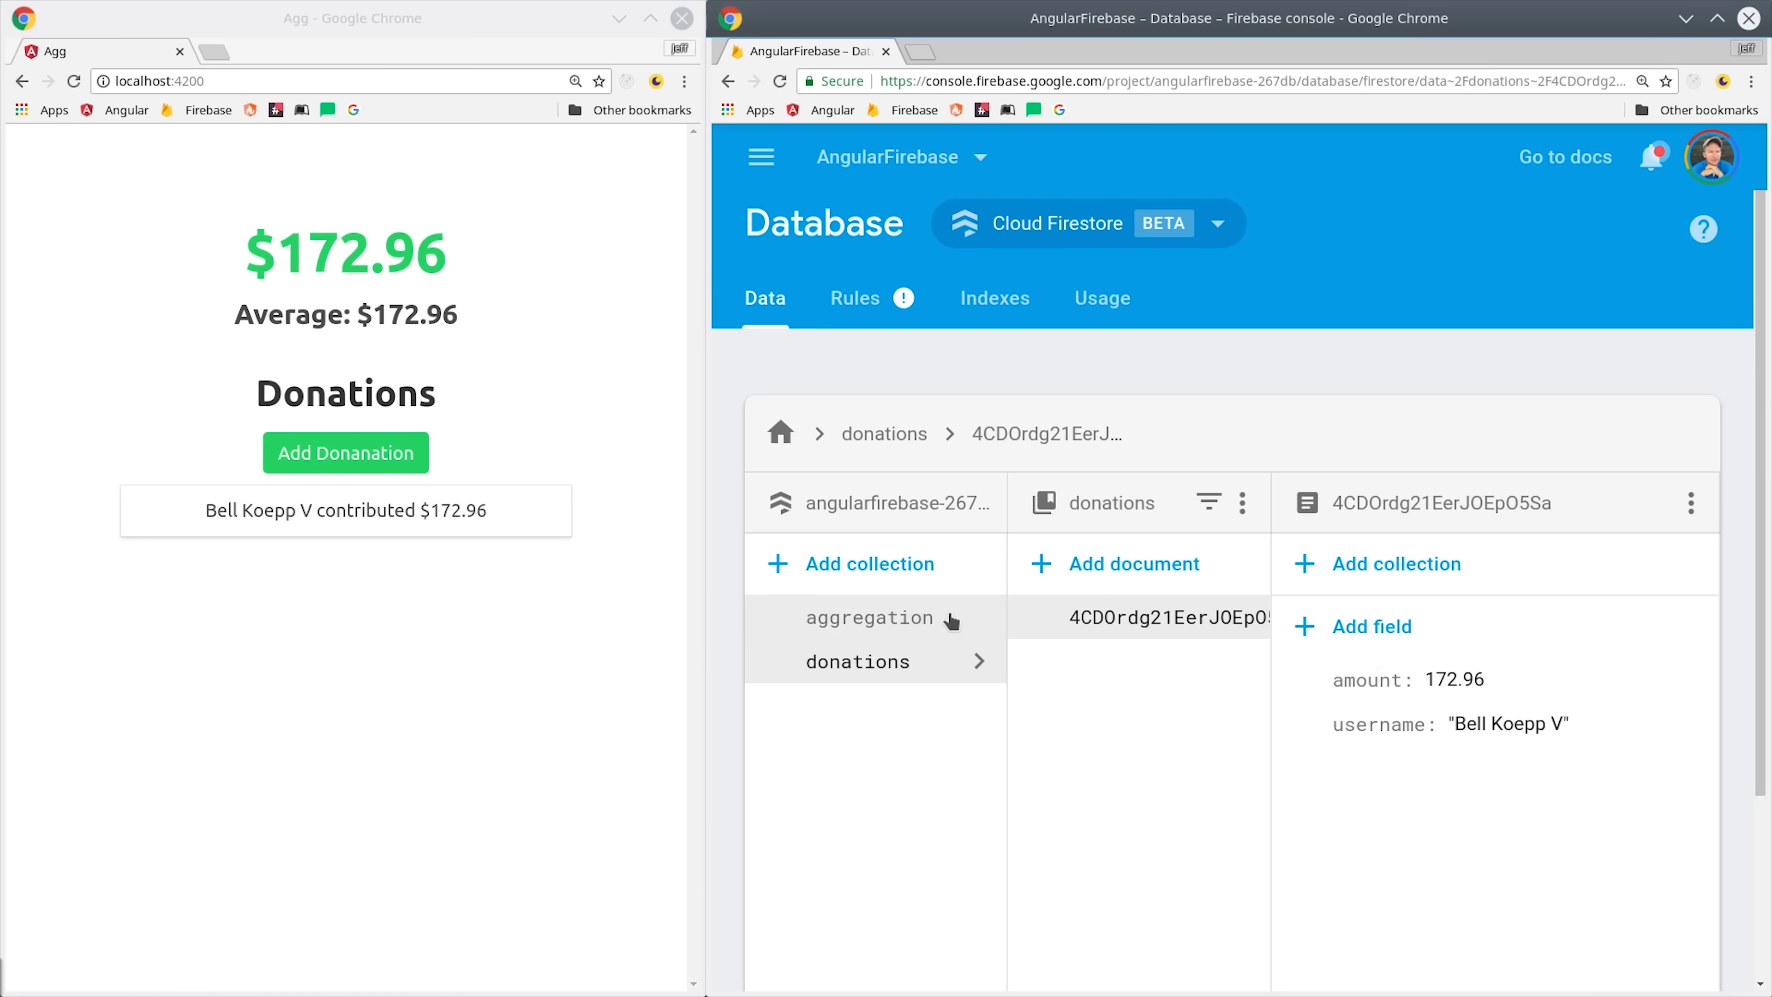
click(870, 617)
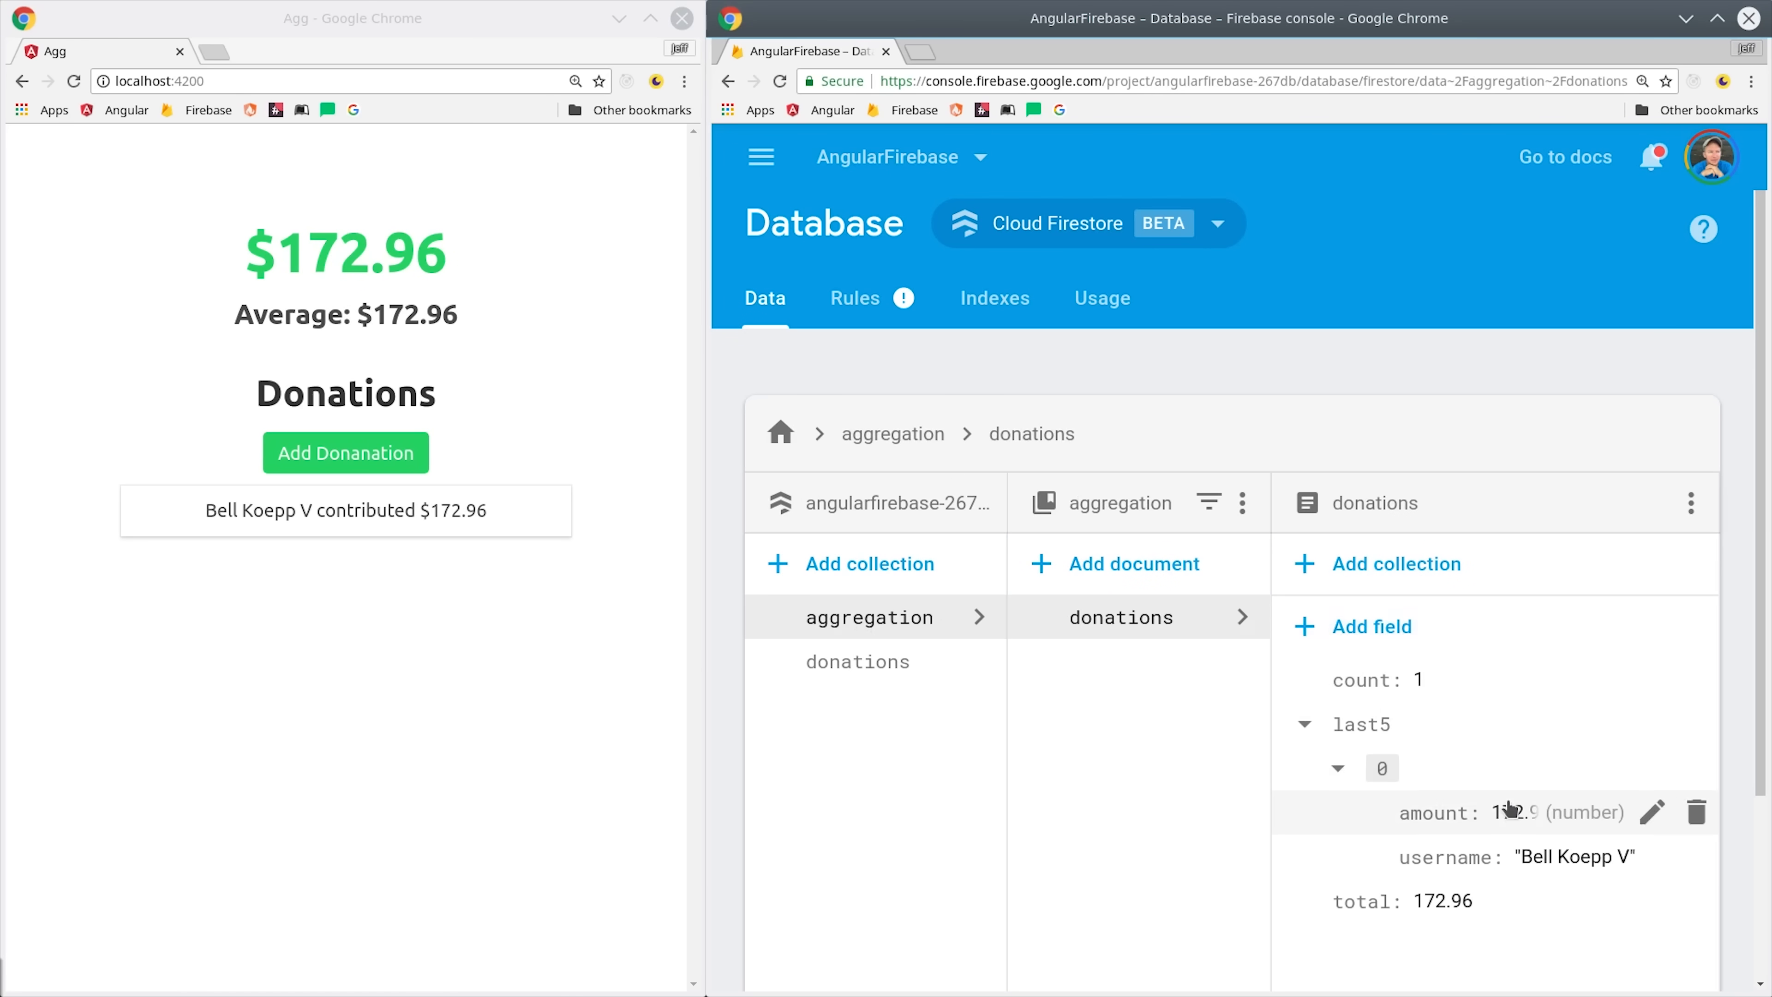
mouse_move(1491, 865)
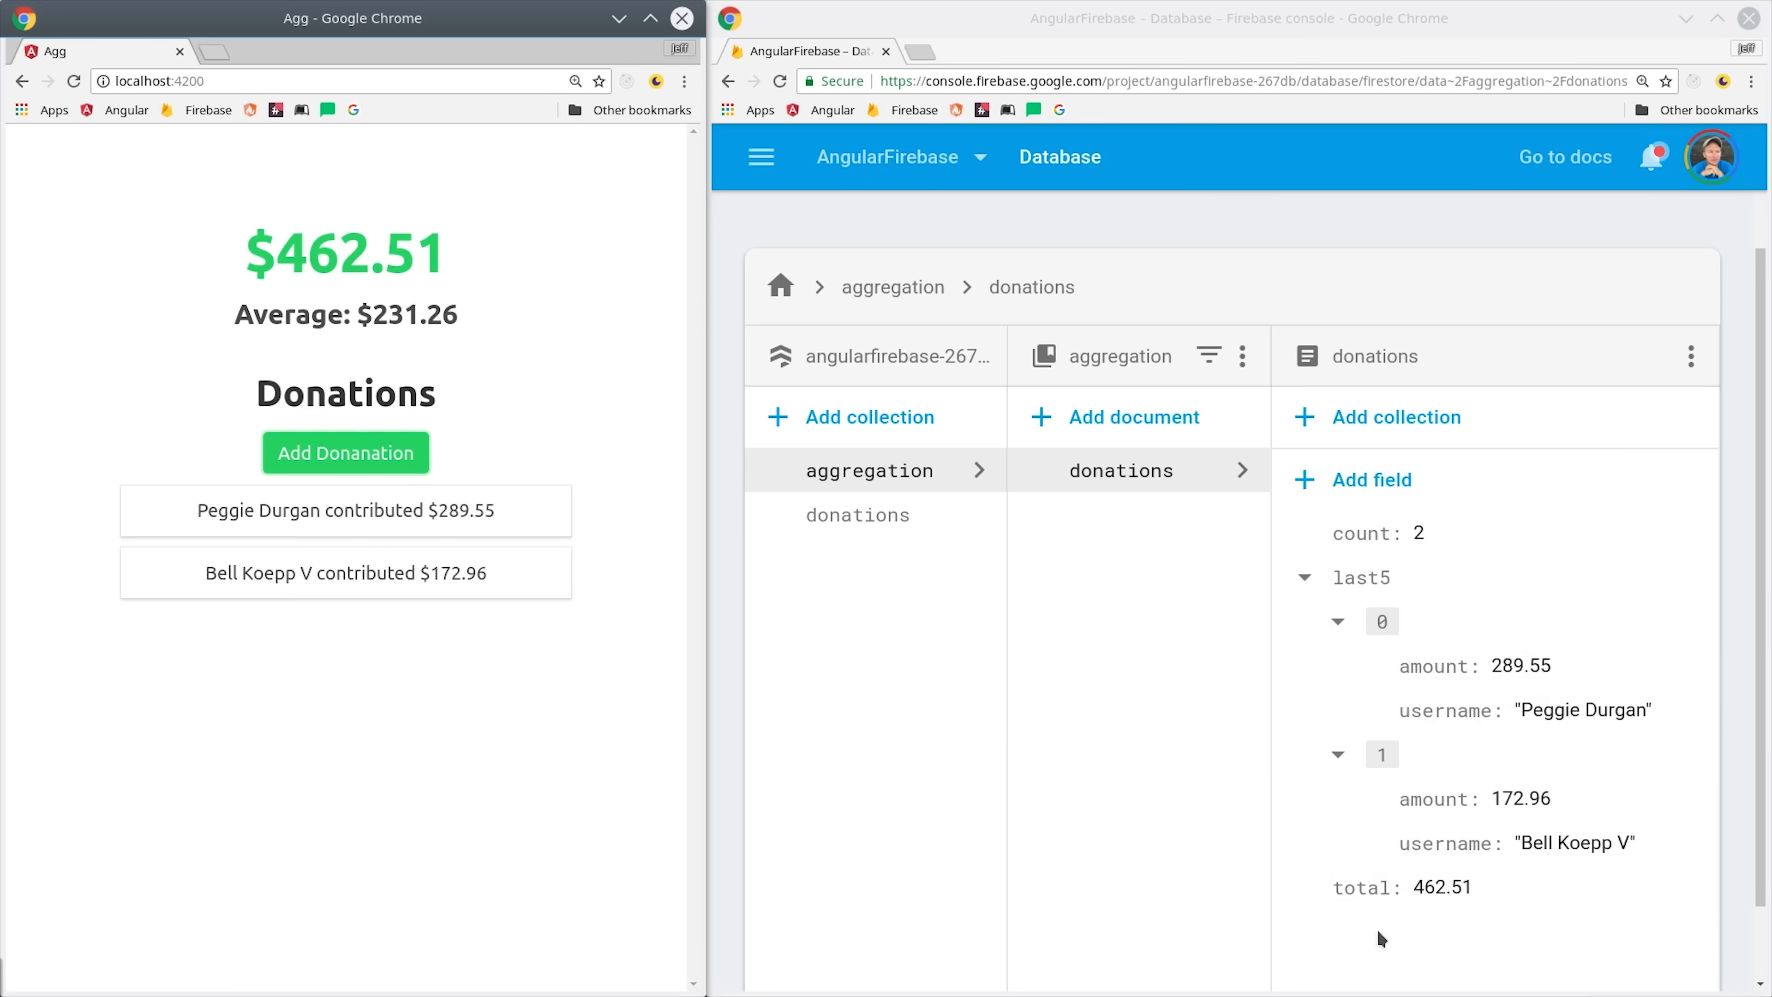
mouse_move(865, 753)
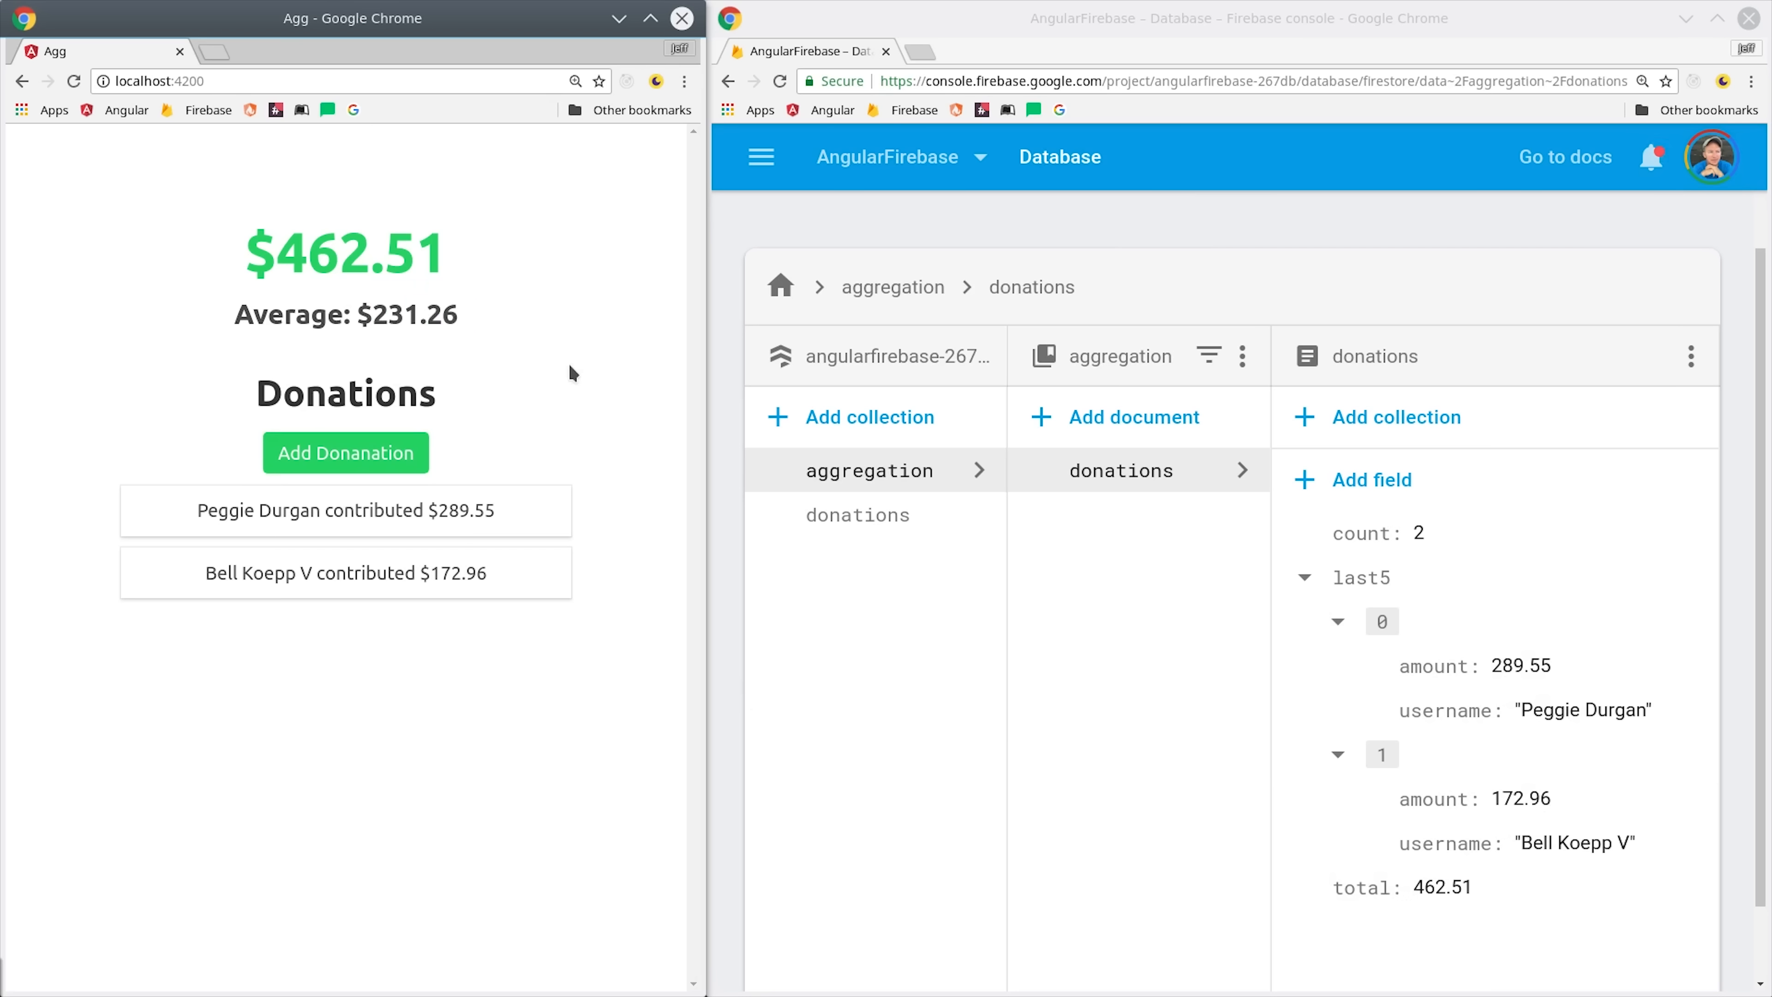
mouse_move(486, 543)
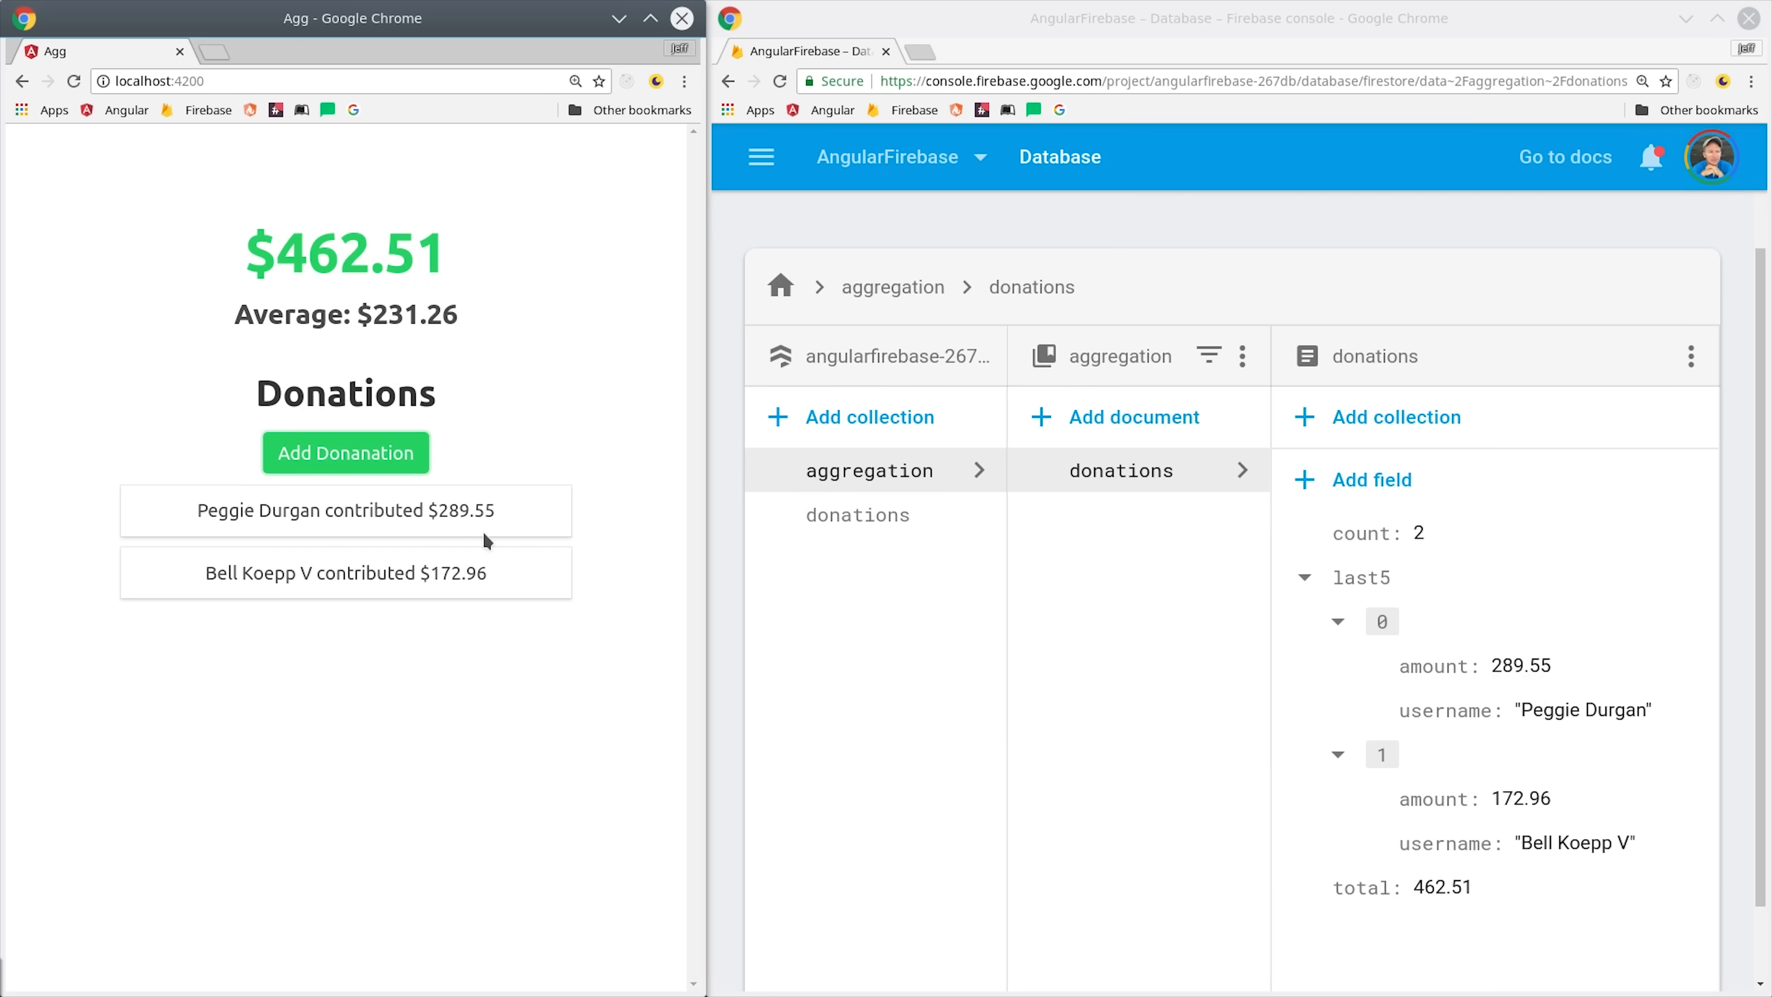
mouse_move(342, 691)
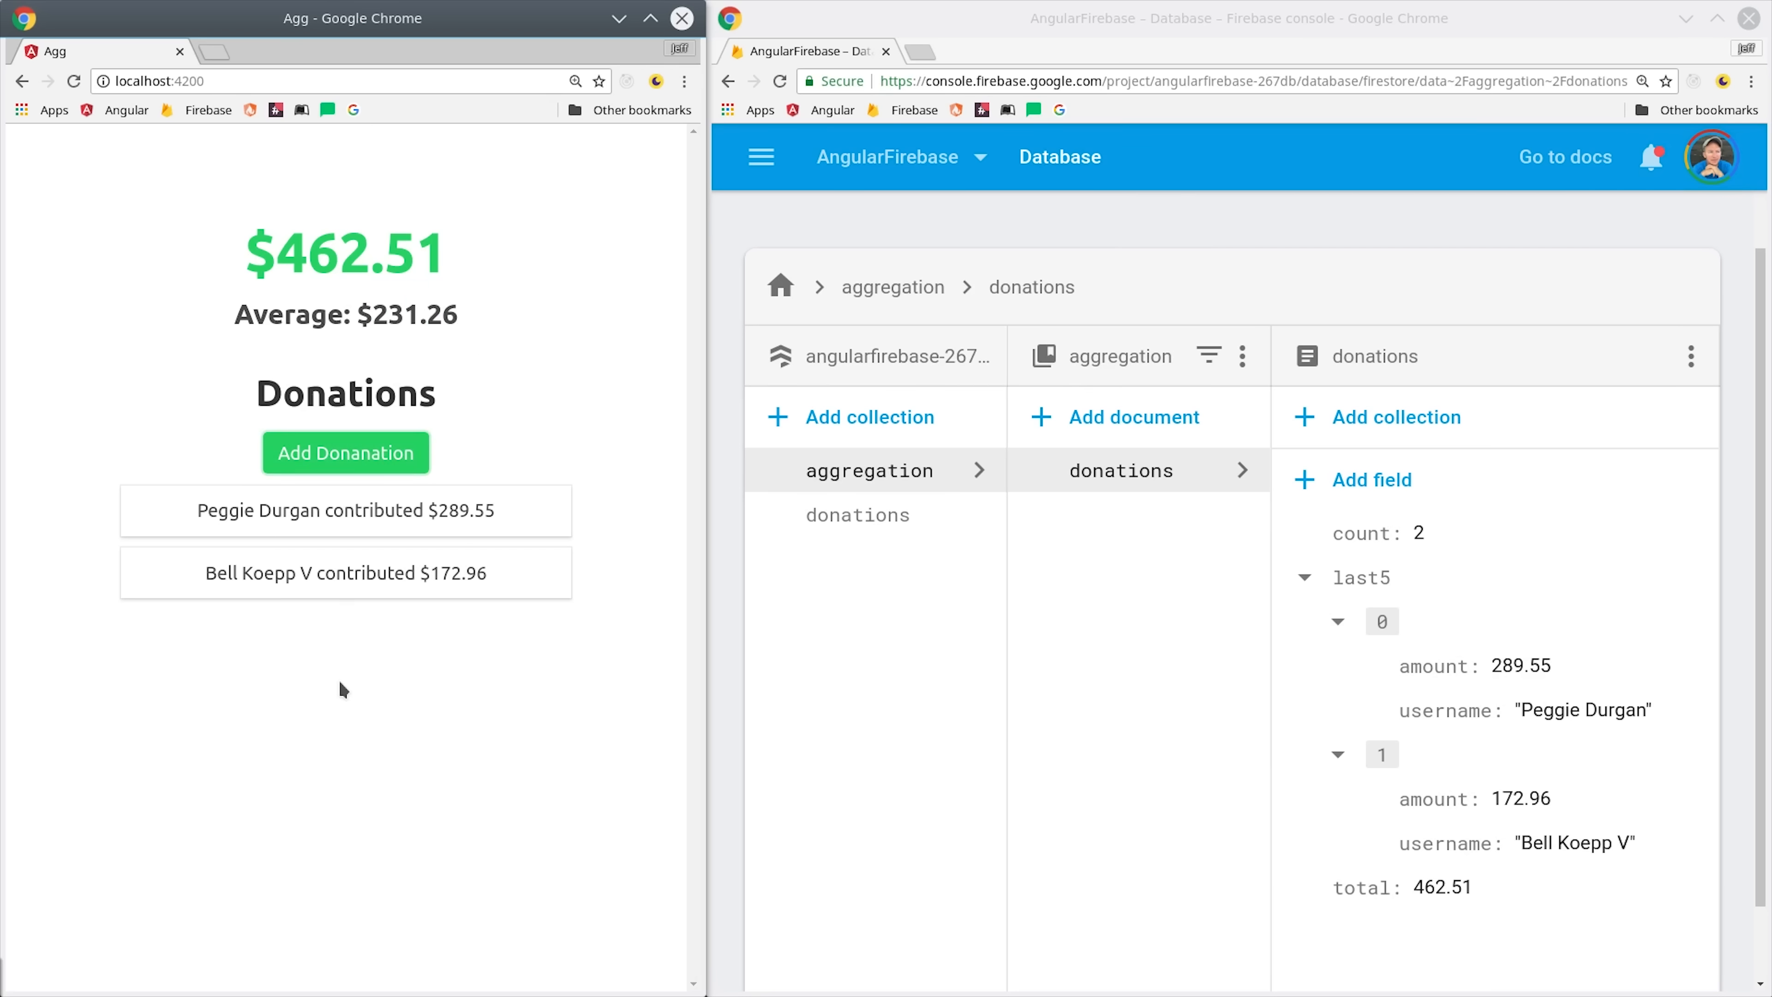
mouse_move(170, 518)
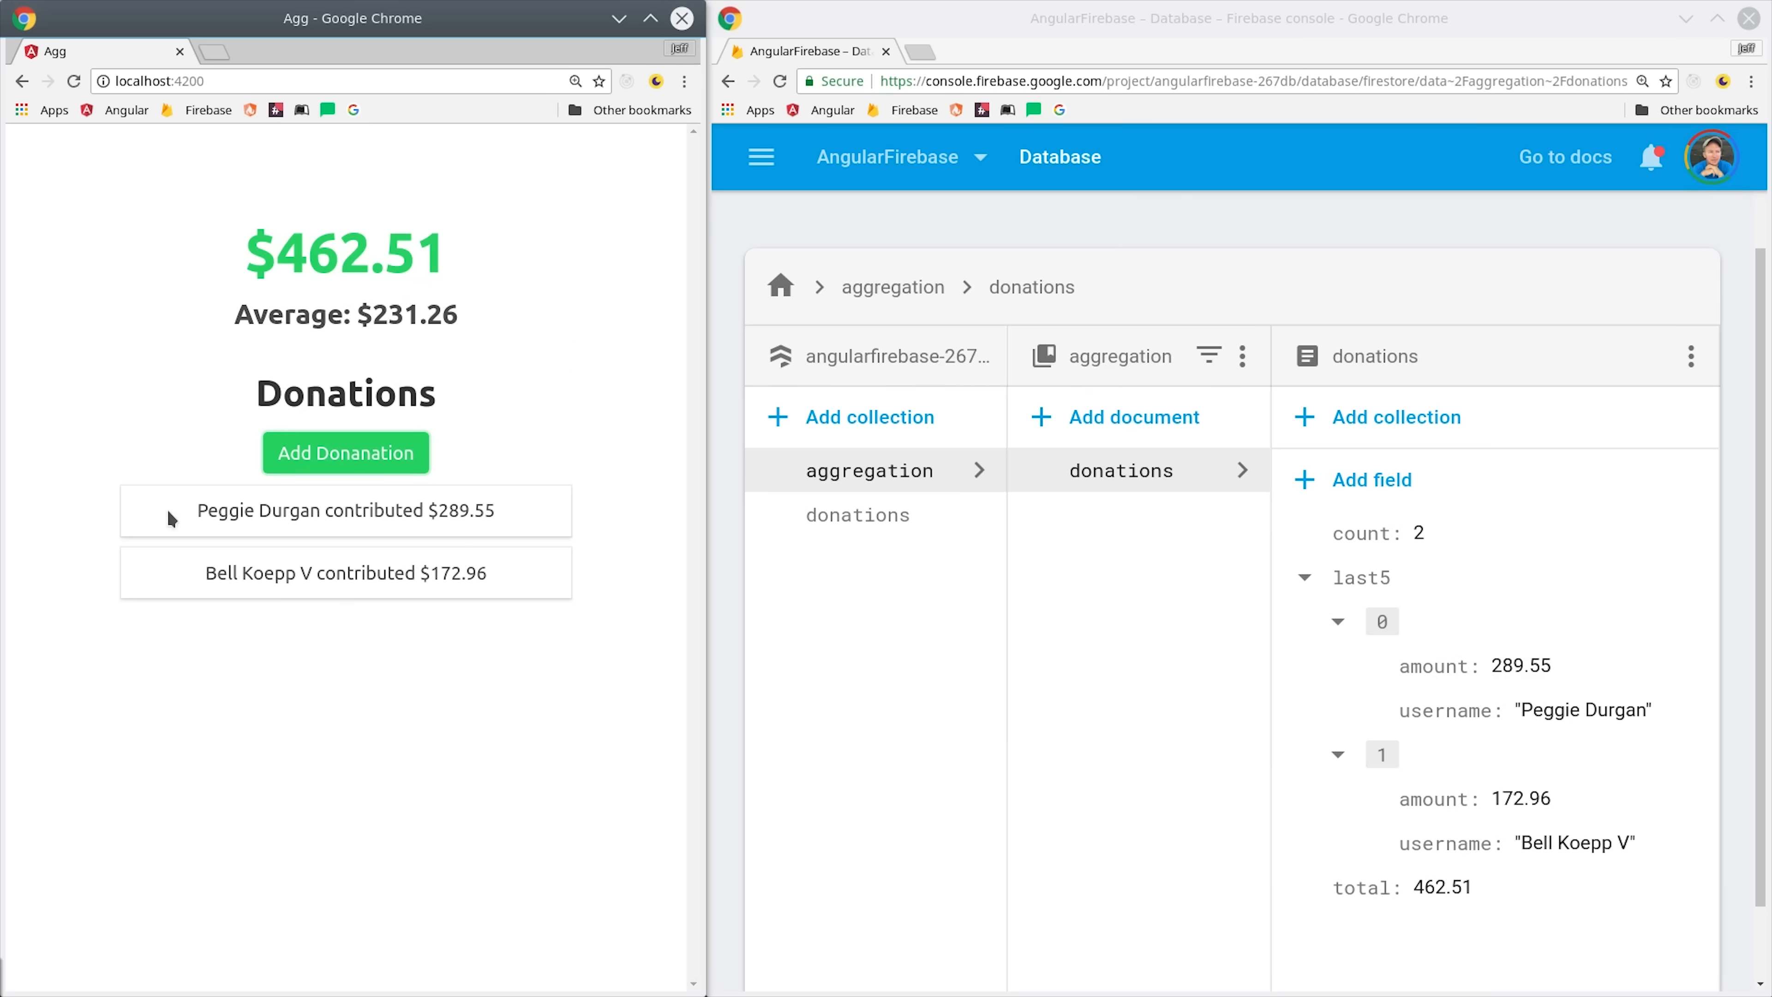
mouse_move(344, 607)
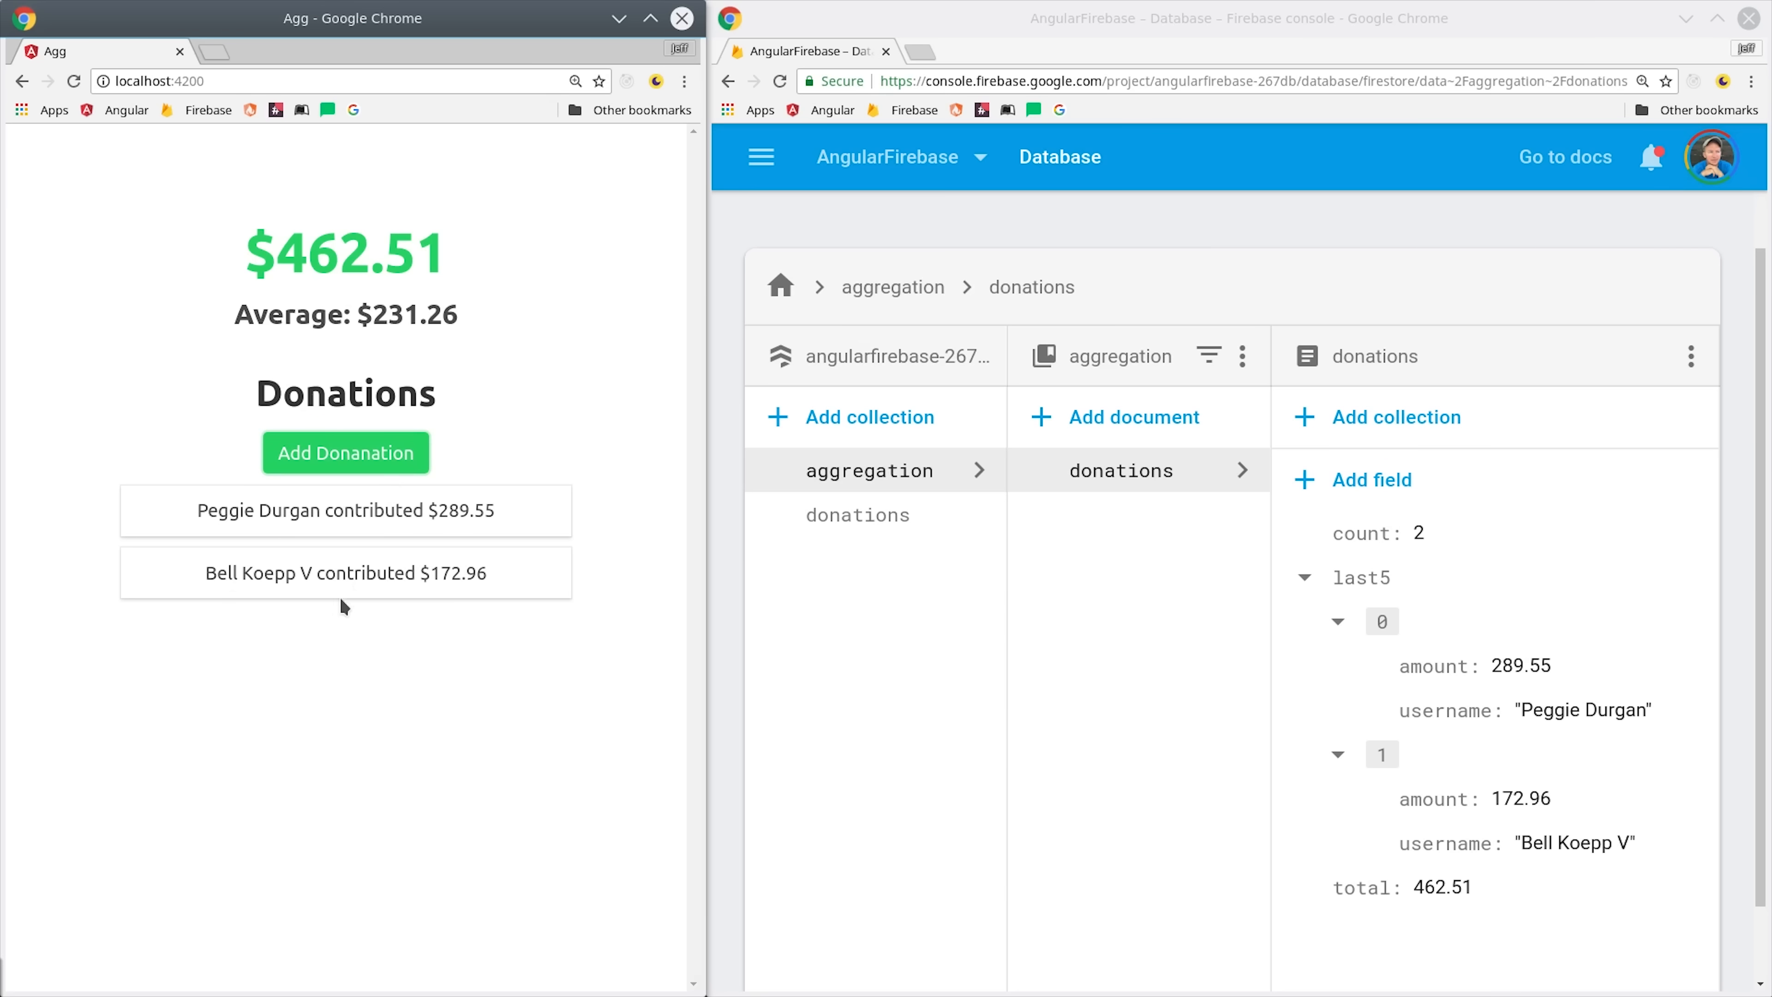
mouse_move(473, 700)
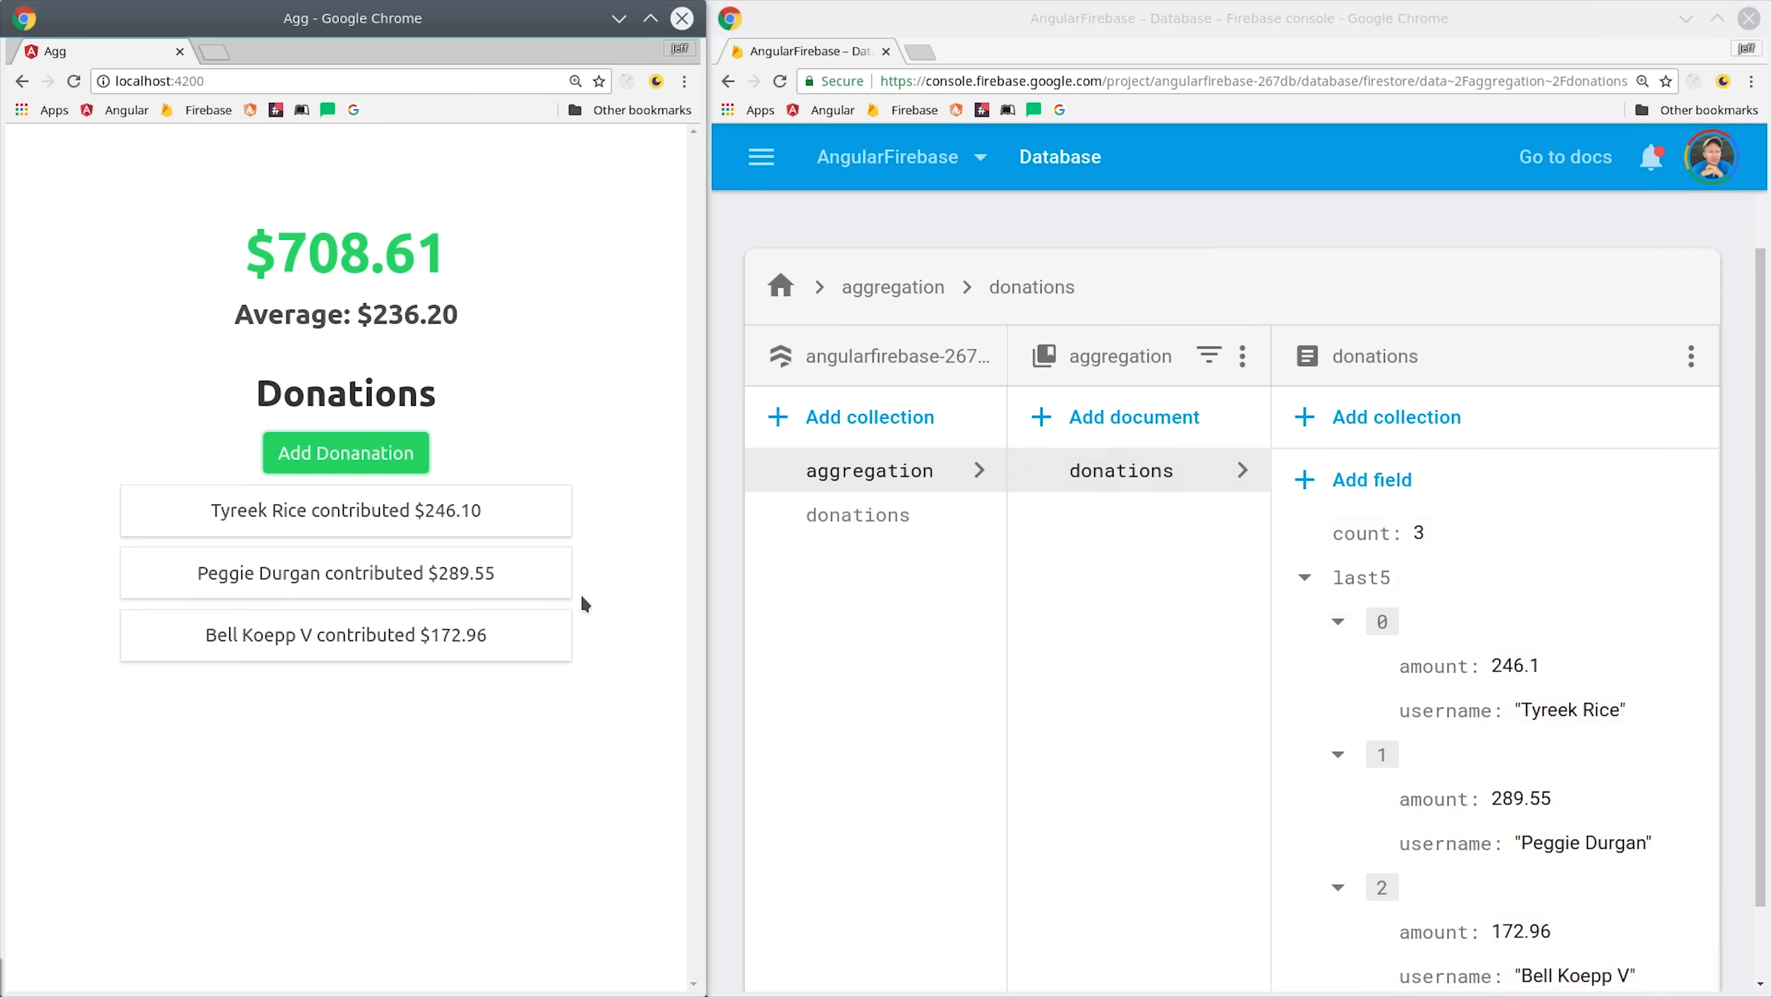
mouse_move(904, 721)
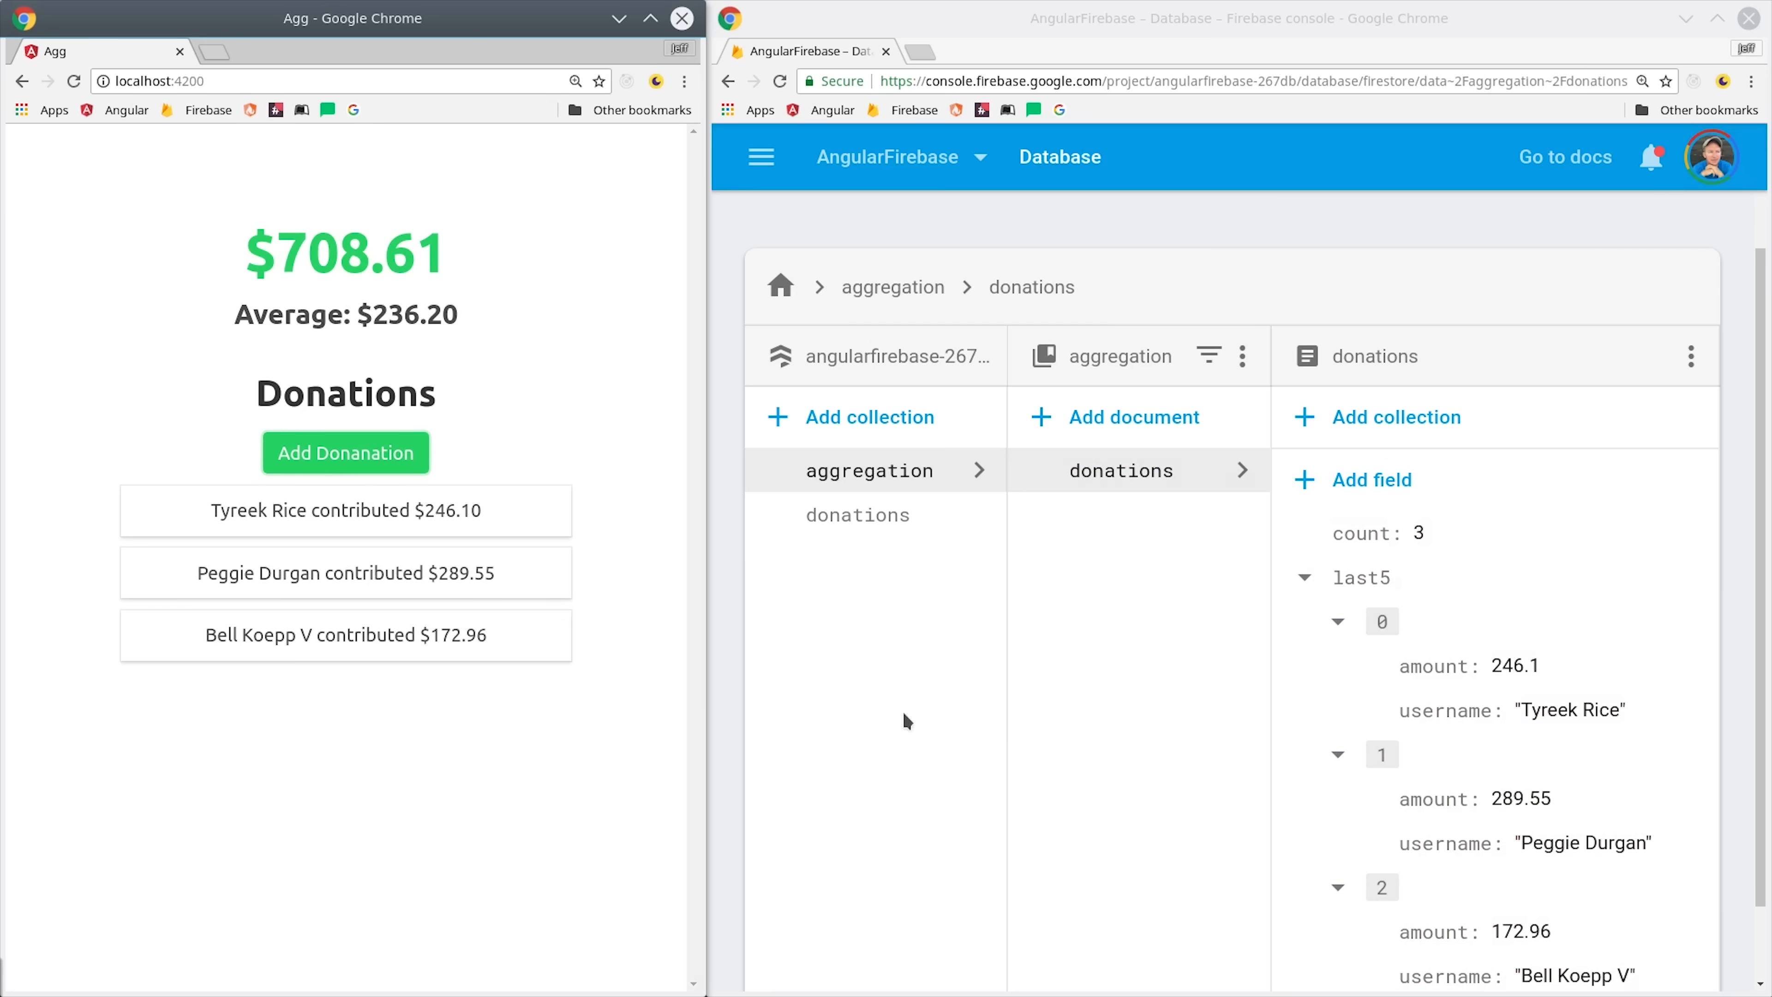
Step: Add three more random donations while watching count, total and last5 update in aggregation/donations
scroll(down, 3)
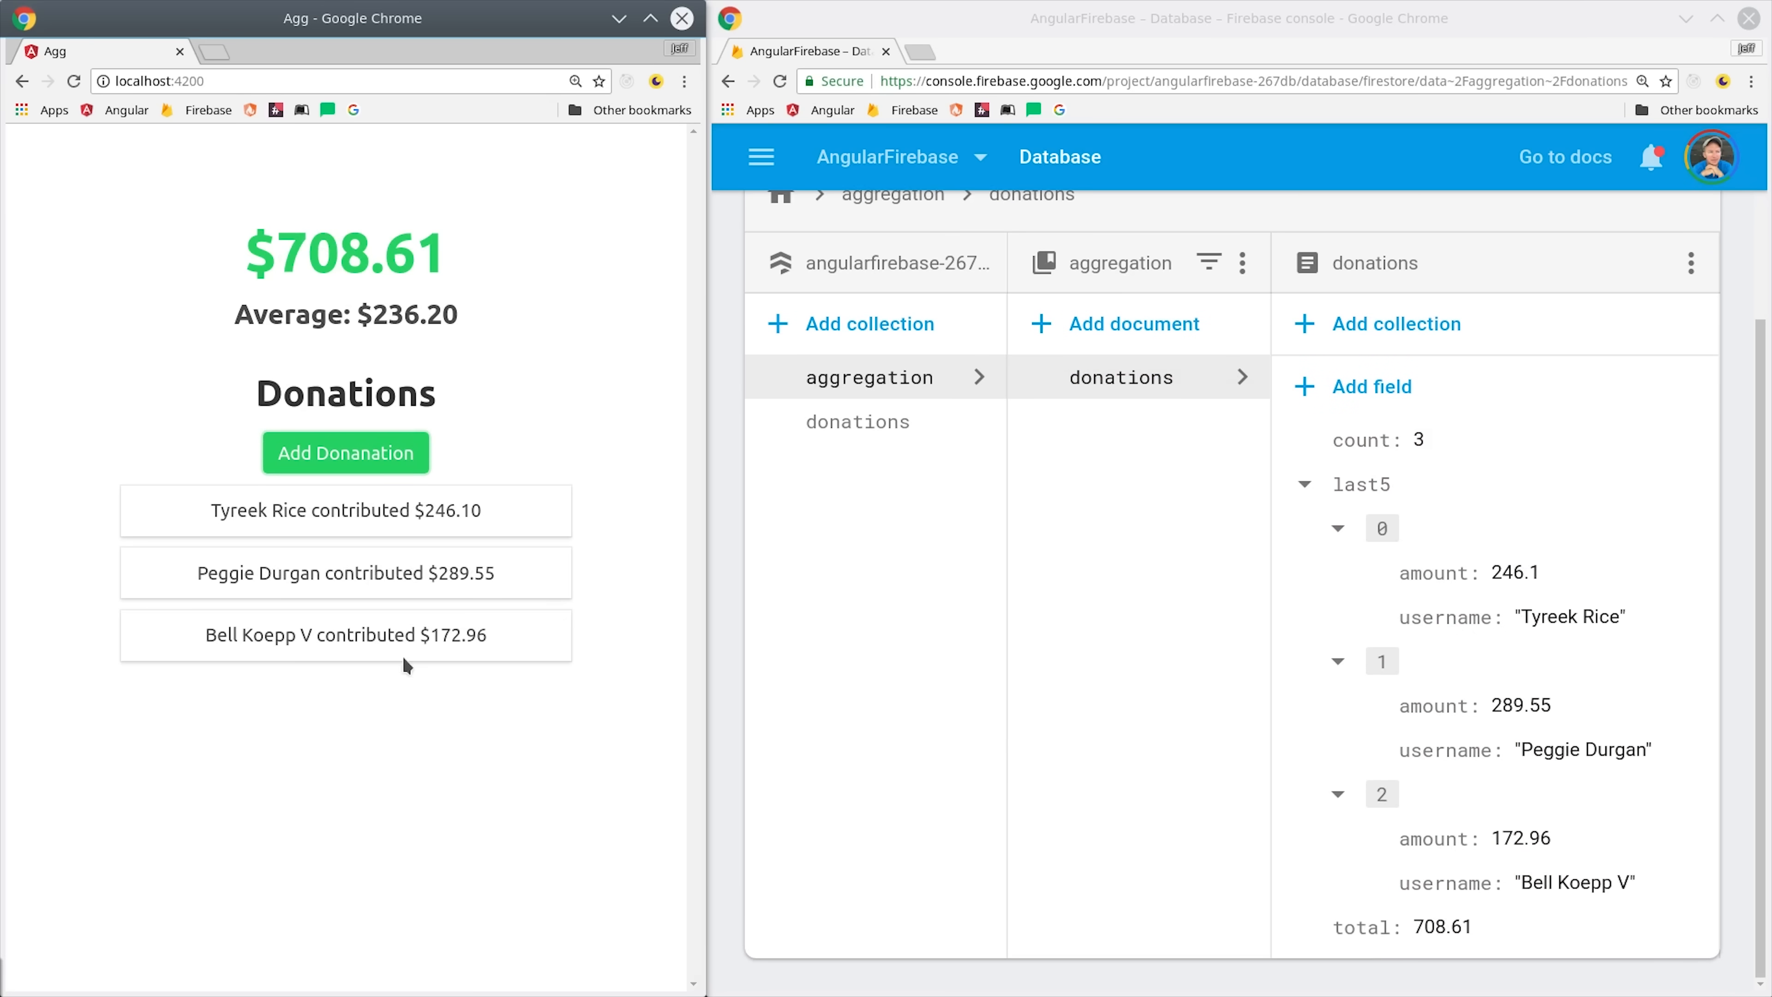
click(344, 452)
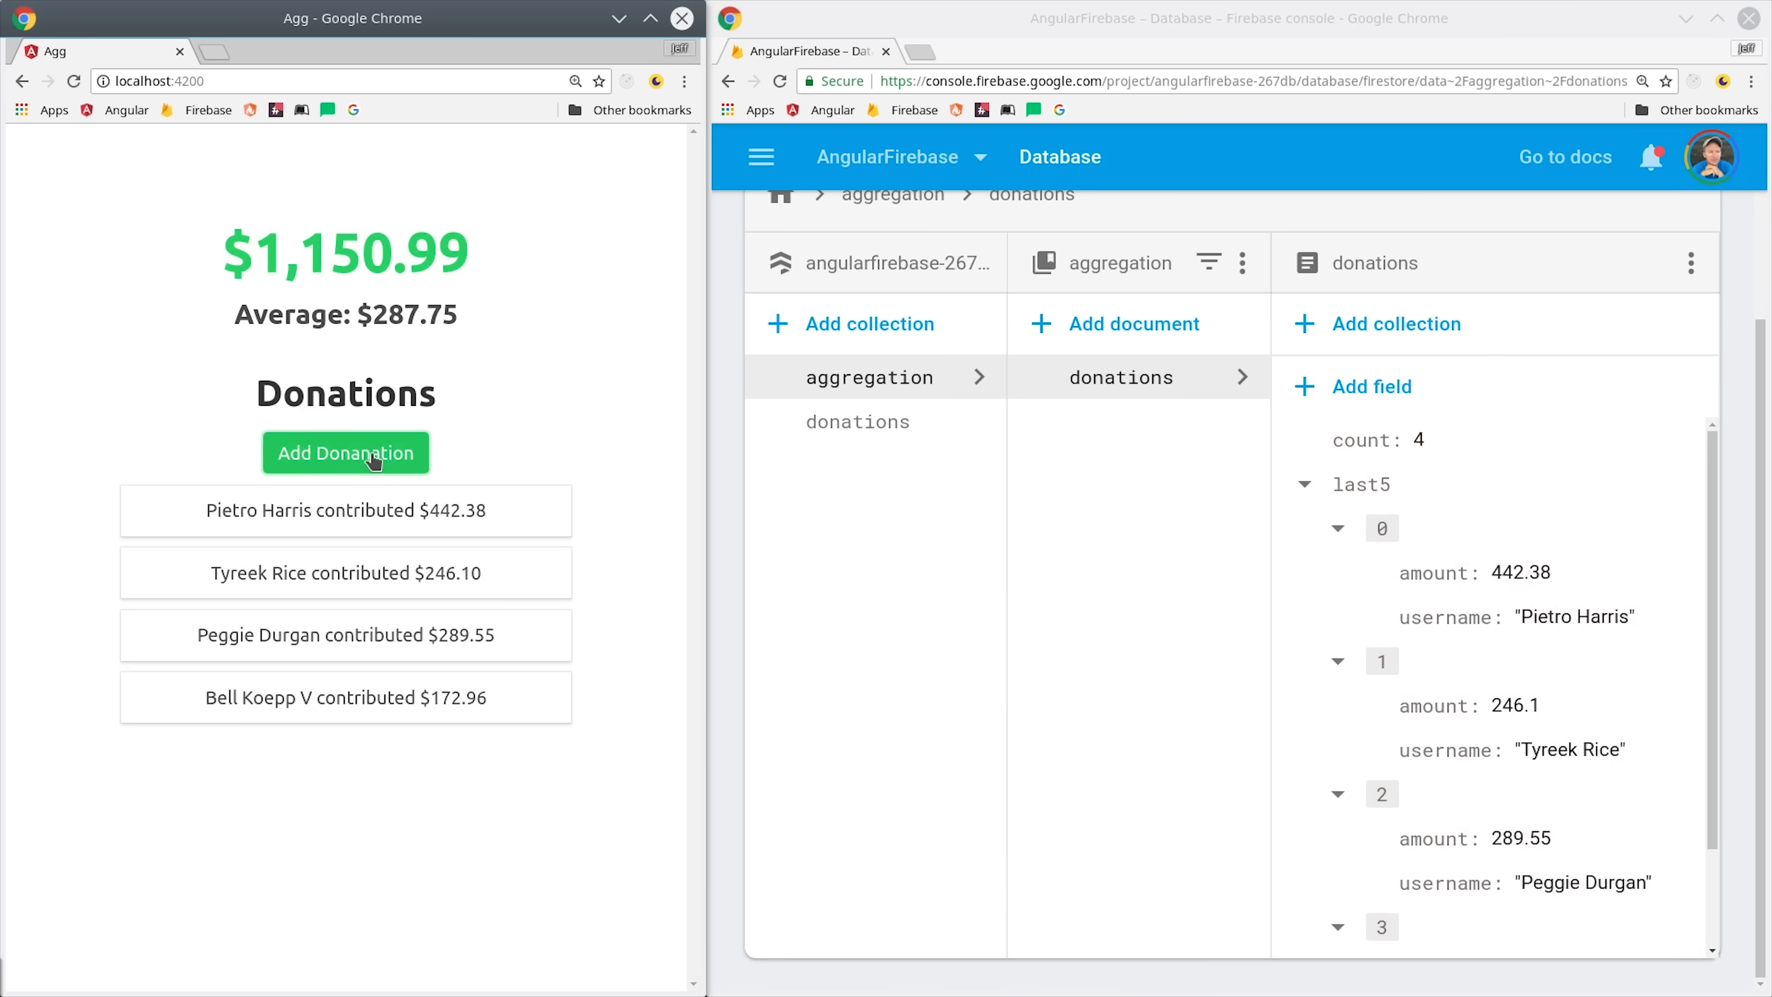
click(344, 452)
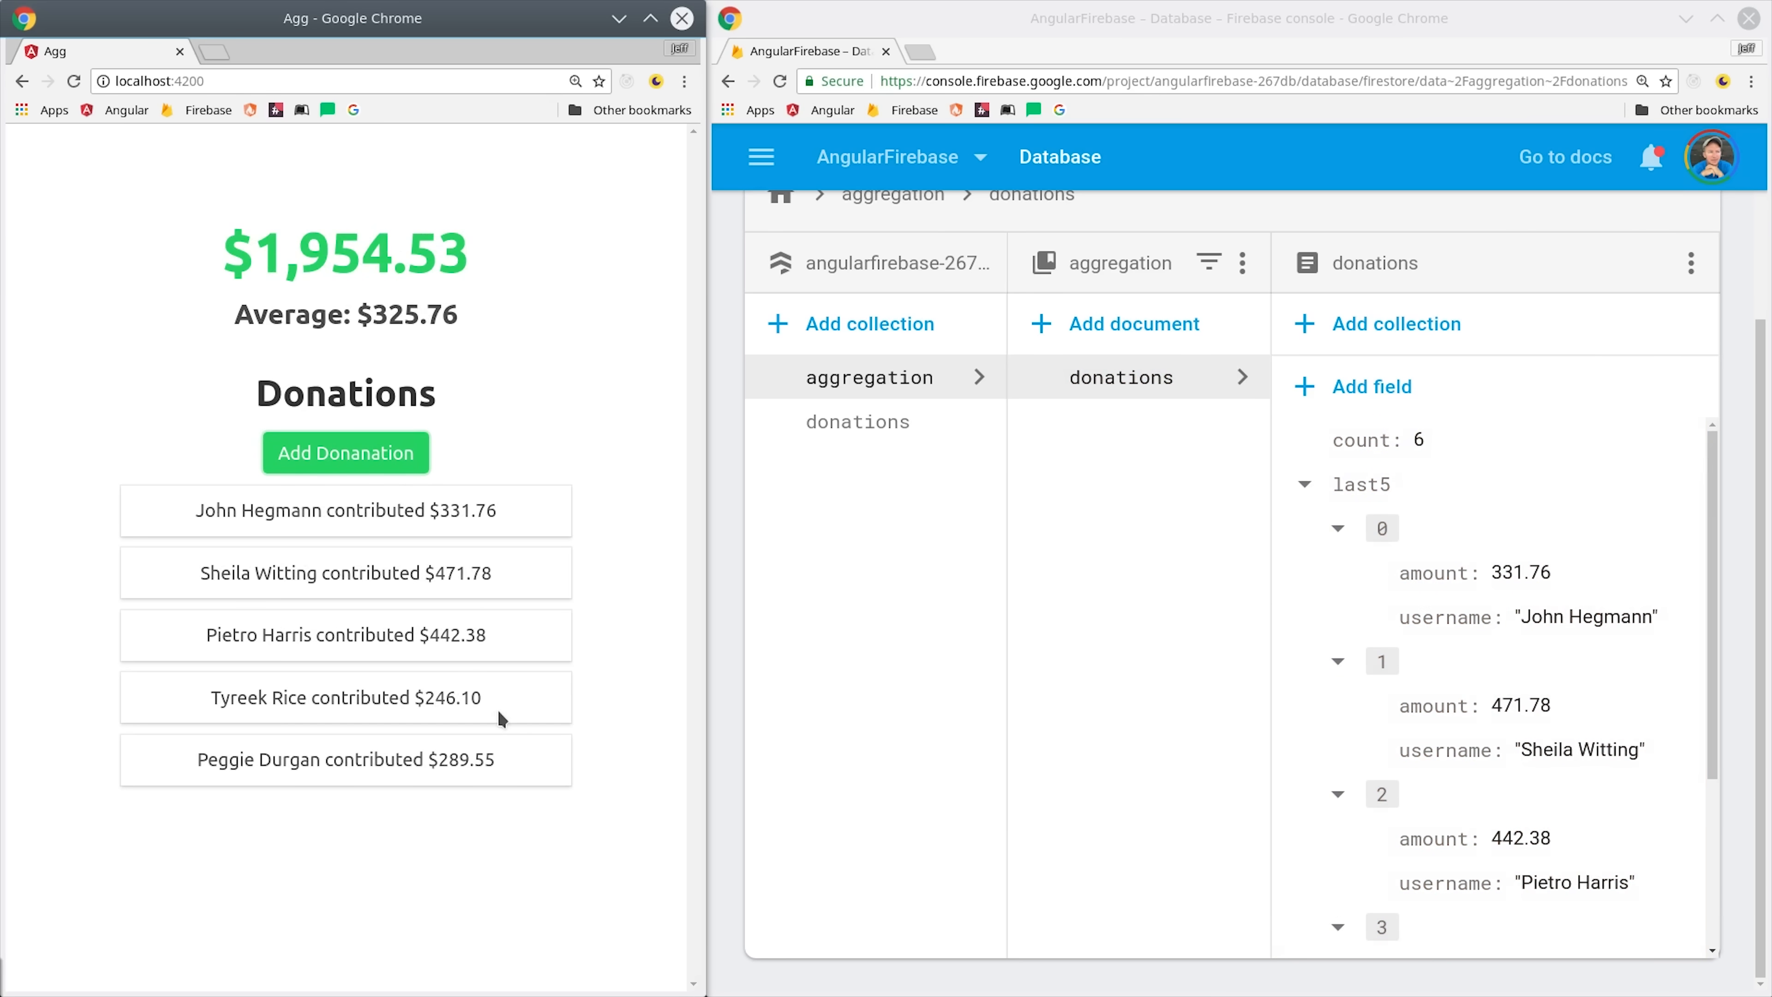
click(344, 453)
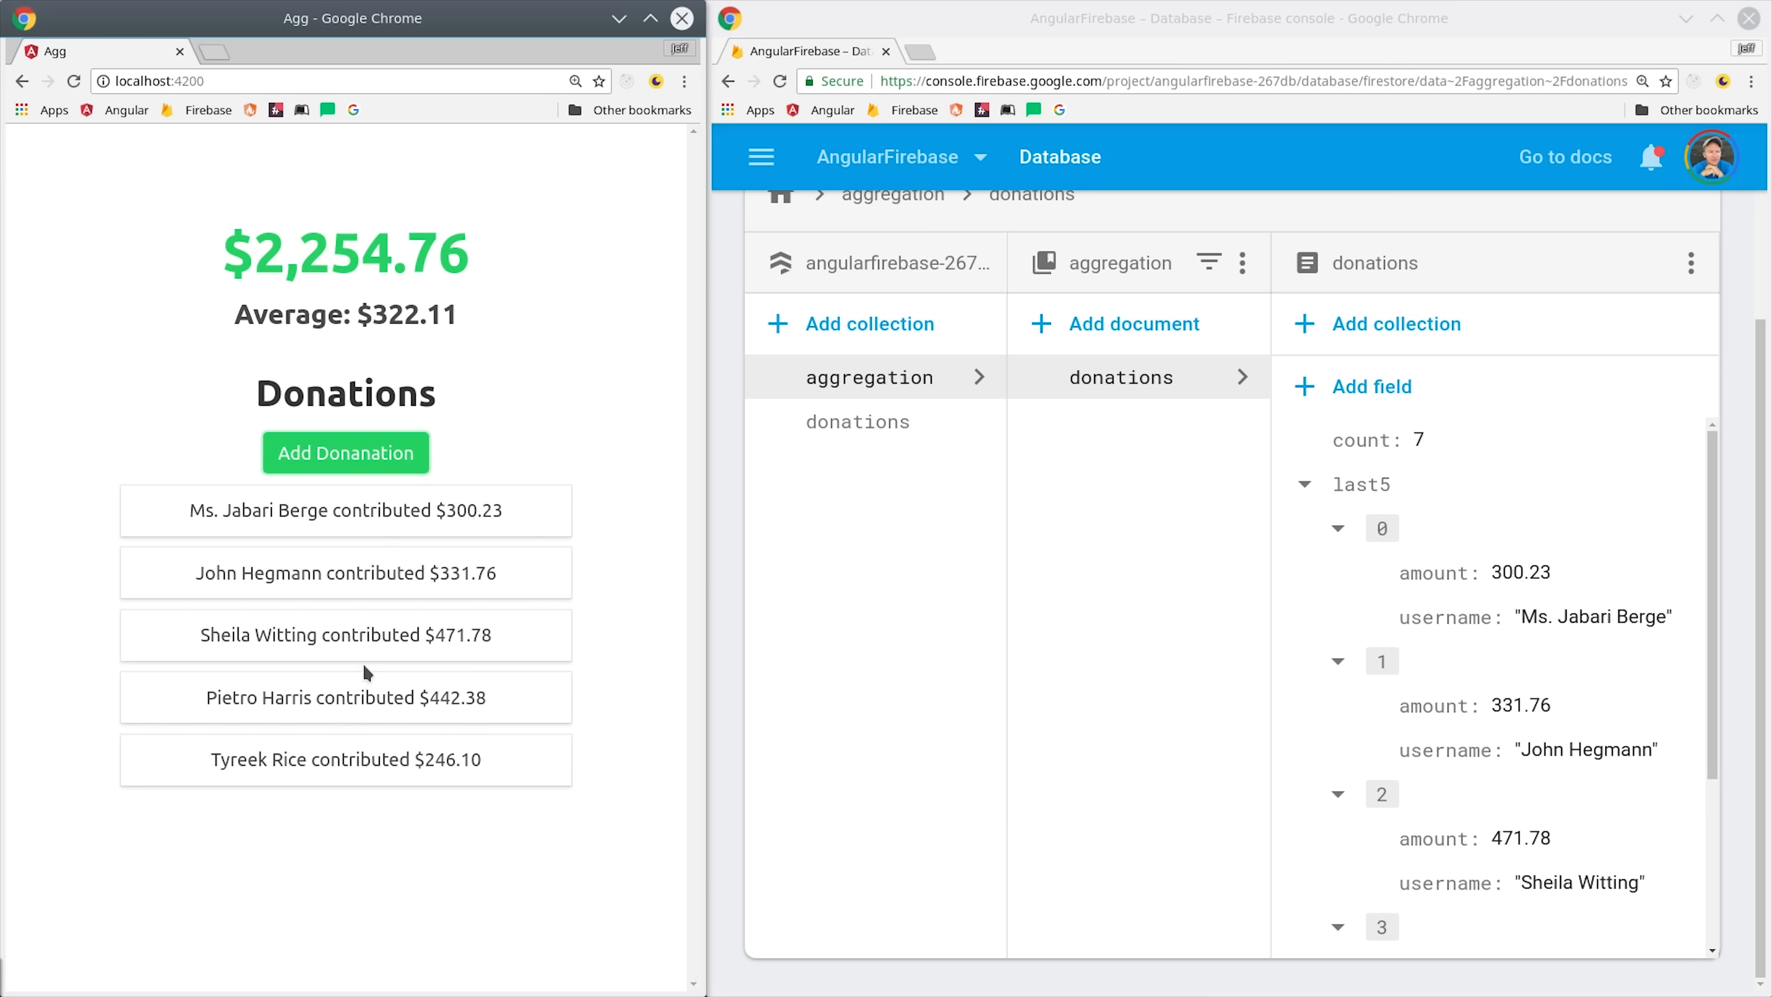
scroll(down, 3)
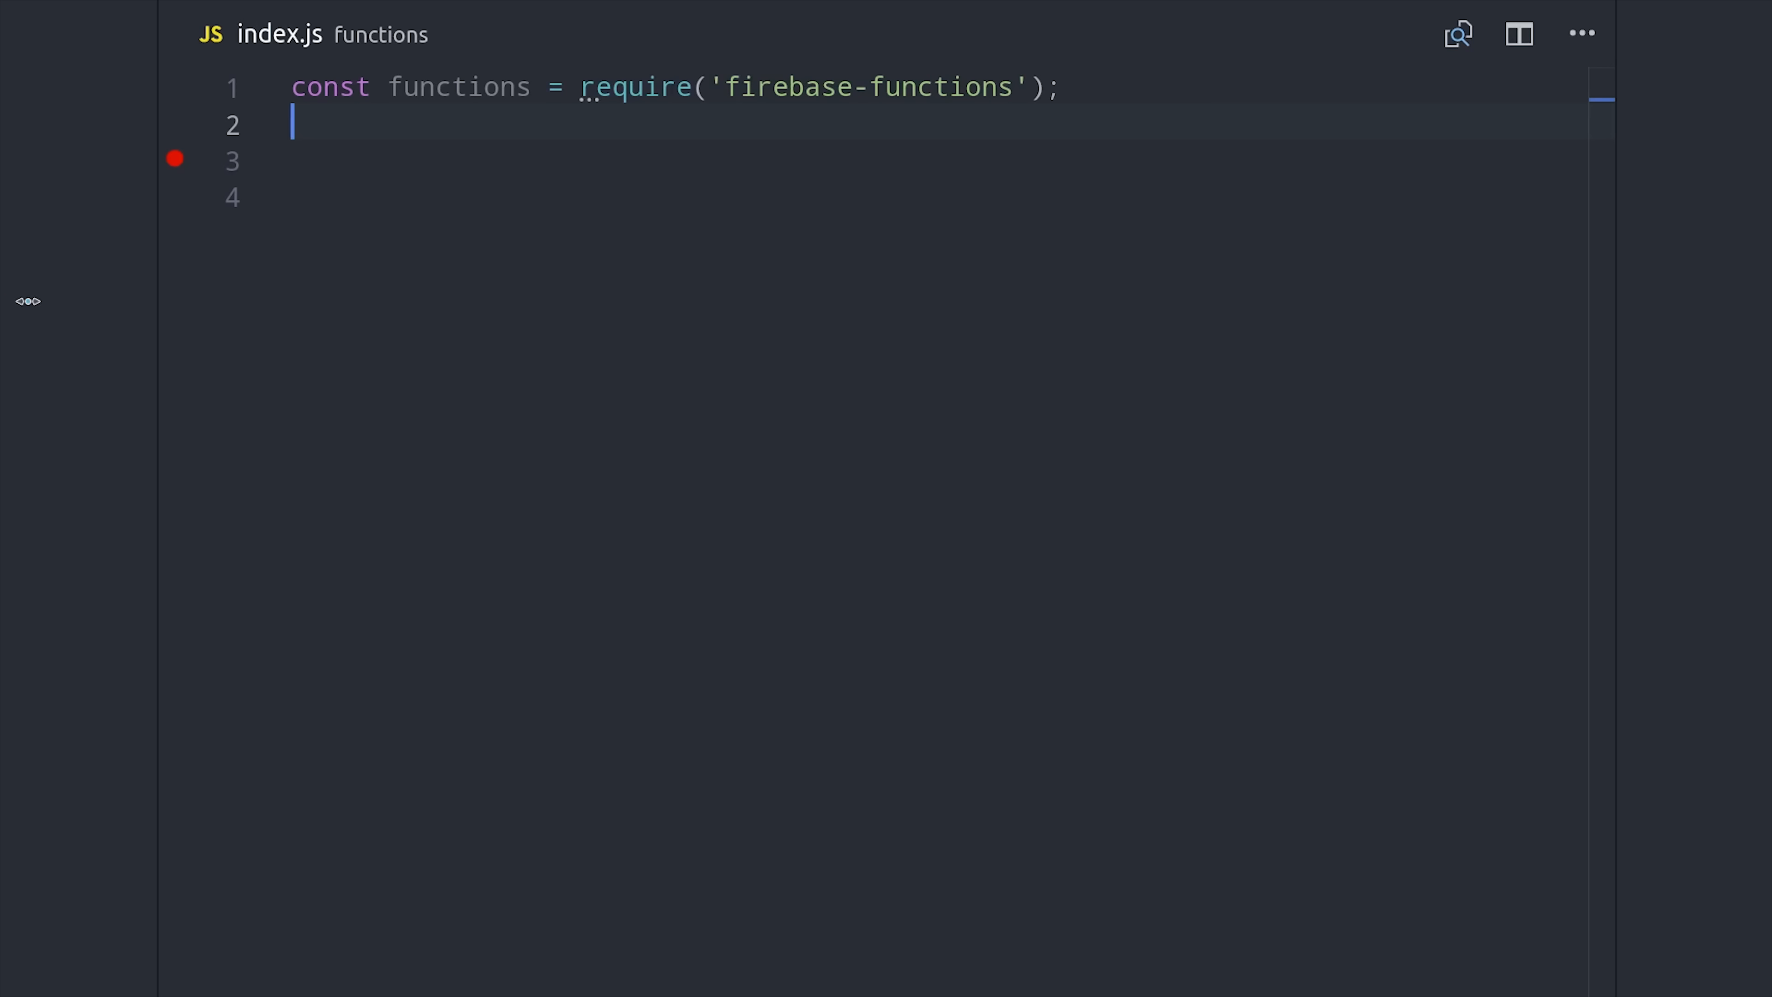
Step: Require firebase-admin, initializeApp, and declare exports.aggregate on the 'donations/{donationId}' document
click(26, 301)
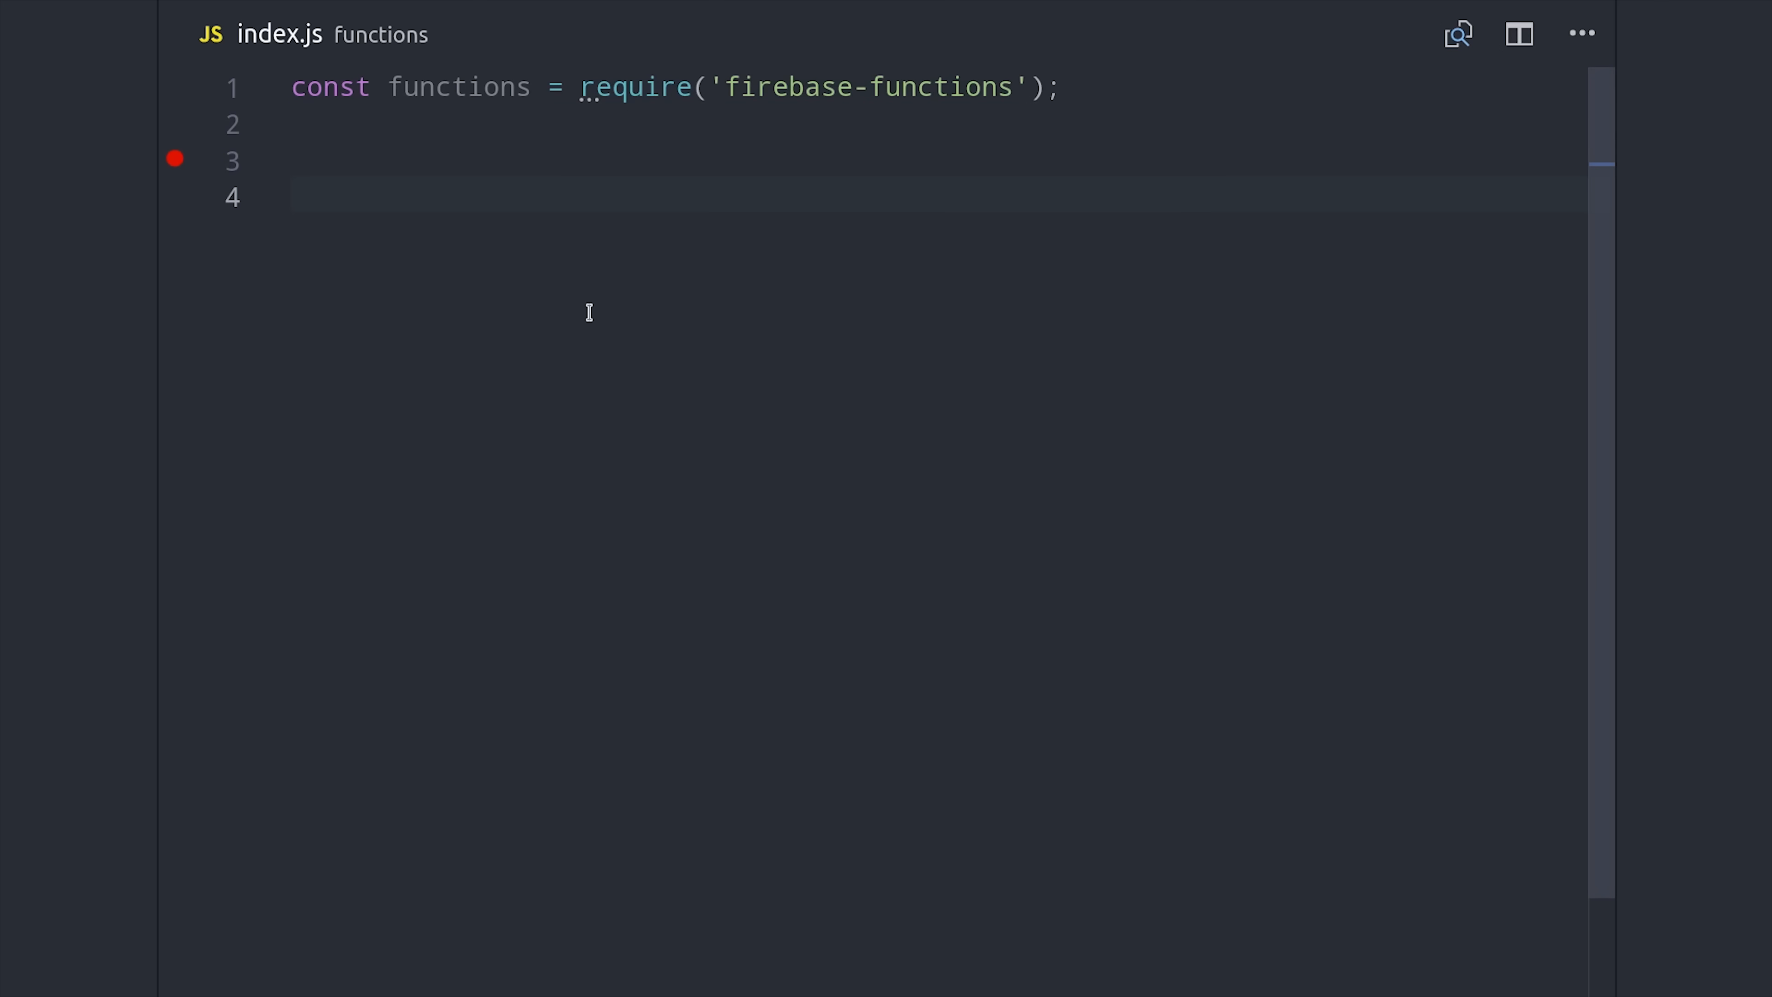
text(const admin = require('firebase-admin');)
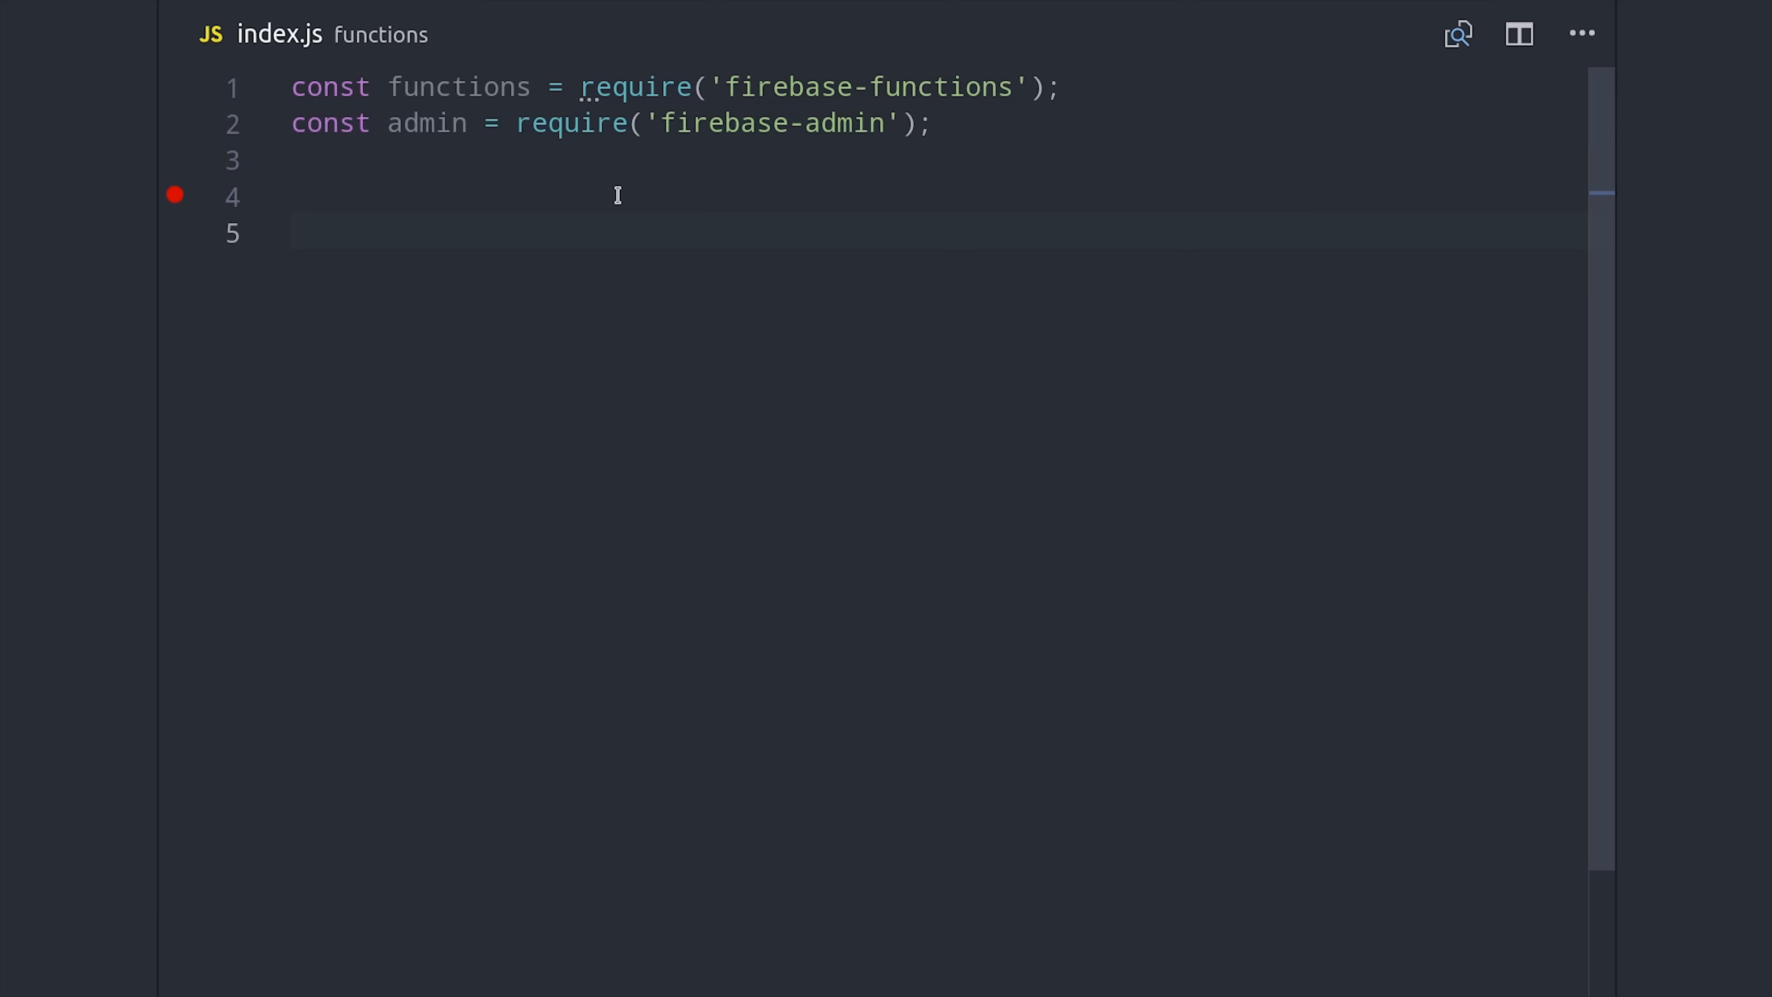
text(admin.initializeApp())
text(const db = admin.firestore();)
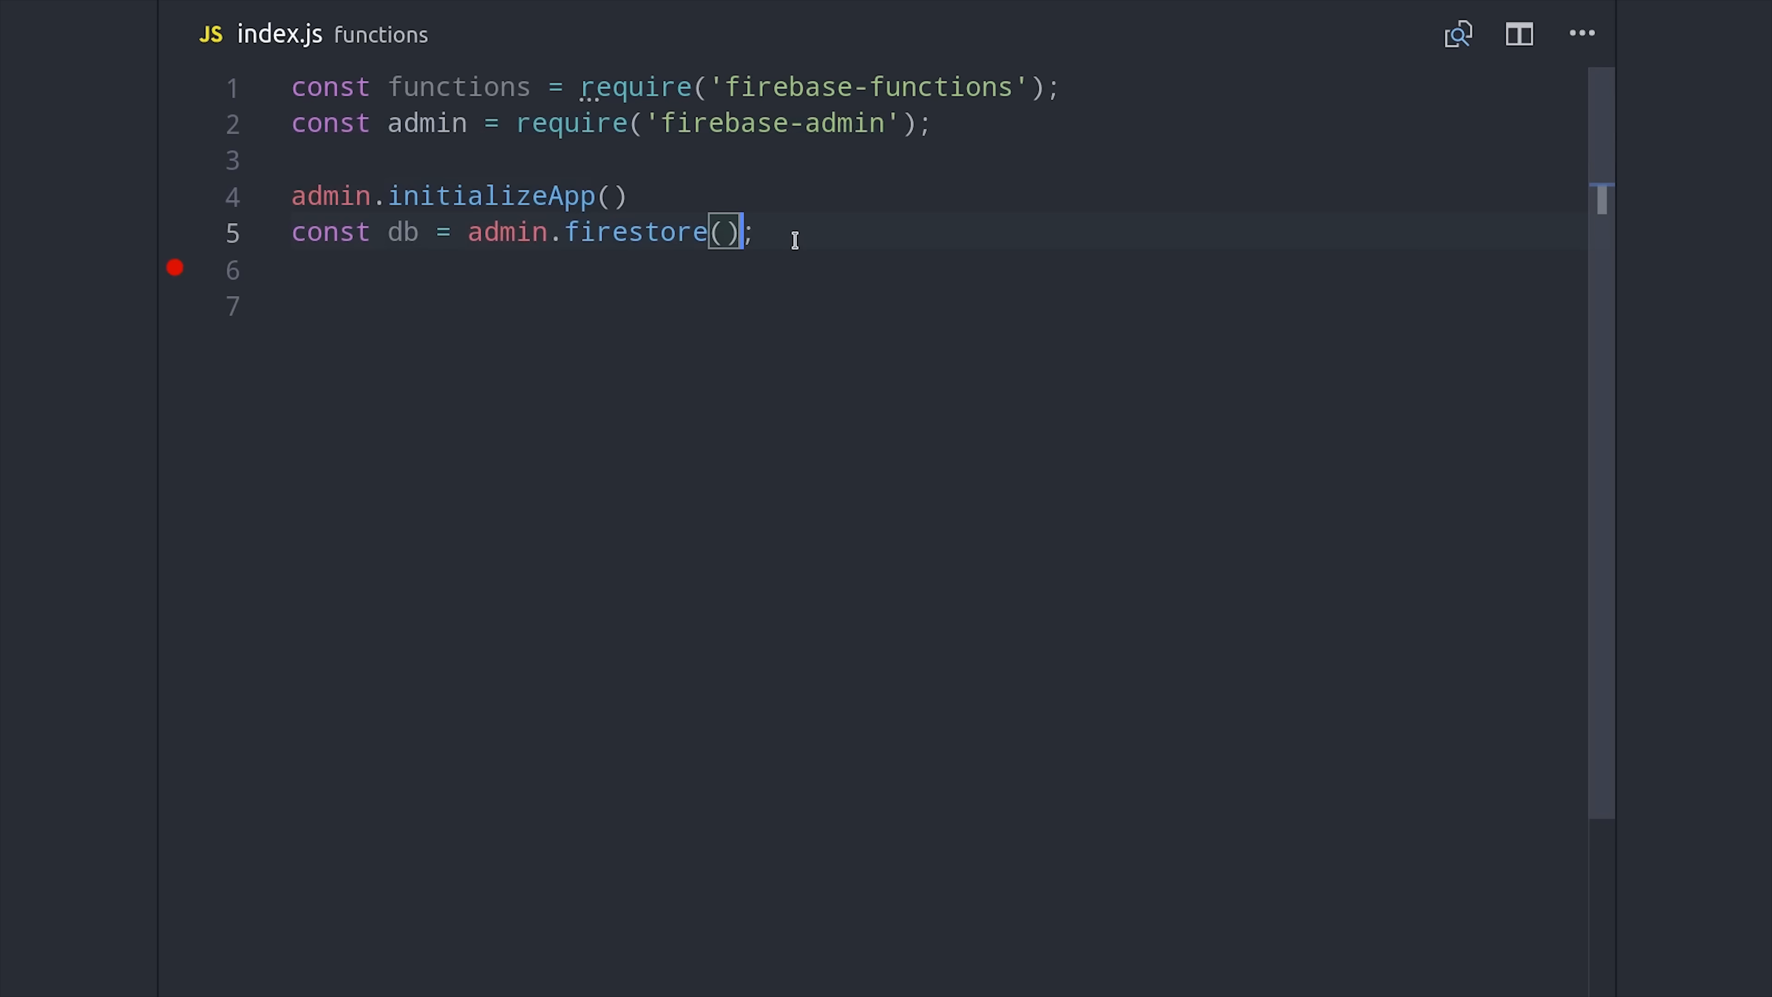
text(exports.aggregate = functions.firestore)
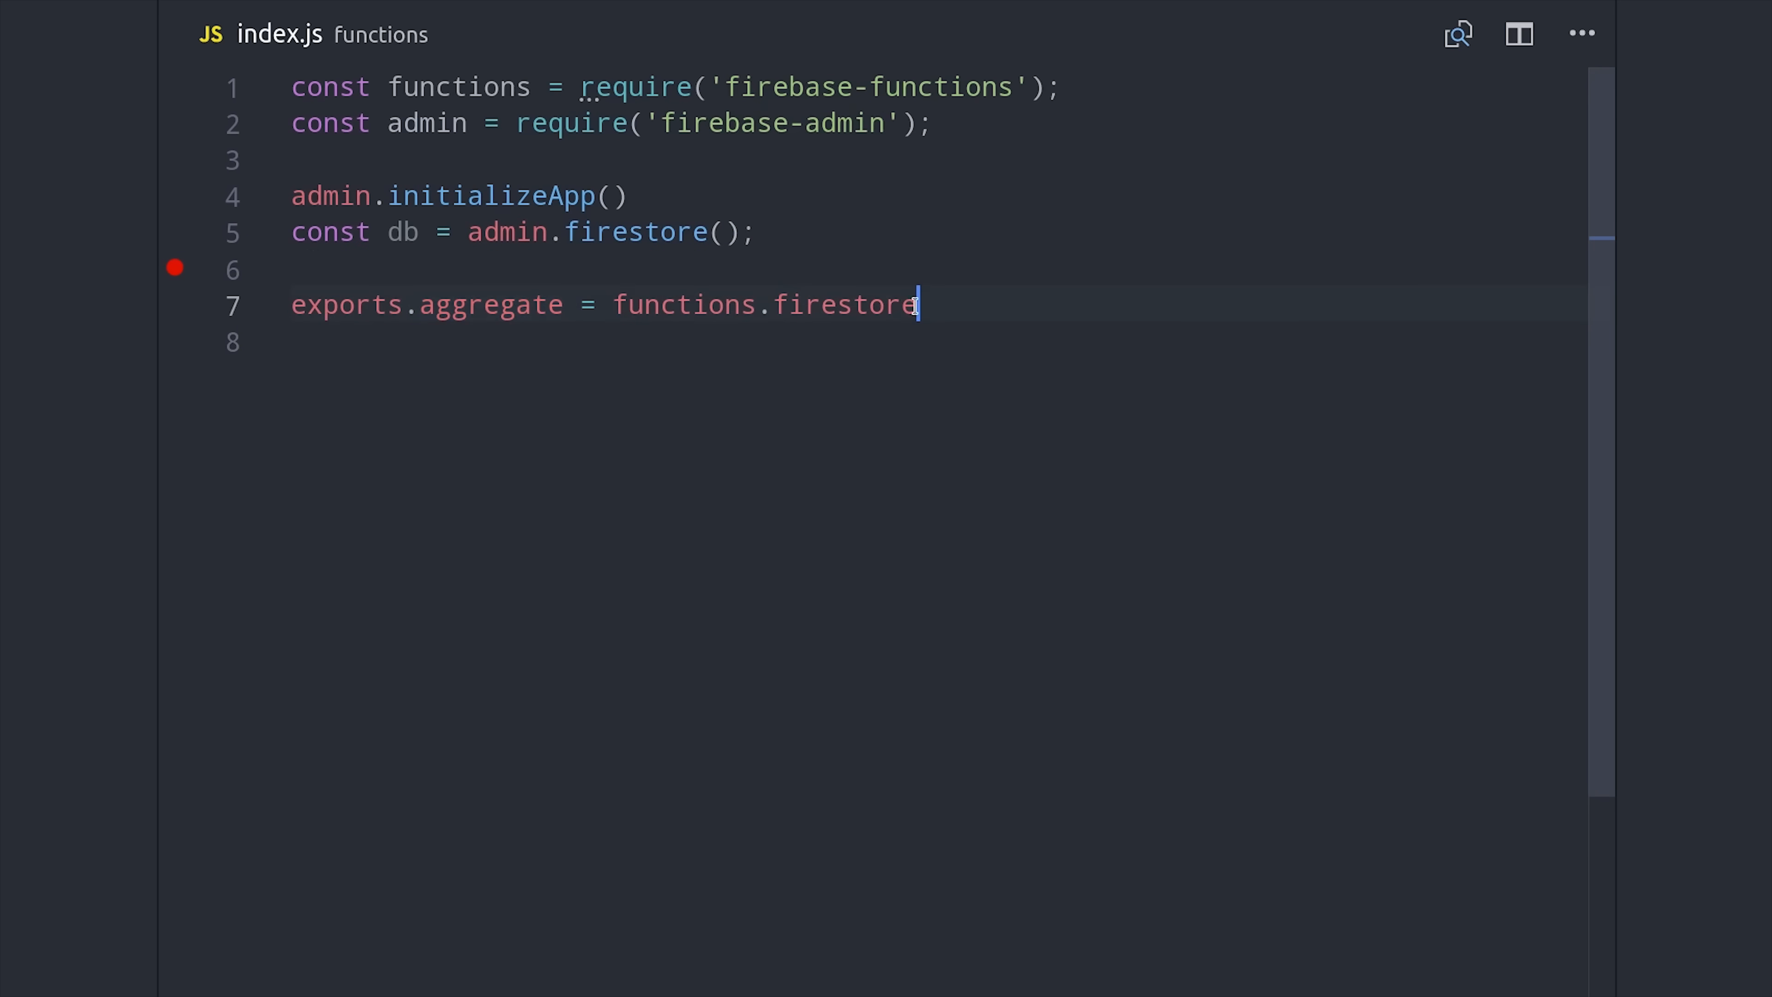
text(.document('donations/{donationId}', ).onCreate(async(snapshot, context) => {)
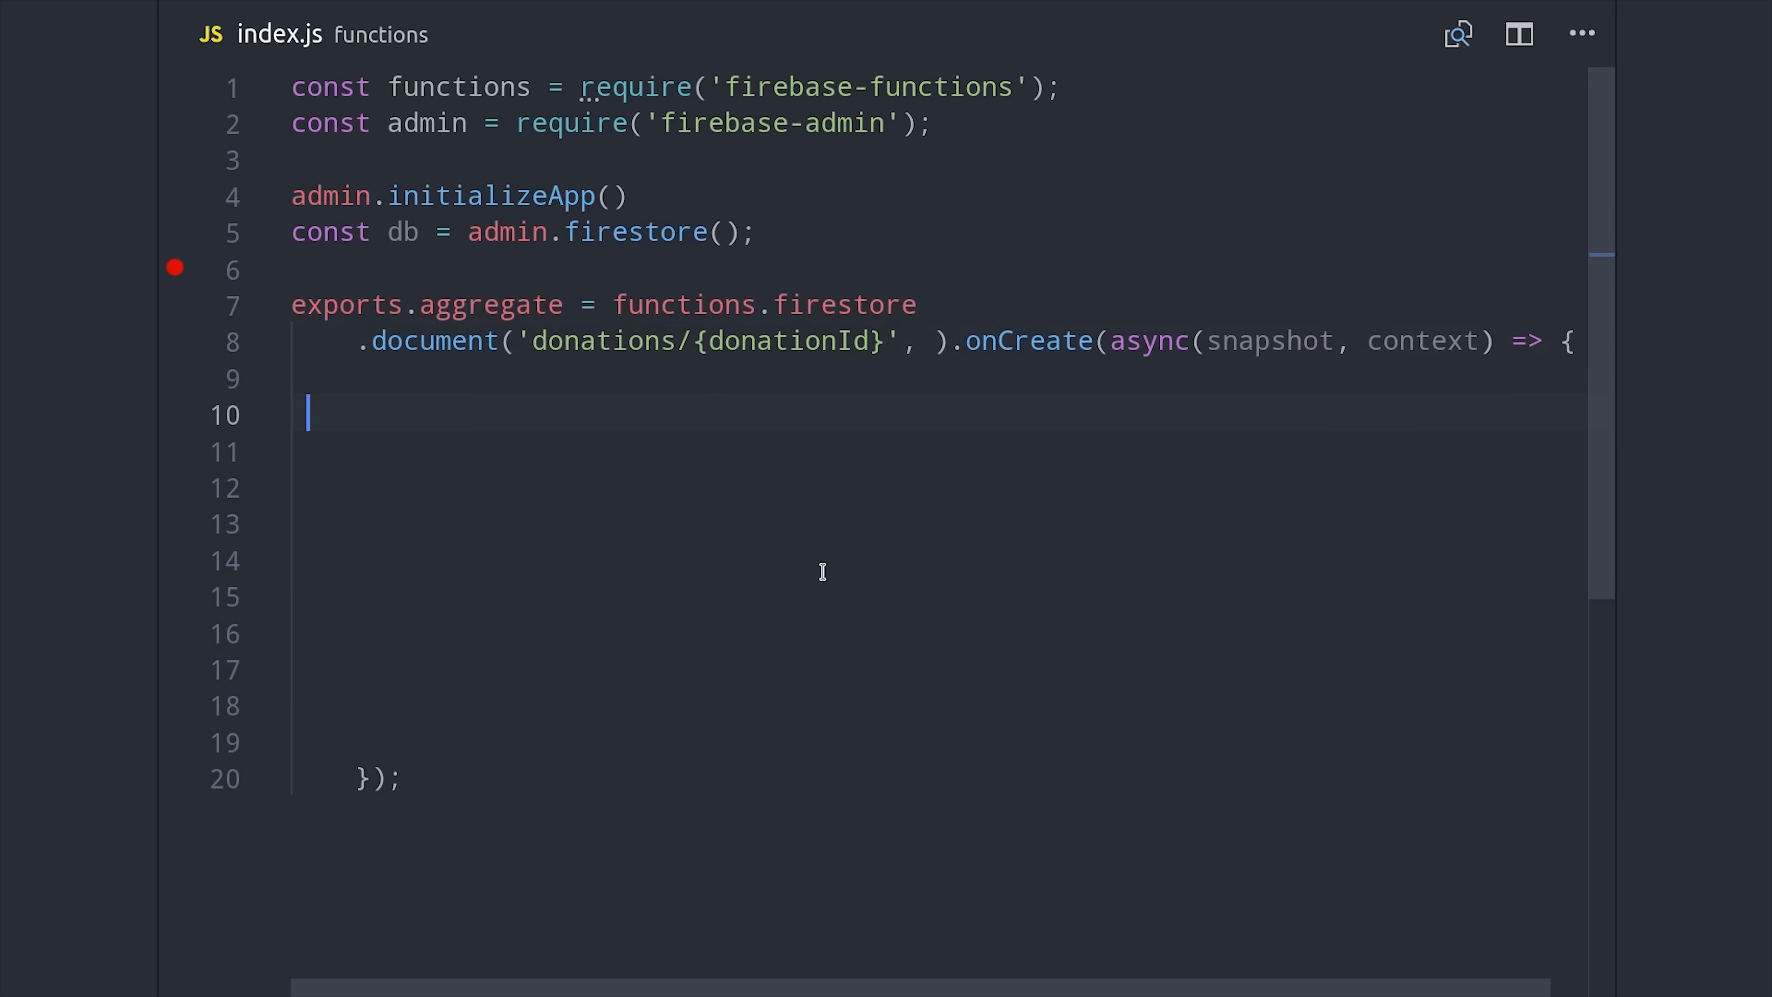
Step: Read snapshot.data() and await the aggregation/donations document into aggData, adding an 'Aggregate New Data' comment
text(const donation = snapshot.data();)
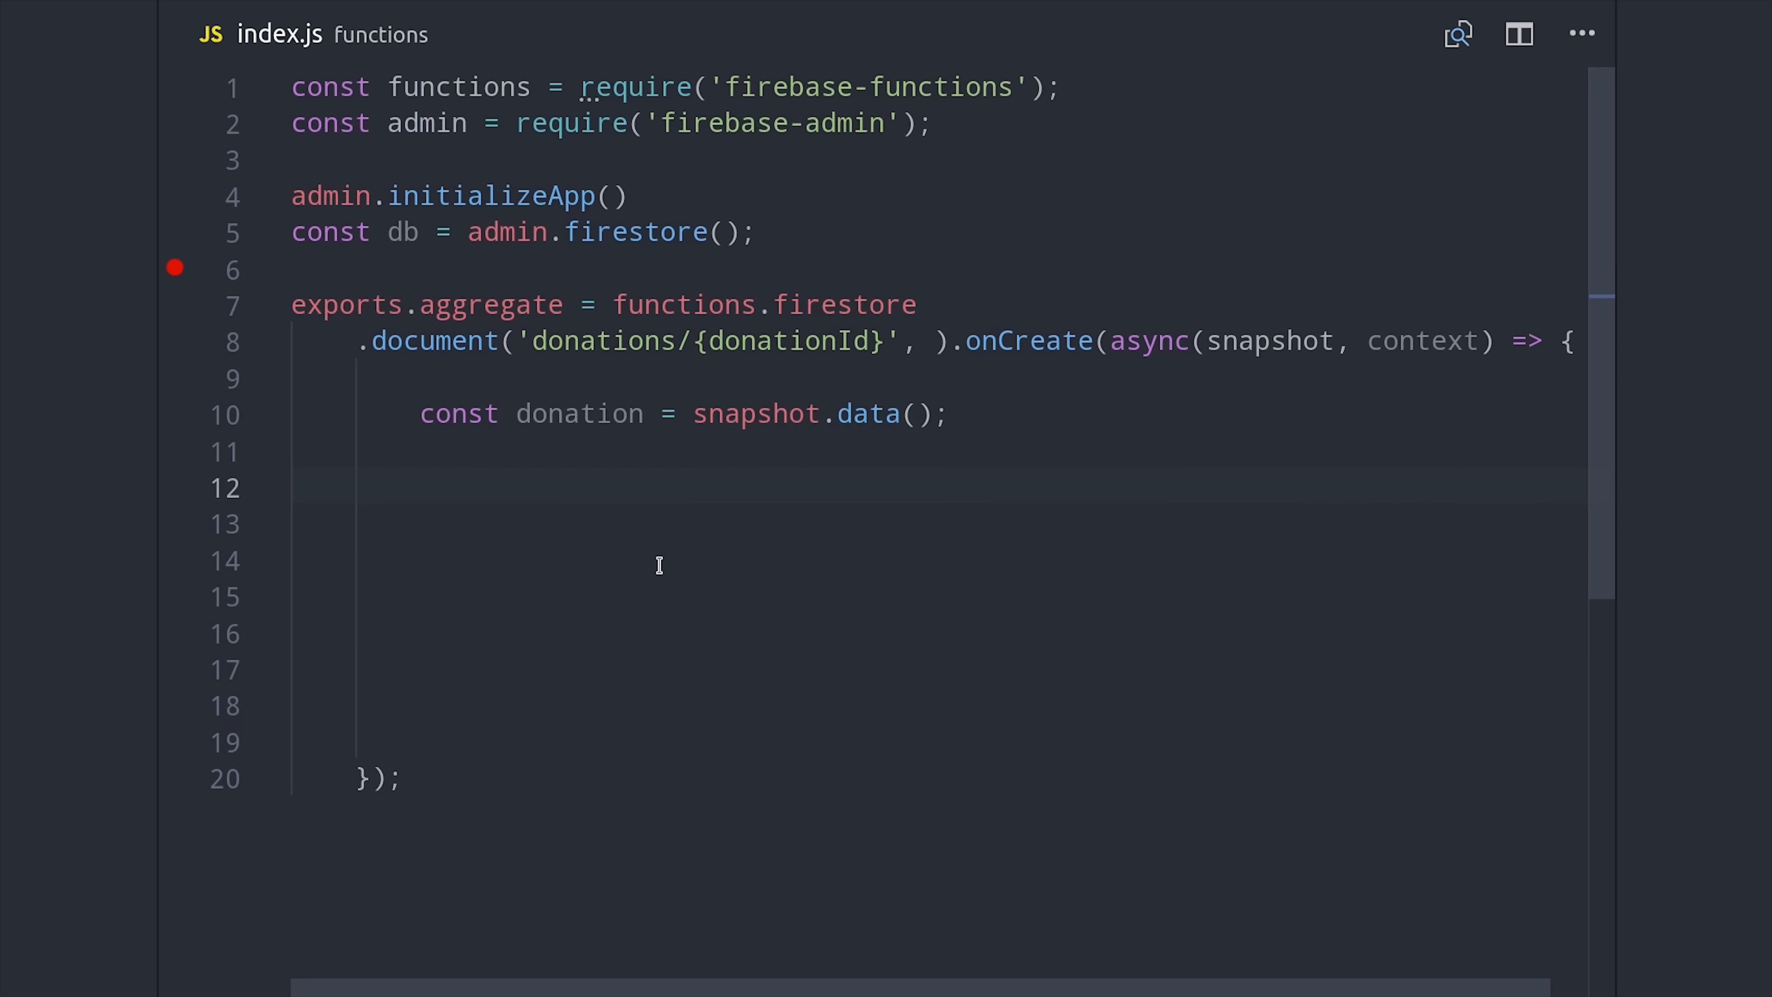
text(const aggRef)
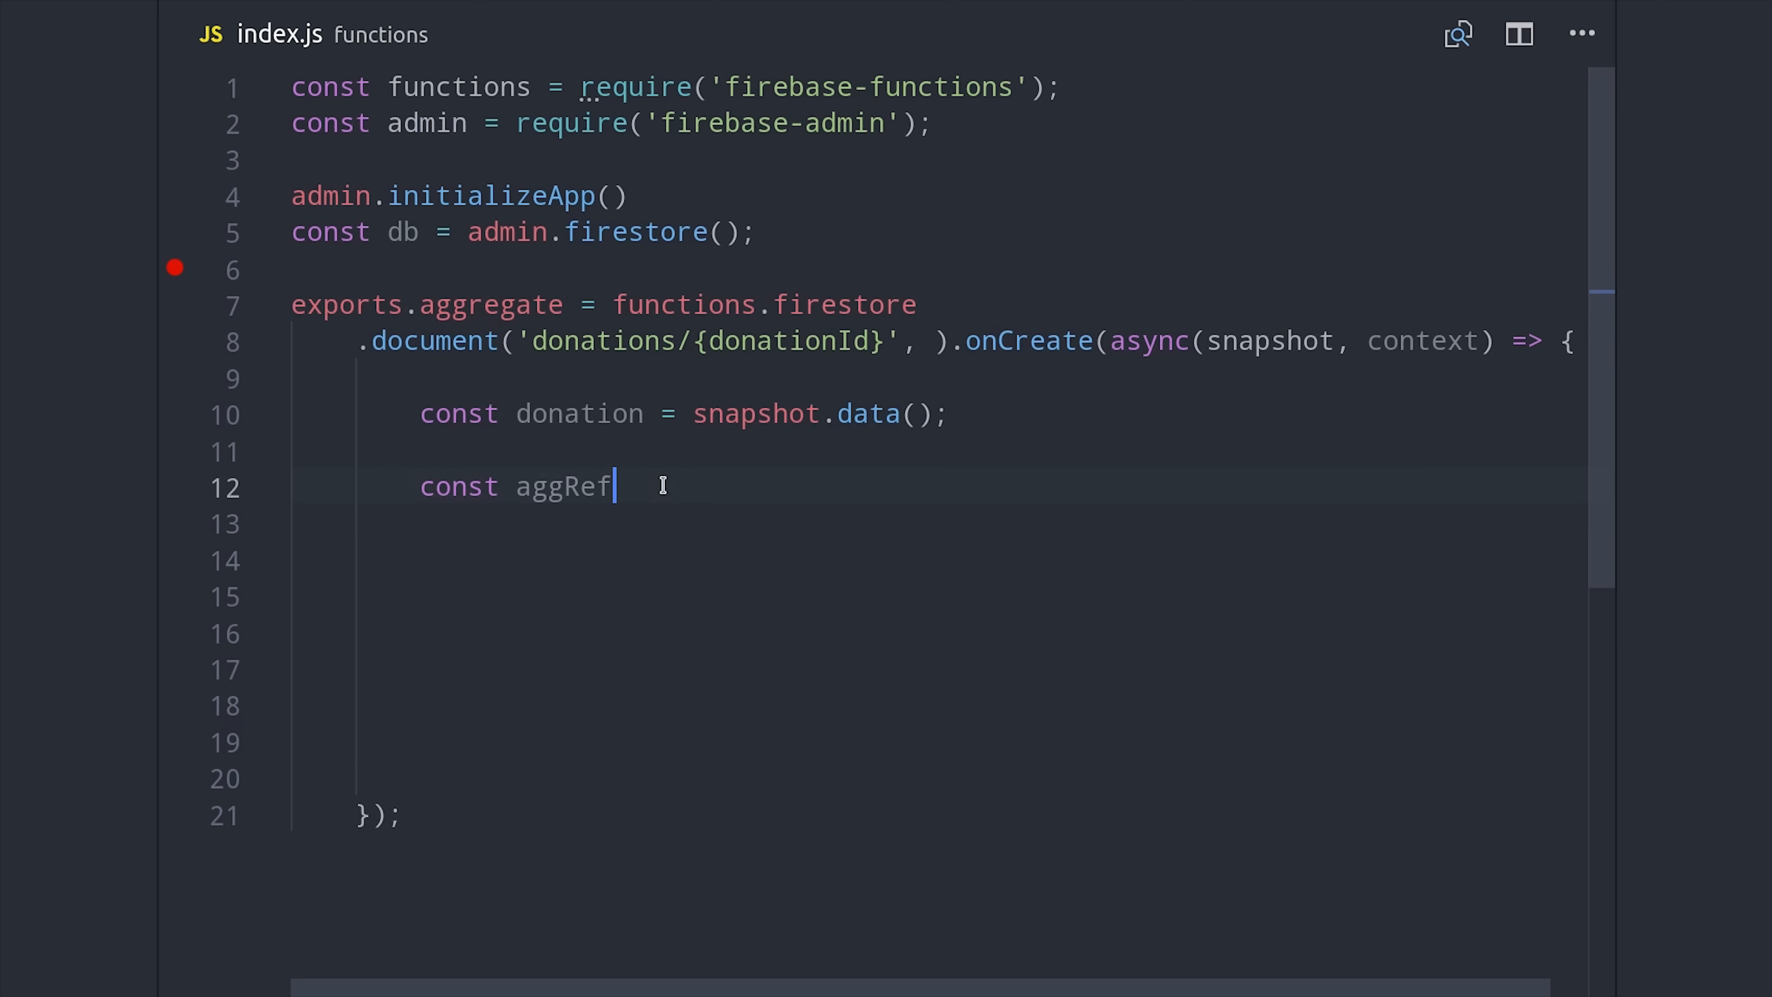
text(= db.doc('');)
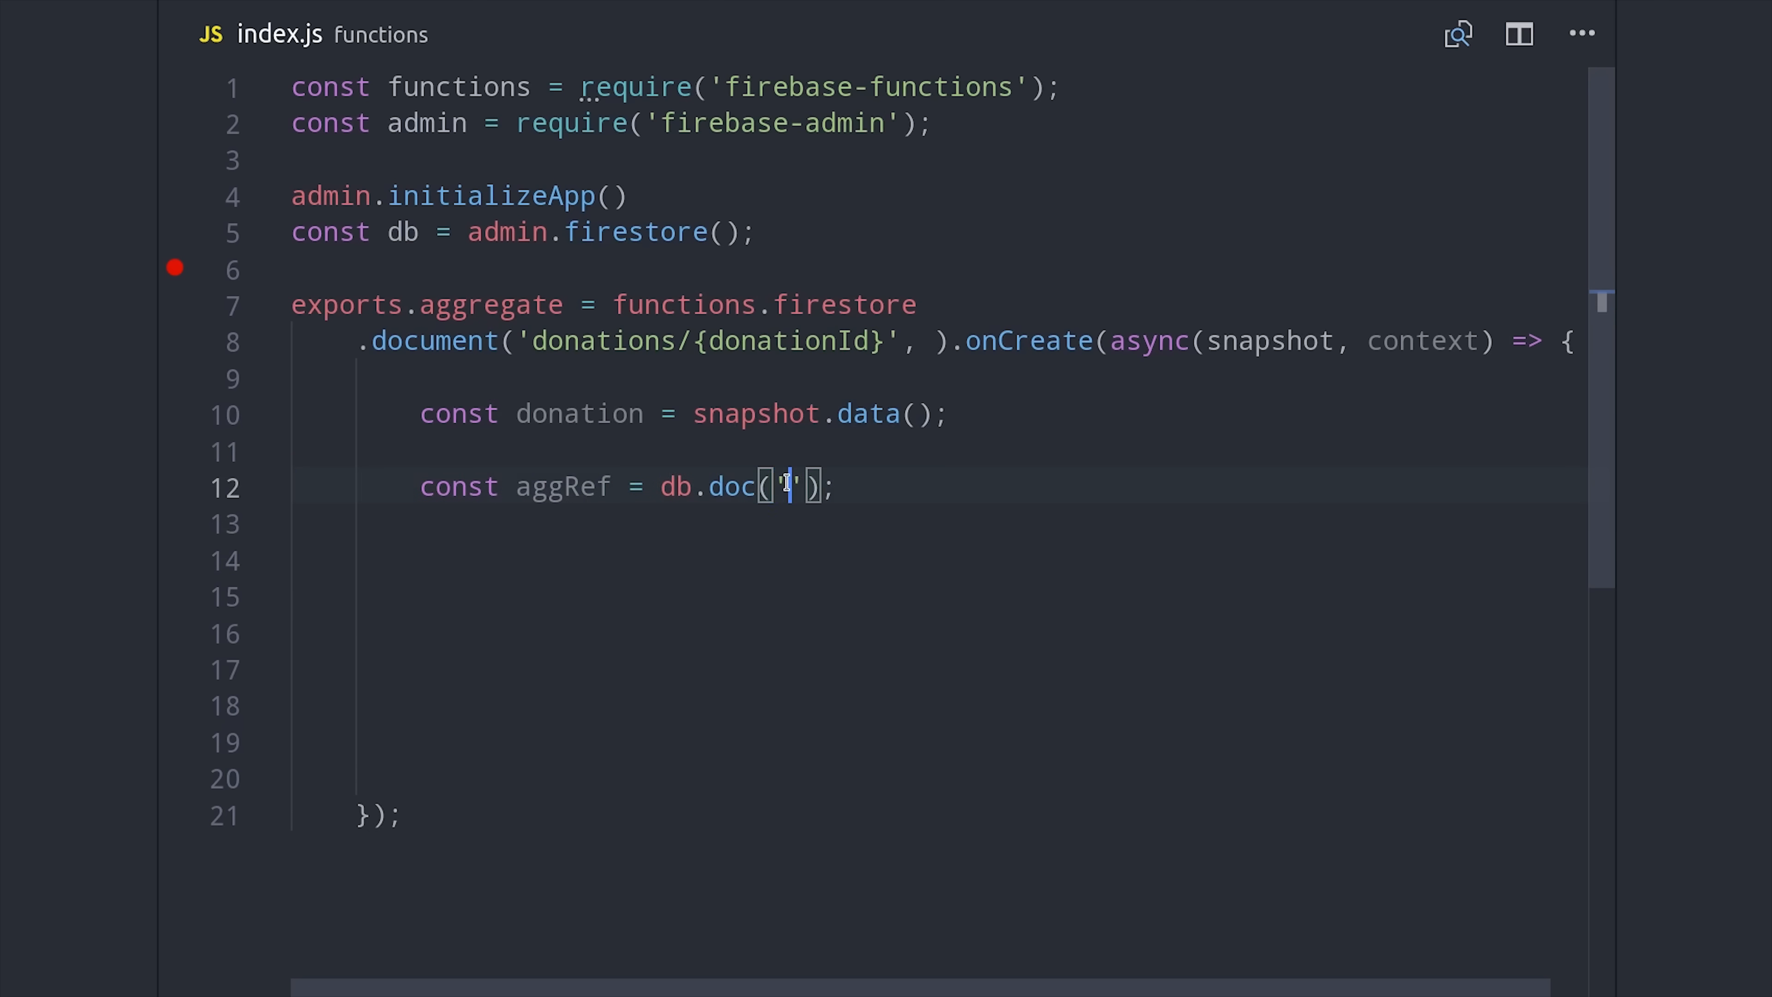
text(aggregation/donations)
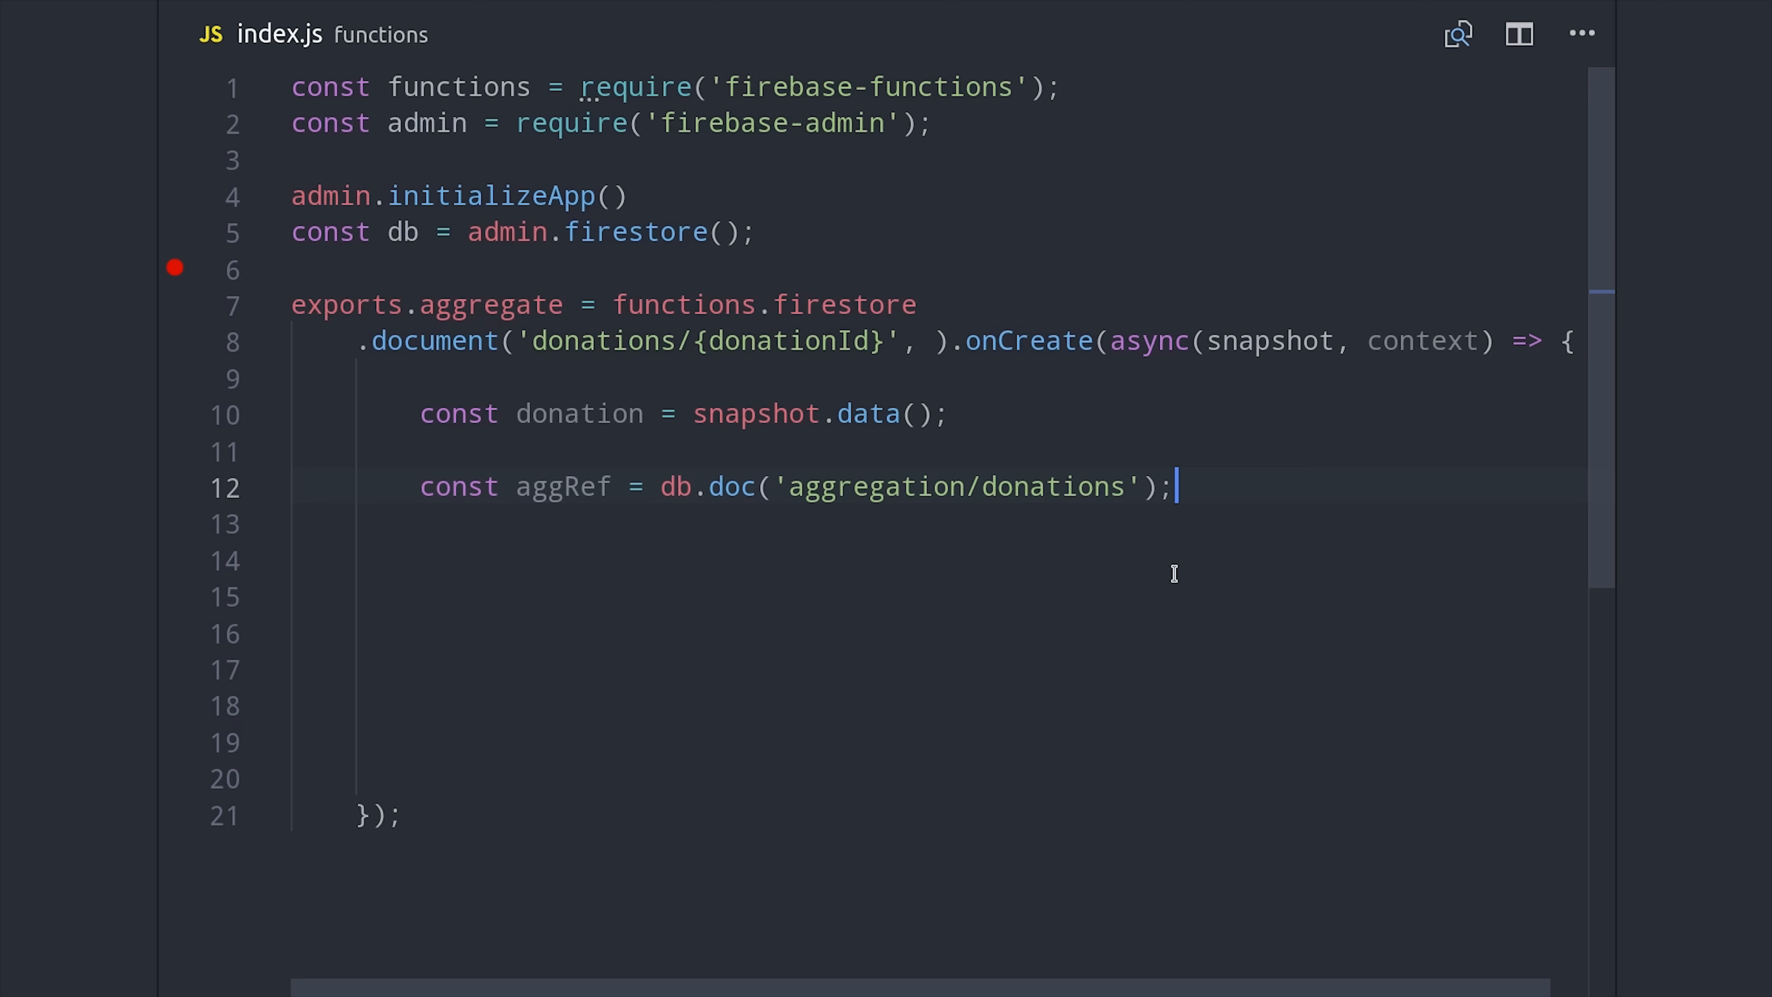
text(const aggDoc)
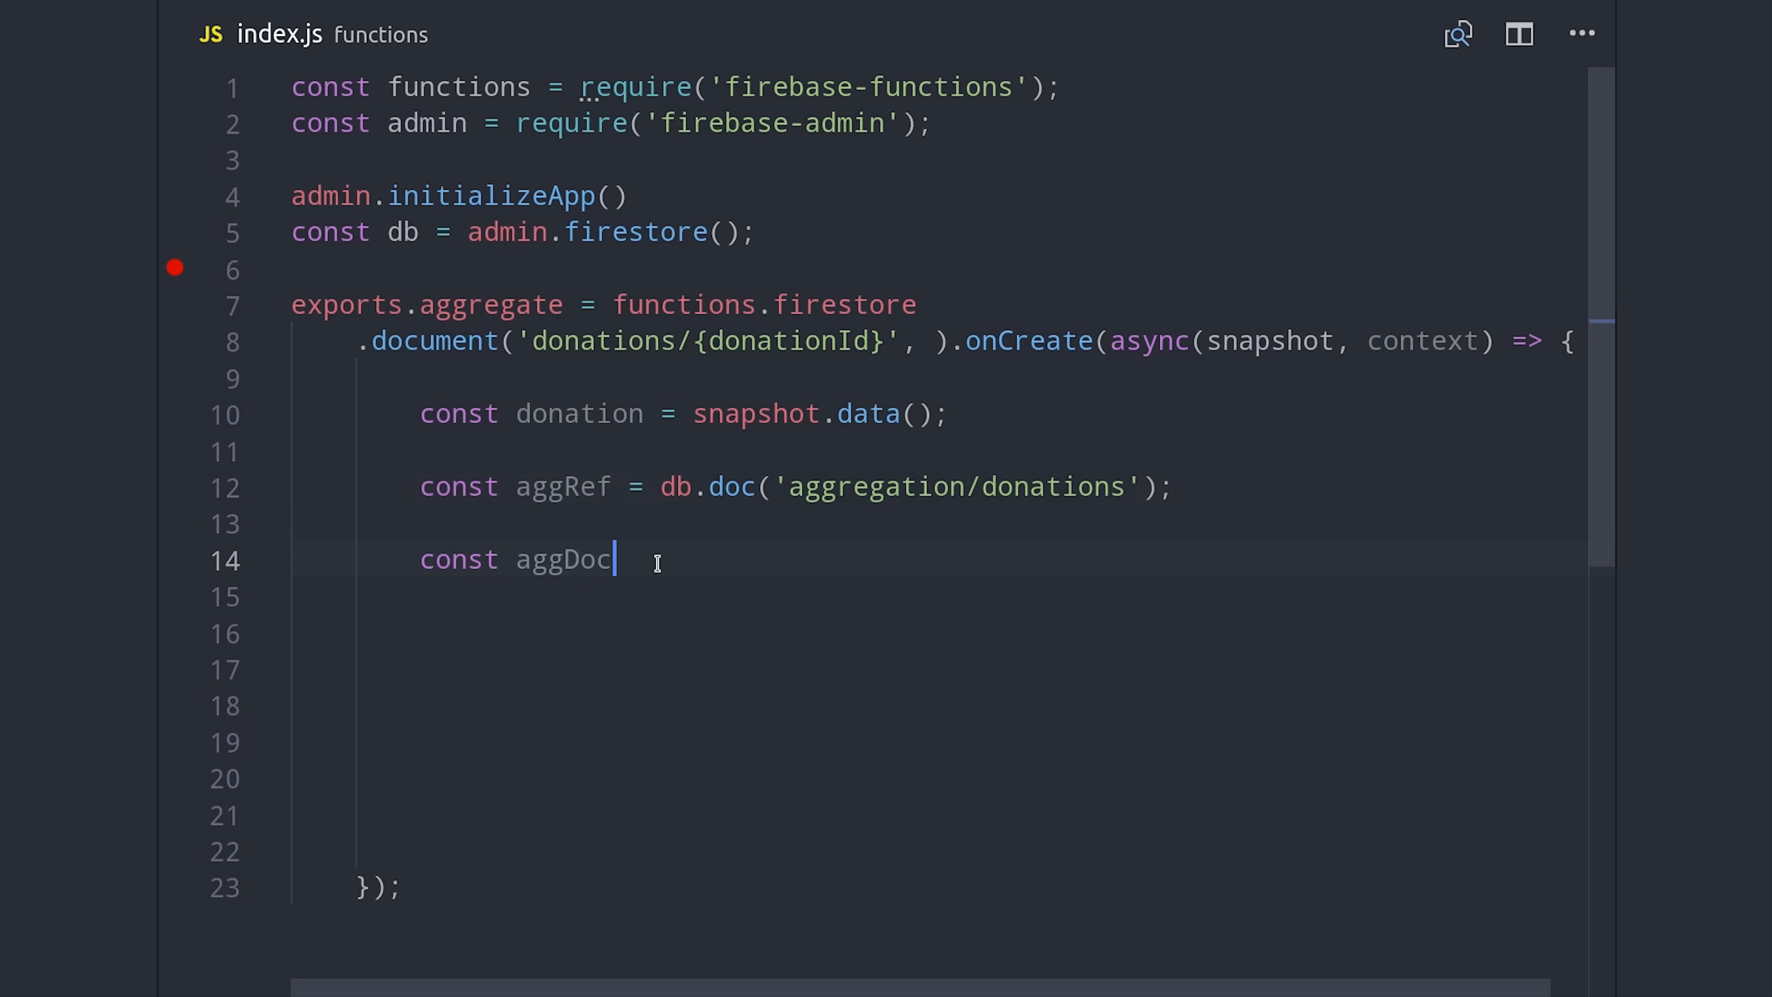
text(= await aggRef)
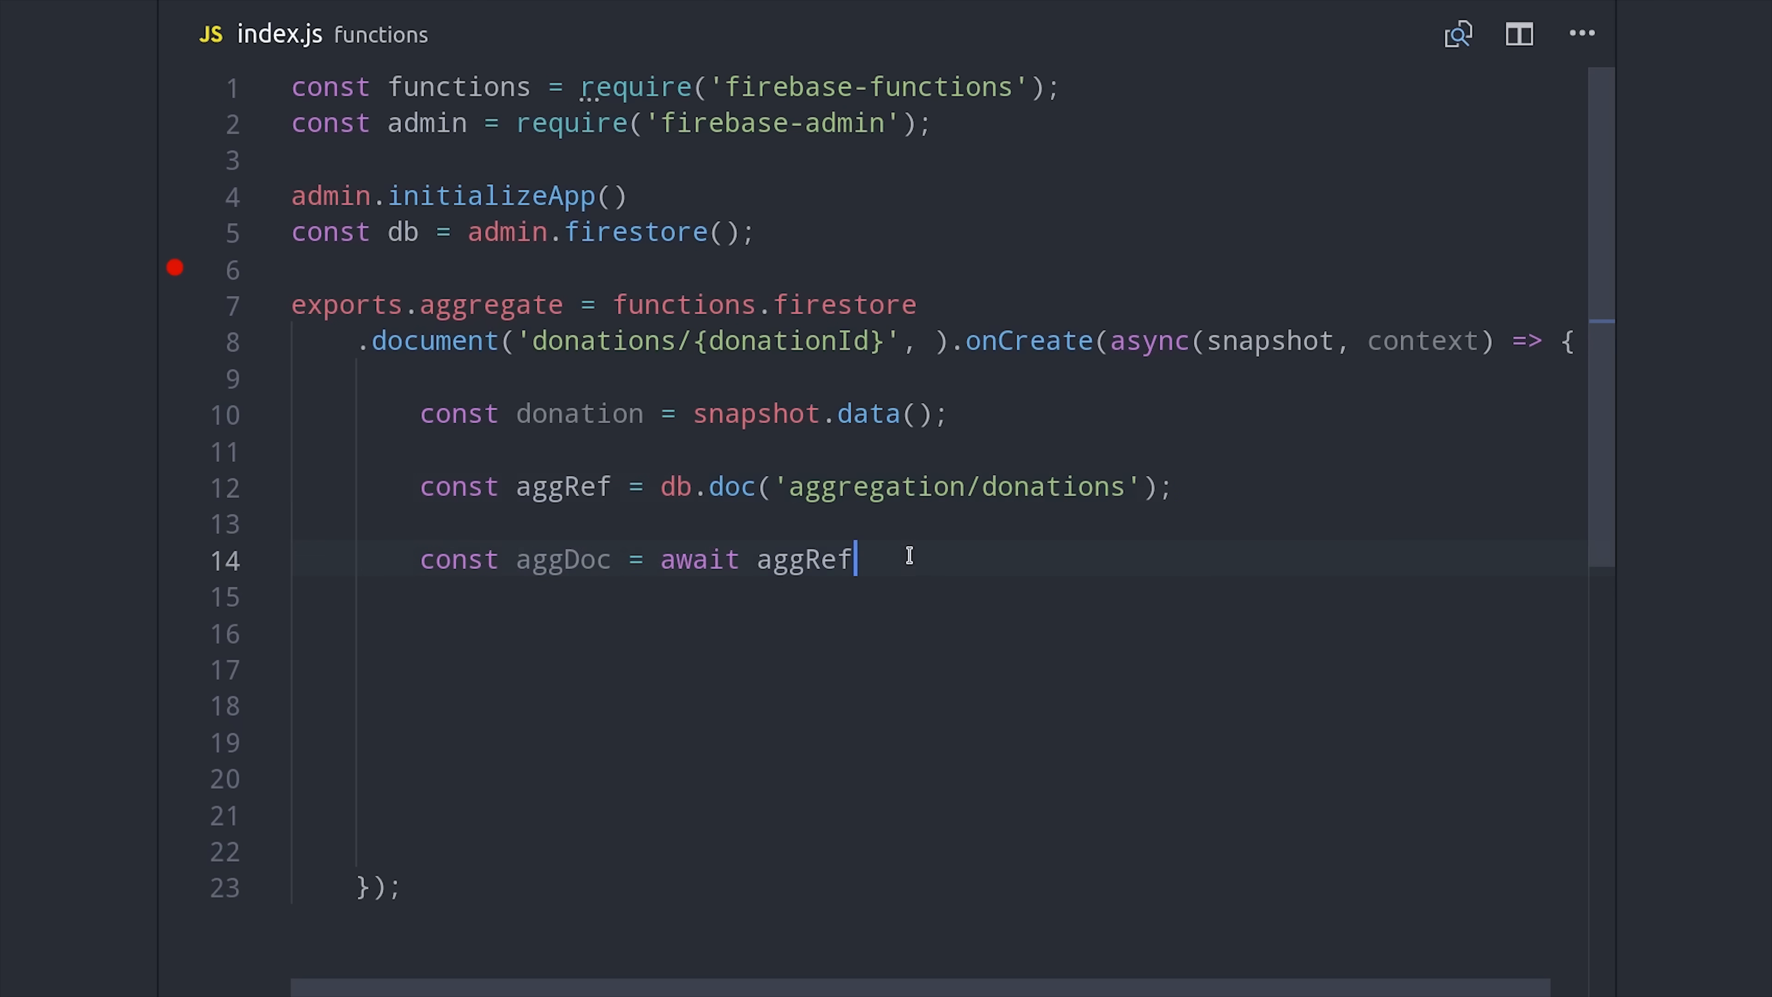
text(.get();)
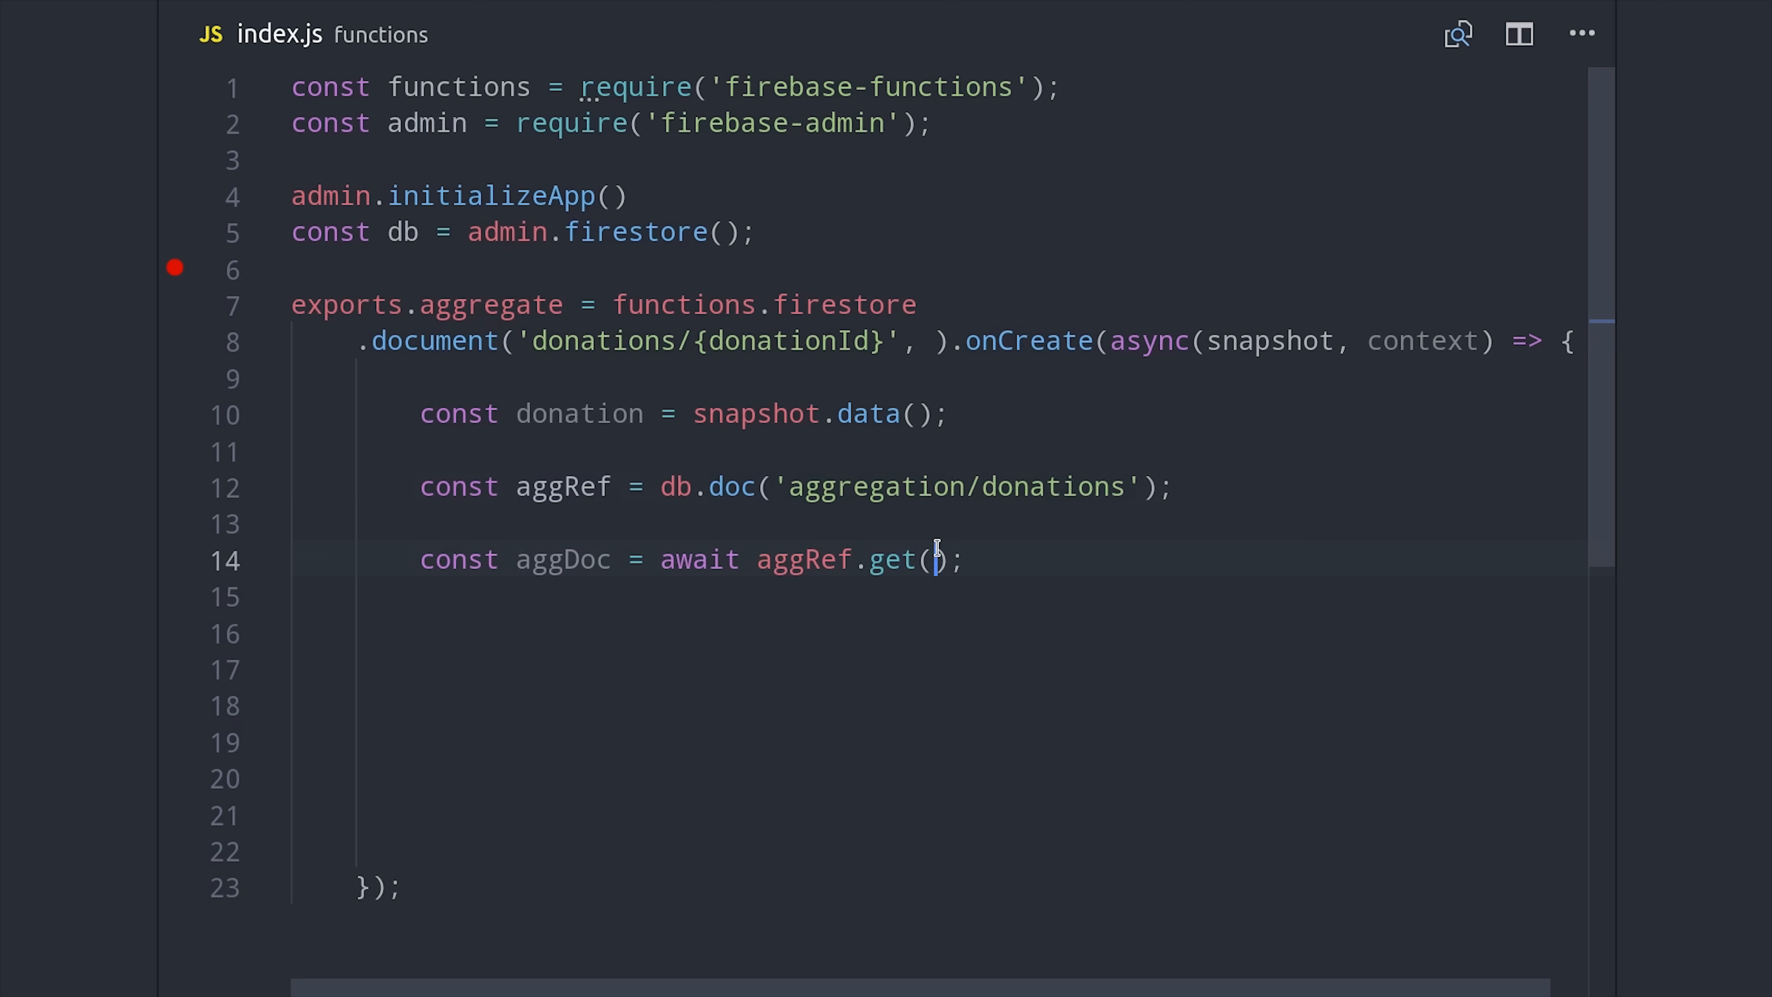
text(const aggData)
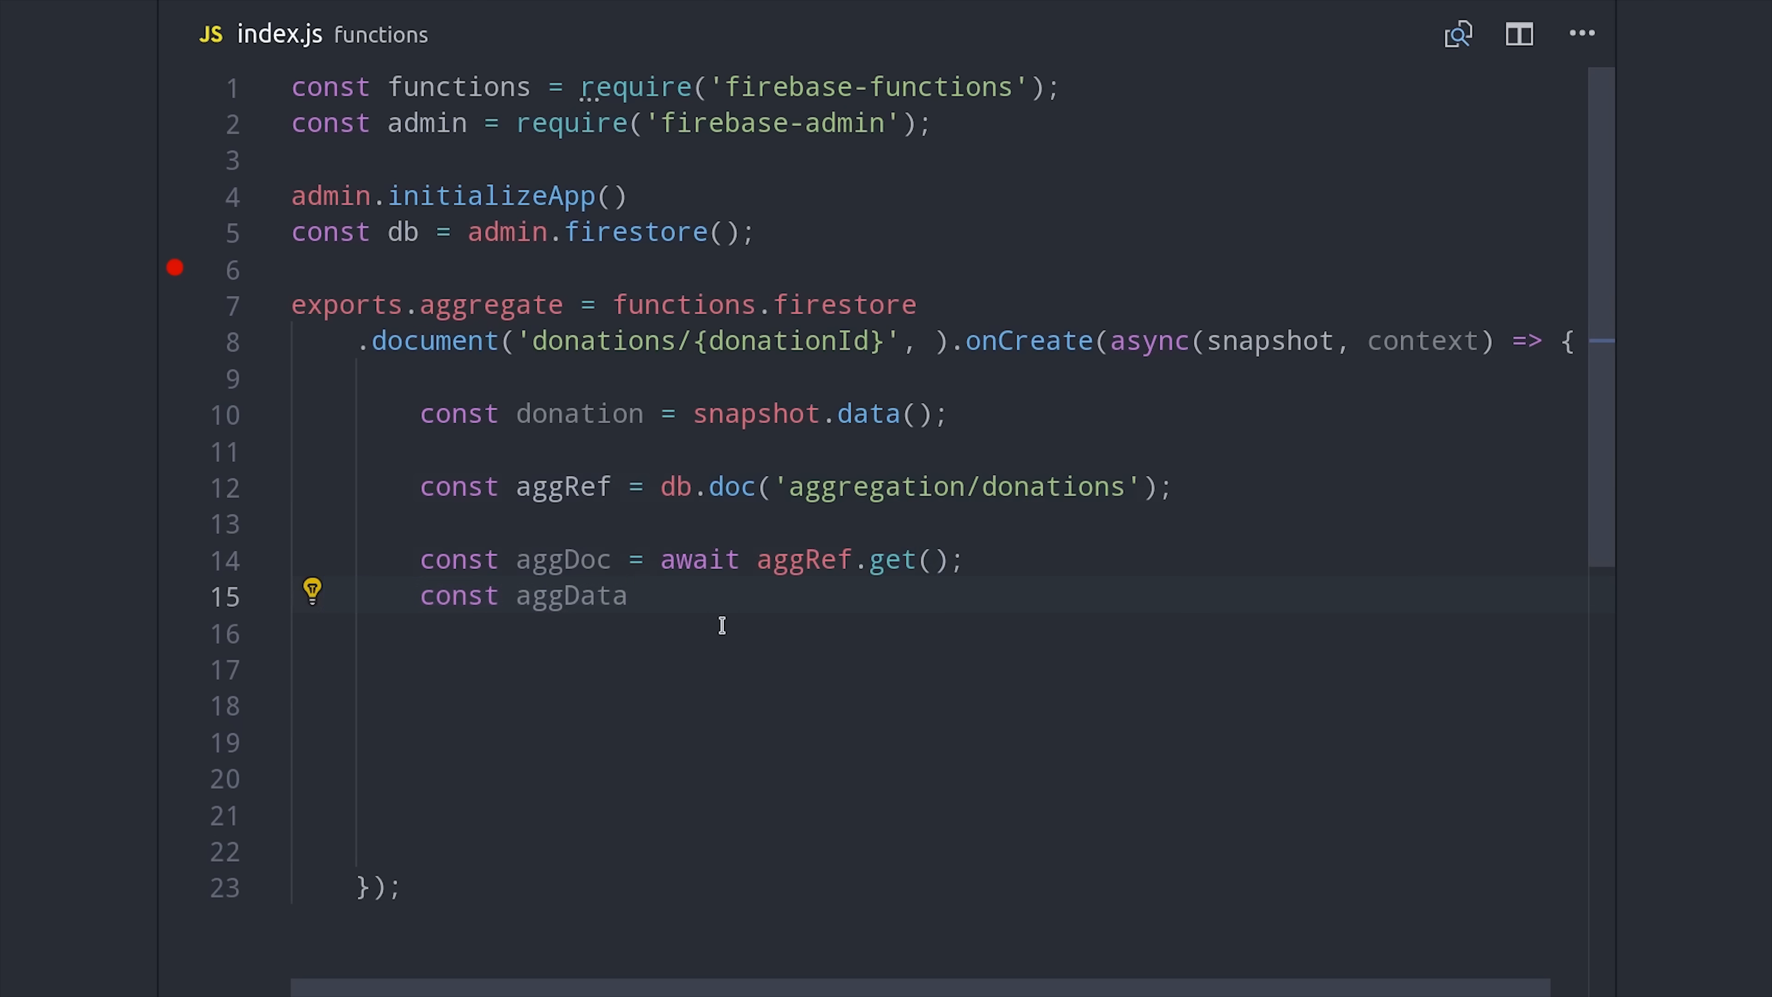
text(= aggDoc.data();)
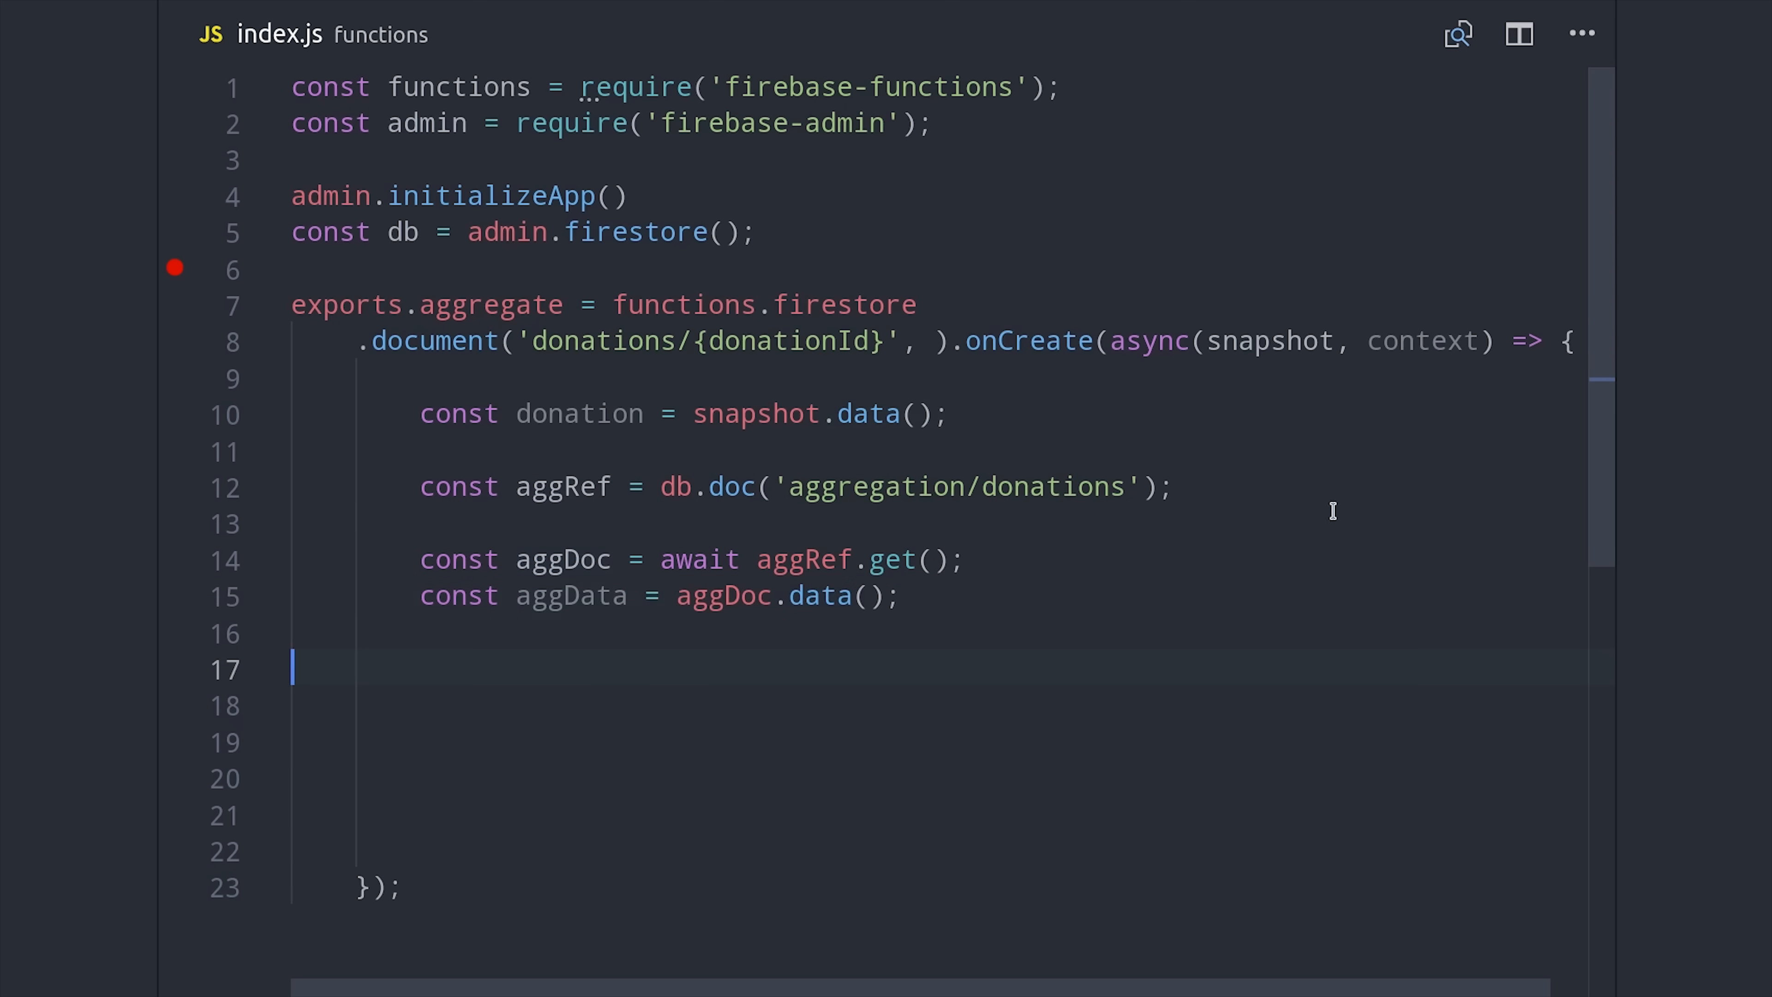
text(// Aggregate New Data)
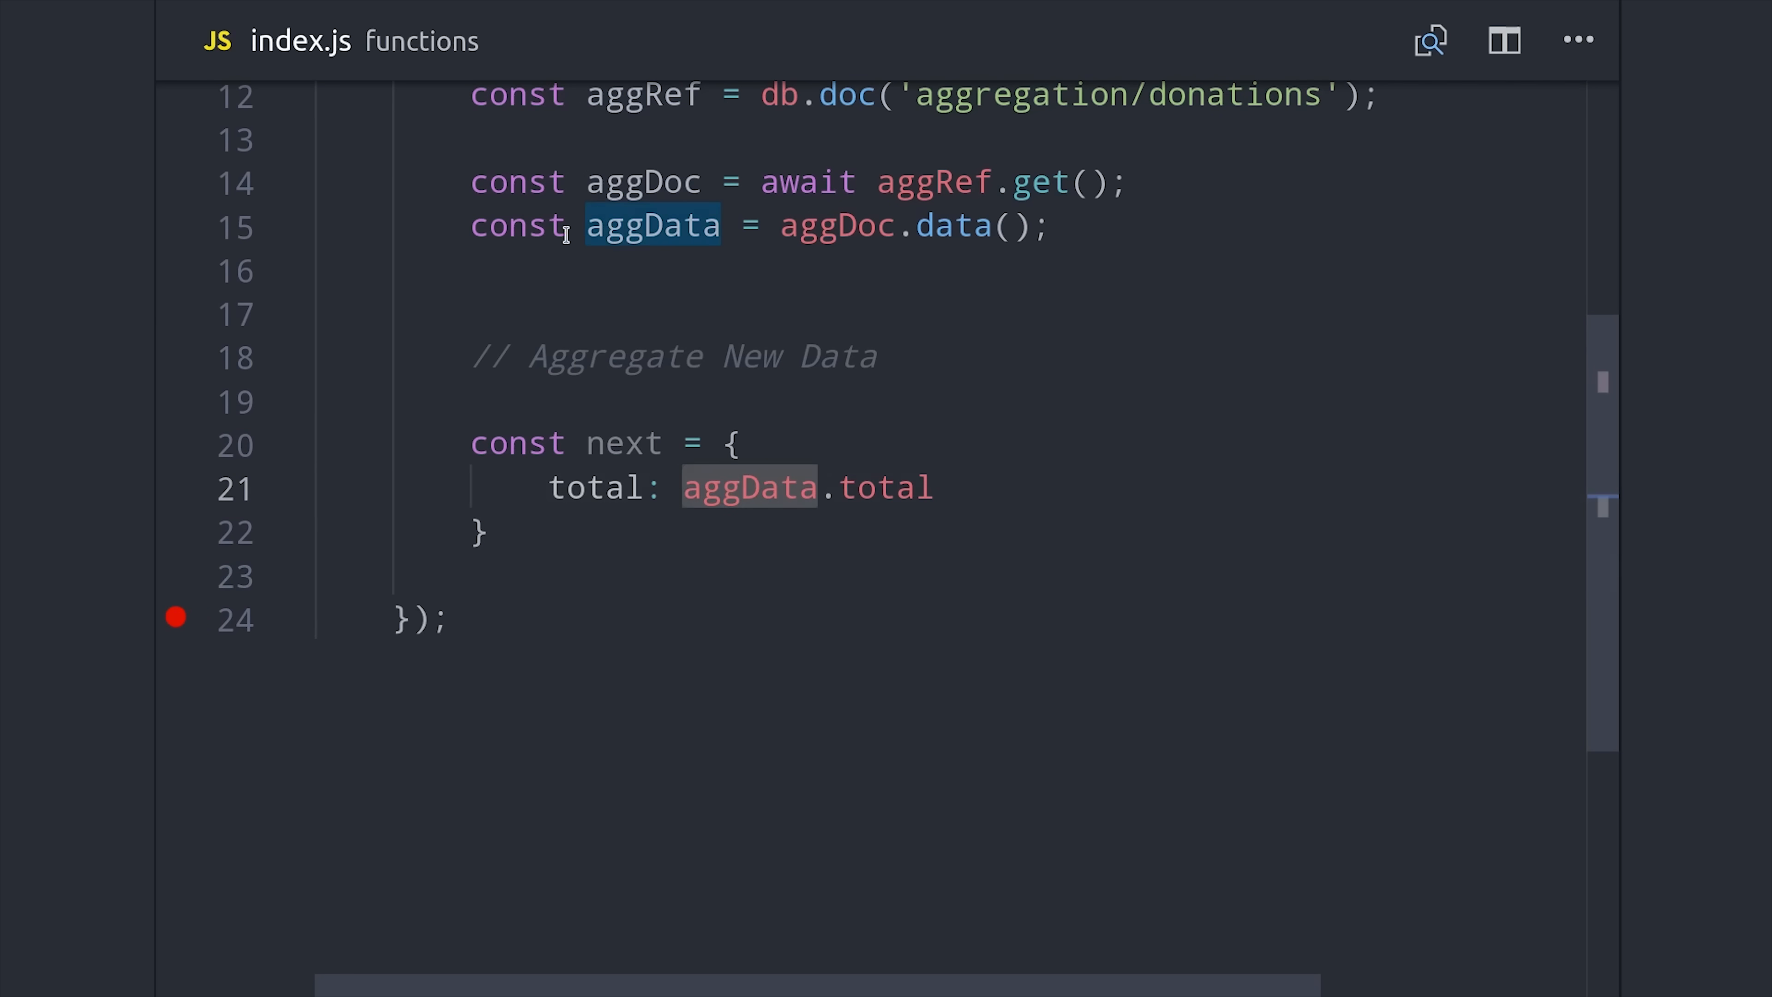
Step: Add donation.amount to the next total and return aggRef.set(next) from the function
text(+ donation.amount,)
text(count: aggData.count + 1,)
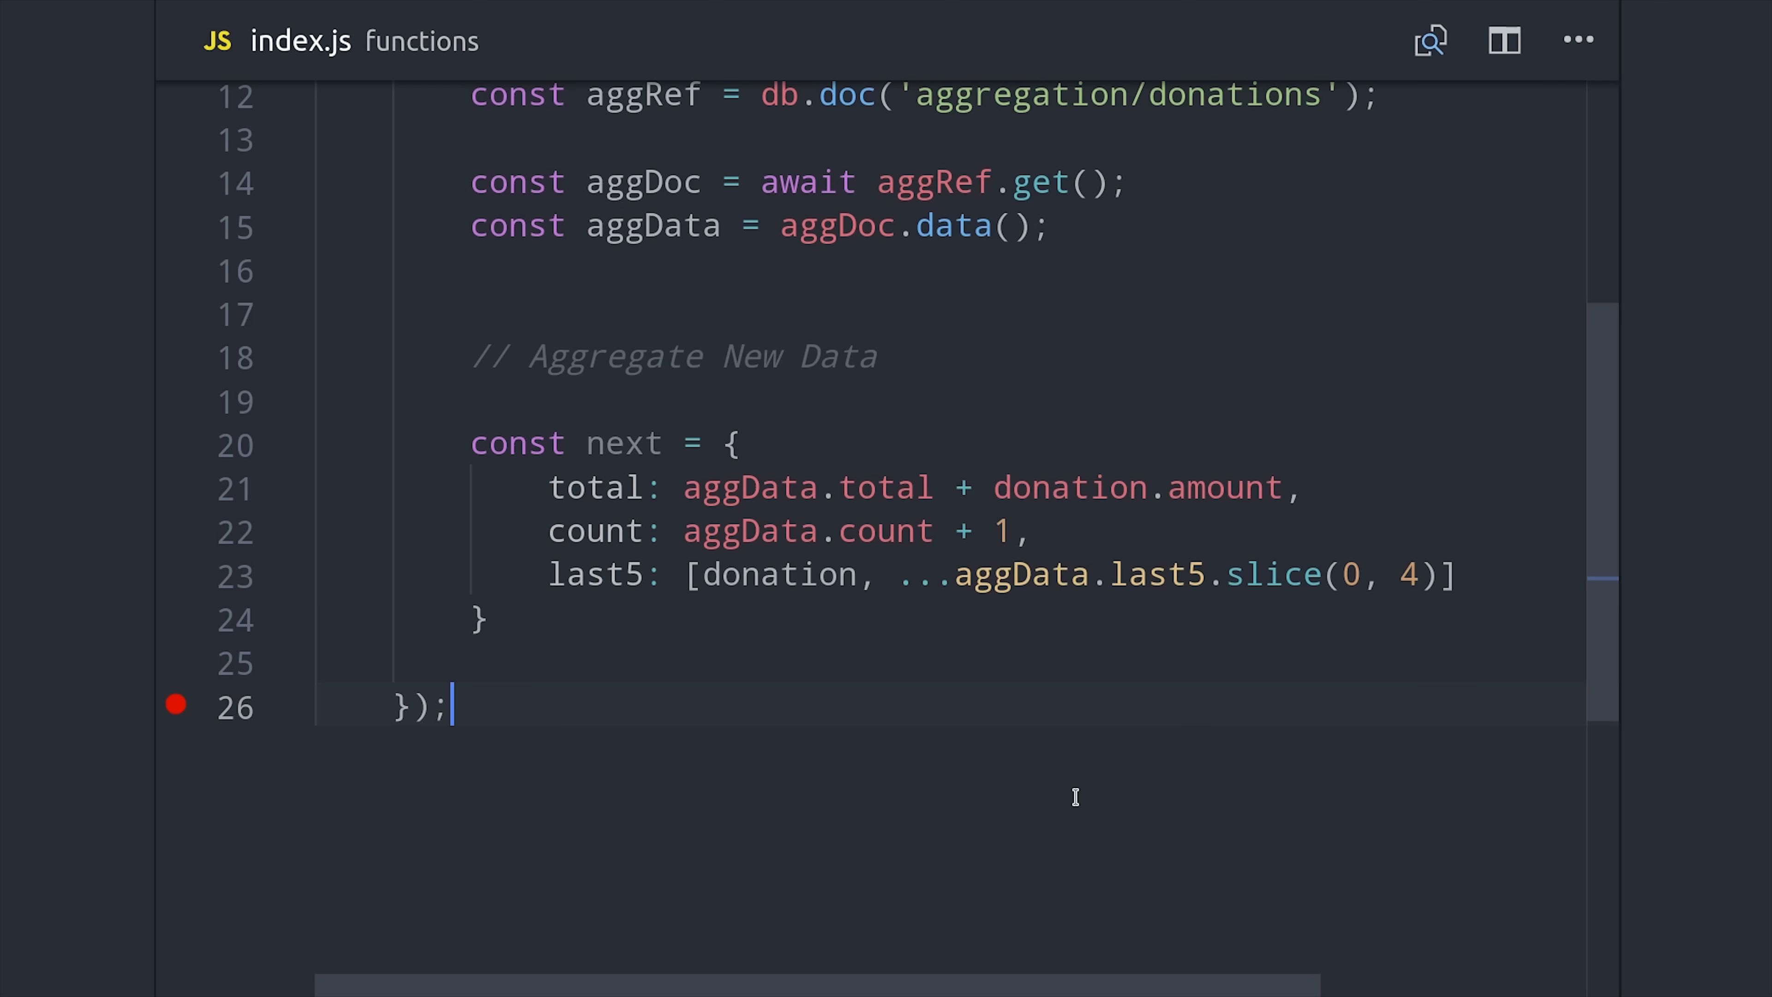
text(return aggRef.set())
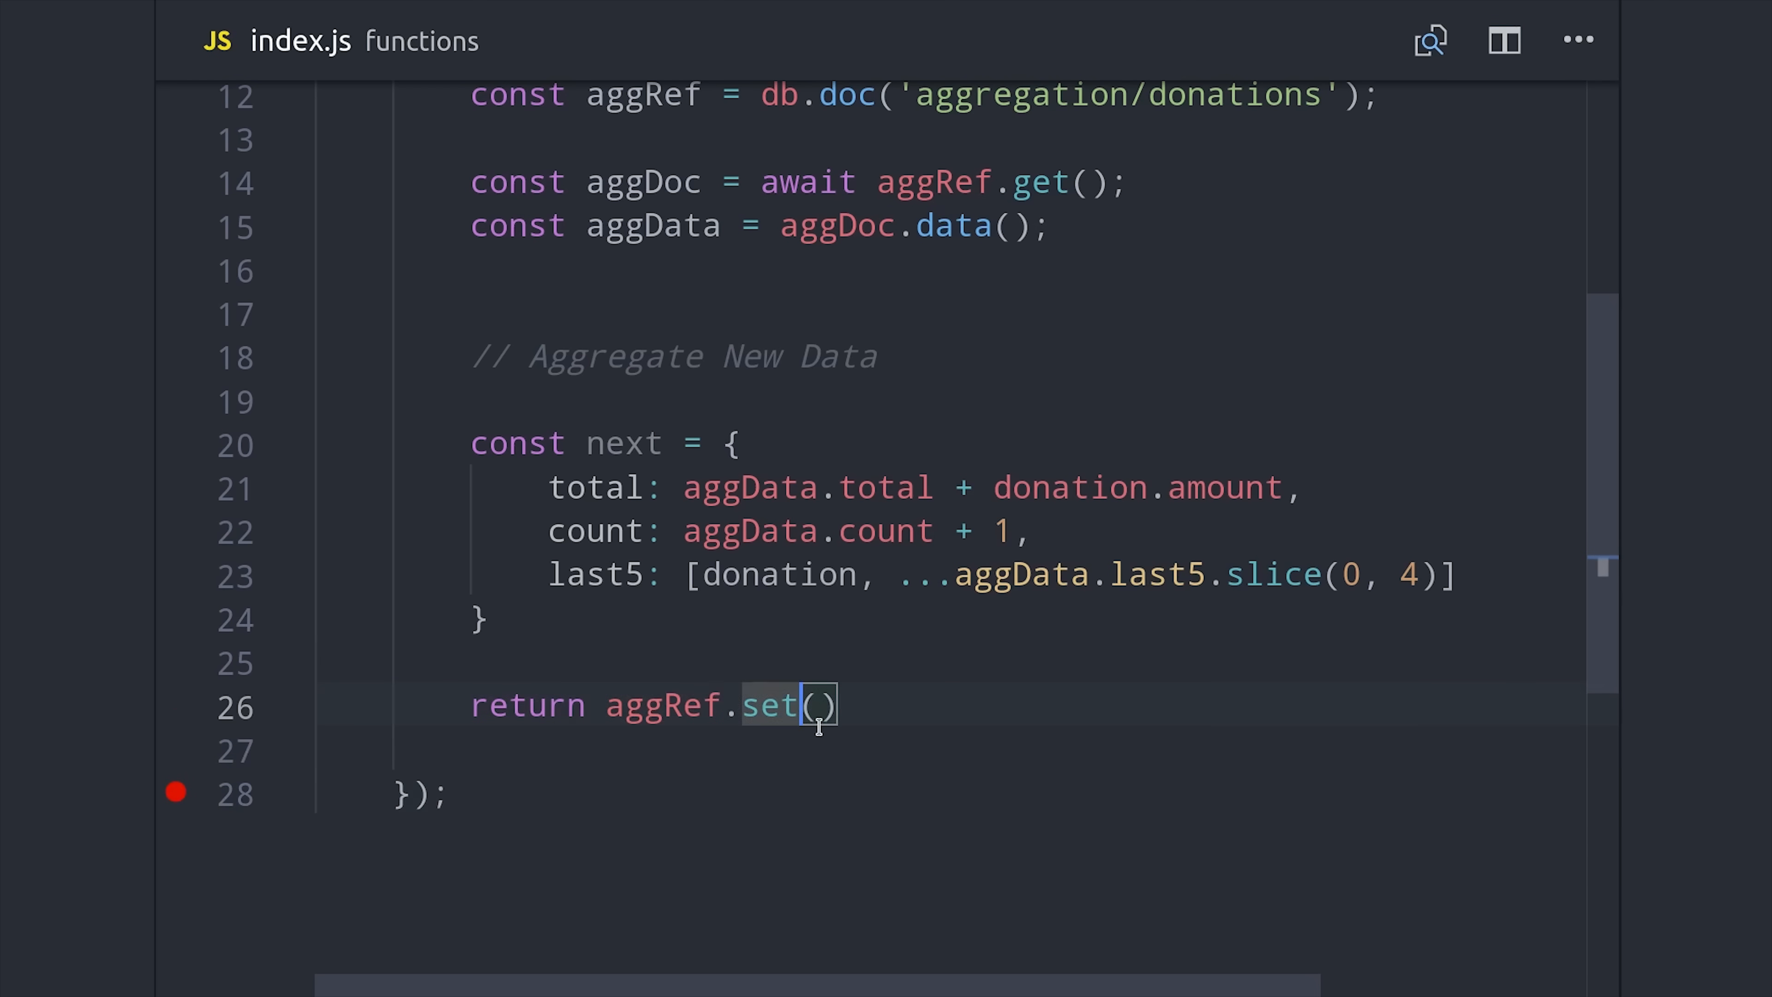
text(next)
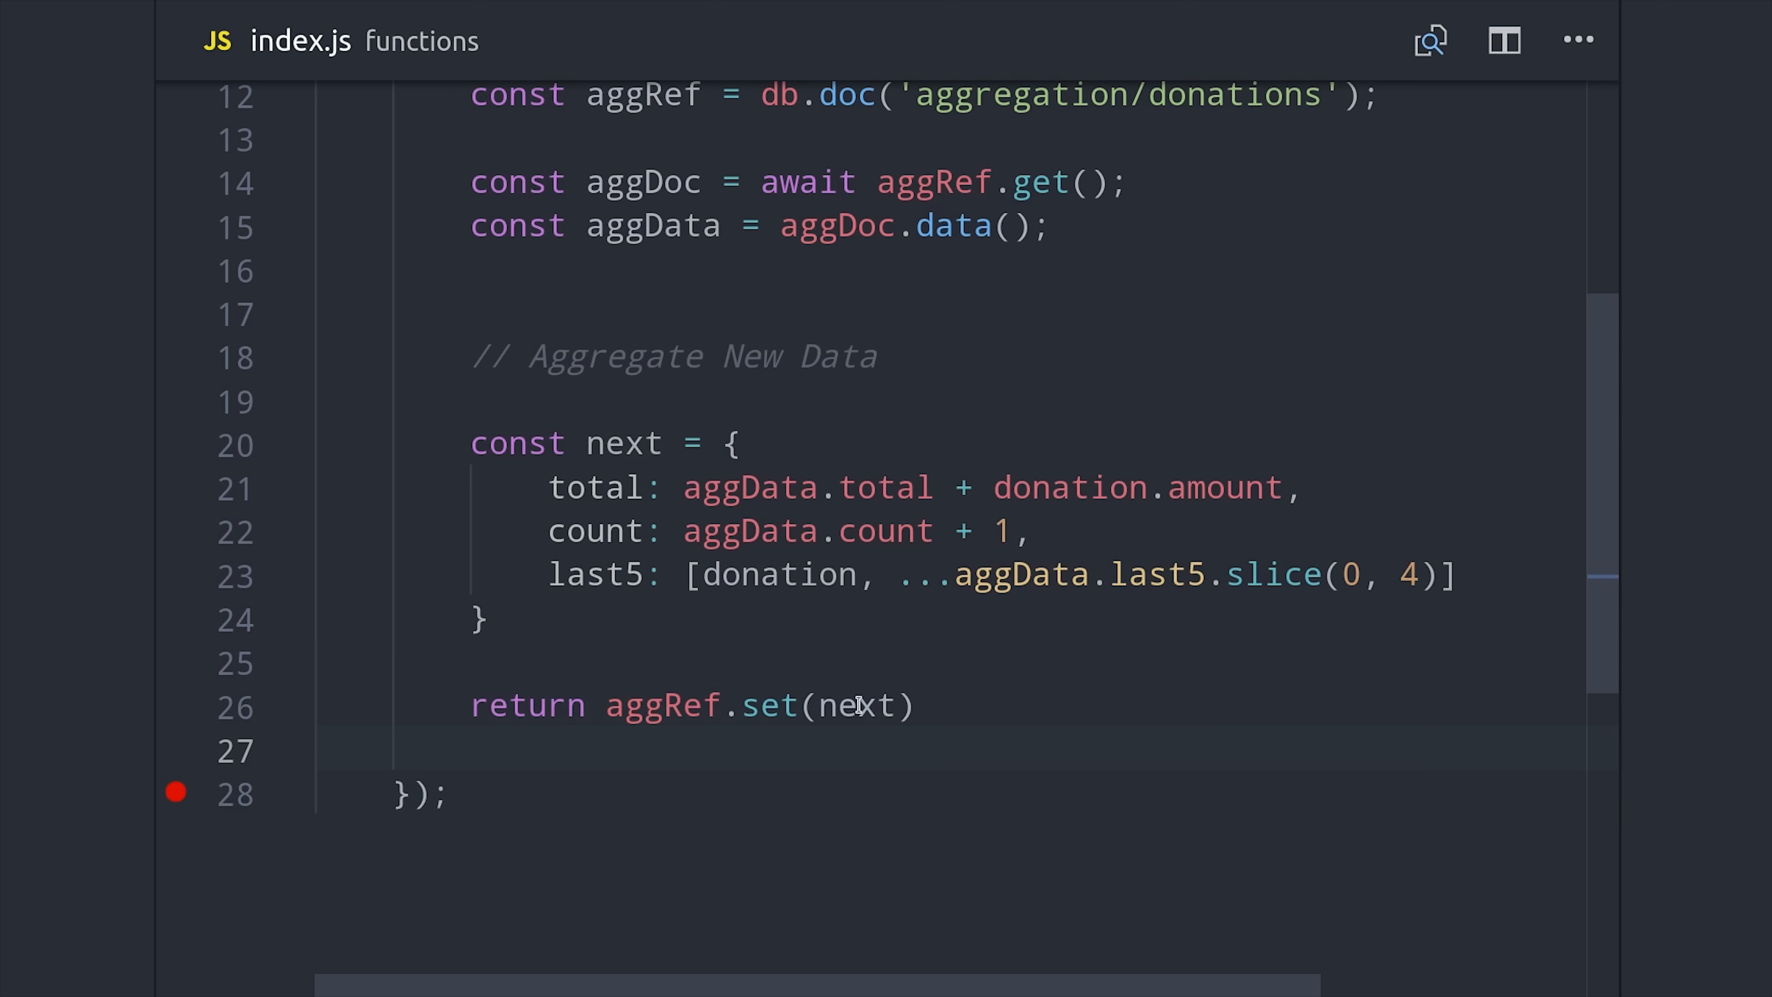
double_click(858, 705)
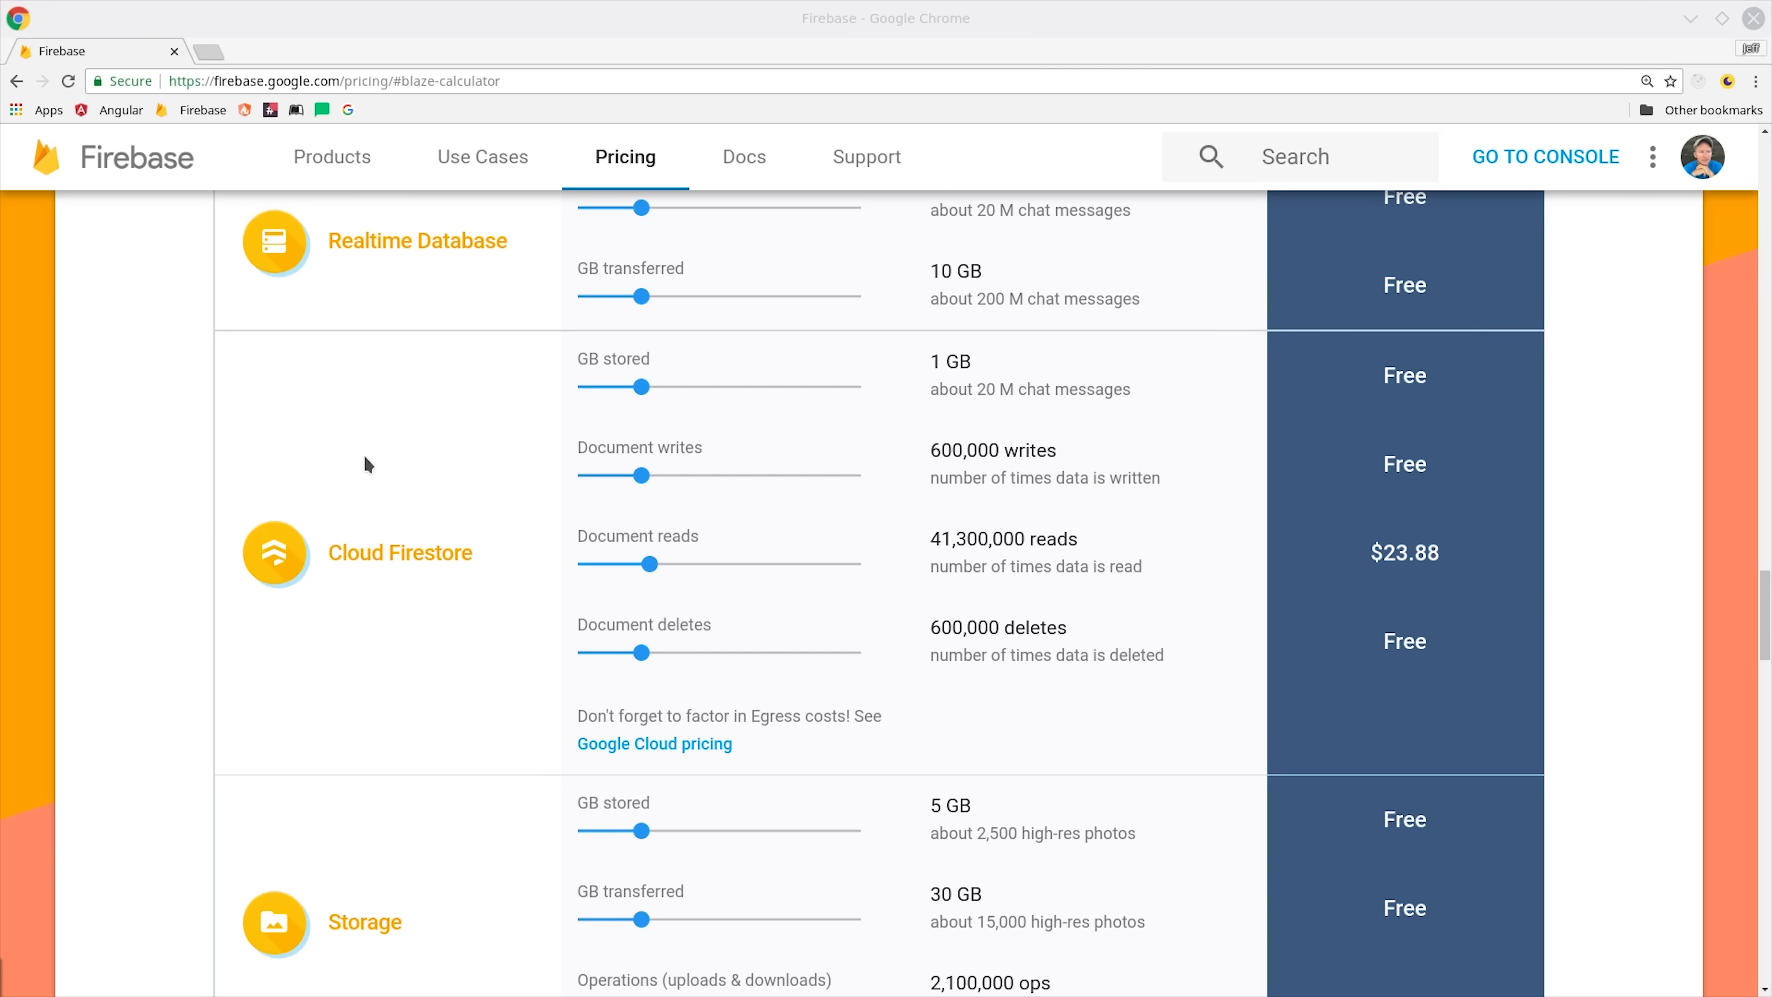
Step: Nudge the Firestore document reads slider between roughly 53.8M and 108.3M to watch the monthly cost change
drag(650, 564, 655, 563)
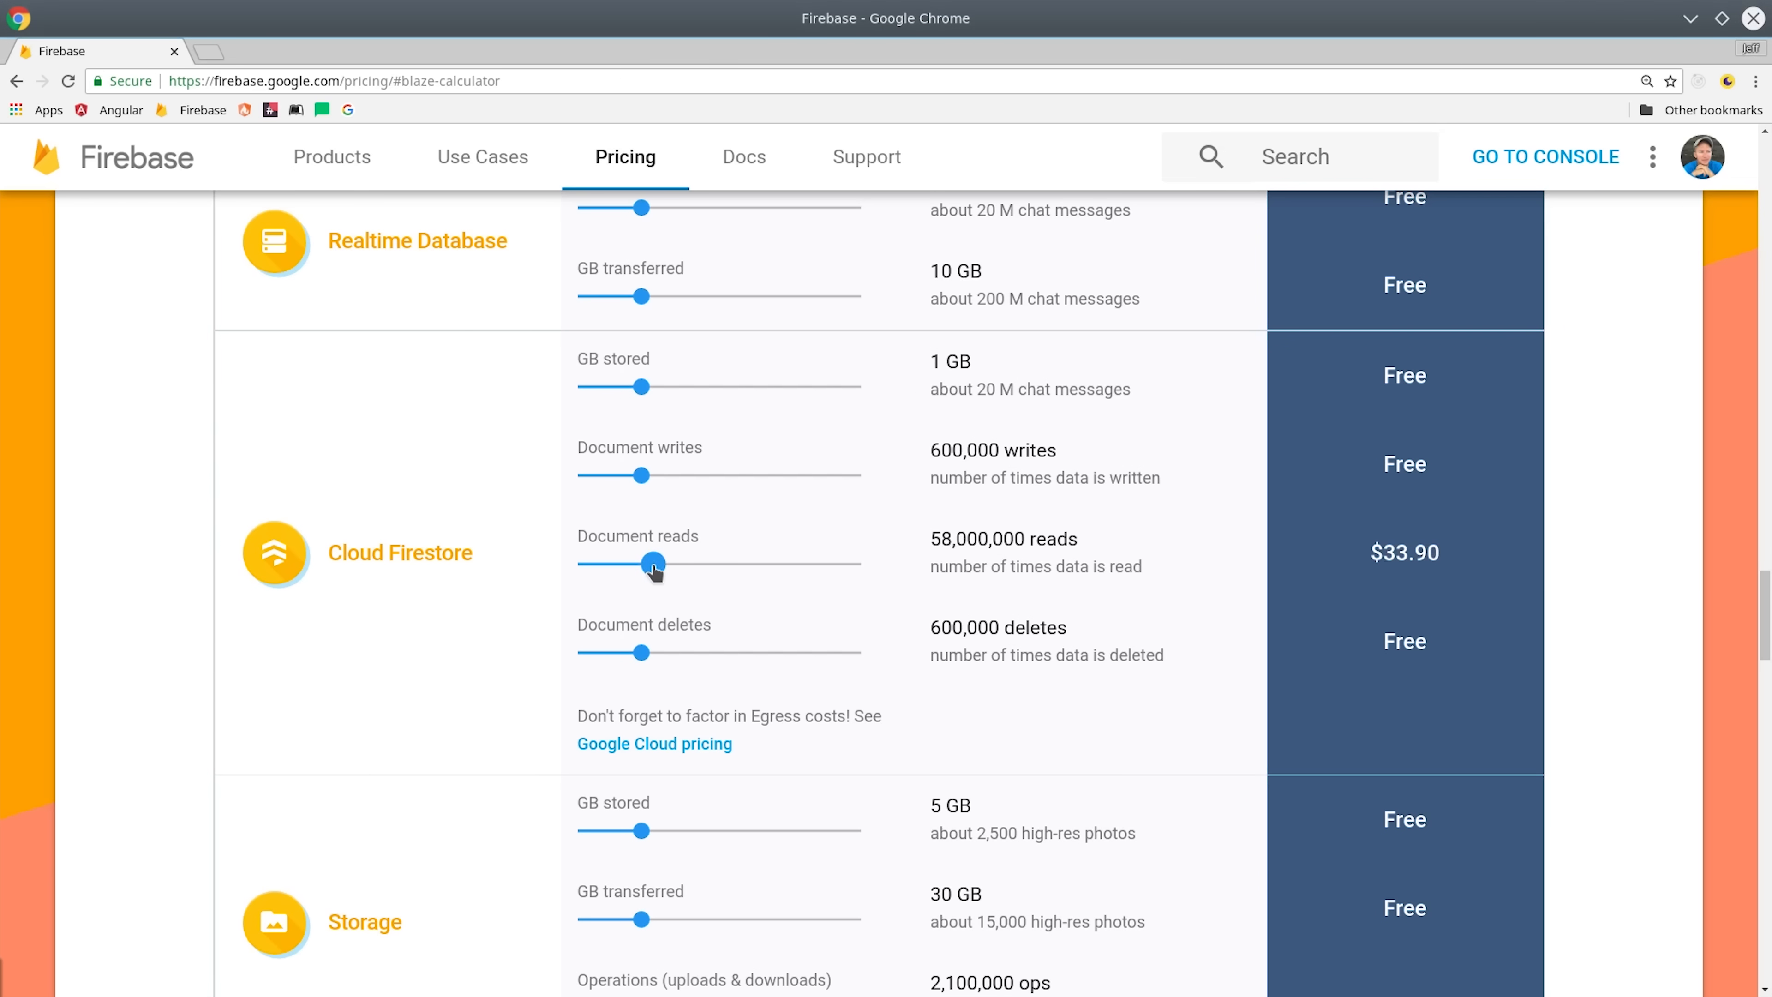
drag(653, 565, 644, 564)
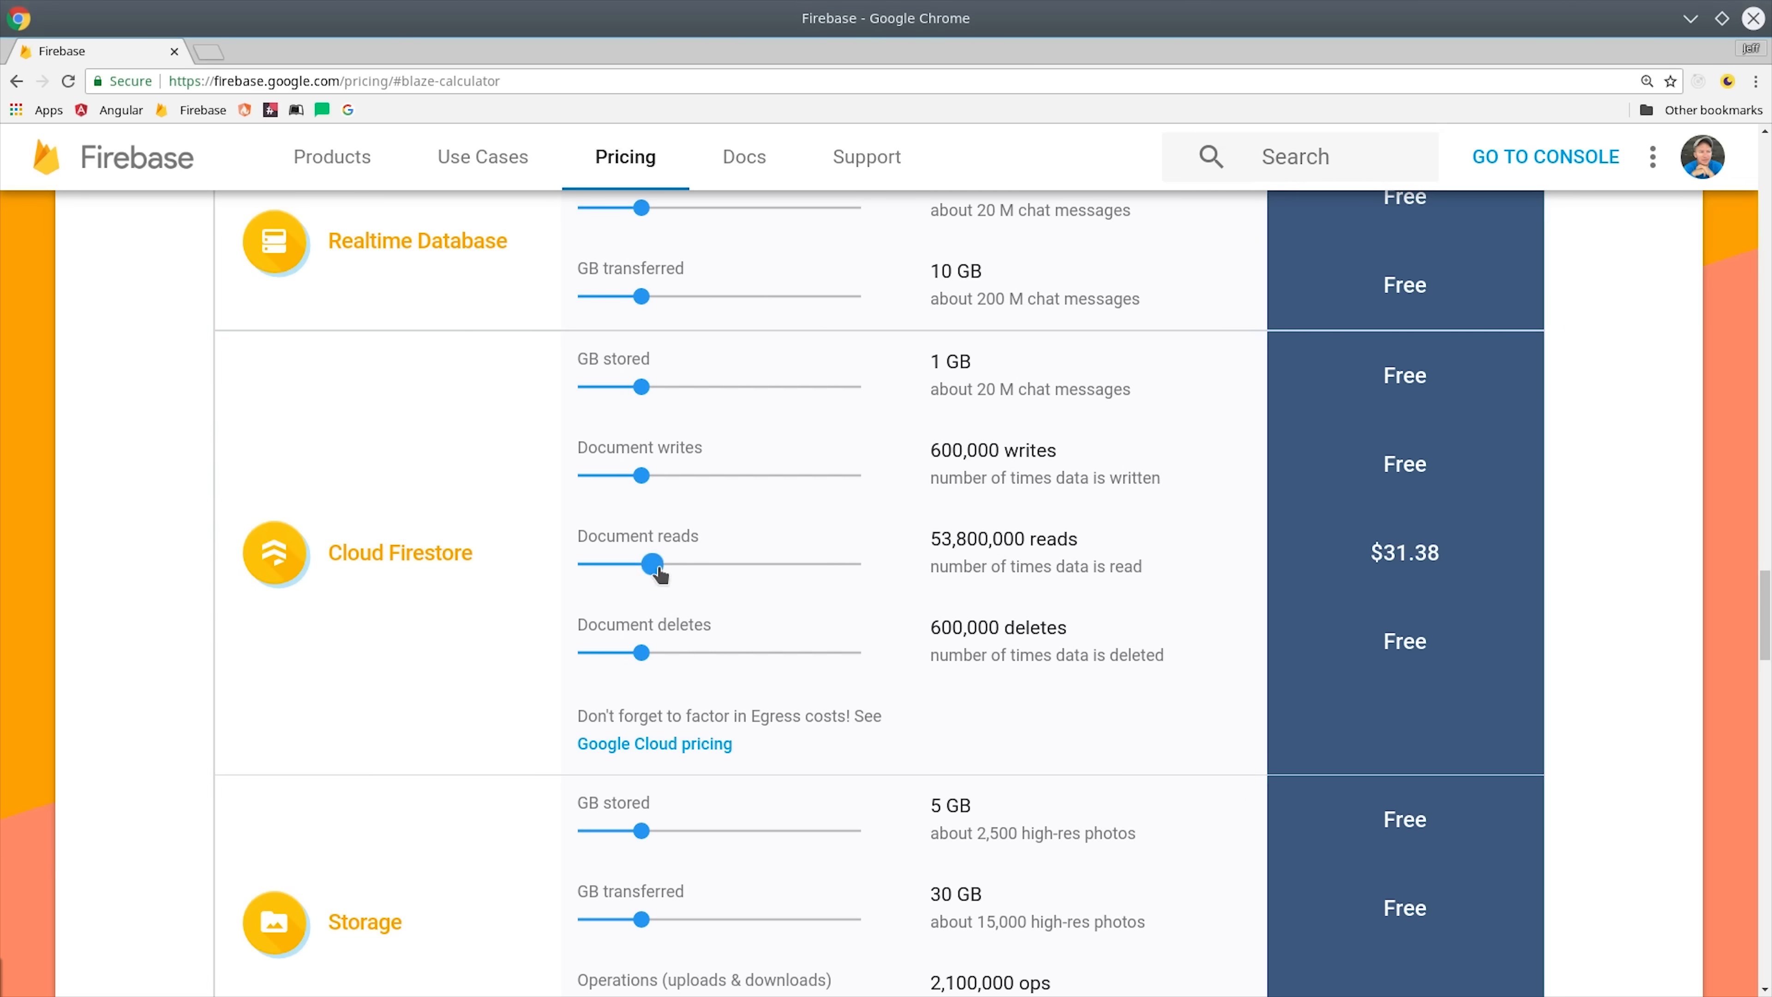
drag(655, 564, 678, 564)
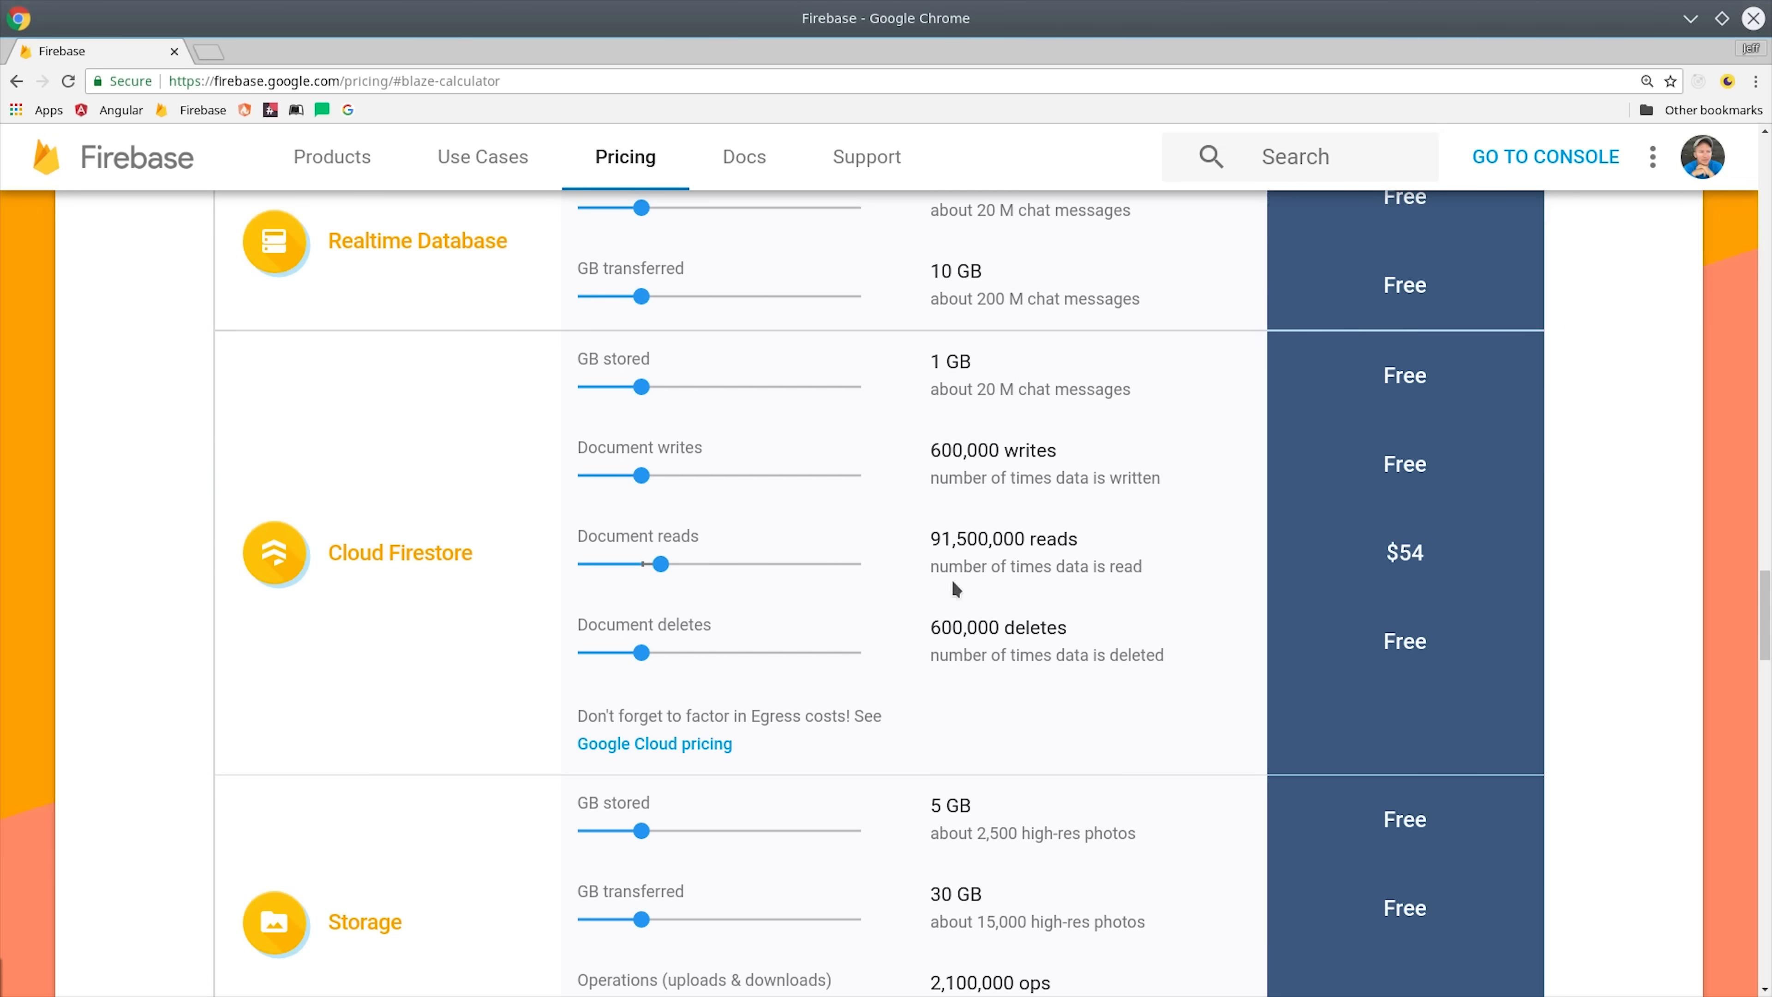
mouse_move(930, 625)
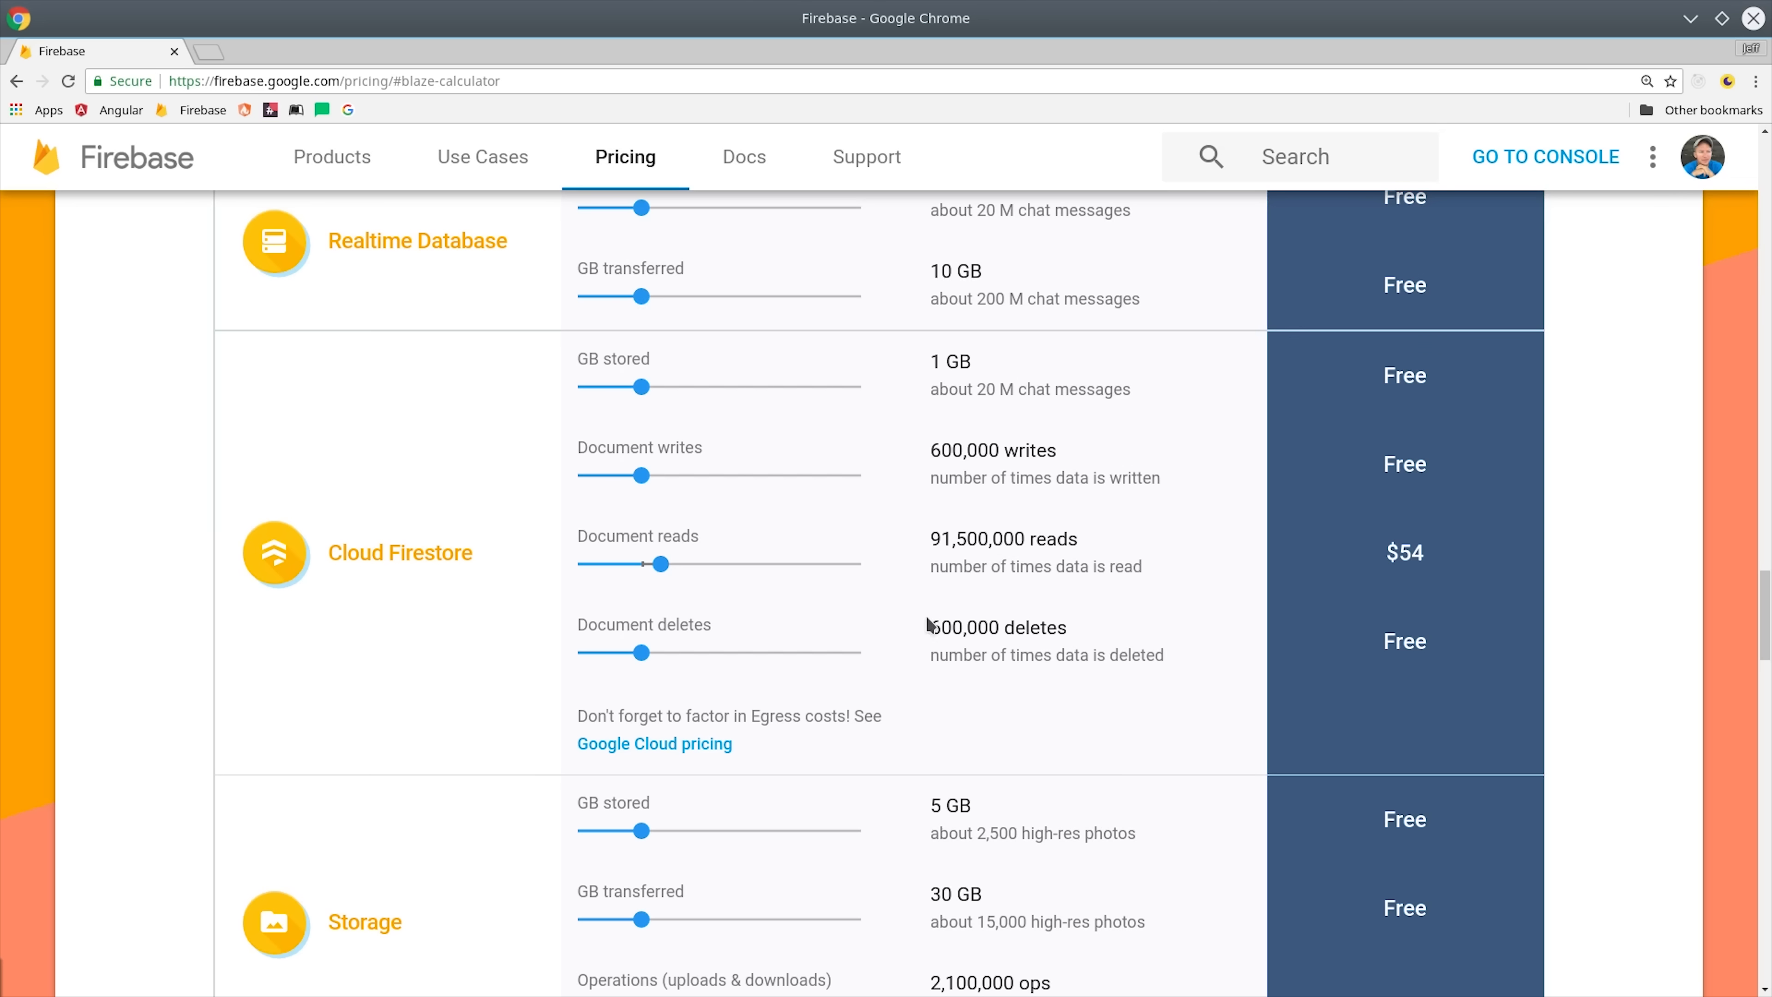
drag(653, 563, 664, 563)
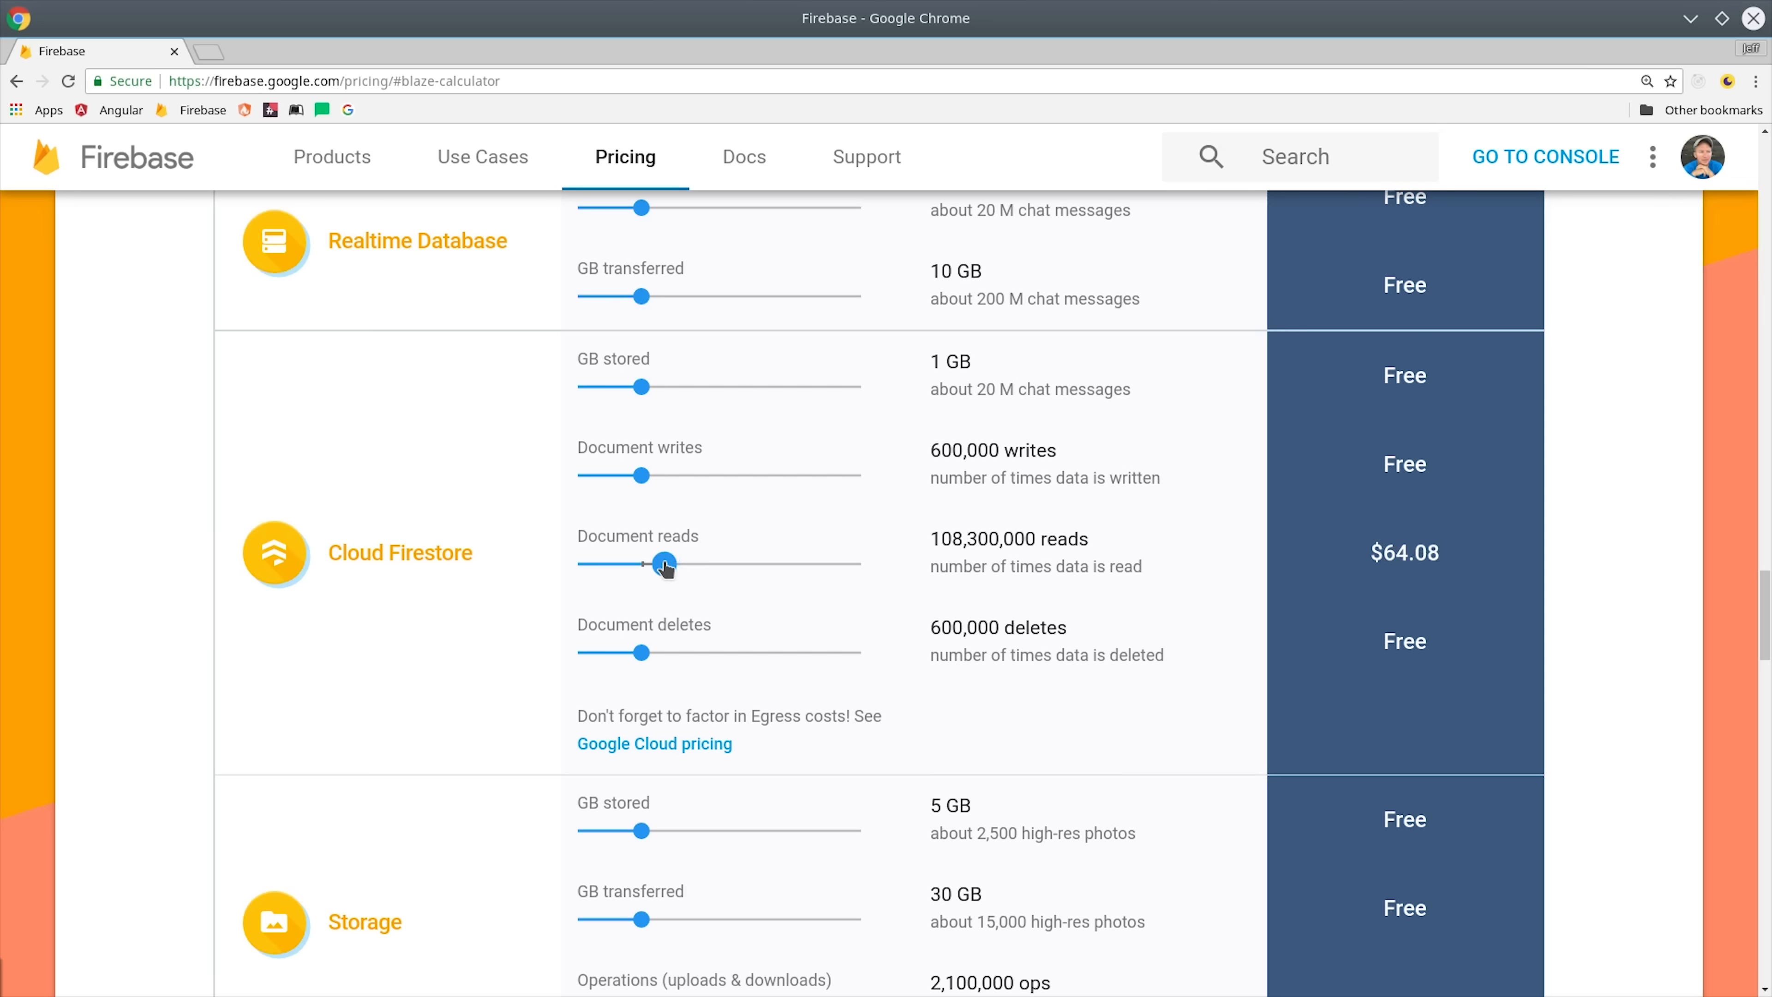
drag(665, 563, 660, 564)
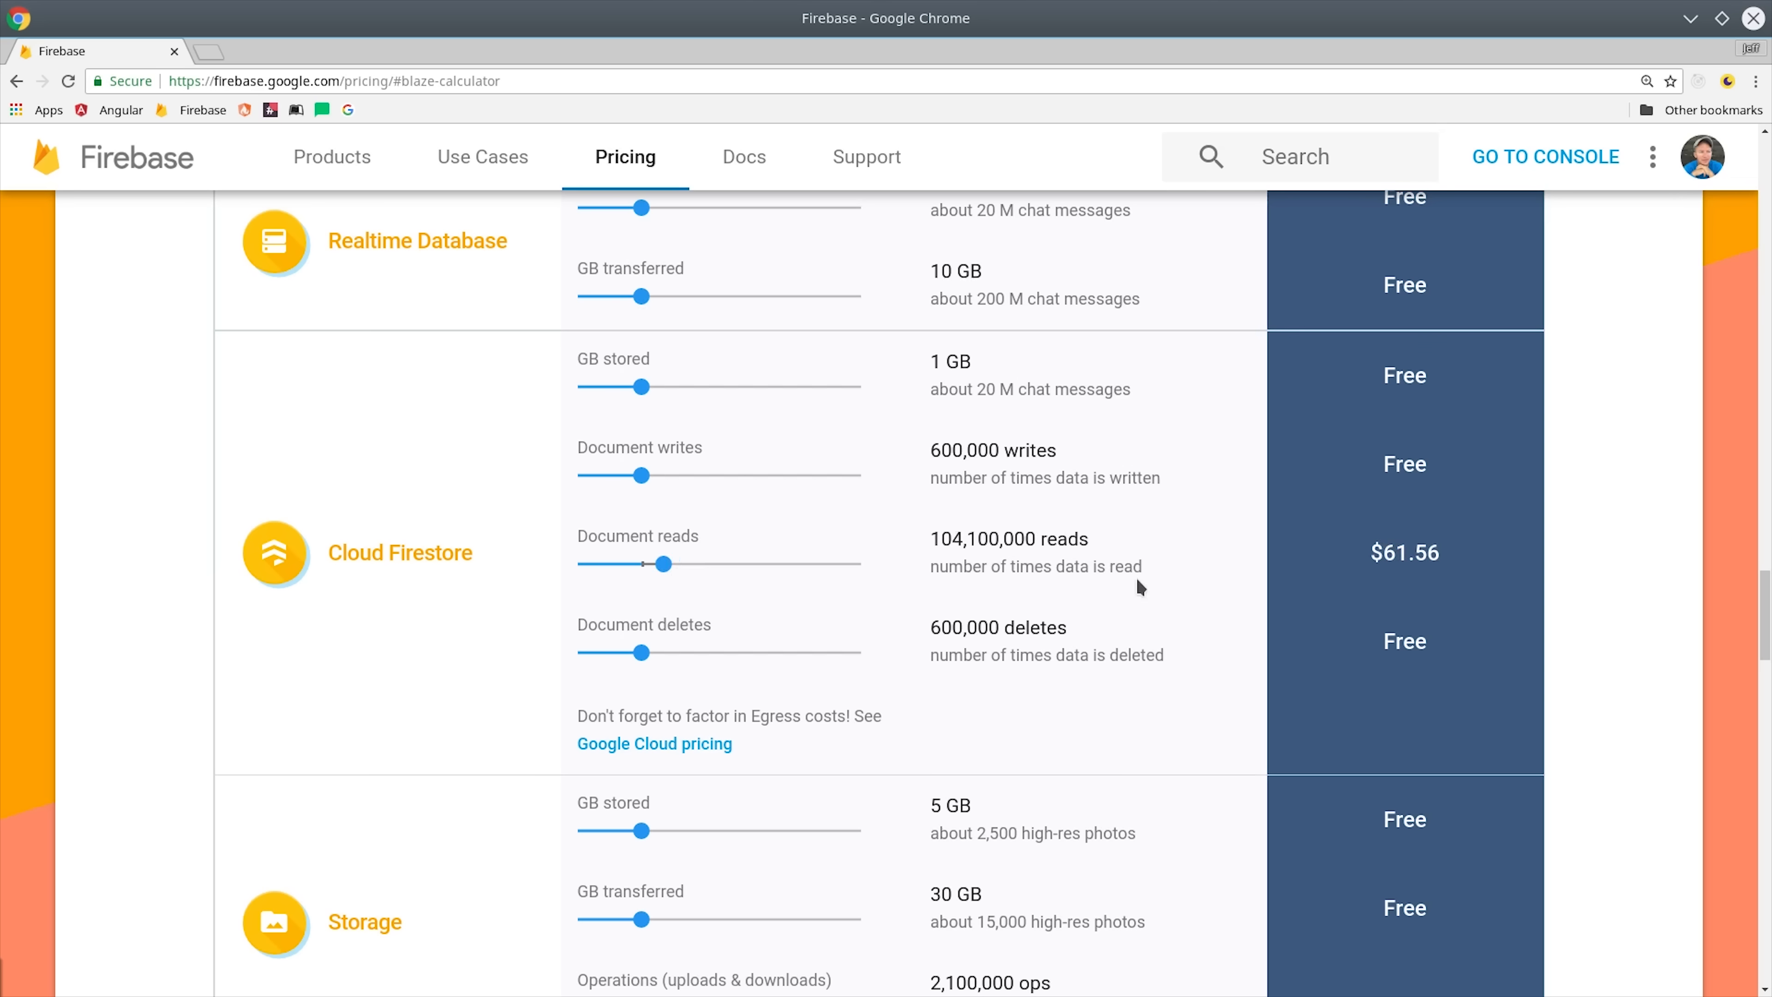
drag(664, 564, 661, 564)
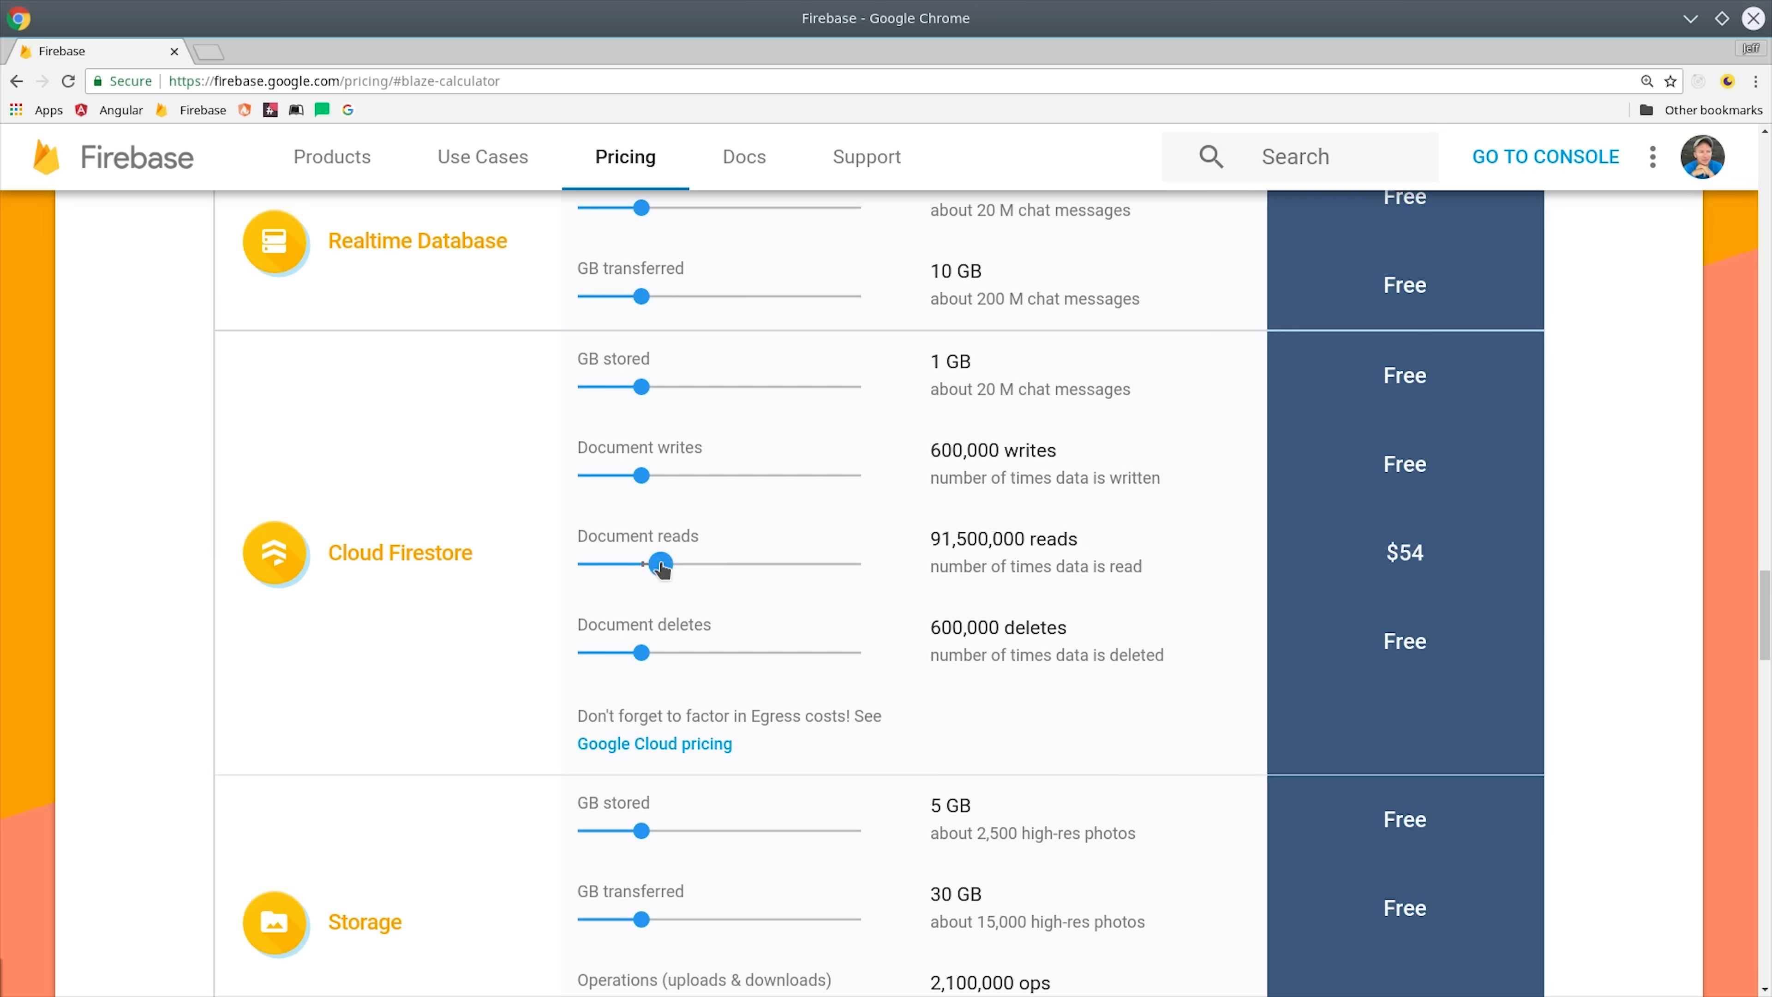
drag(659, 564, 665, 564)
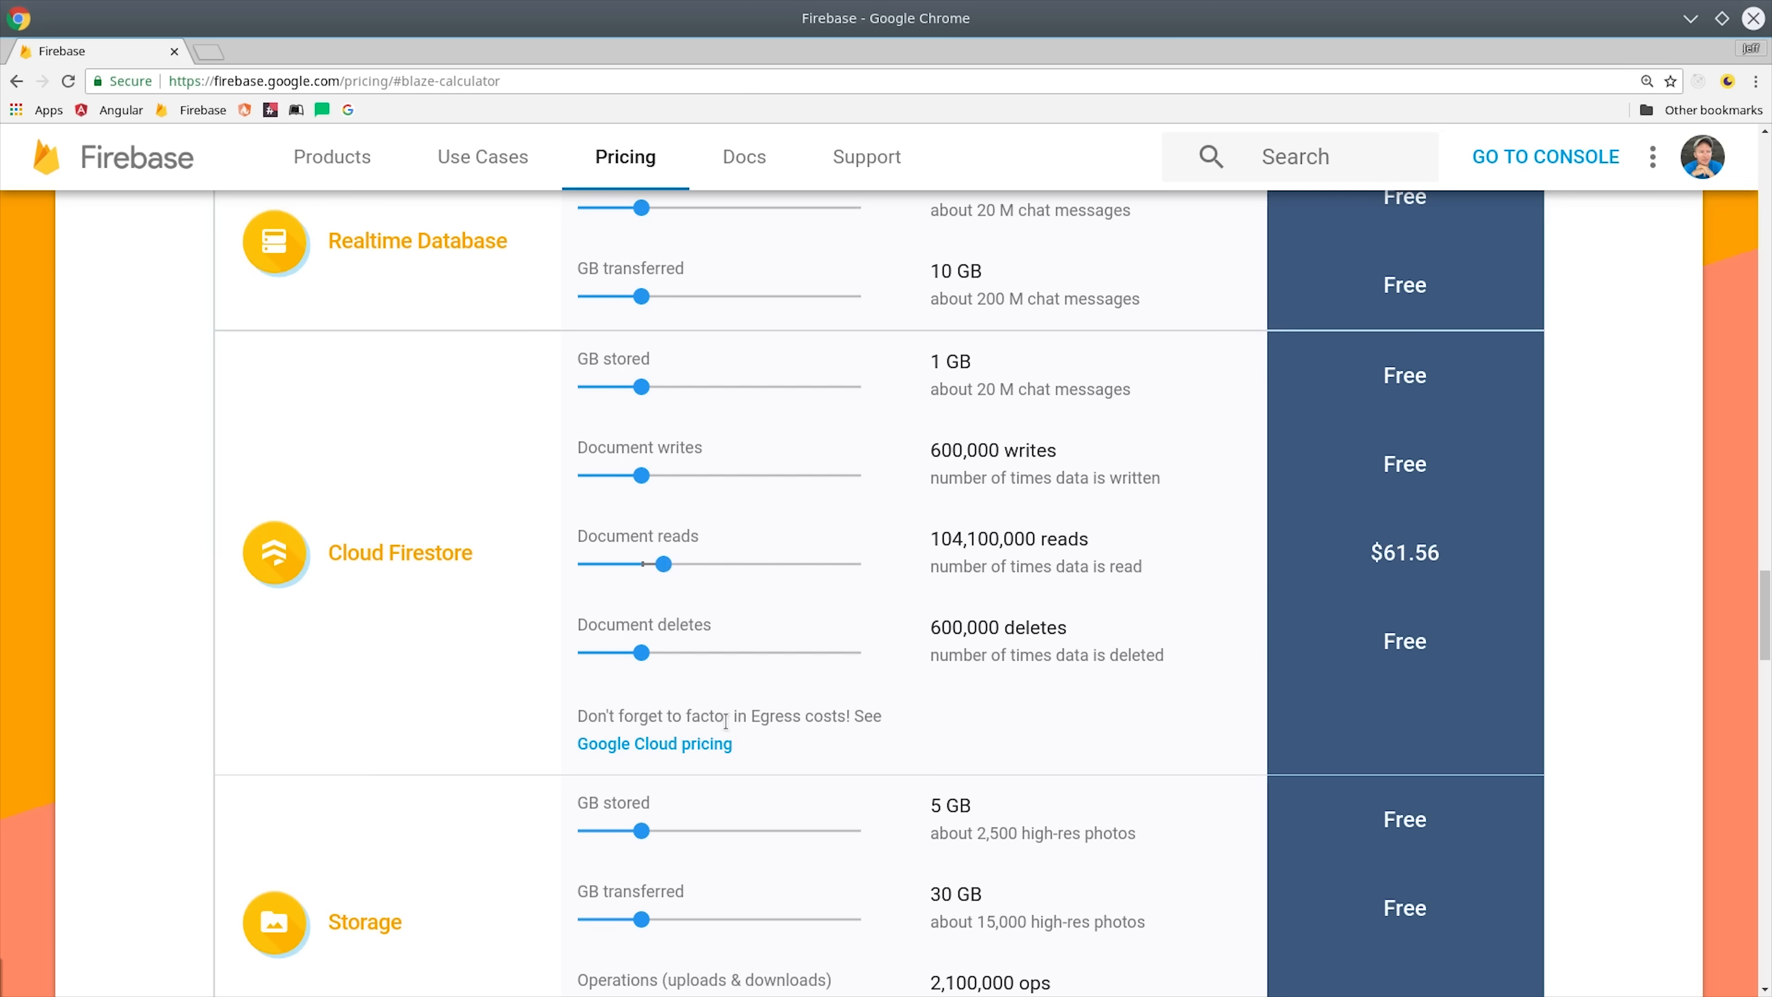
Step: Push document reads up to the 1,000,000,000+ maximum, then settle at 233,900,000 reads costing $139.44
drag(661, 564, 724, 564)
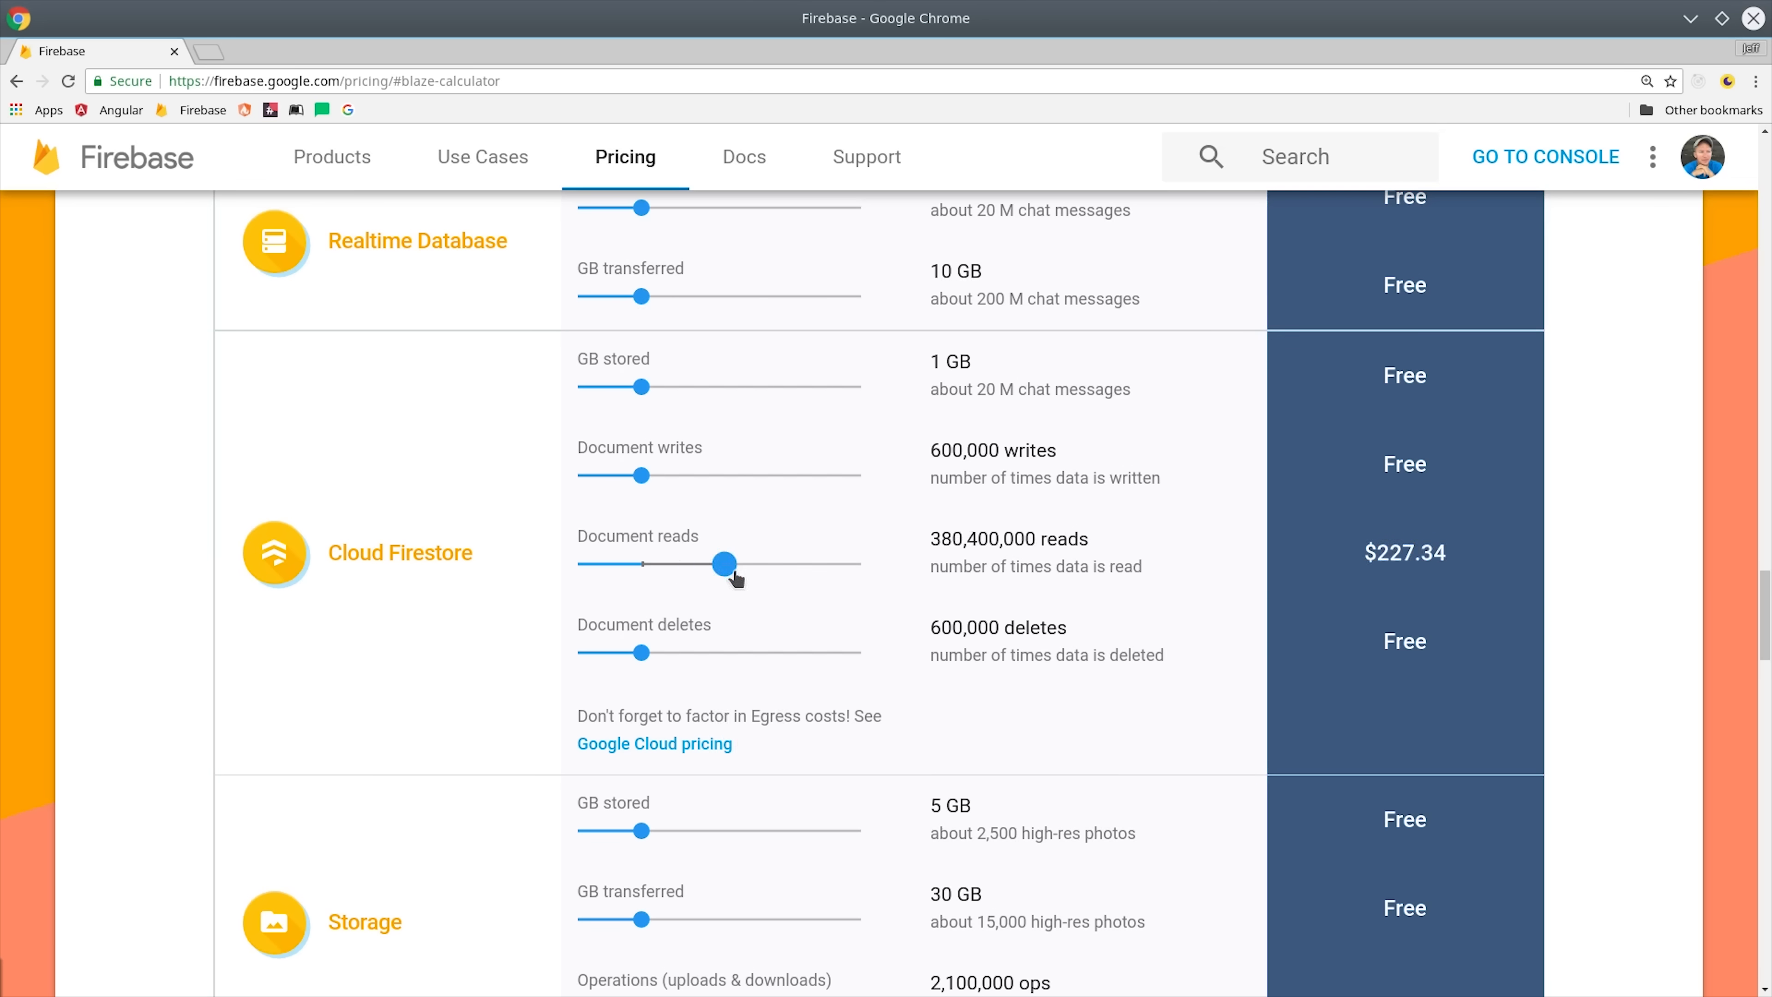
drag(723, 564, 859, 564)
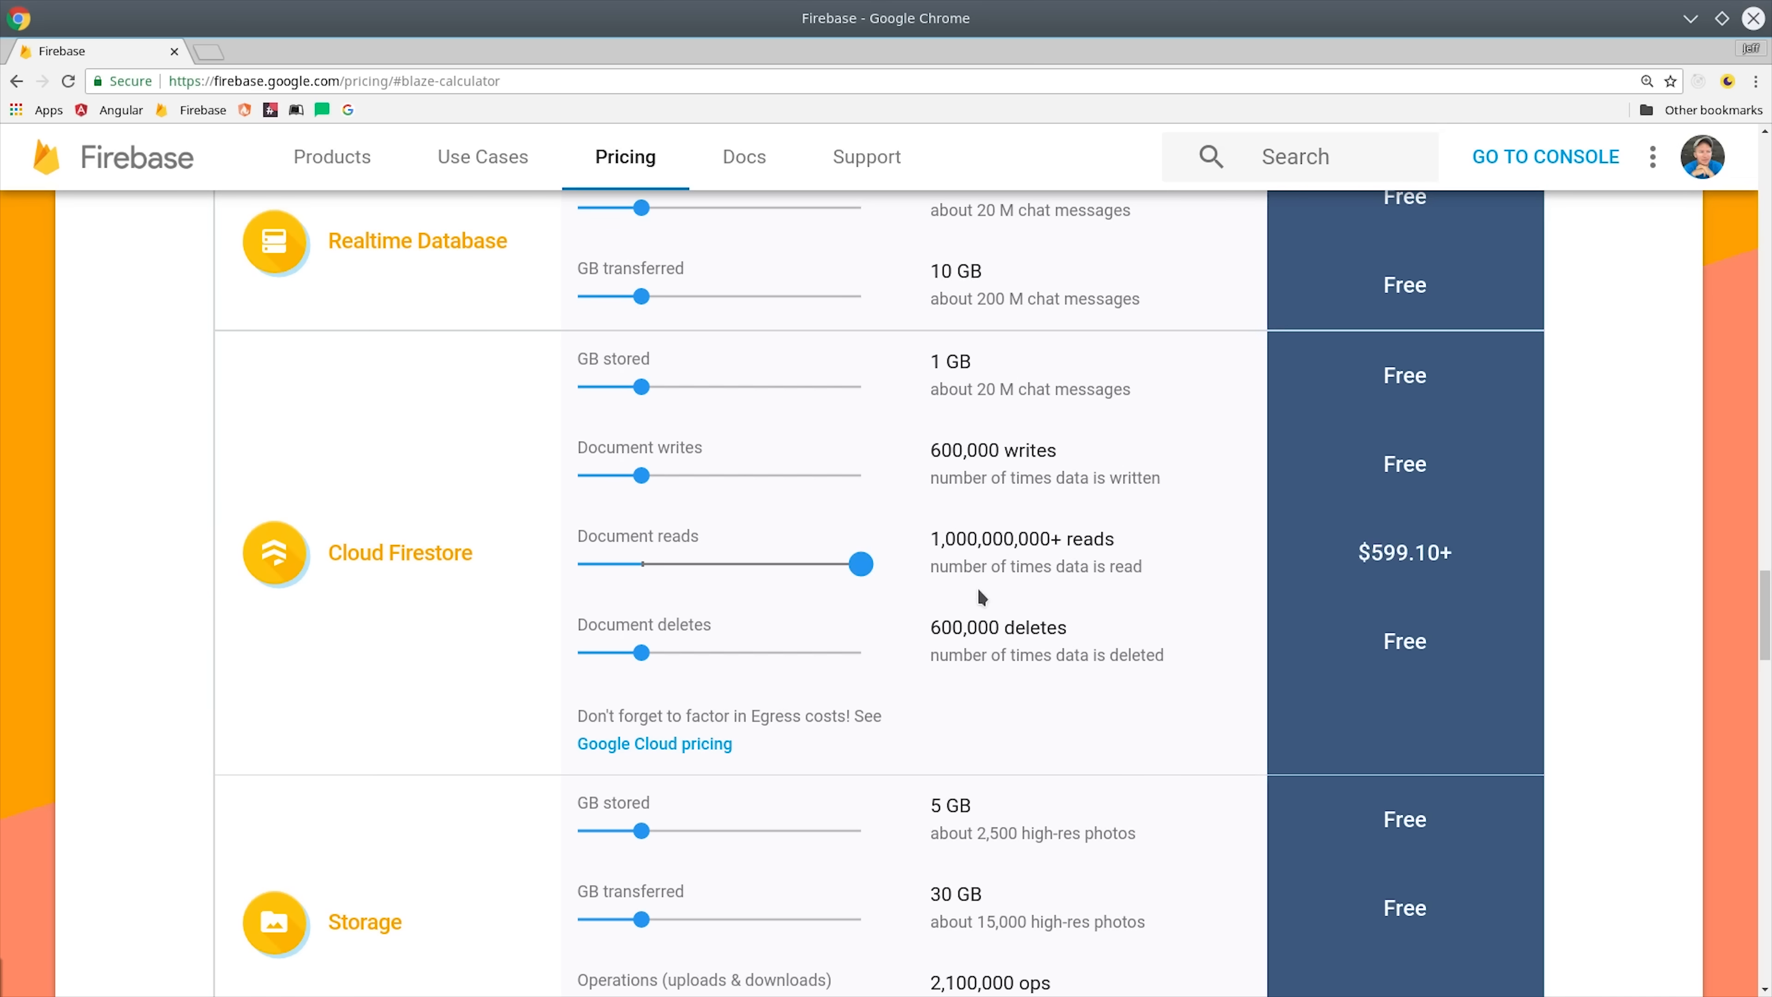
drag(859, 563, 693, 563)
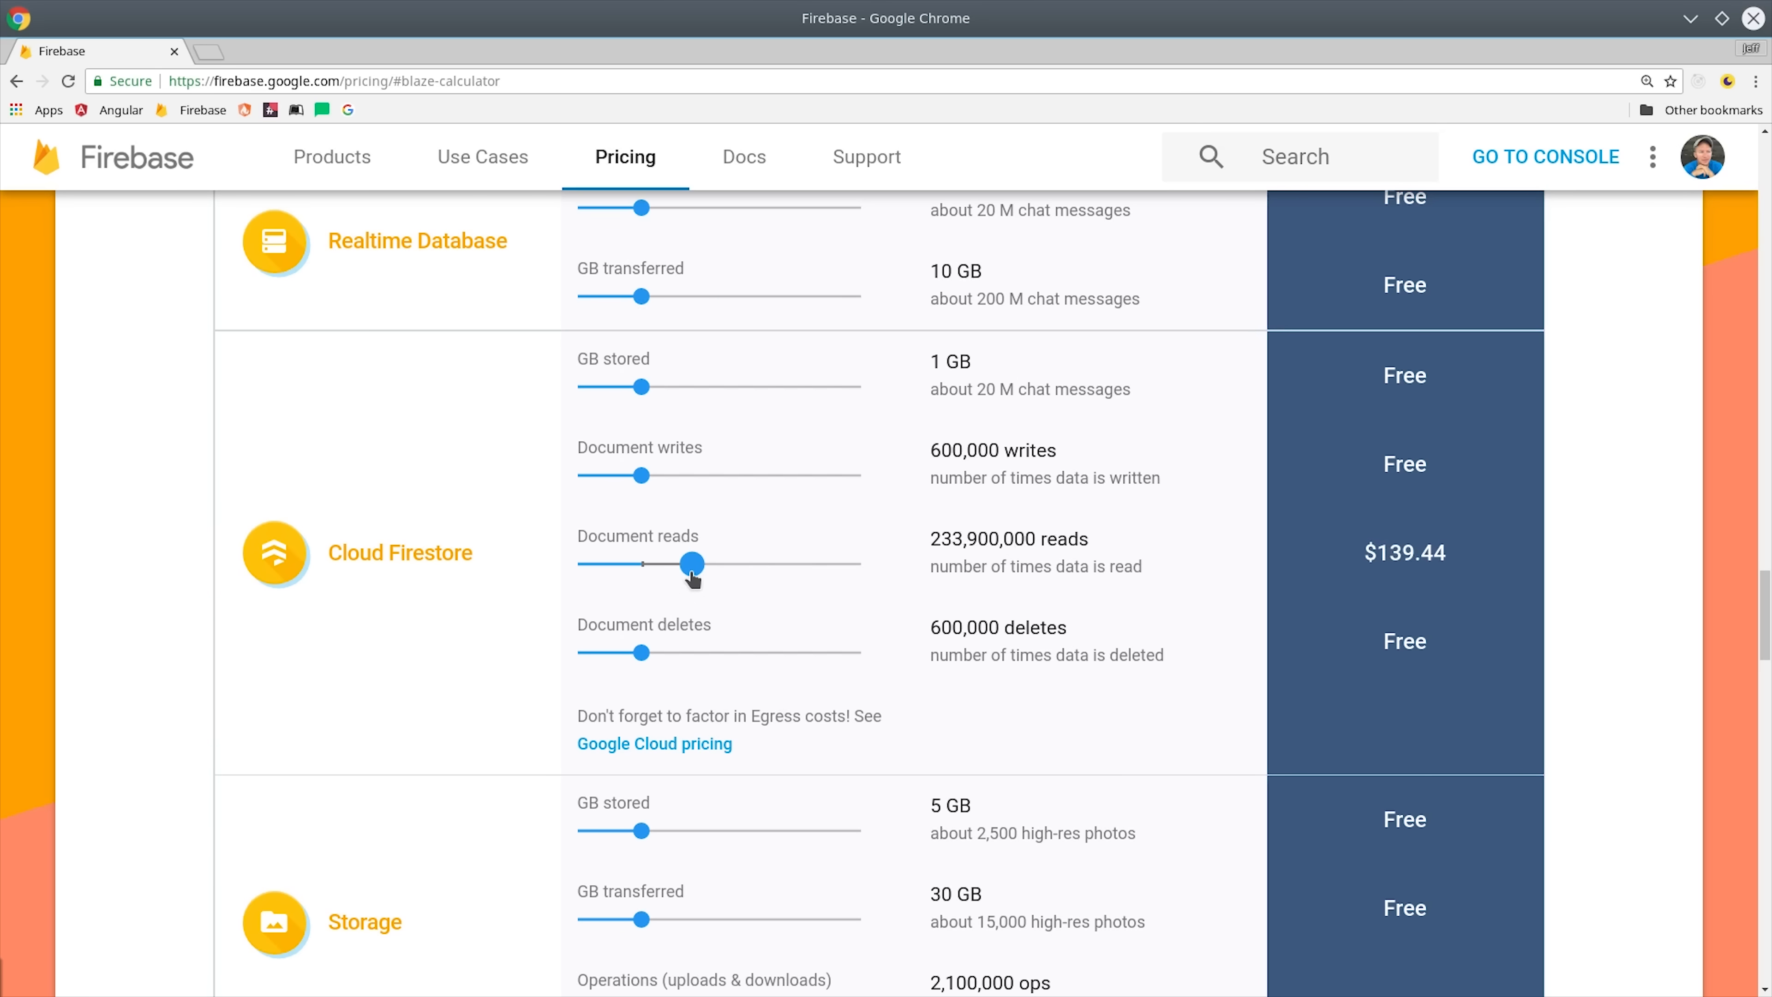